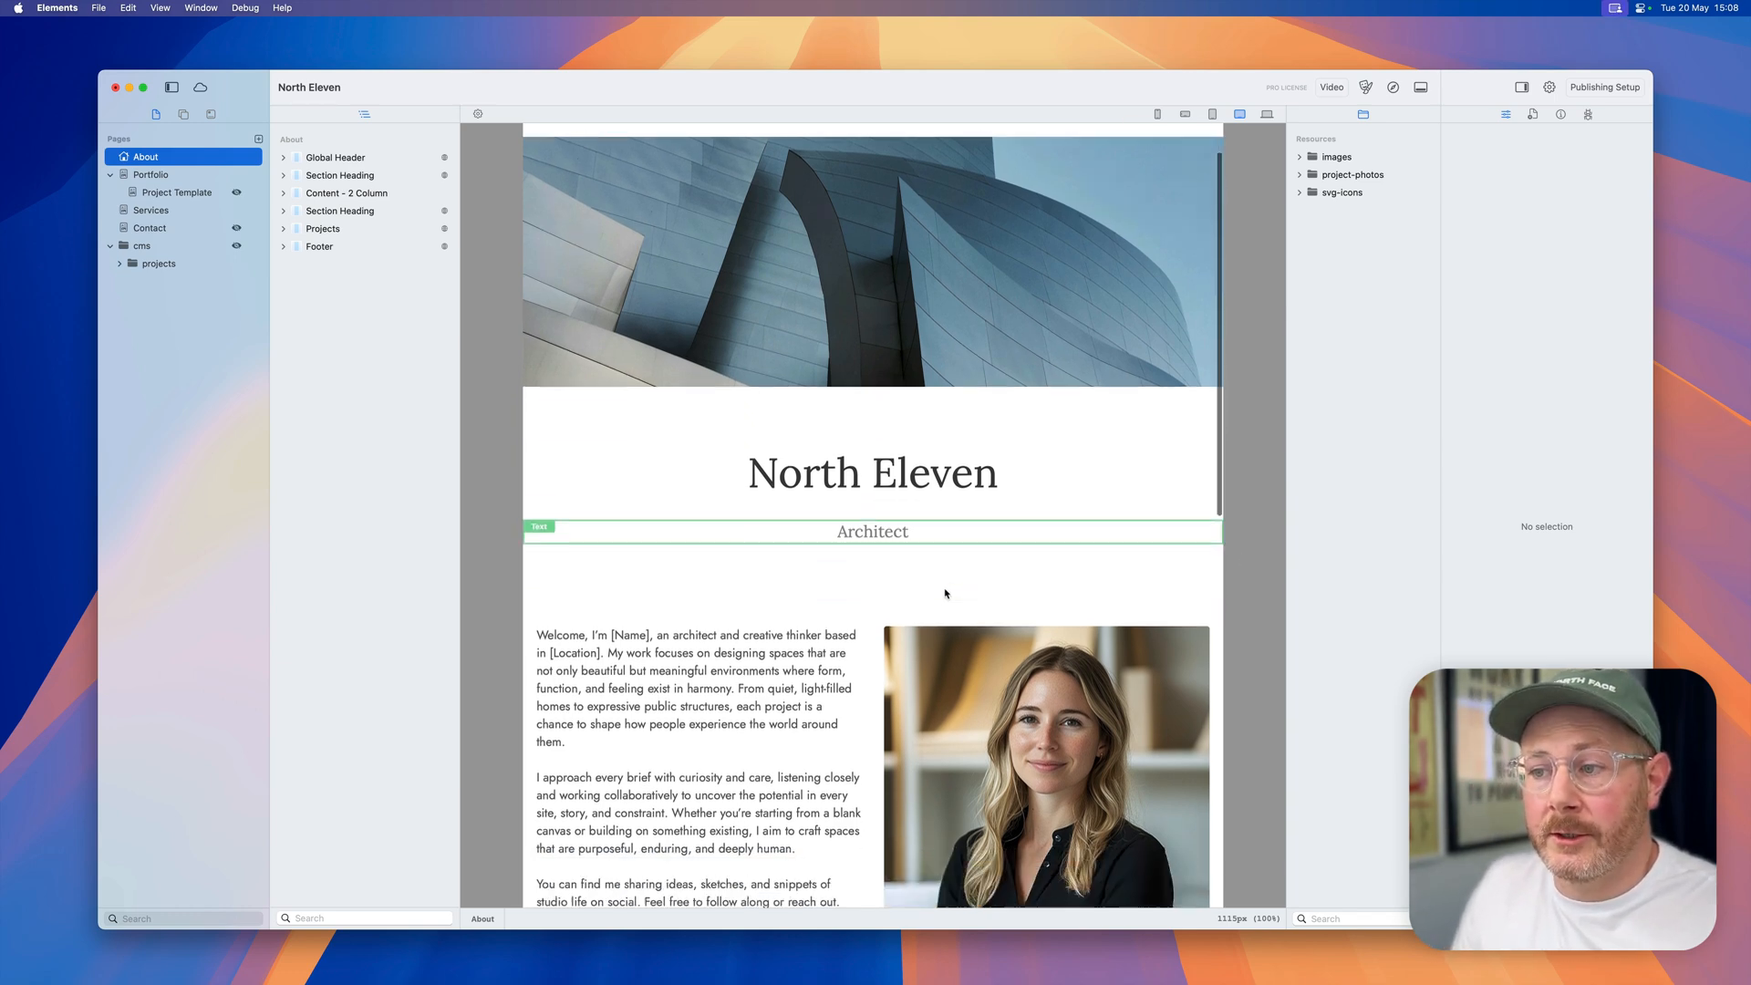
Step: Select the About page's Featured Projects collection and reveal the cms > projects markdown files
{"action": "scroll", "scroll_direction": "down", "scroll_amount": 3}
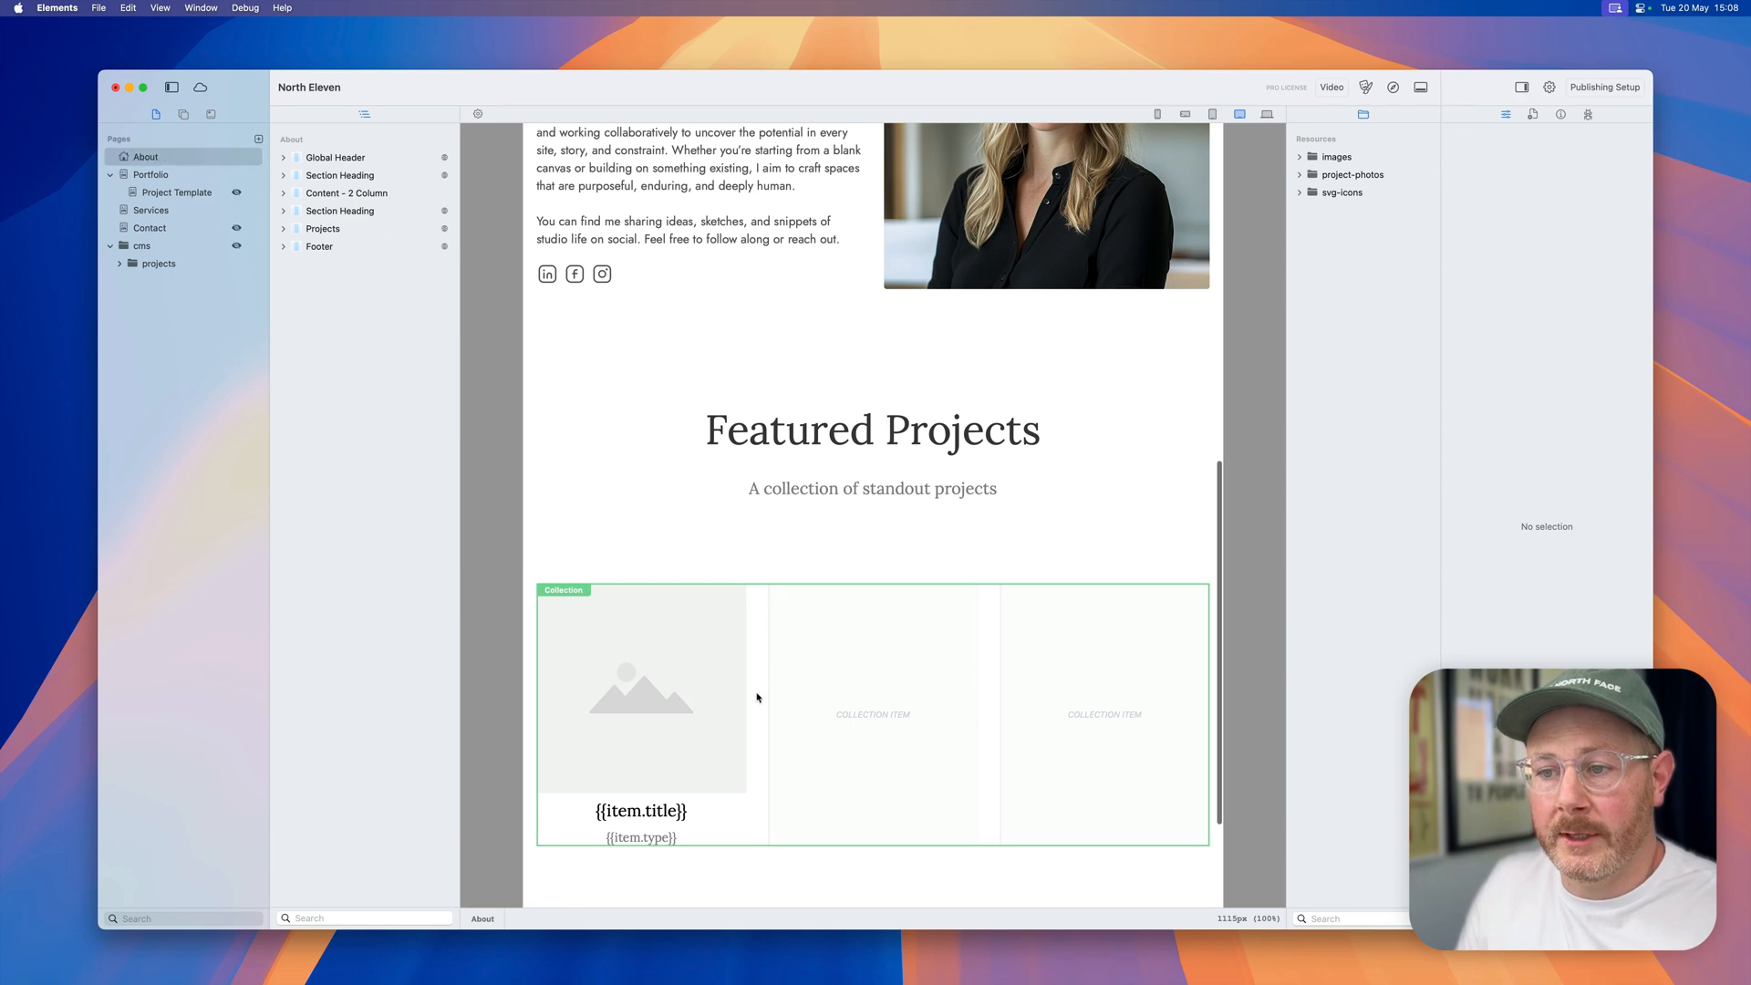
{"action": "left_click", "coordinate": [335, 245]}
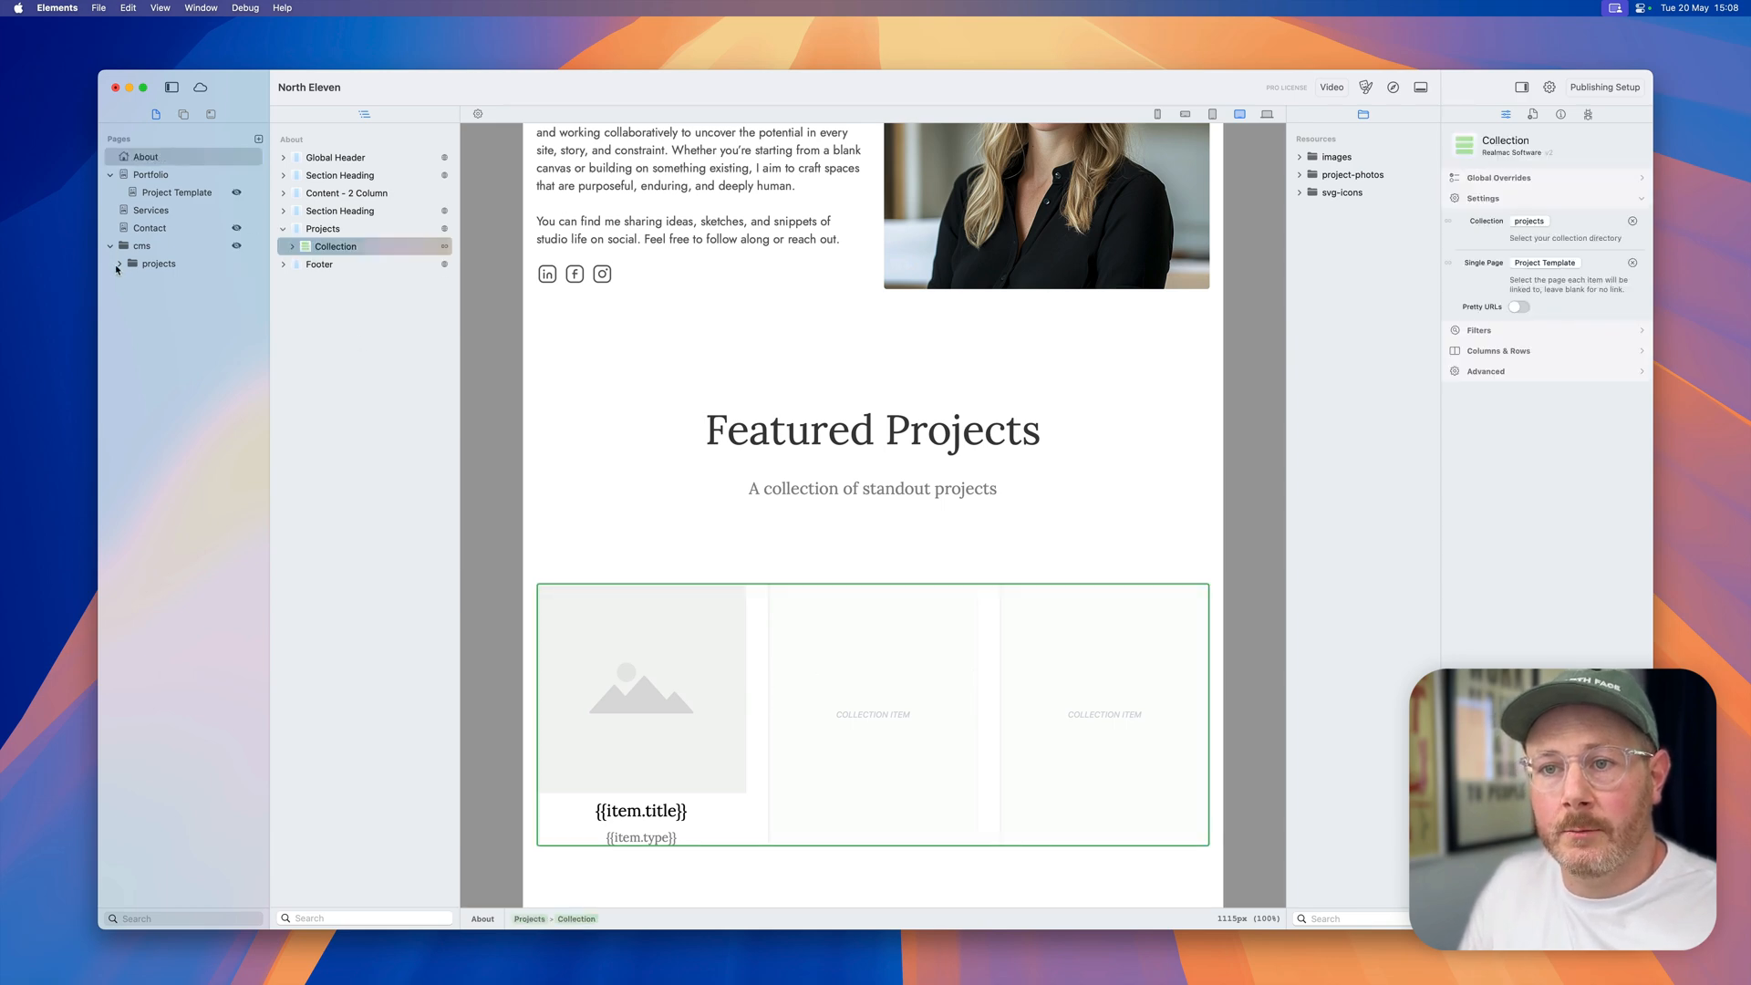
{"action": "left_click", "coordinate": [118, 264]}
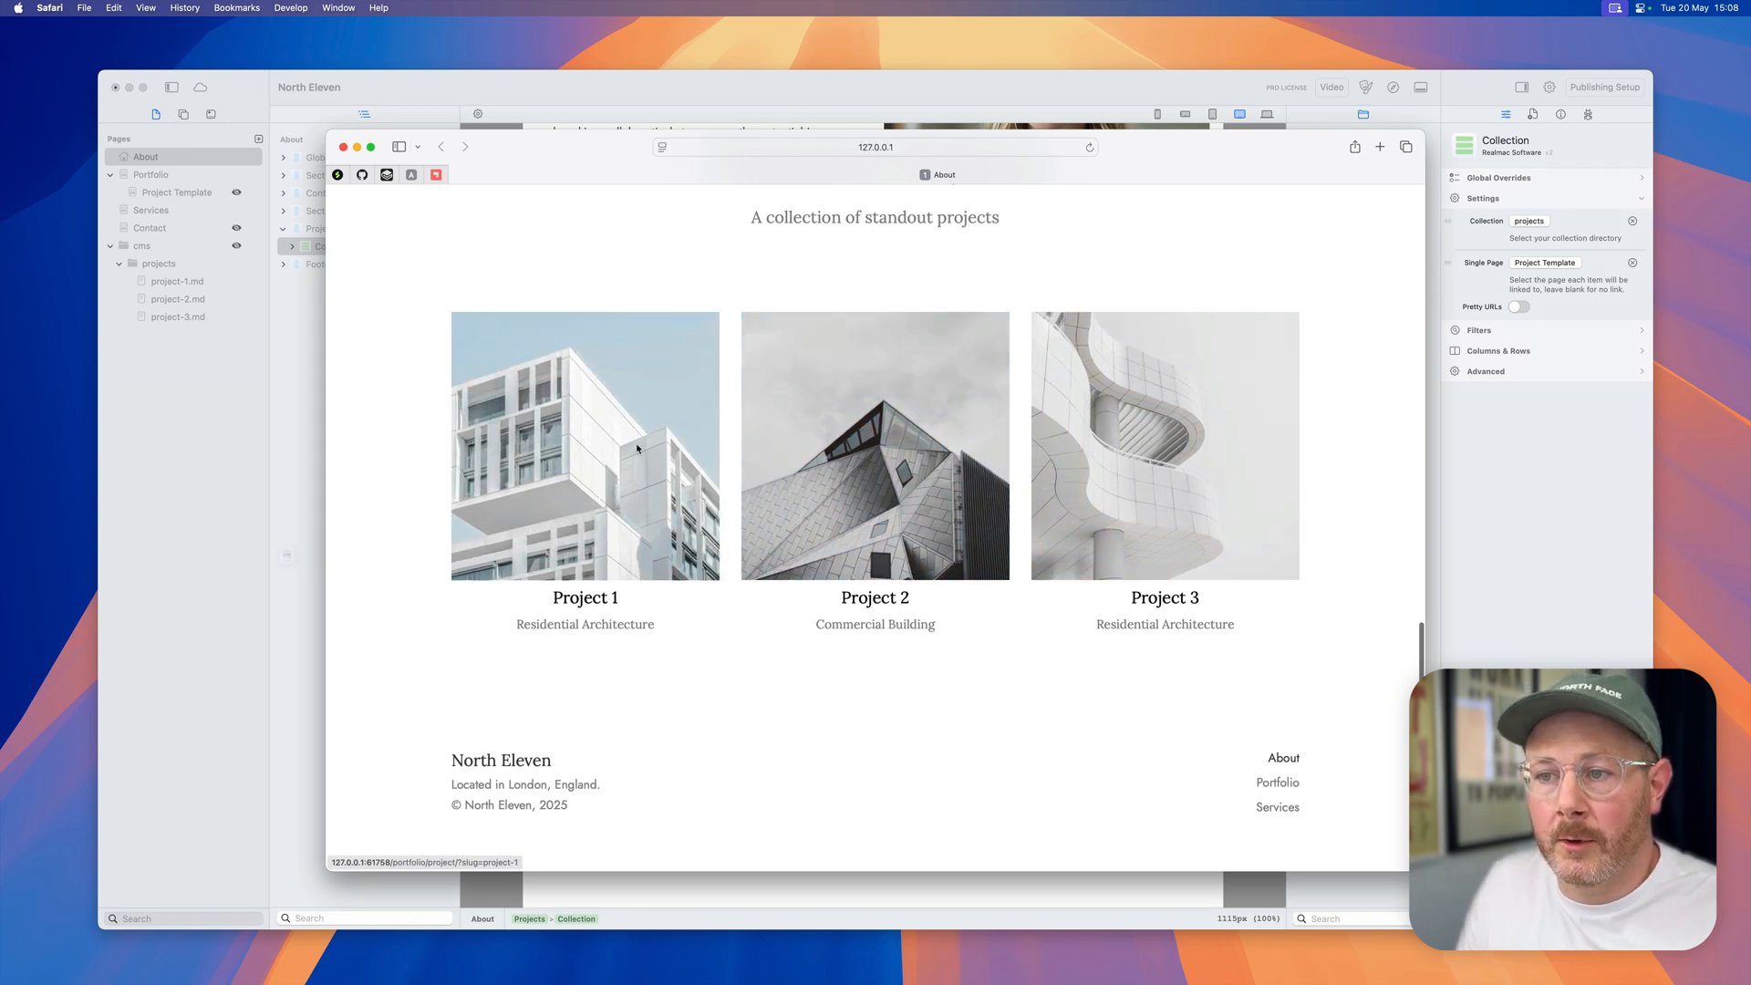
Step: Open the Project 1 and Project 2 detail pages from the Safari preview cards
{"action": "left_click", "coordinate": [583, 444]}
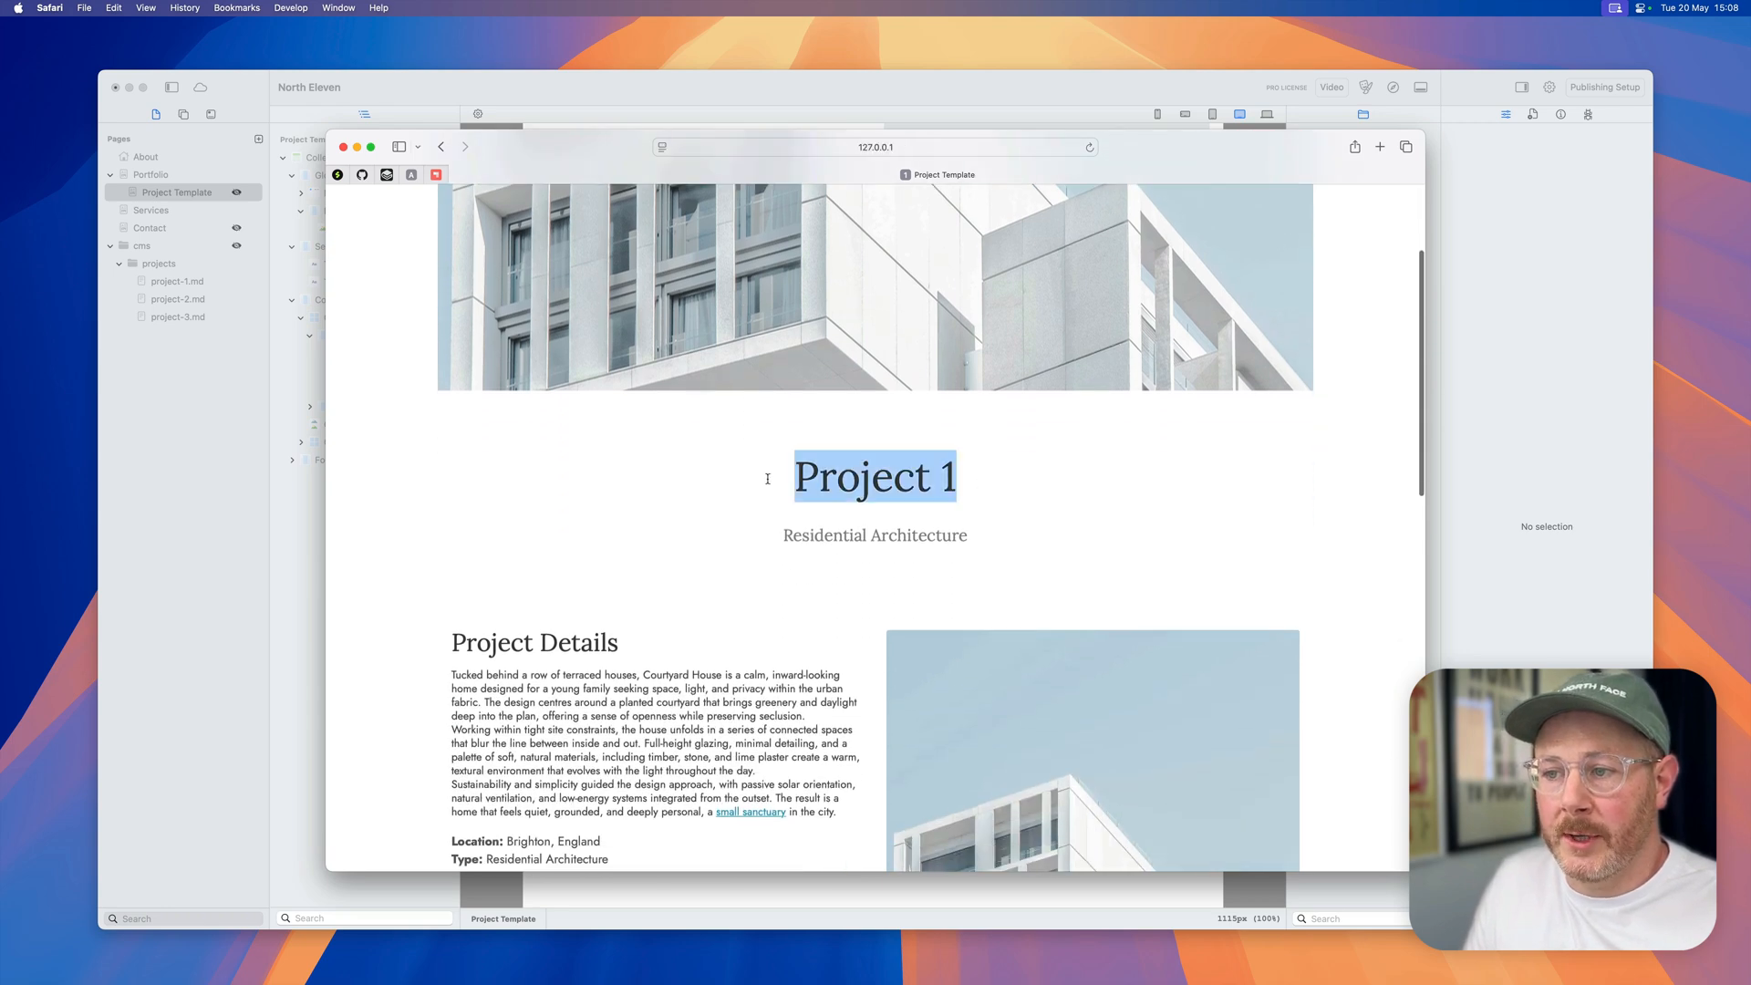
{"action": "scroll", "scroll_direction": "down", "scroll_amount": 3}
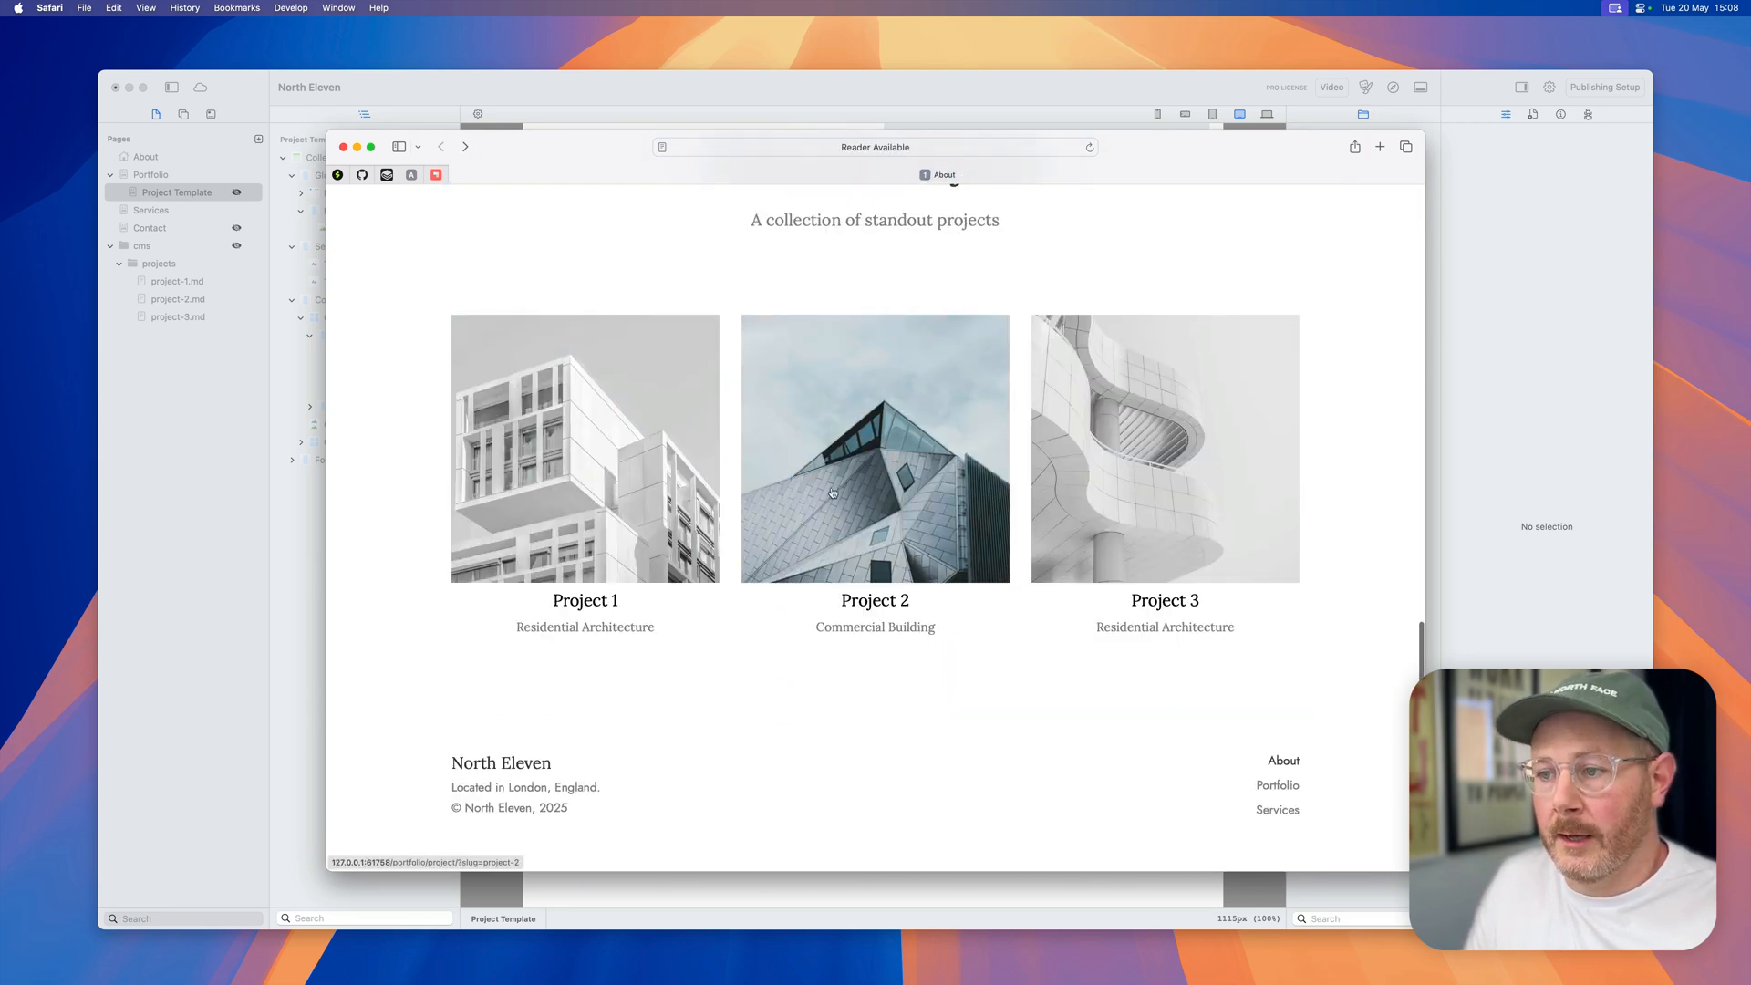
{"action": "left_click", "coordinate": [874, 448]}
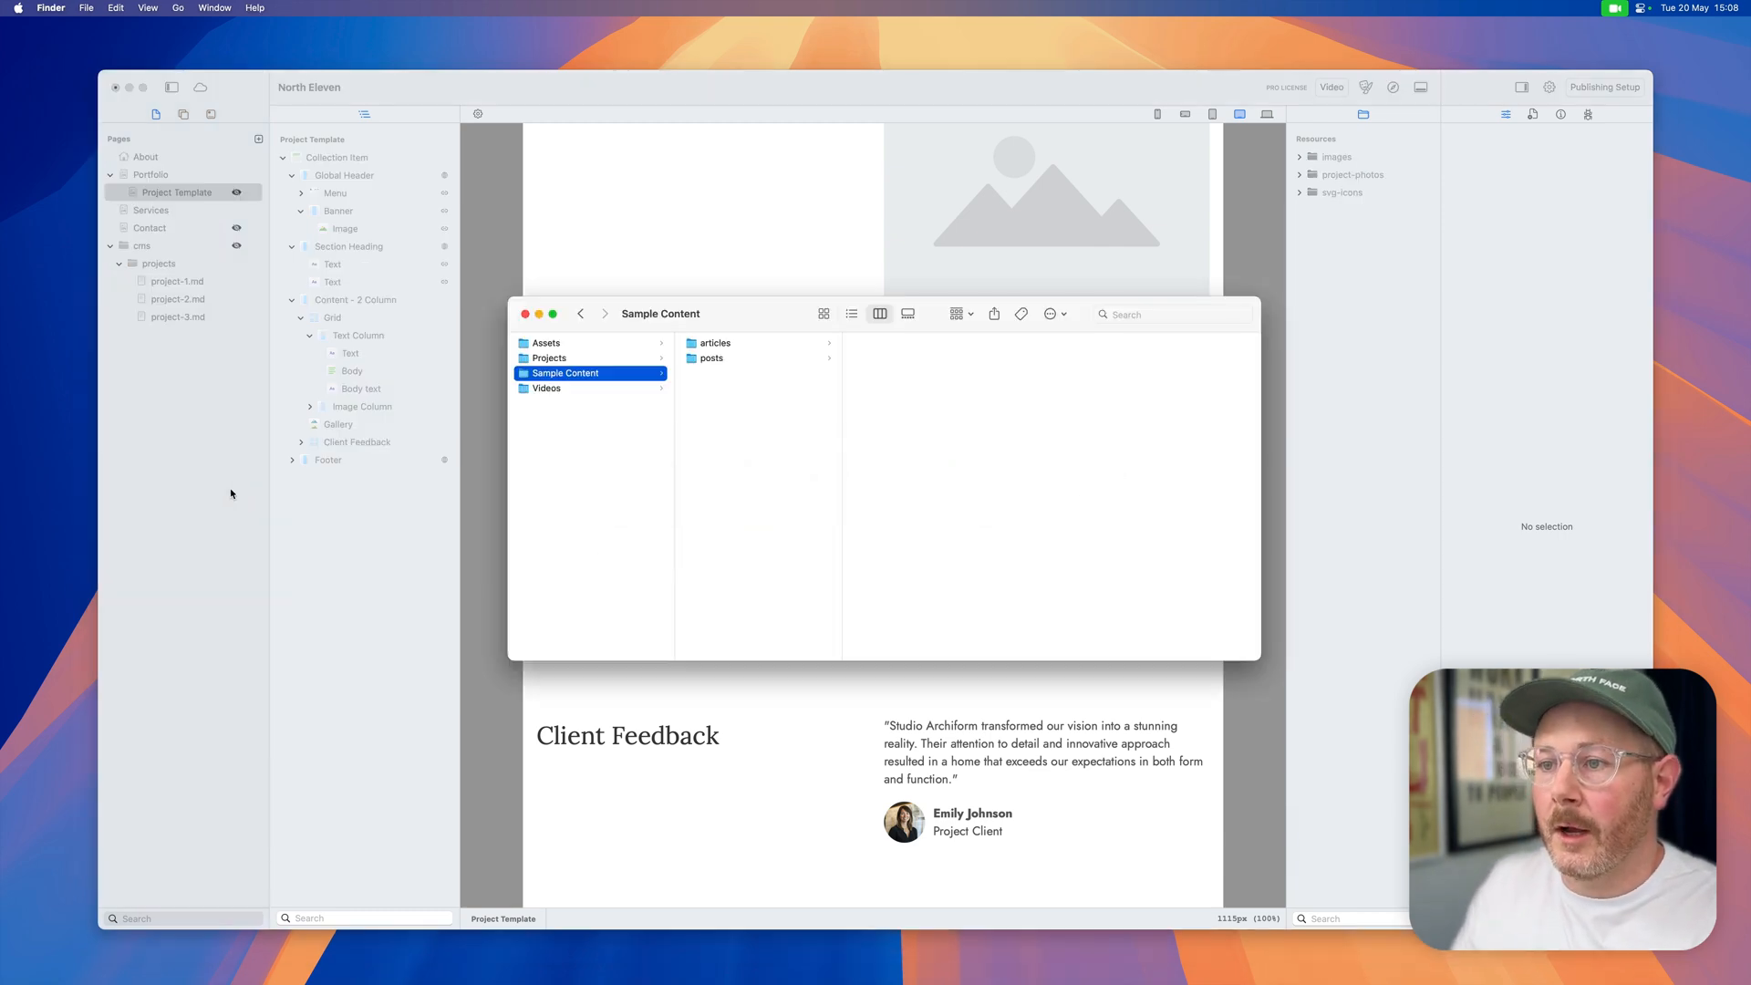
{"action": "mouse_move", "coordinate": [690, 343]}
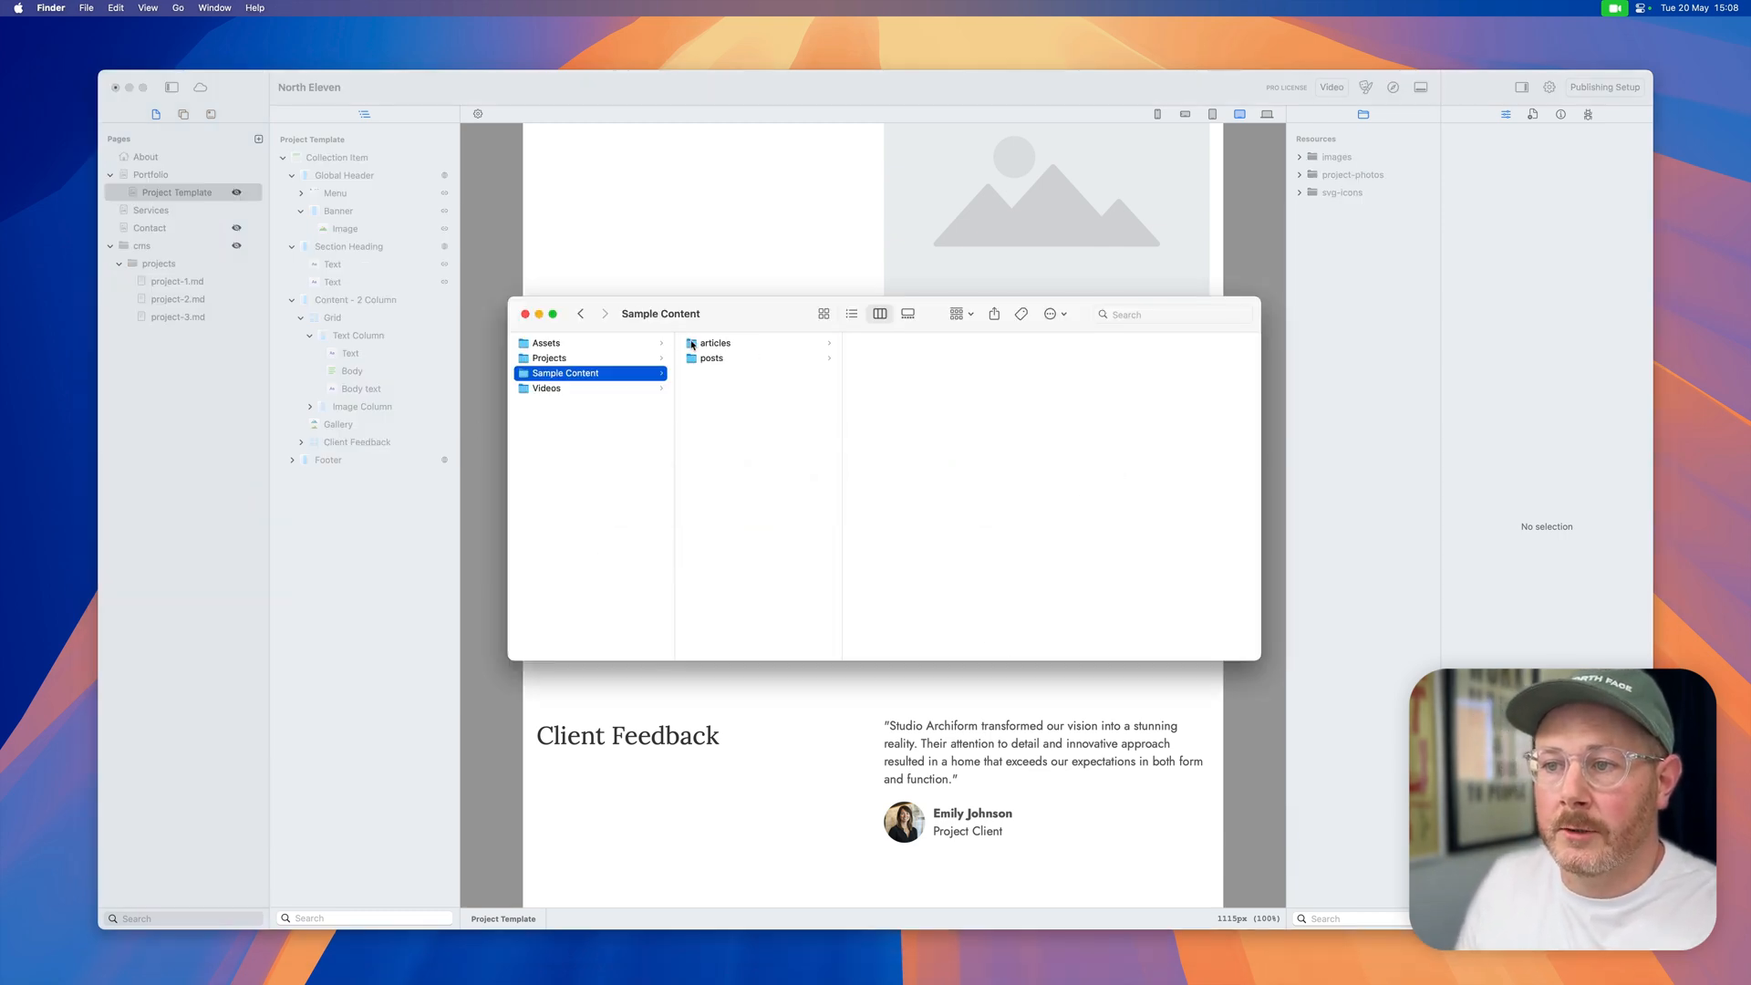
Step: Drag the Sample Content articles folder from Finder into the site's cms folder
{"action": "left_click", "coordinate": [715, 343]}
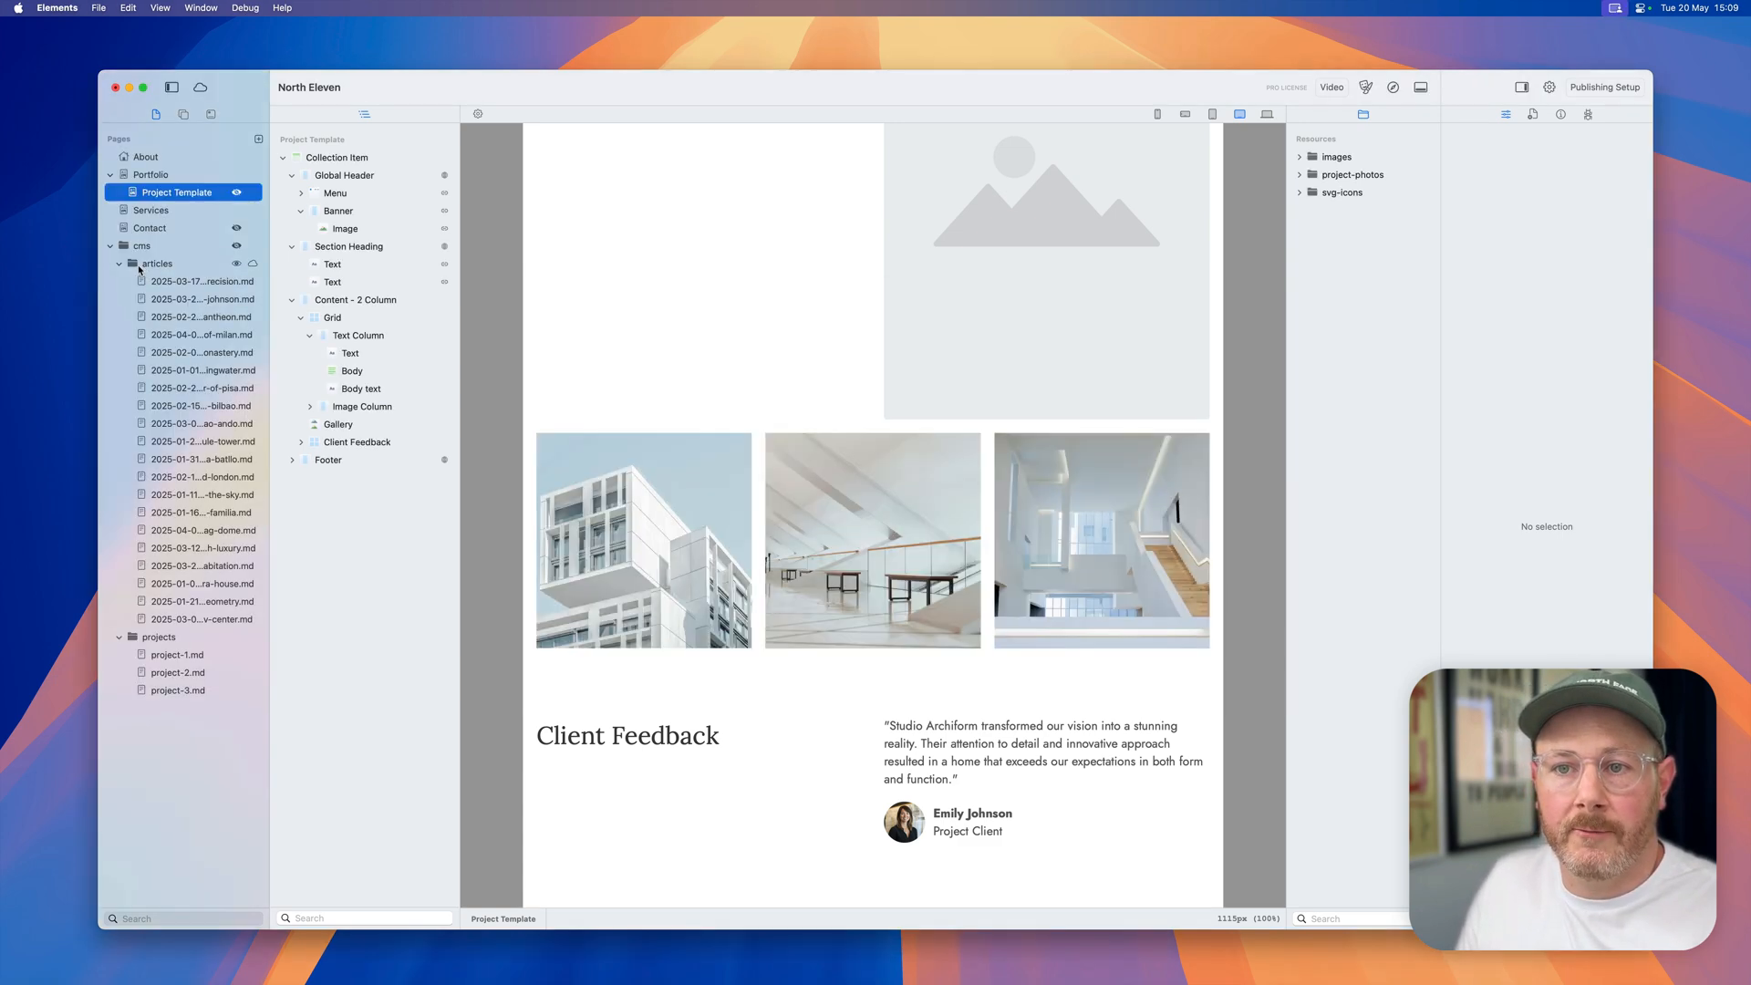
{"action": "left_click", "coordinate": [202, 280]}
{"action": "type", "text": "Blog"}
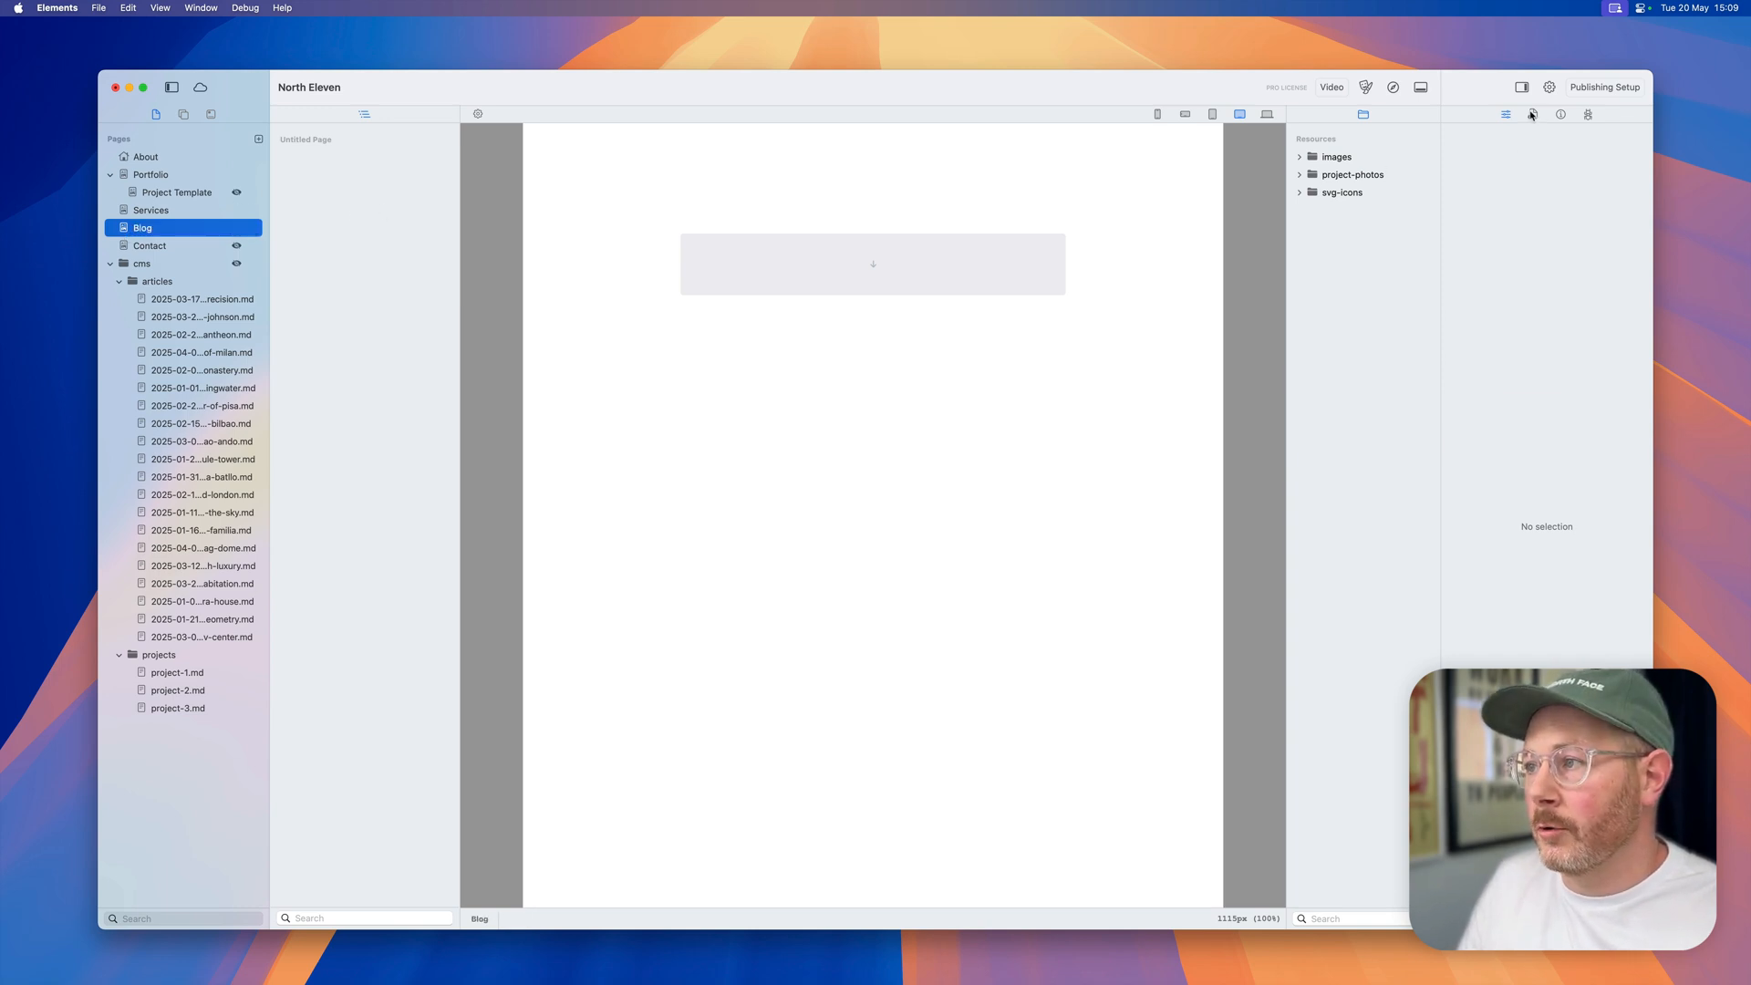
Step: Link the Blog page's Article Listing collection to cms/articles via Choose Link and Set Link
{"action": "left_click", "coordinate": [1532, 114]}
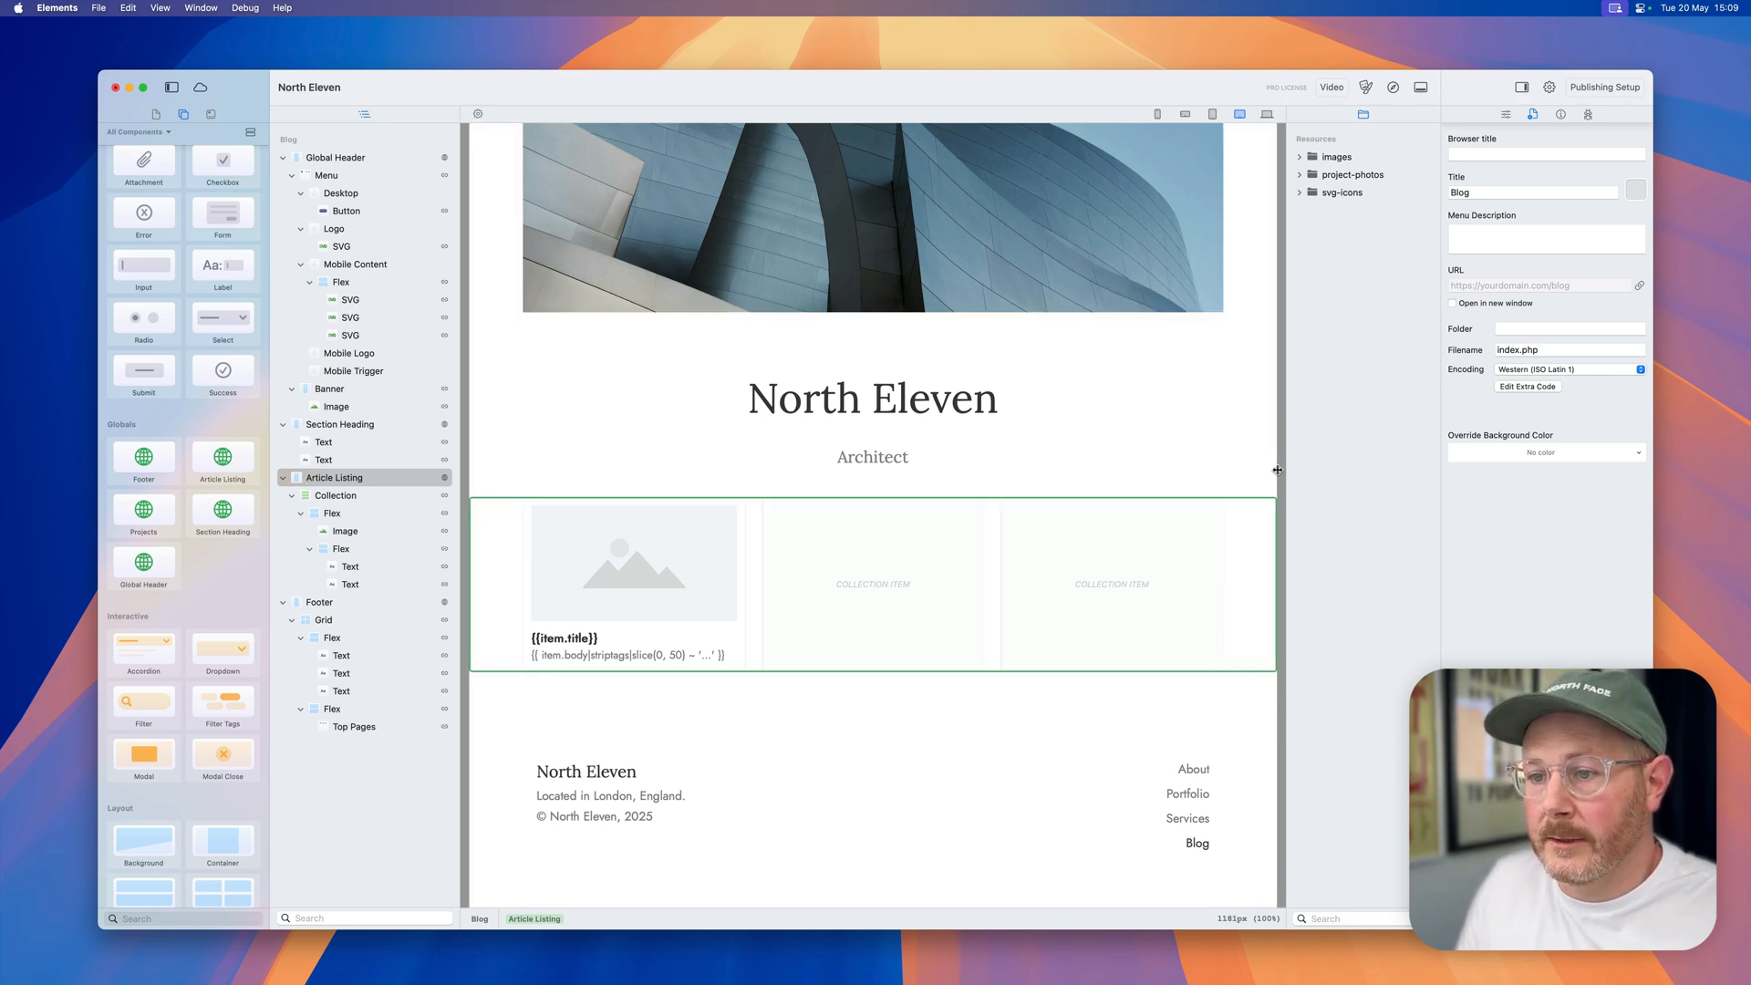
{"action": "left_click", "coordinate": [335, 494]}
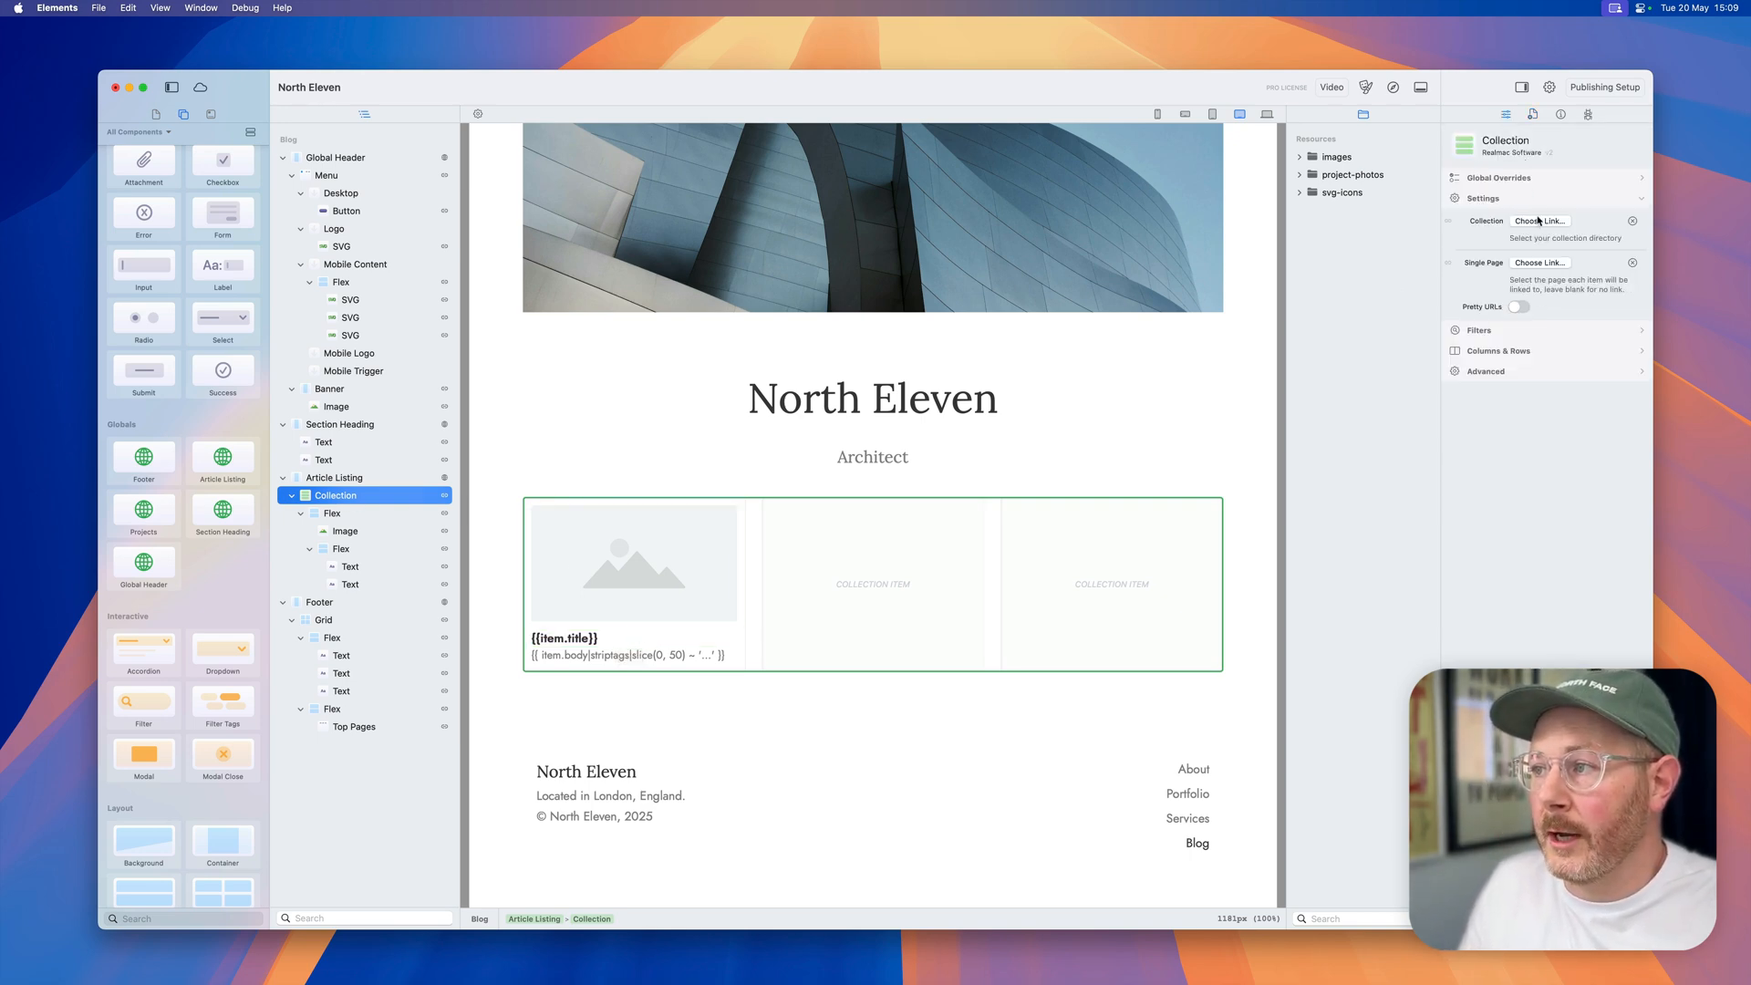
{"action": "left_click", "coordinate": [1541, 220]}
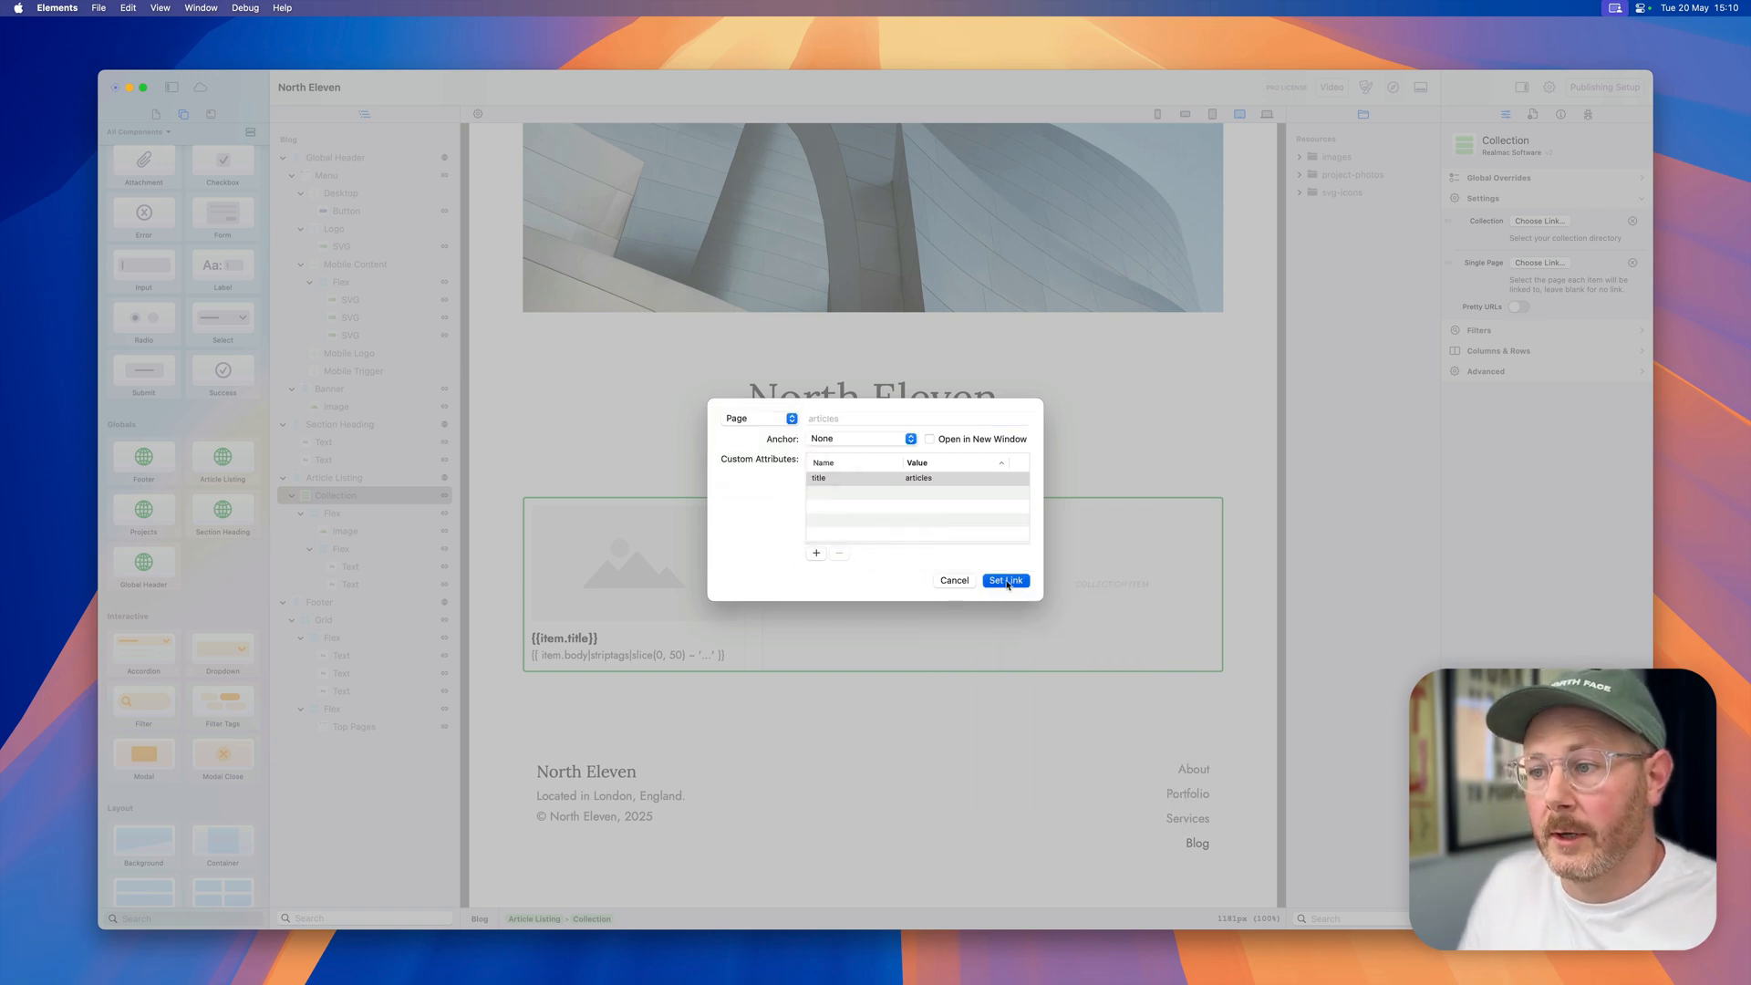
{"action": "left_click", "coordinate": [1003, 580]}
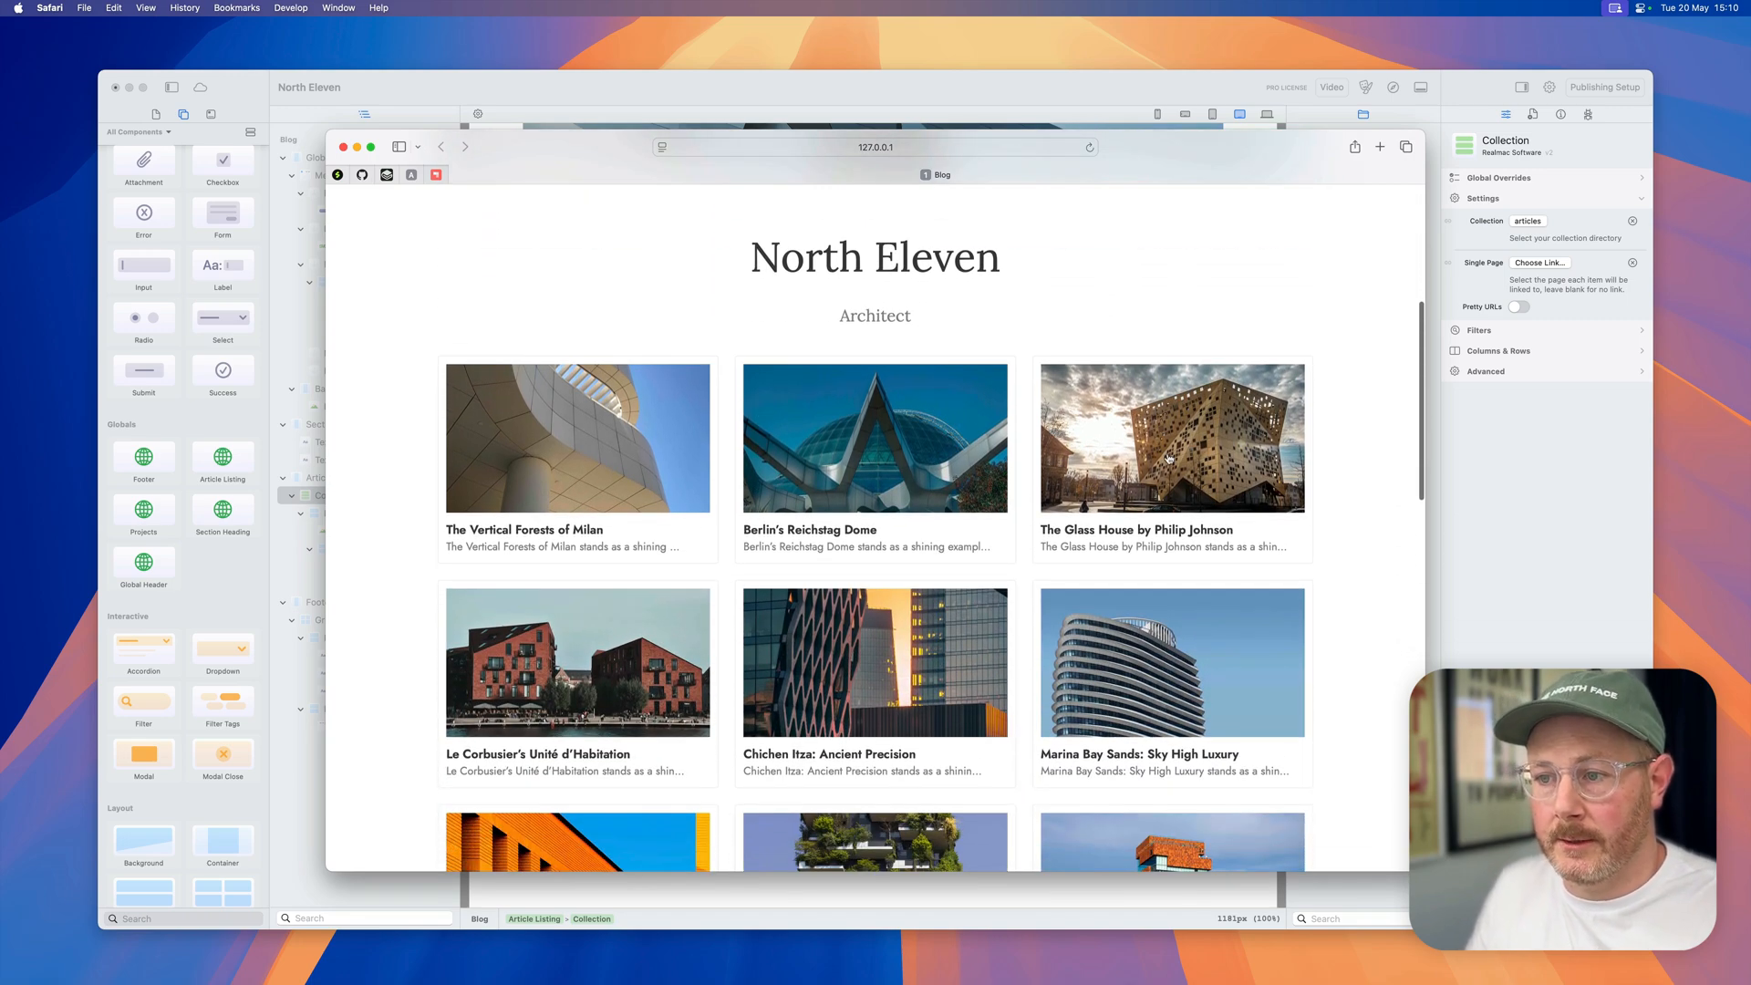
{"action": "scroll", "scroll_direction": "down", "scroll_amount": 3}
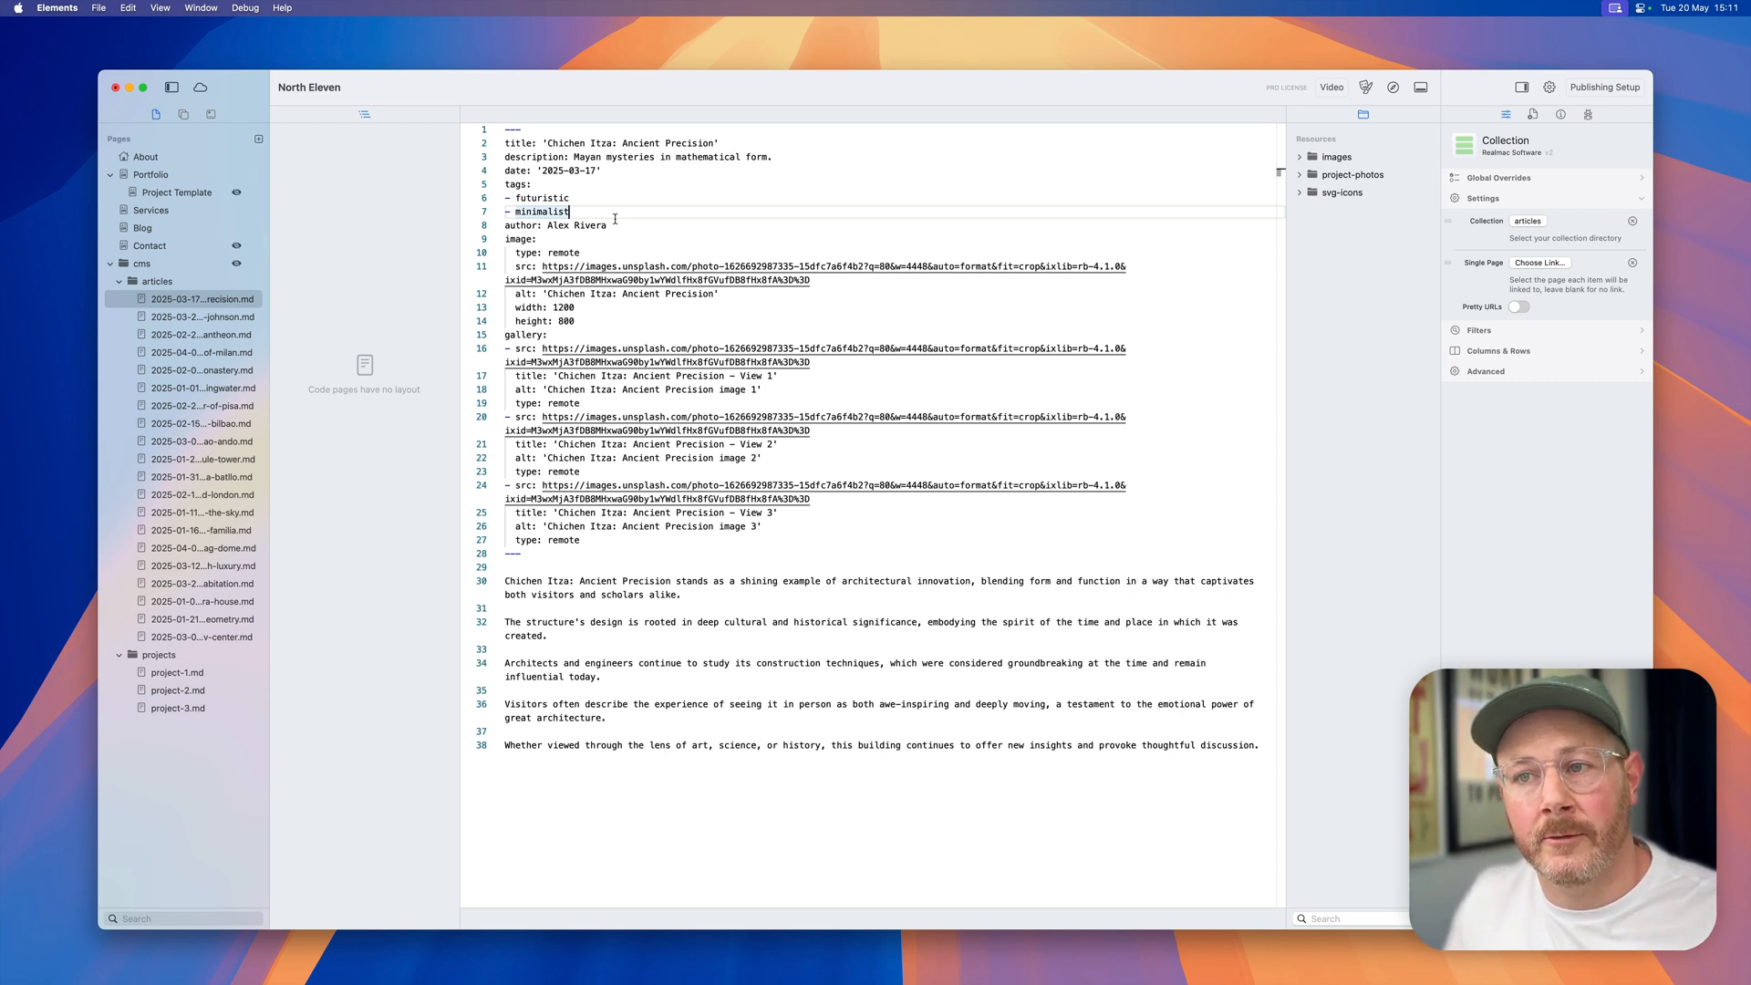
Step: Highlight the image fields in the Chichen Itza article's front matter
{"action": "left_click_drag", "start_coordinate": [547, 245], "coordinate": [576, 320]}
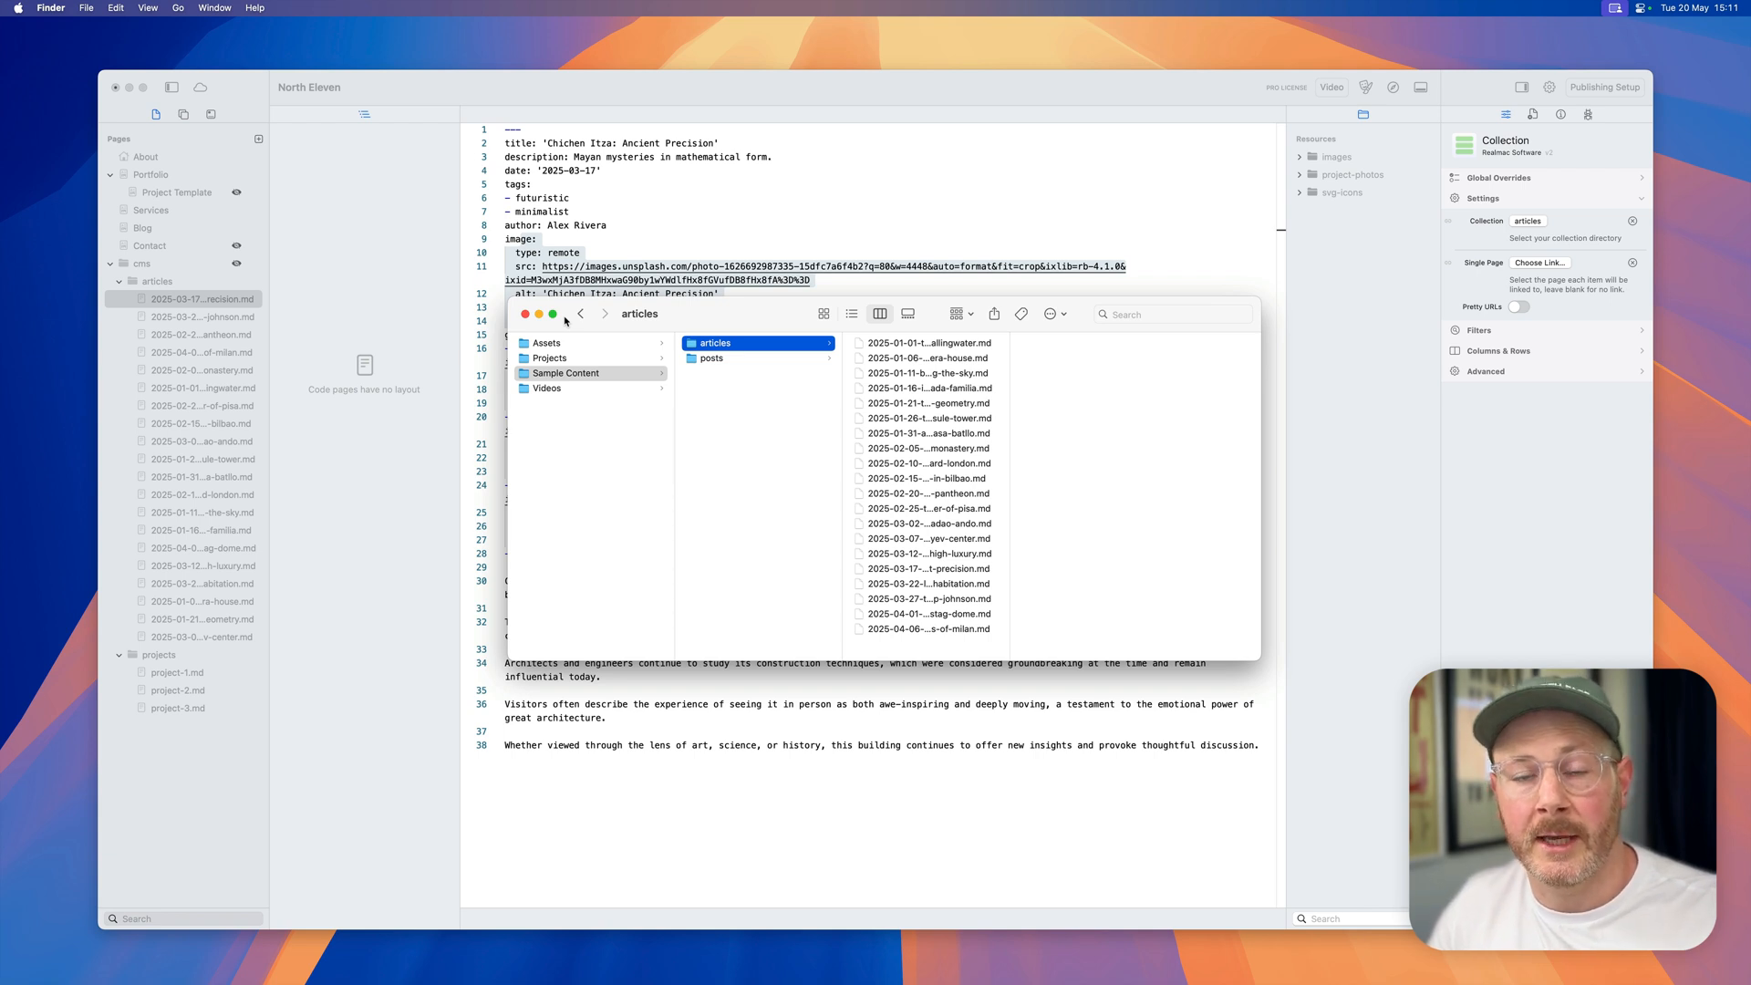
Step: Browse Sample Content > posts, Quick Look the failures and successes post, and drag posts into cms
{"action": "left_click", "coordinate": [712, 357]}
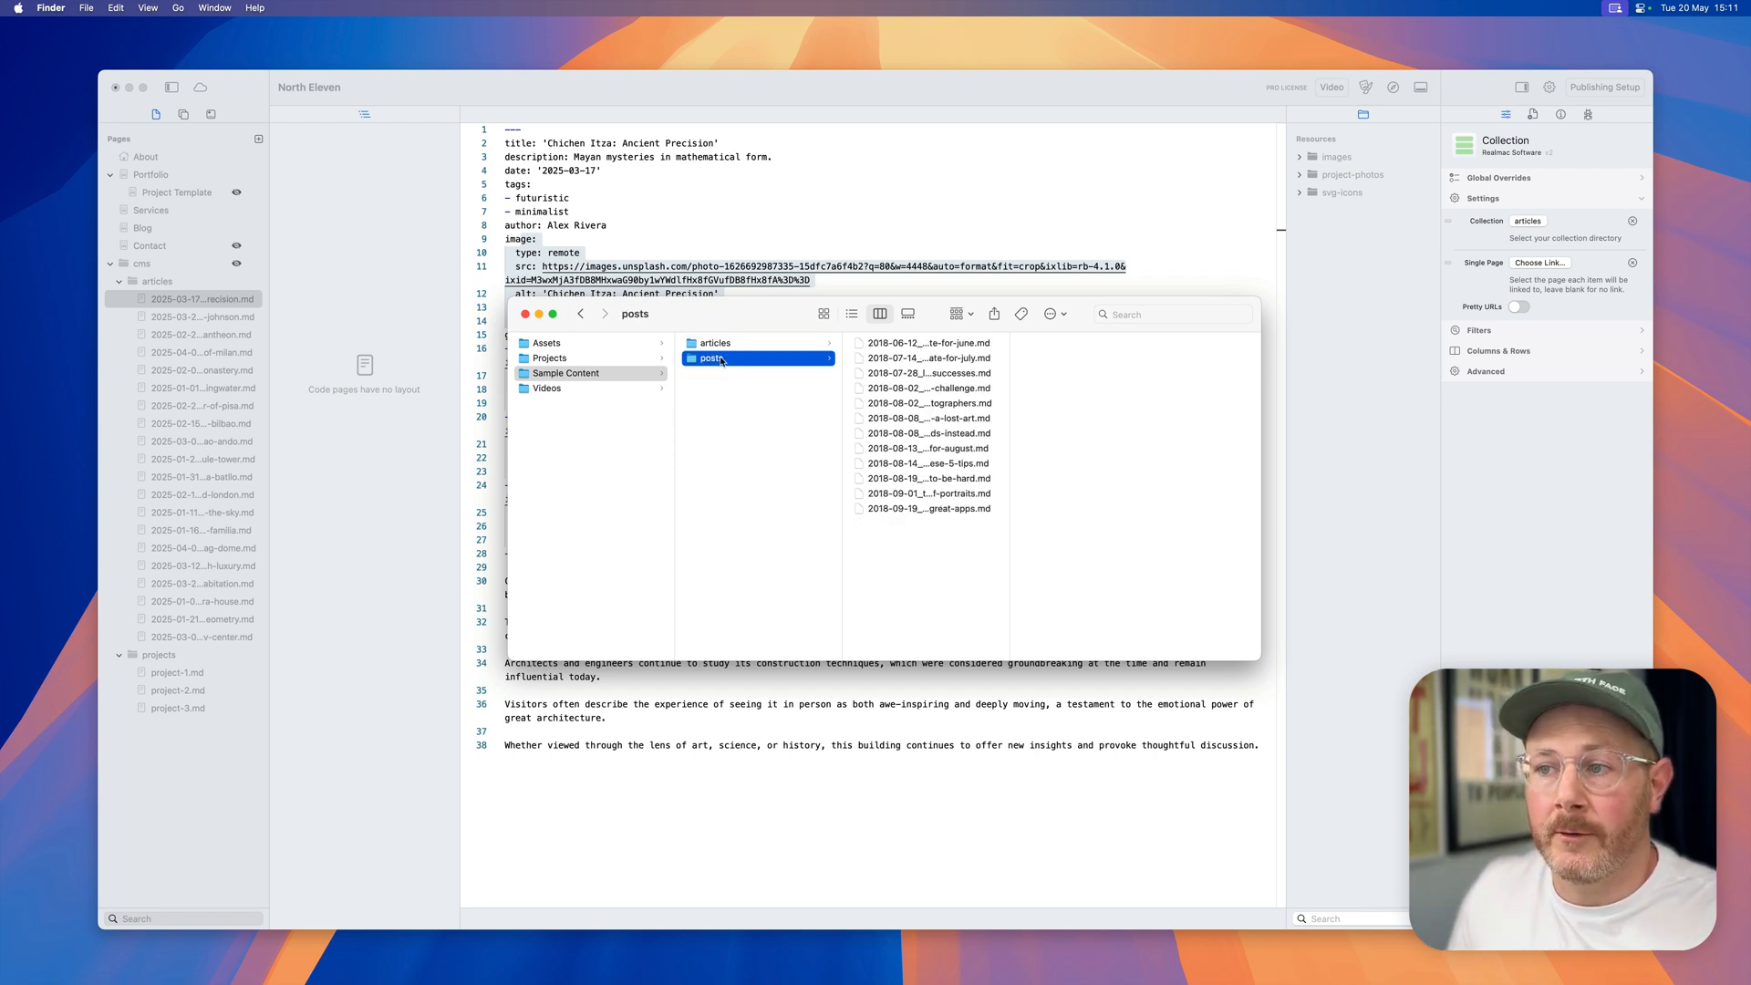
{"action": "left_click", "coordinate": [927, 343]}
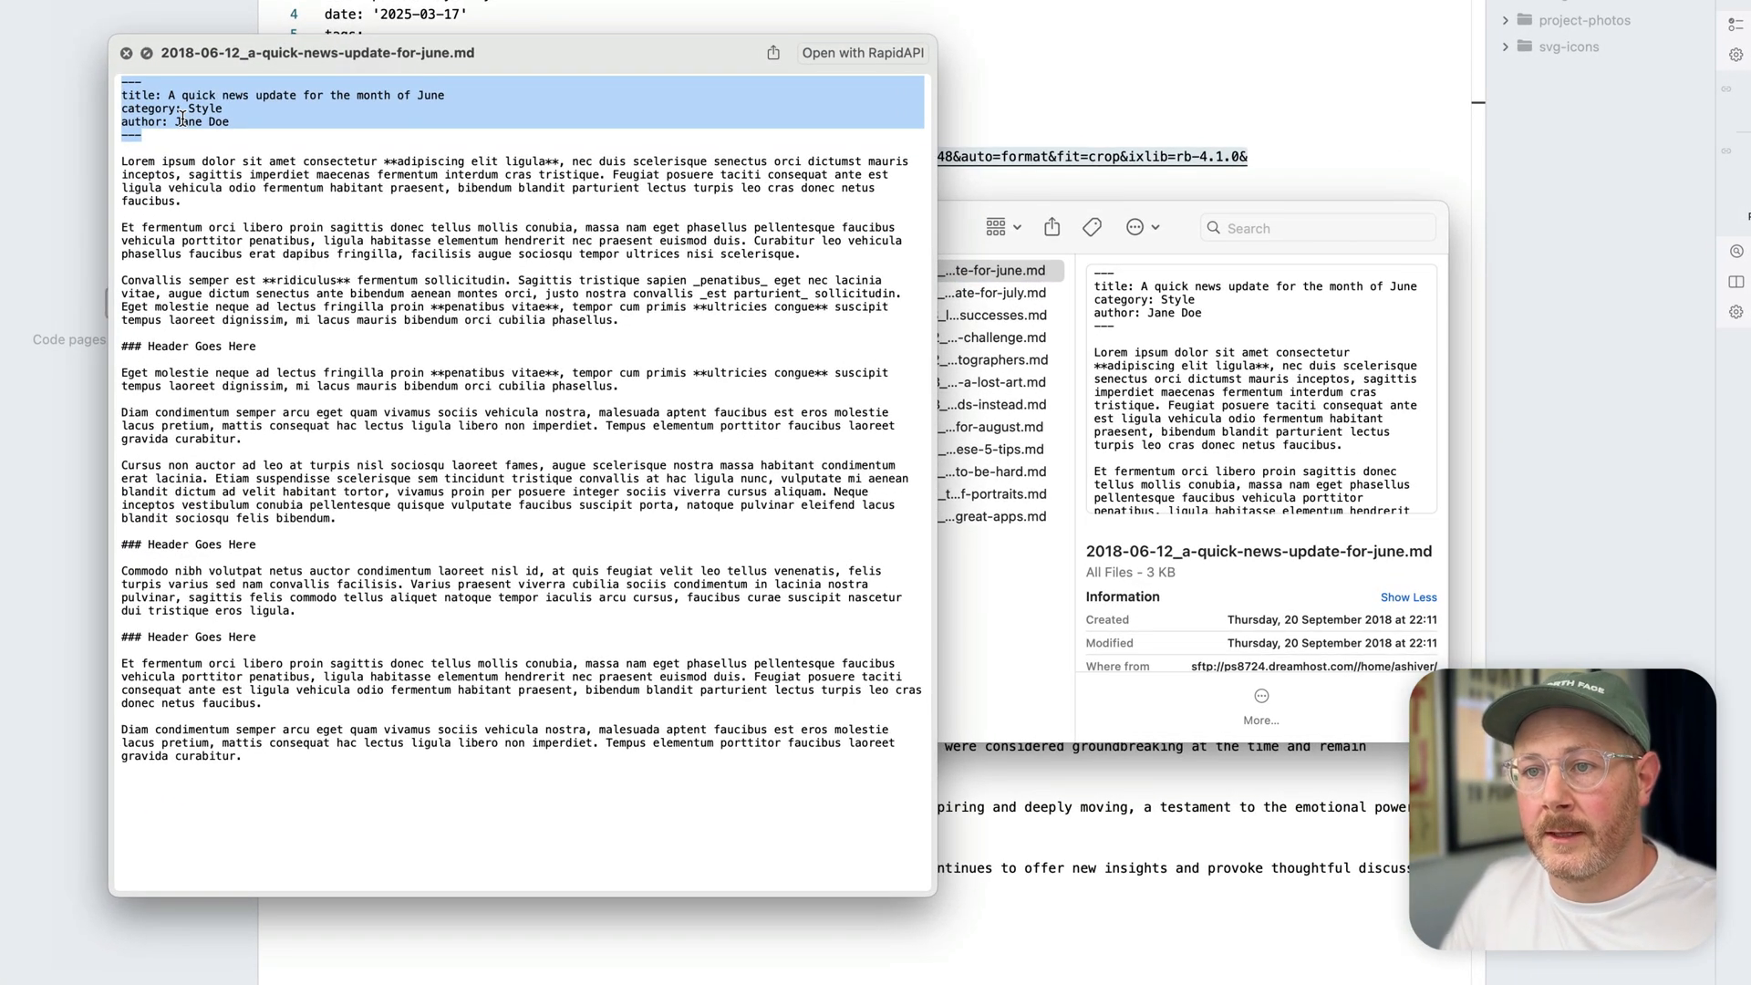
{"action": "left_click", "coordinate": [993, 314]}
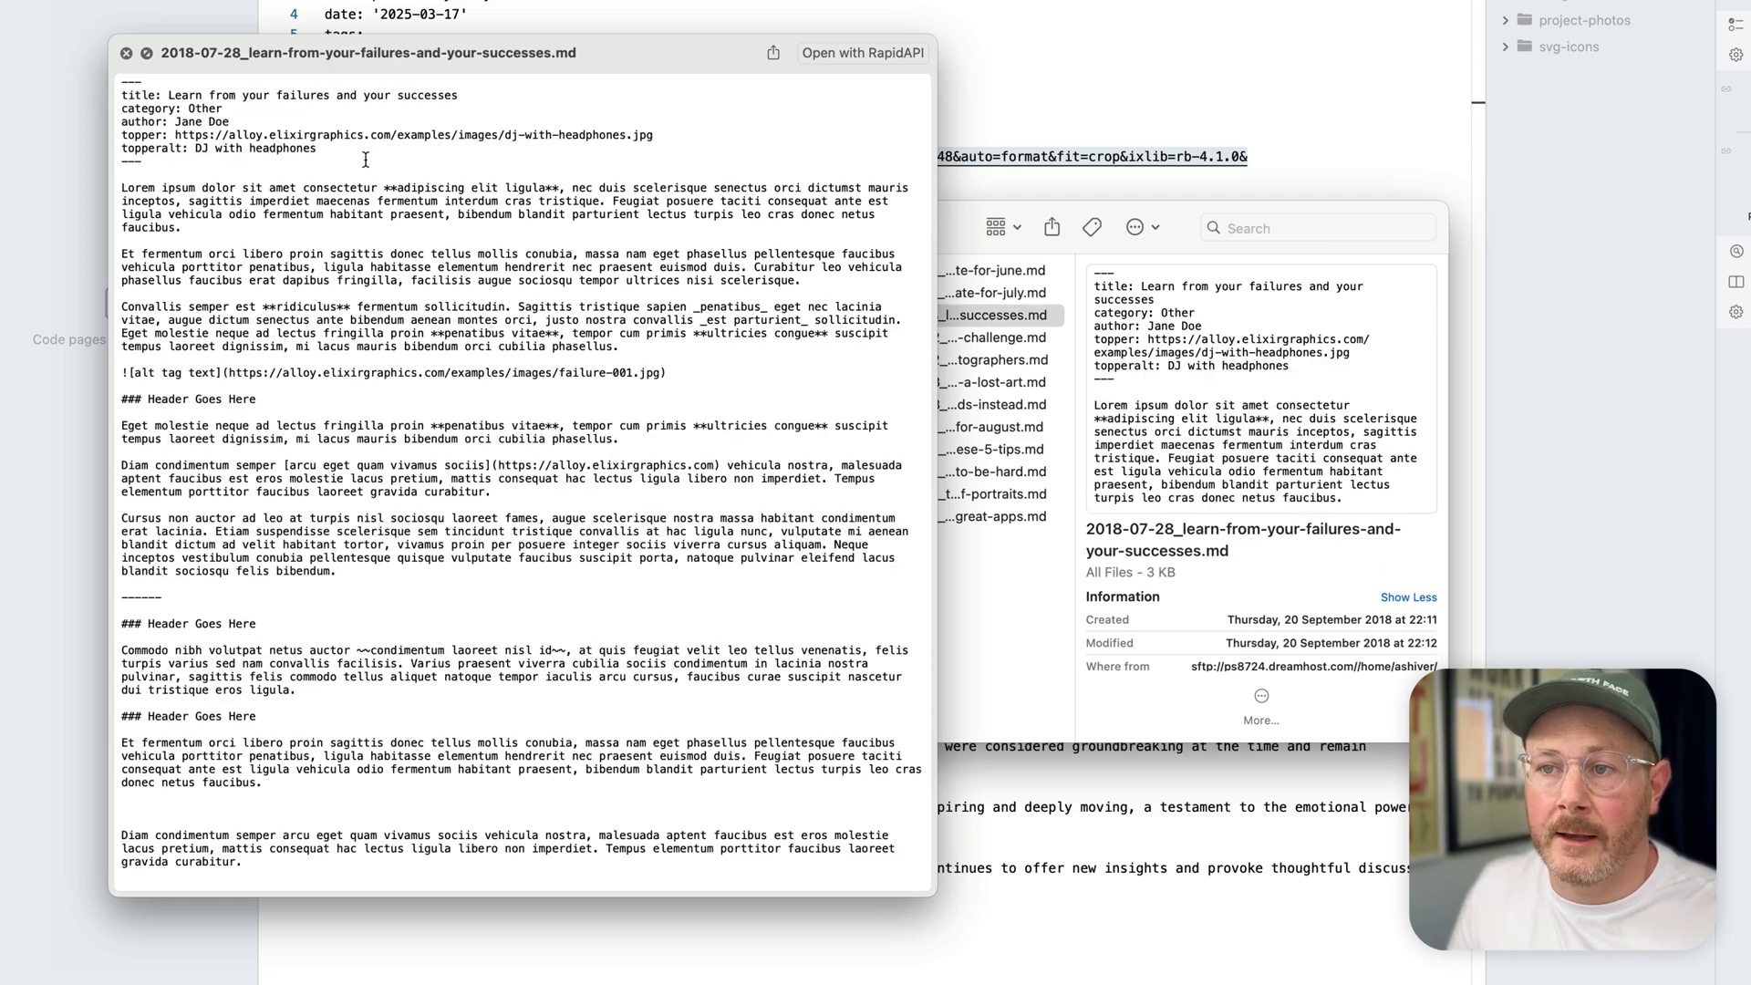
{"action": "left_click_drag", "start_coordinate": [120, 95], "coordinate": [318, 148]}
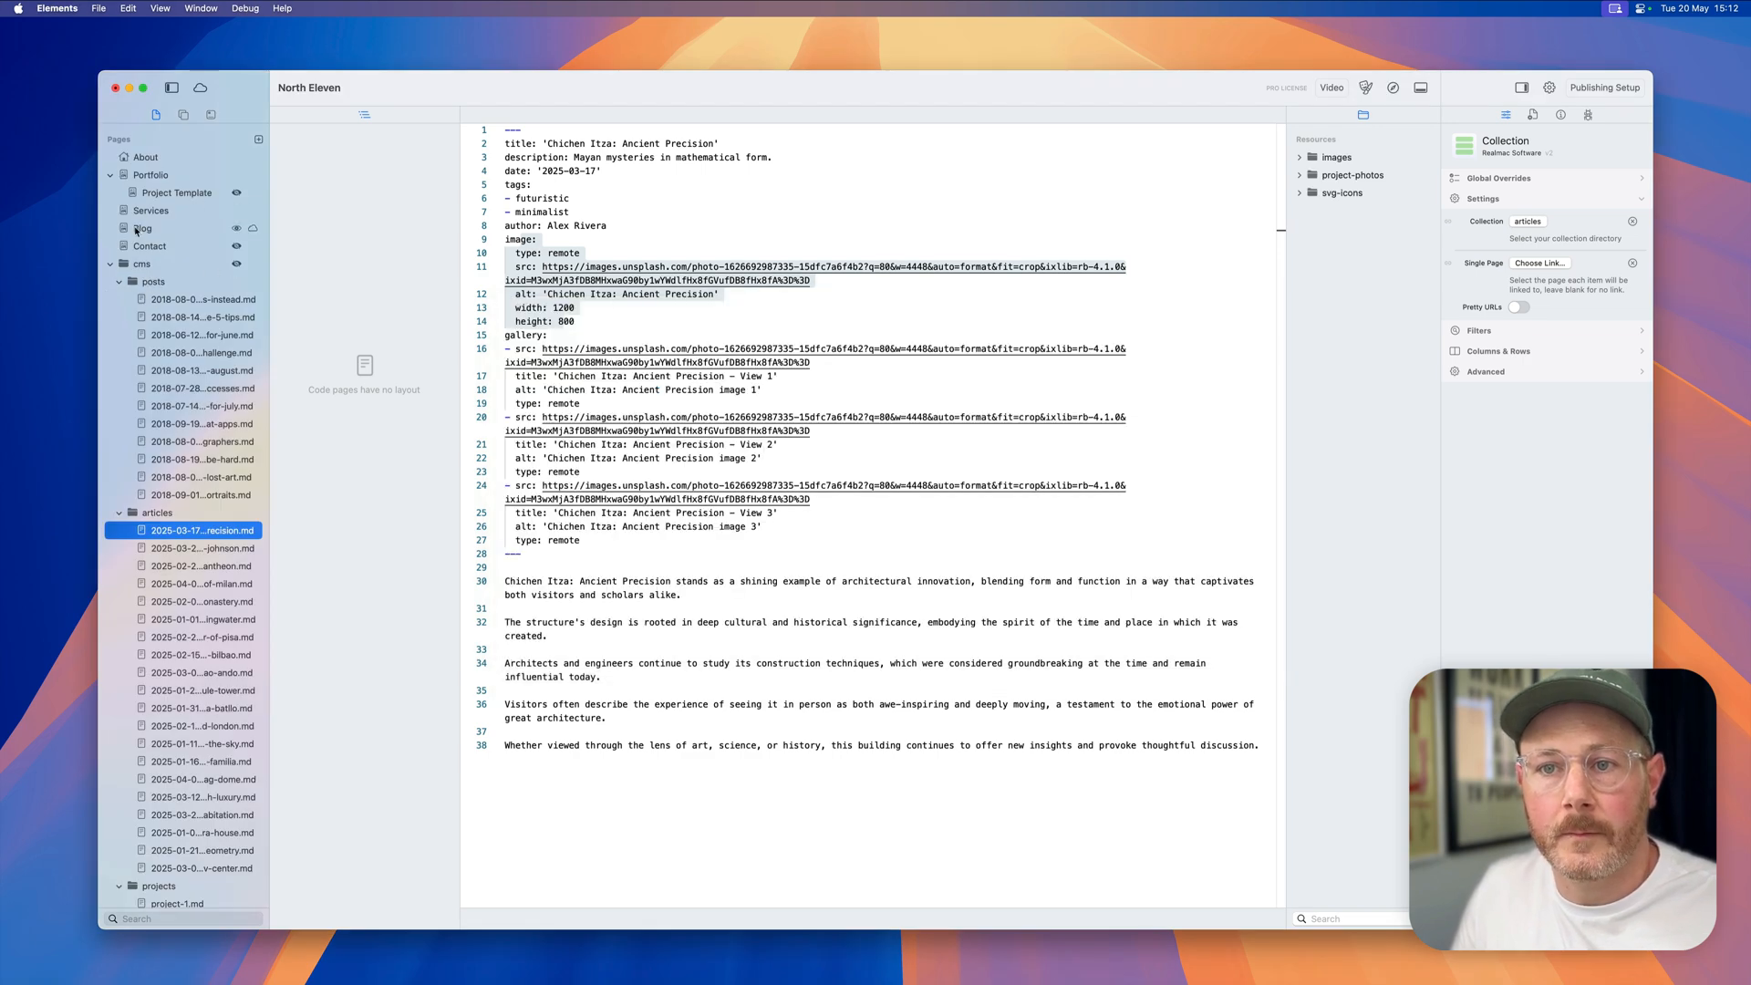
Step: Point the Blog collection at cms/posts and set its Image to read each post's topper
{"action": "left_click", "coordinate": [142, 228]}
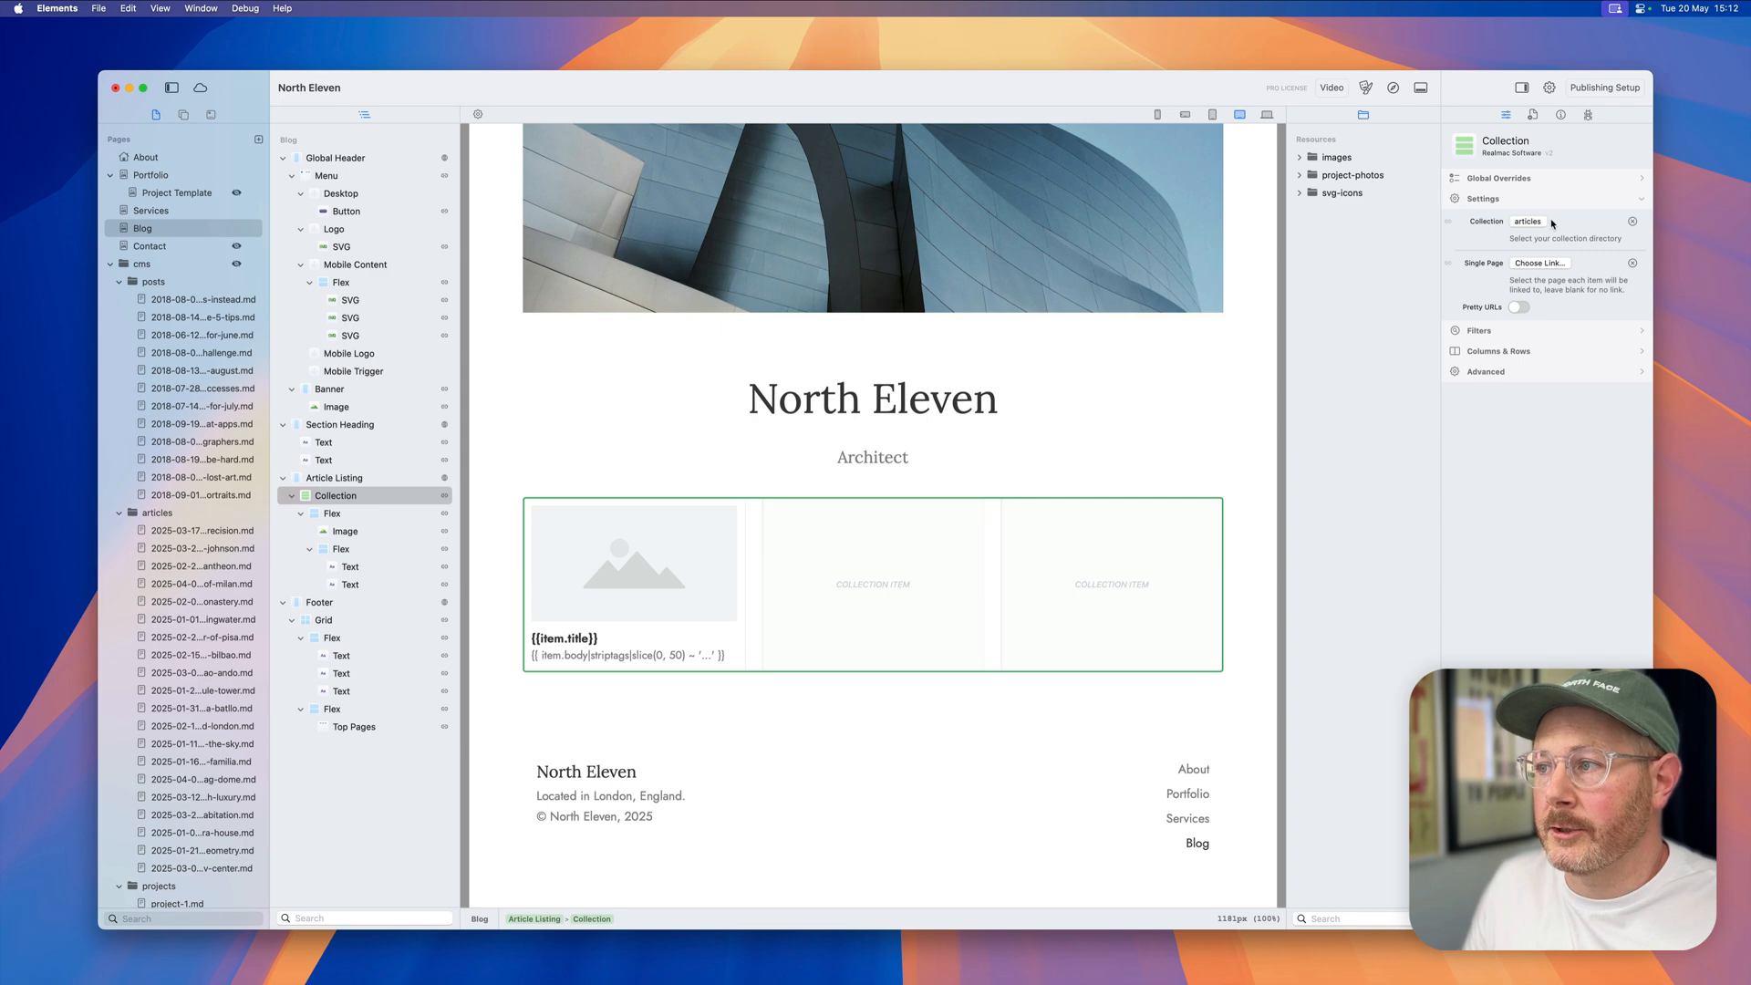
{"action": "left_click", "coordinate": [1541, 262]}
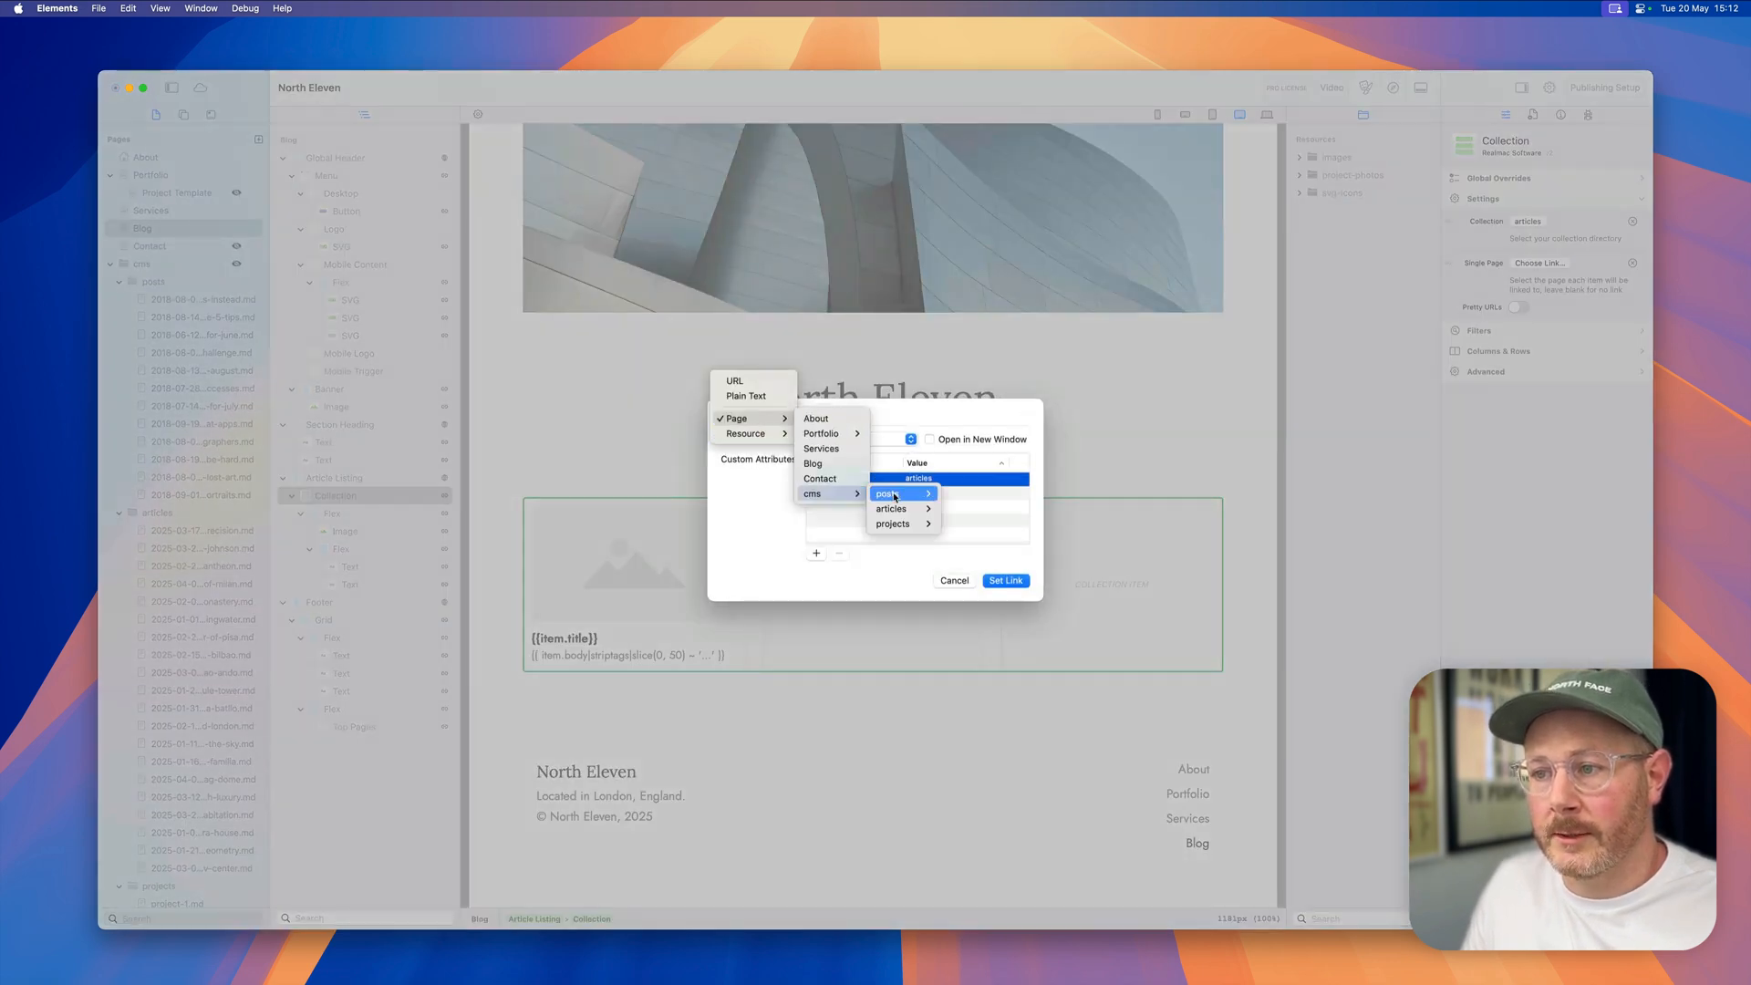
{"action": "left_click", "coordinate": [892, 492]}
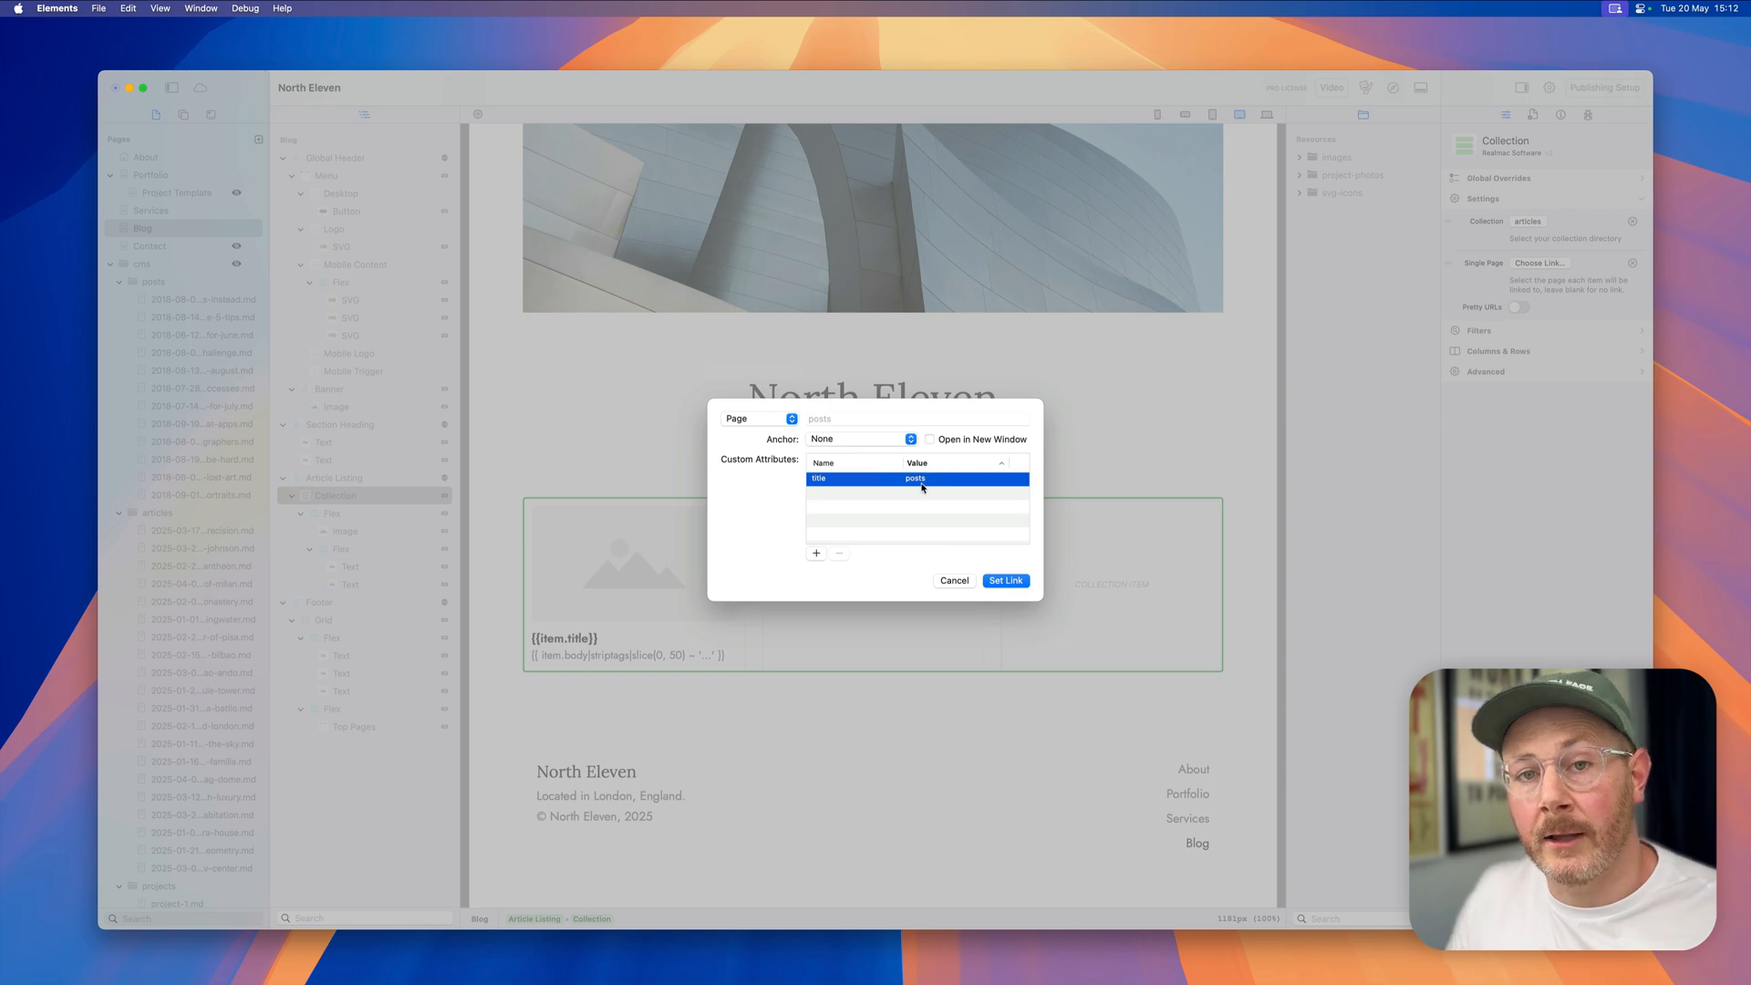
{"action": "left_click", "coordinate": [1003, 580]}
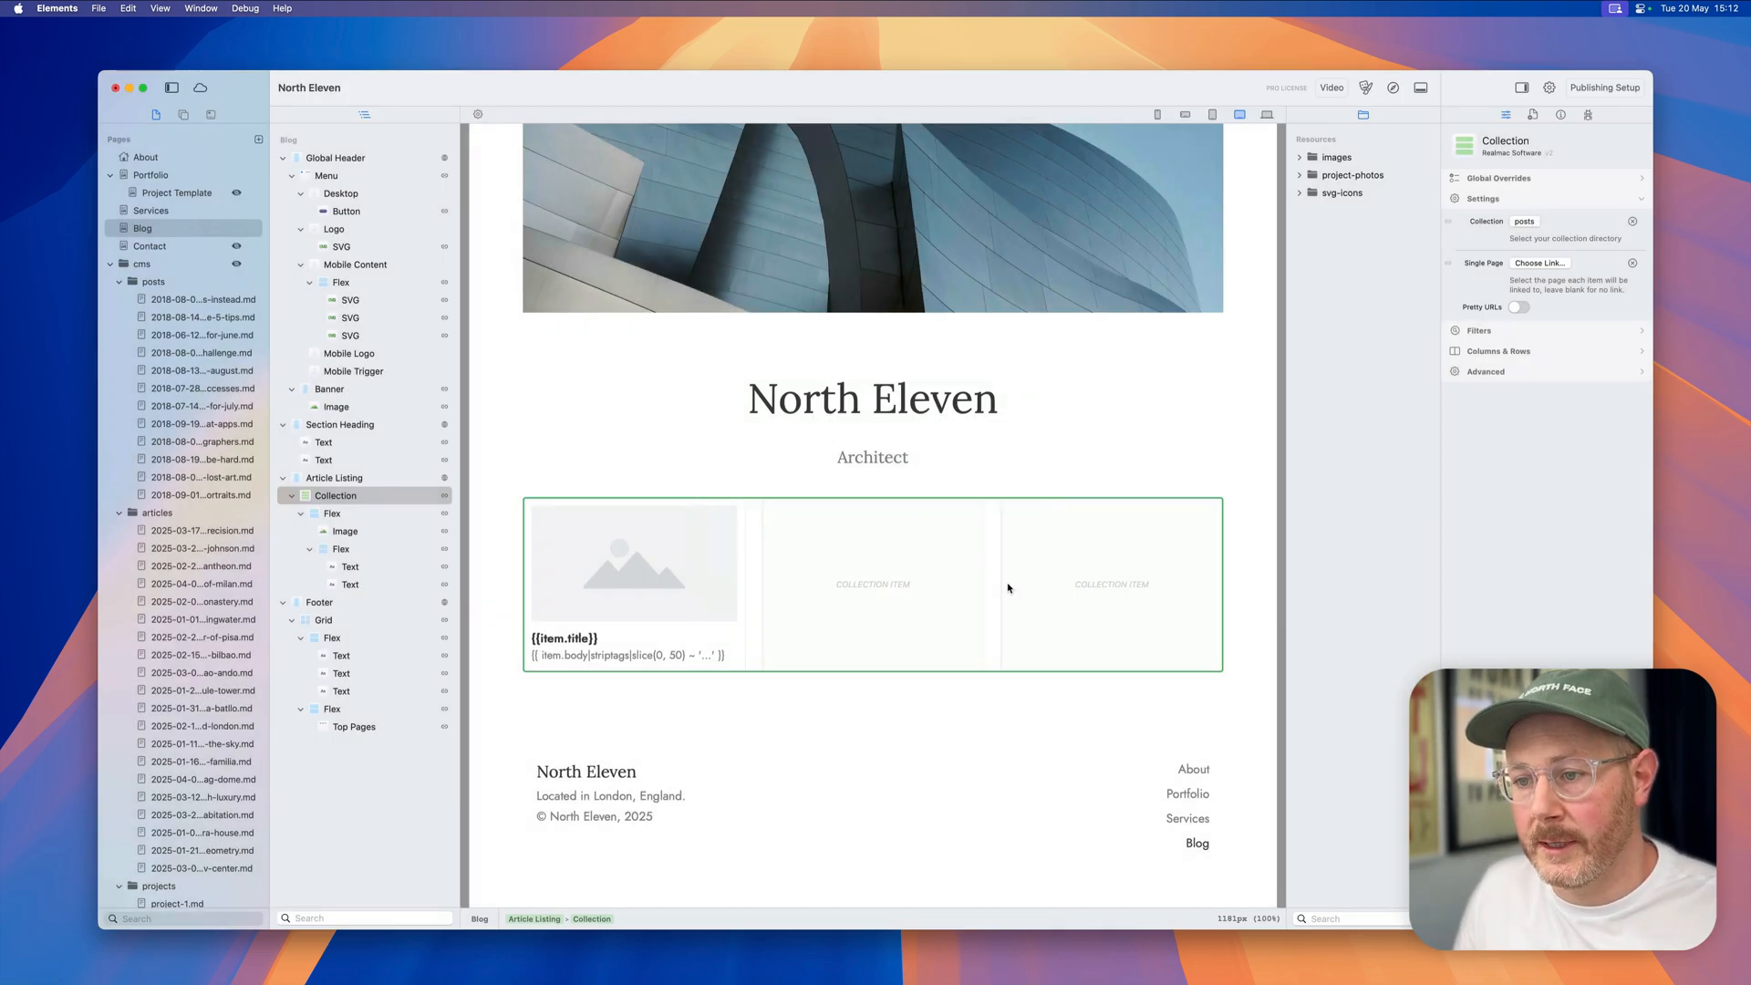
{"action": "left_click", "coordinate": [633, 562]}
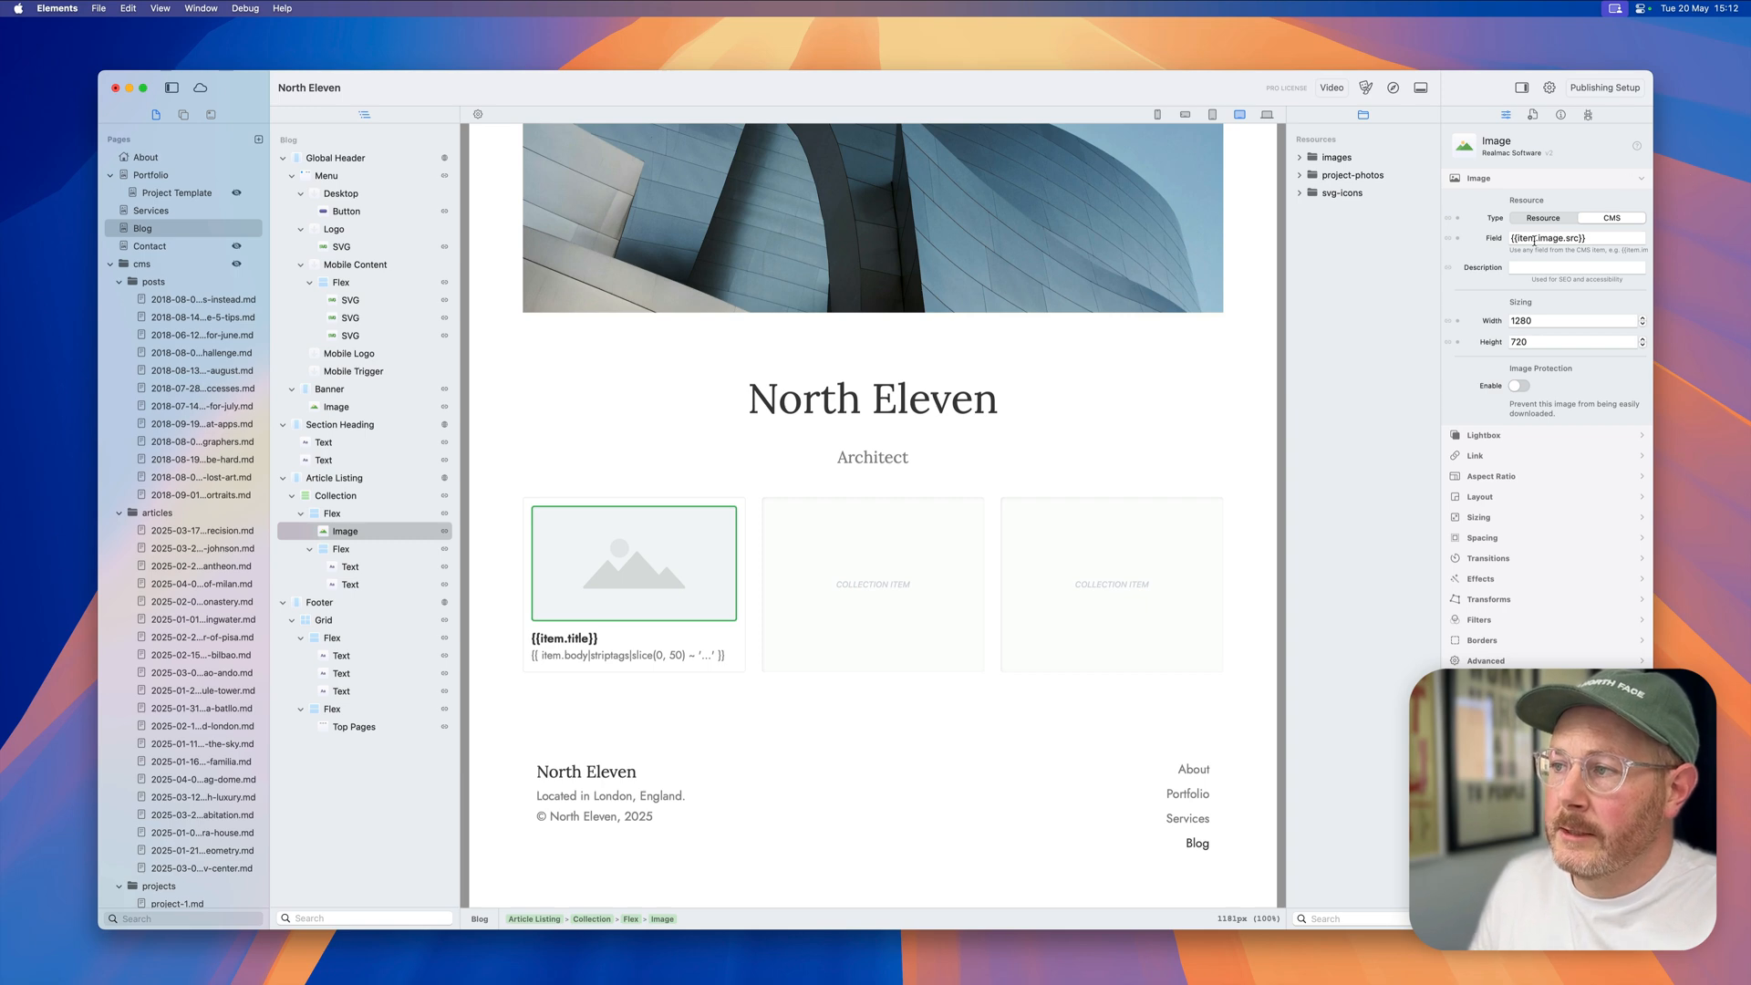
{"action": "left_click", "coordinate": [1575, 238]}
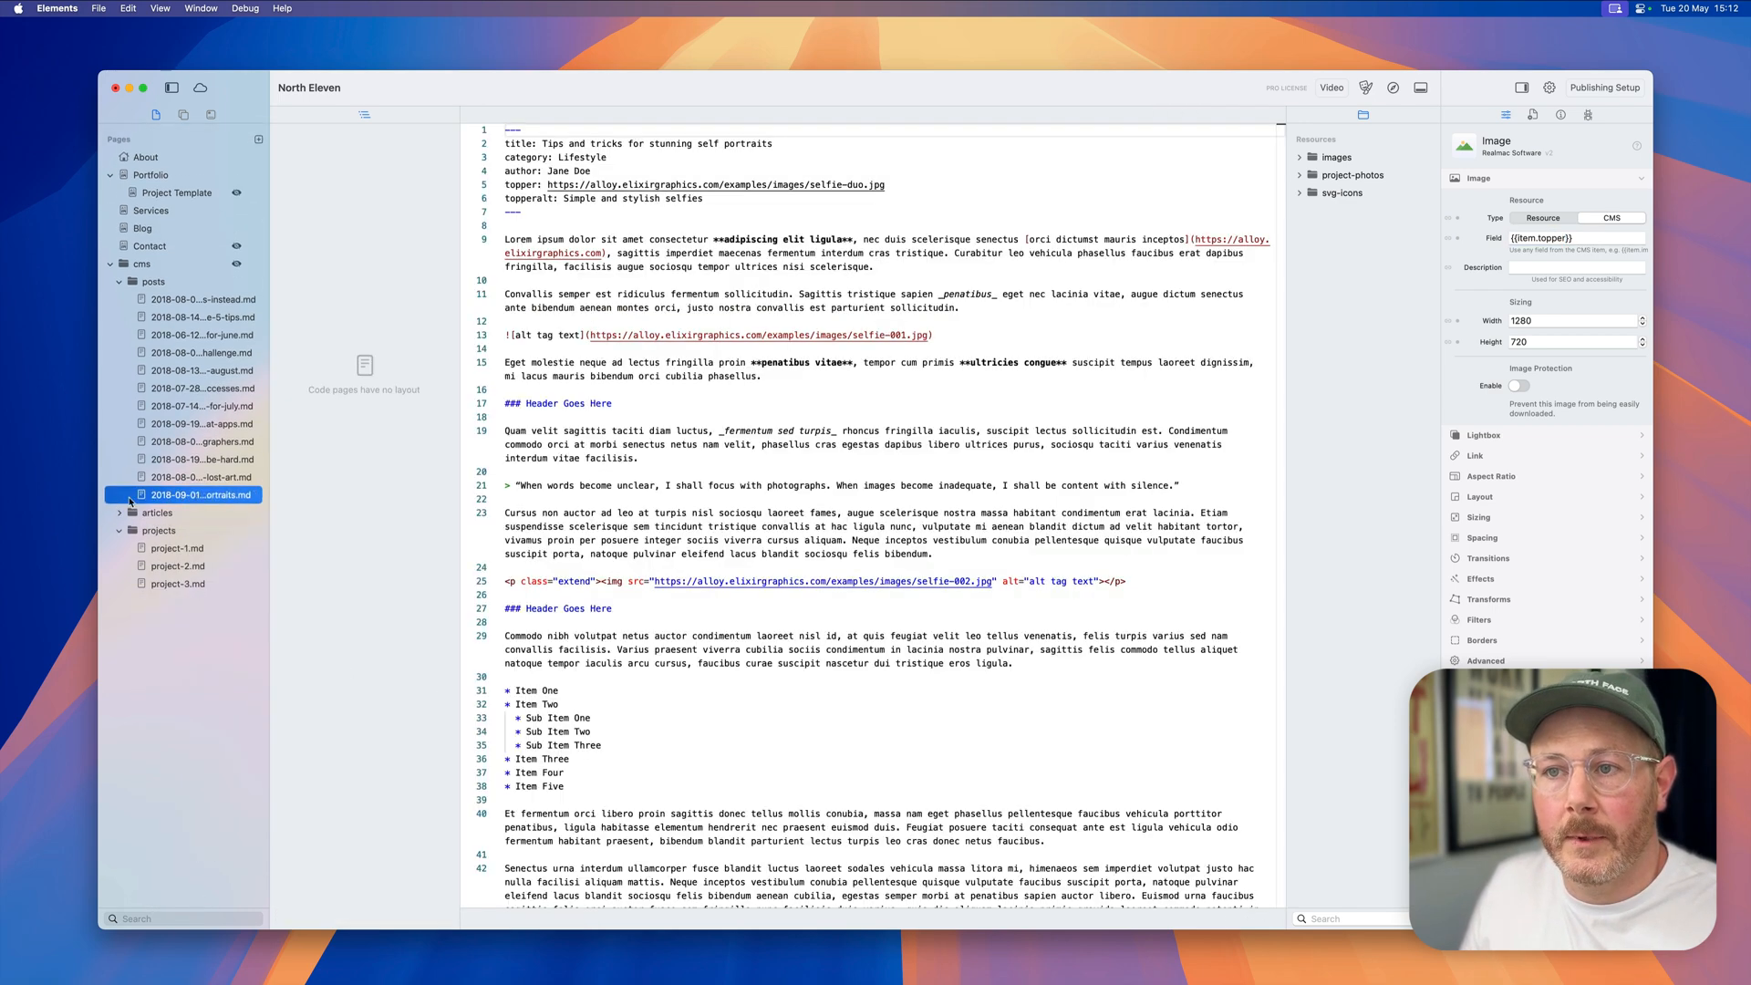
Step: Return to the Blog page's Article Listing layout and preview it in Safari
{"action": "double_click", "coordinate": [519, 184]}
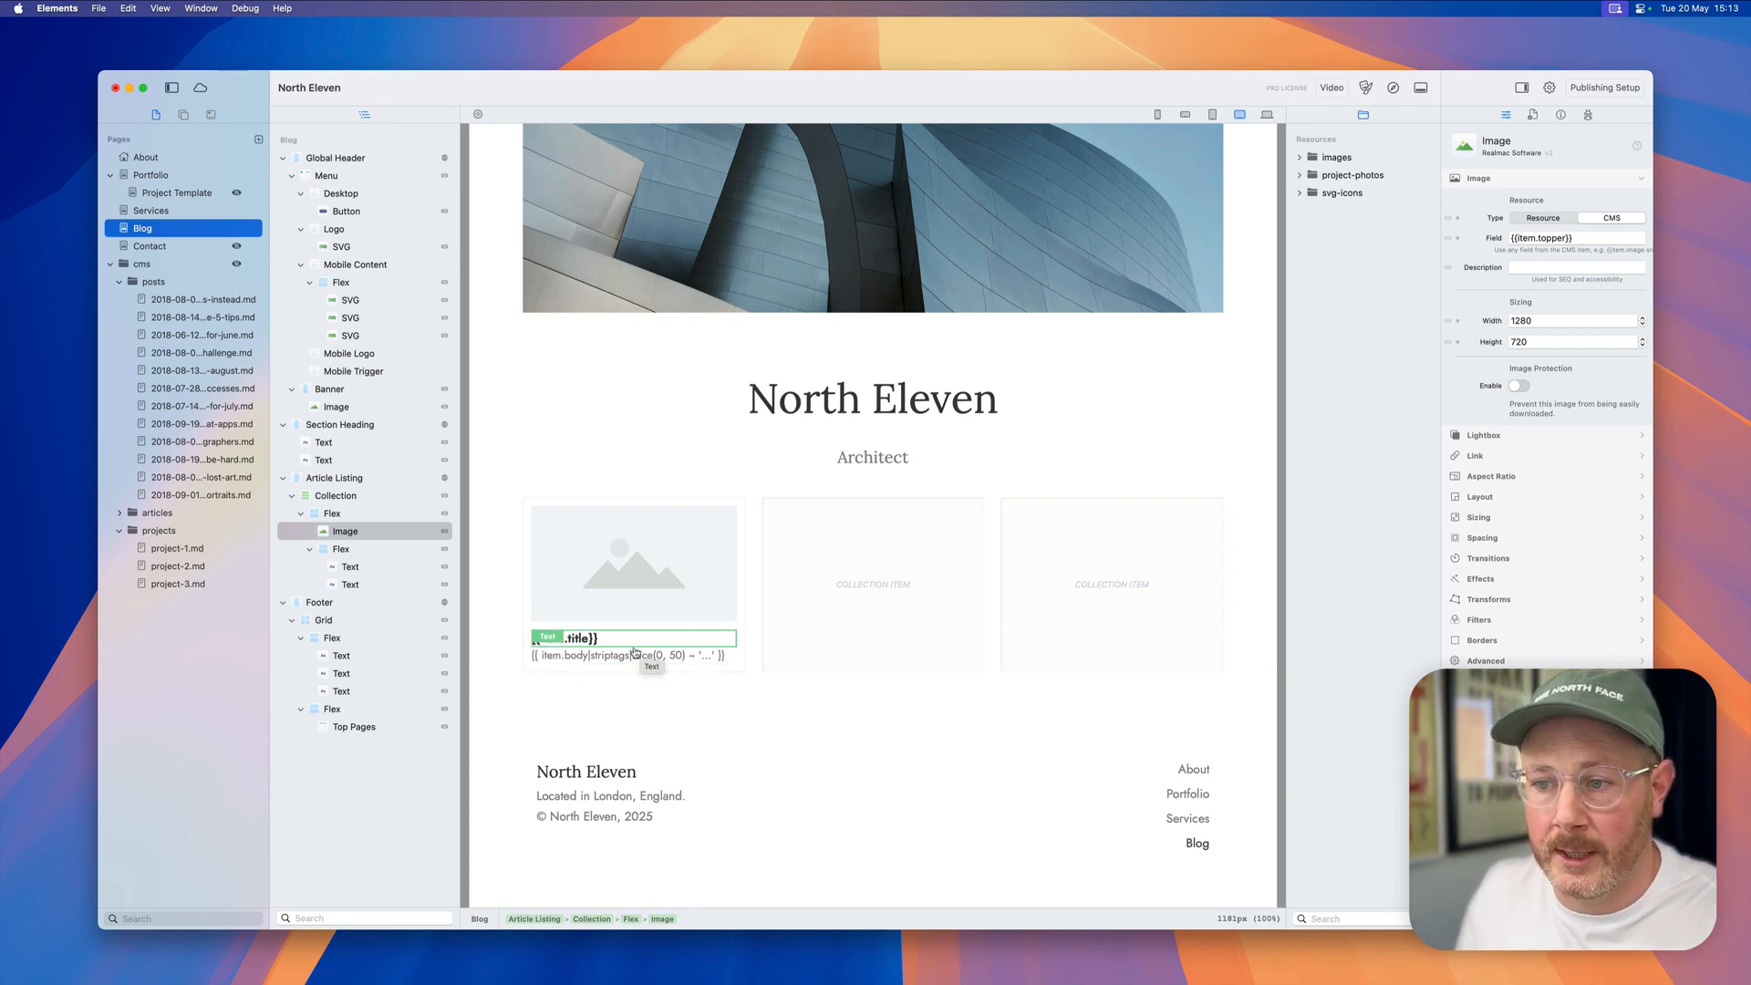
{"action": "left_click", "coordinate": [335, 494]}
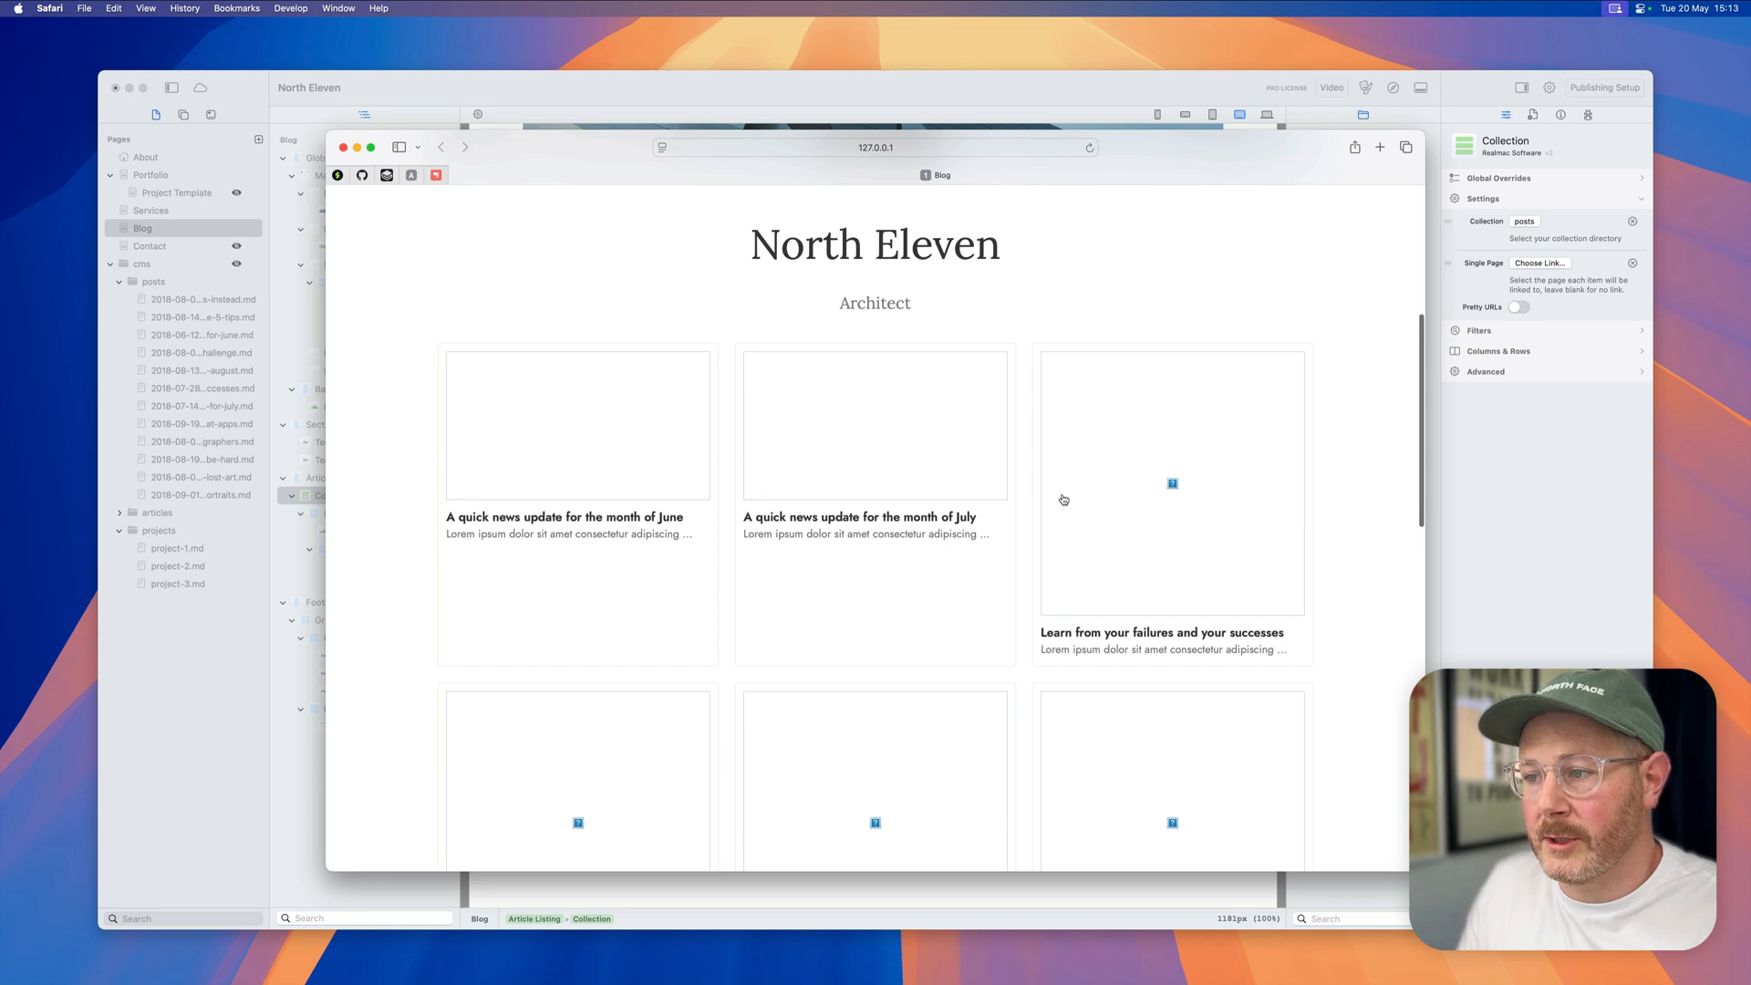
Step: Scroll through the Safari blog preview, where only the self portraits post loads an image
{"action": "scroll", "scroll_direction": "down", "scroll_amount": 3}
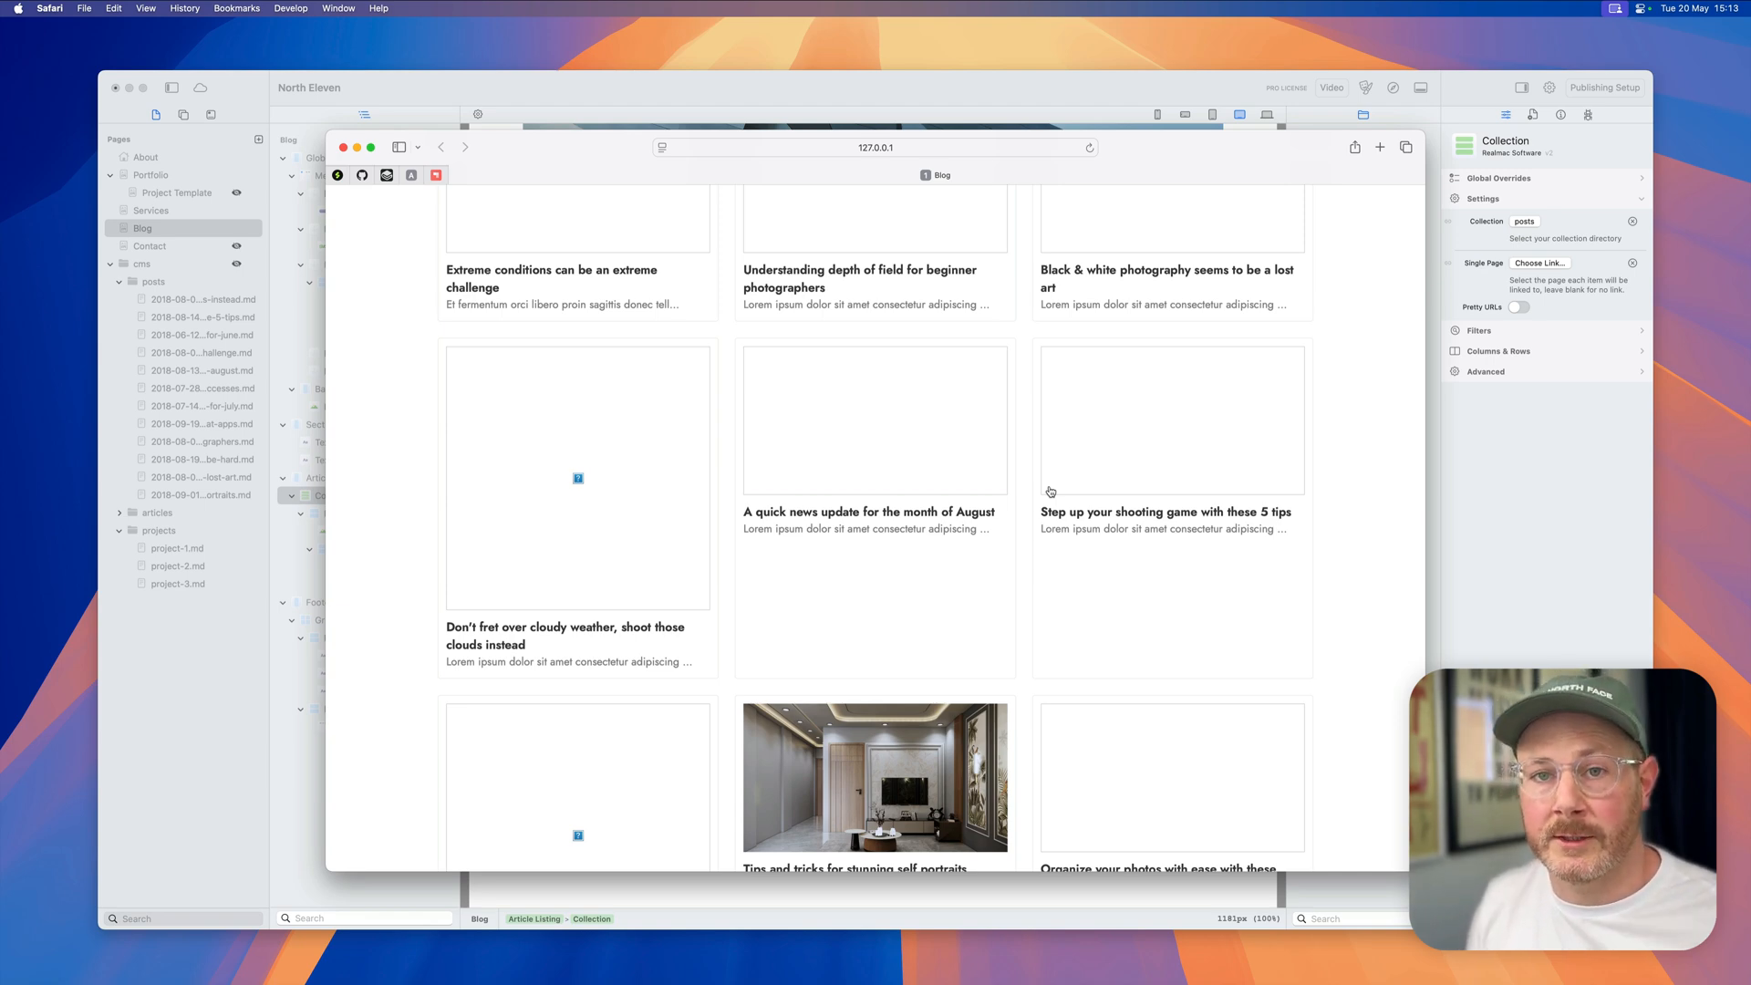
{"action": "scroll", "scroll_direction": "down", "scroll_amount": 3}
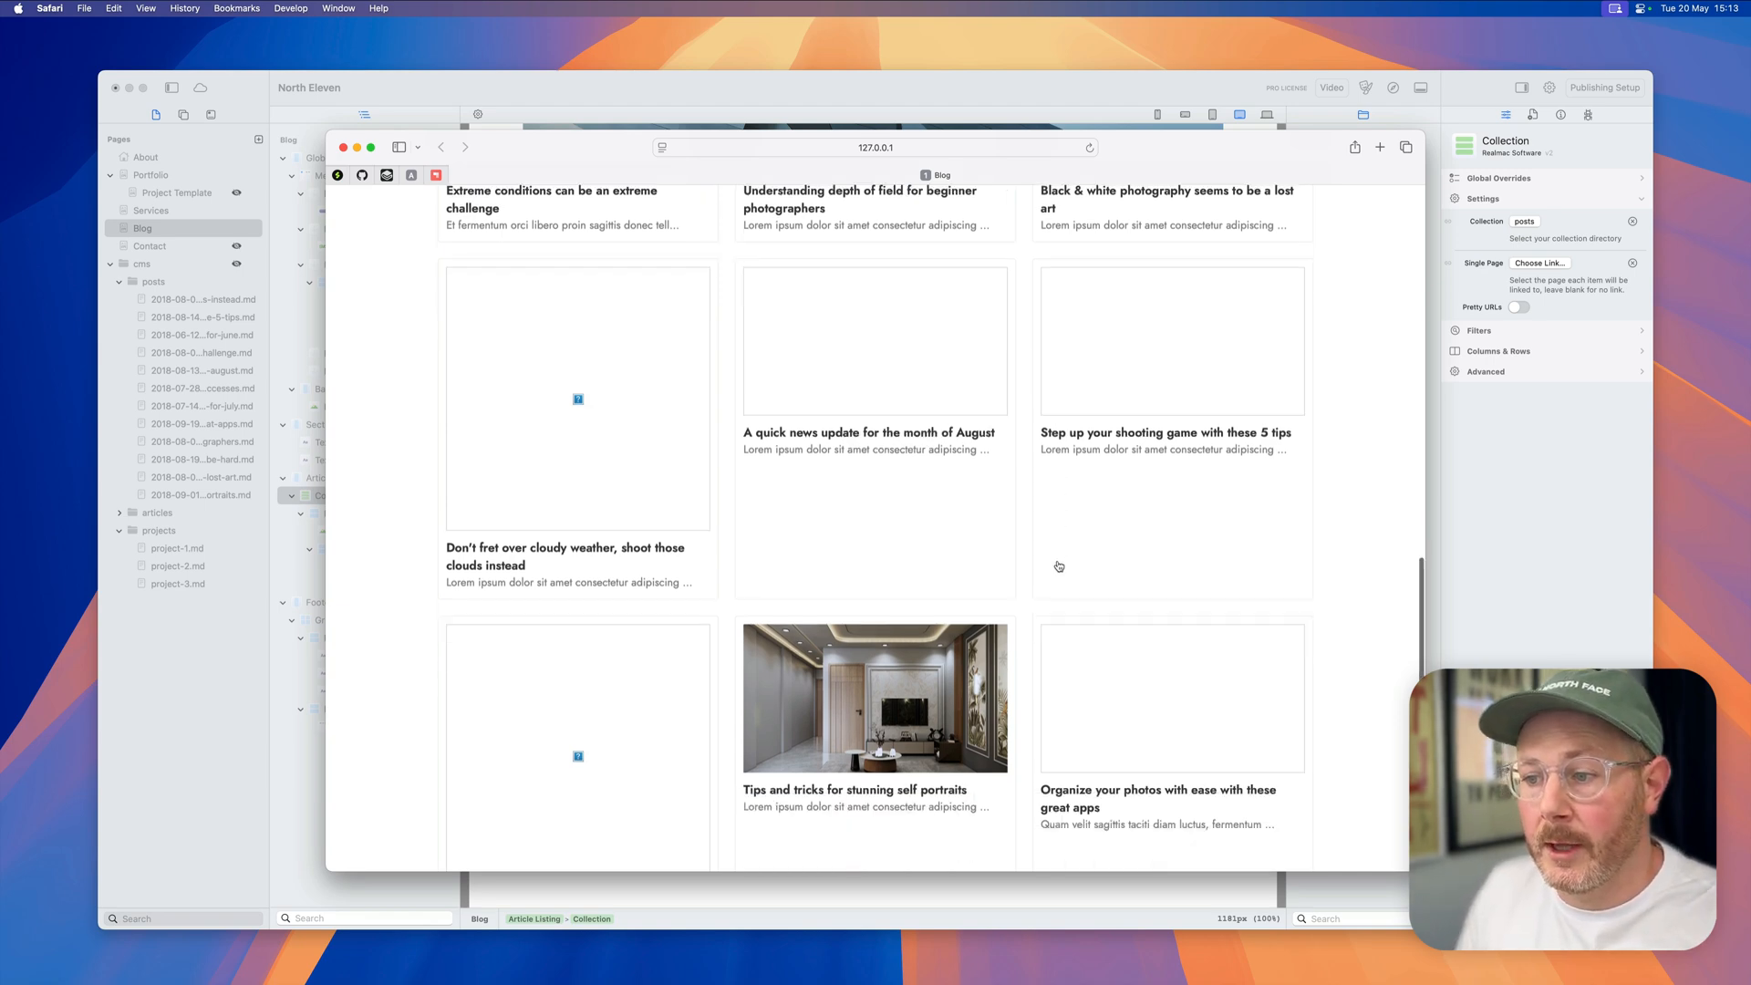
{"action": "scroll", "scroll_direction": "down", "scroll_amount": 3}
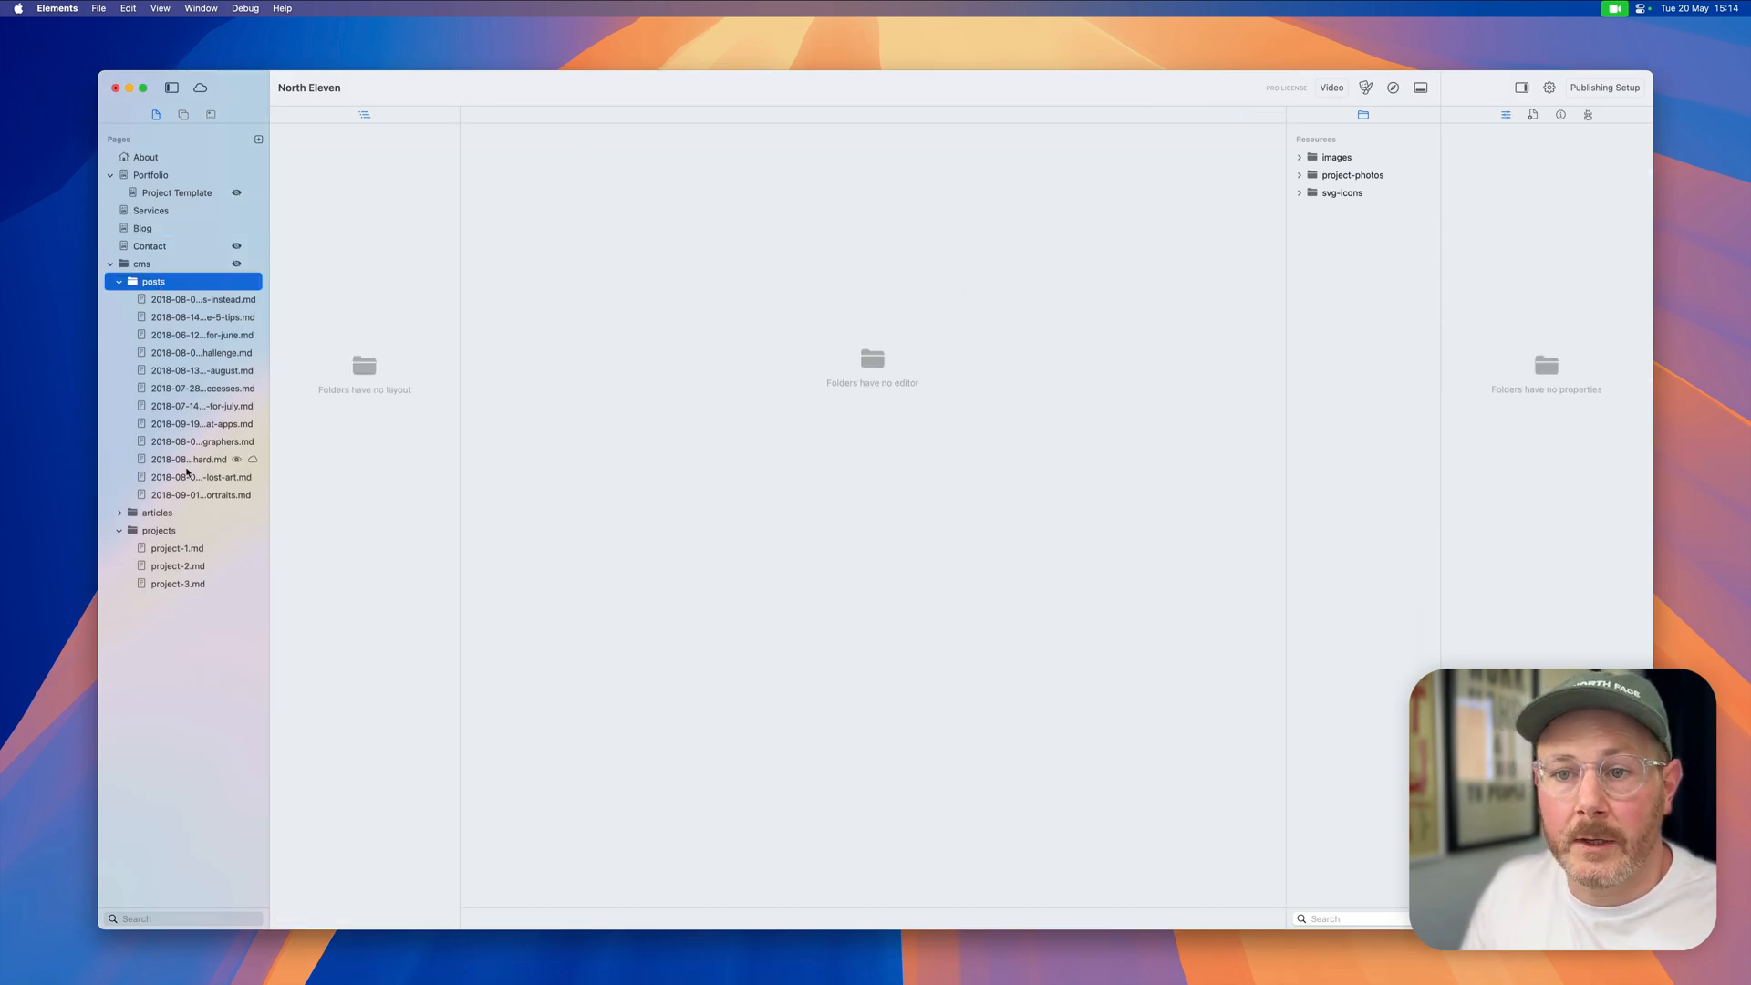
Step: Give the Black & white photography post an image src of images/kimon-maritz-unsplash.jpg
{"action": "left_click", "coordinate": [203, 299]}
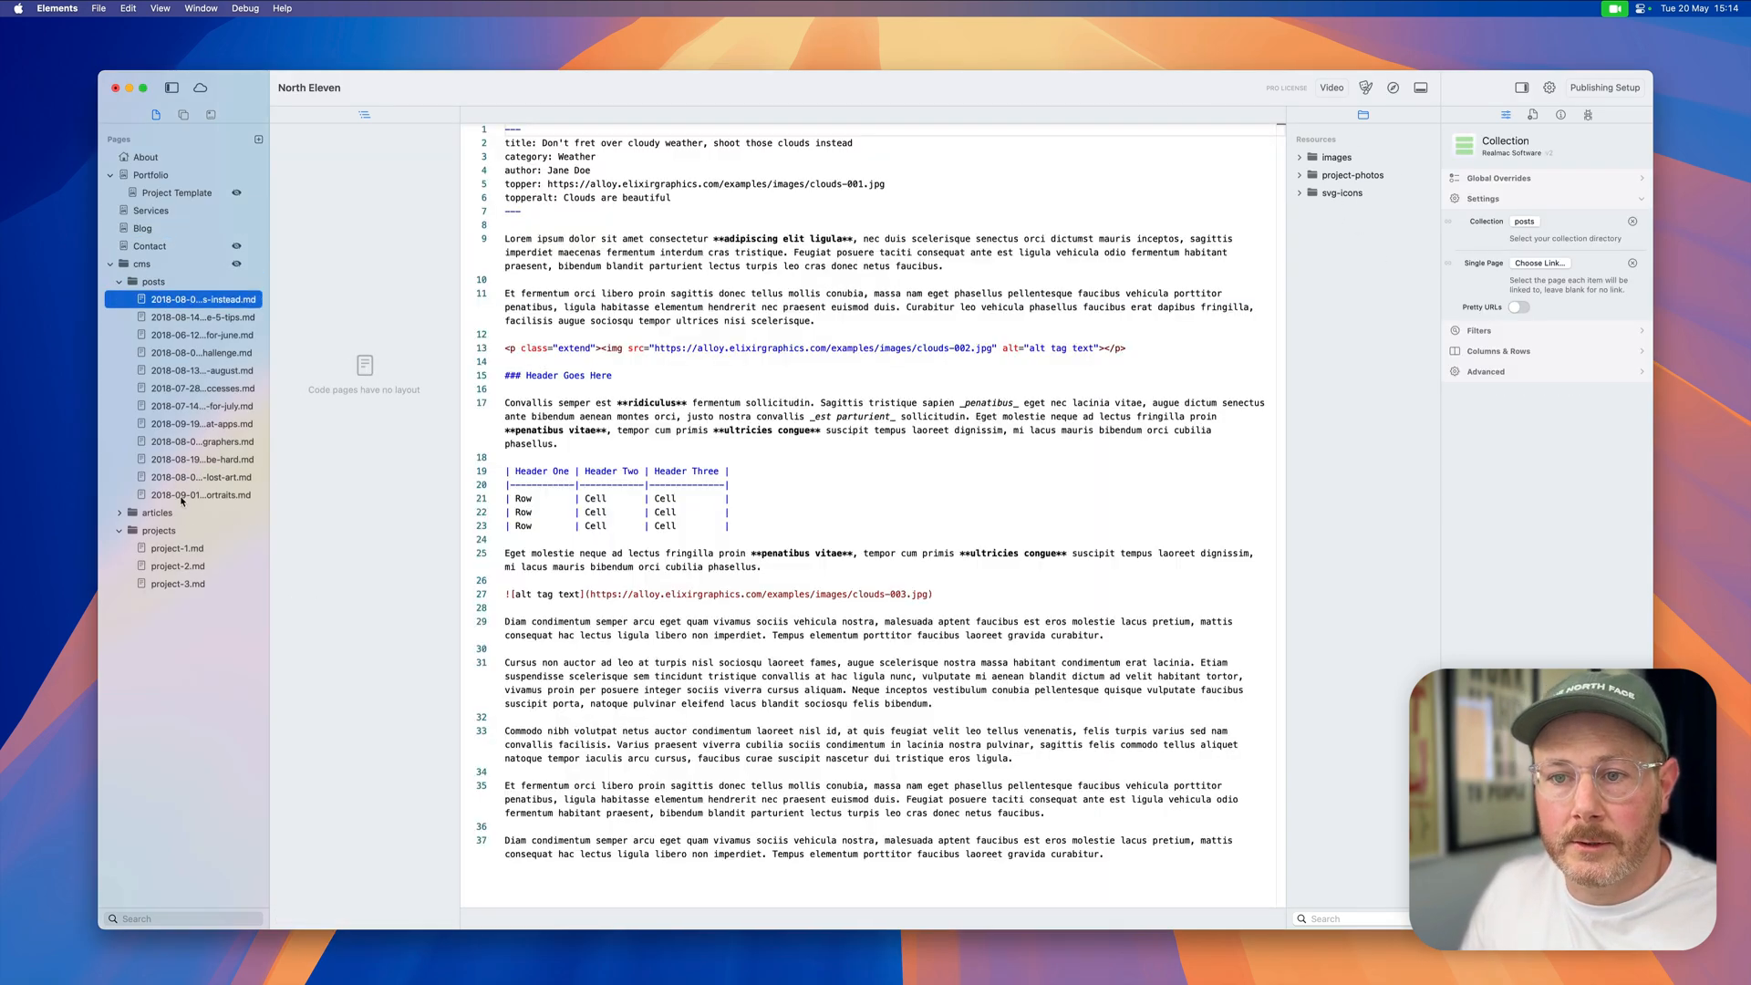
{"action": "left_click", "coordinate": [203, 477]}
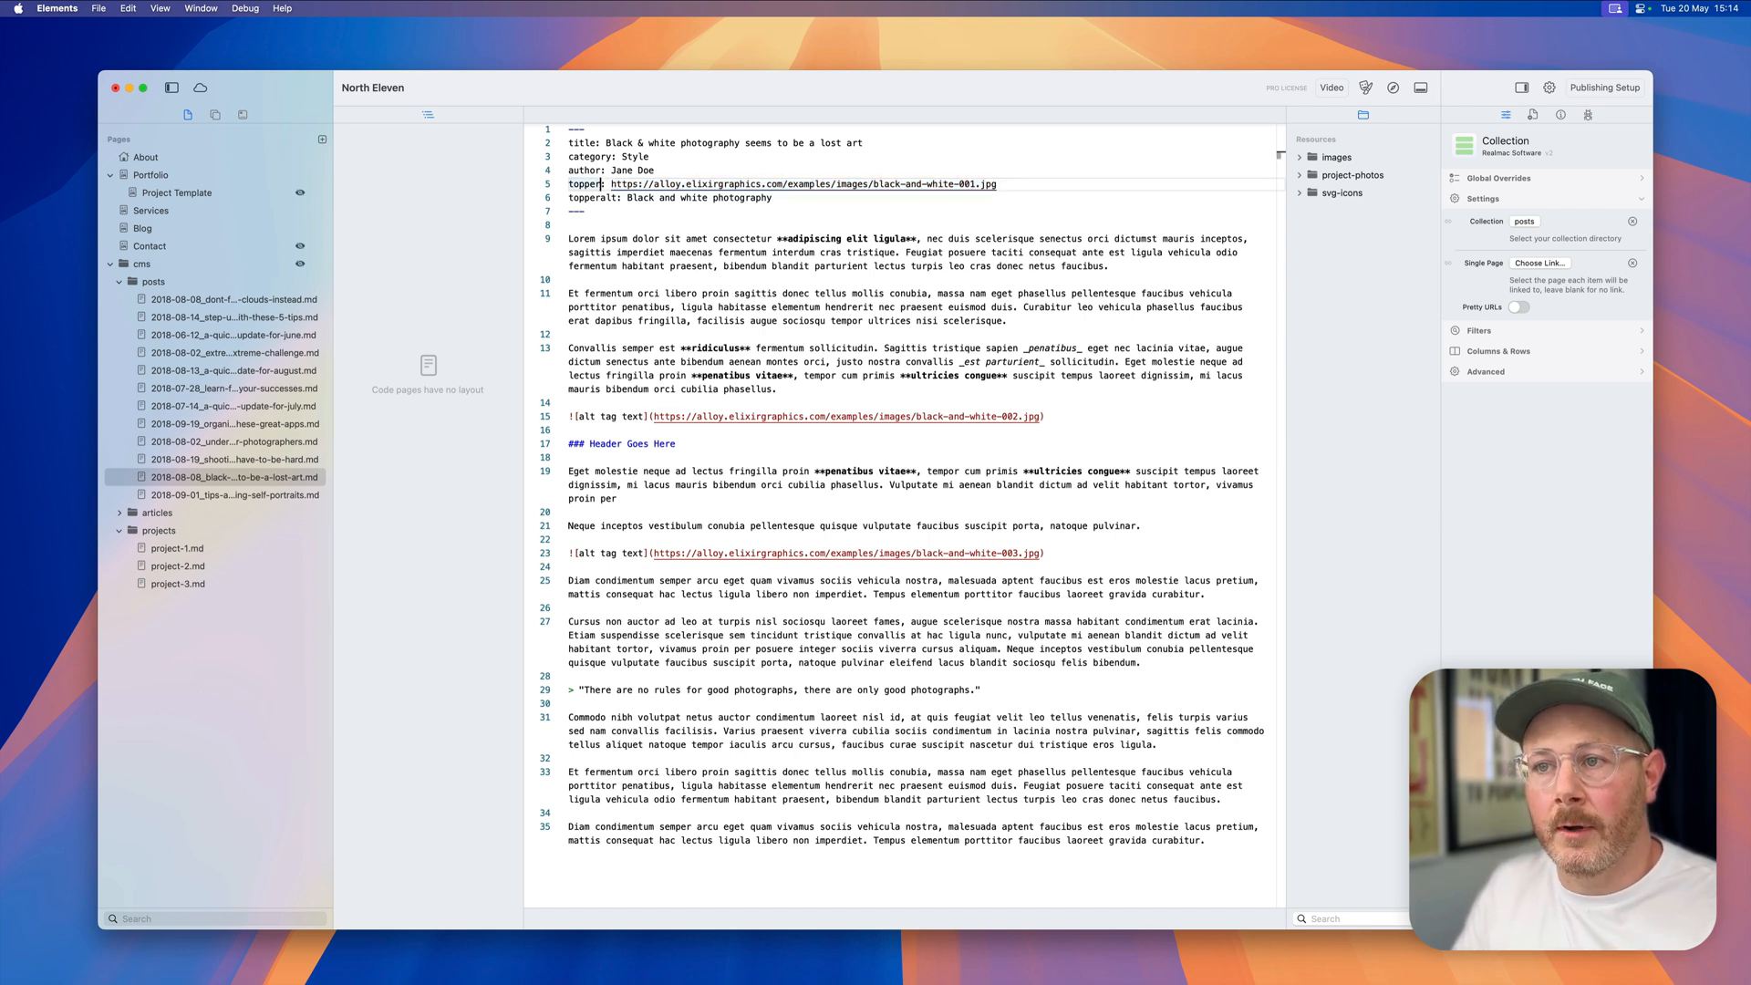
{"action": "type", "text": "image:"}
{"action": "type", "text": "src: "}
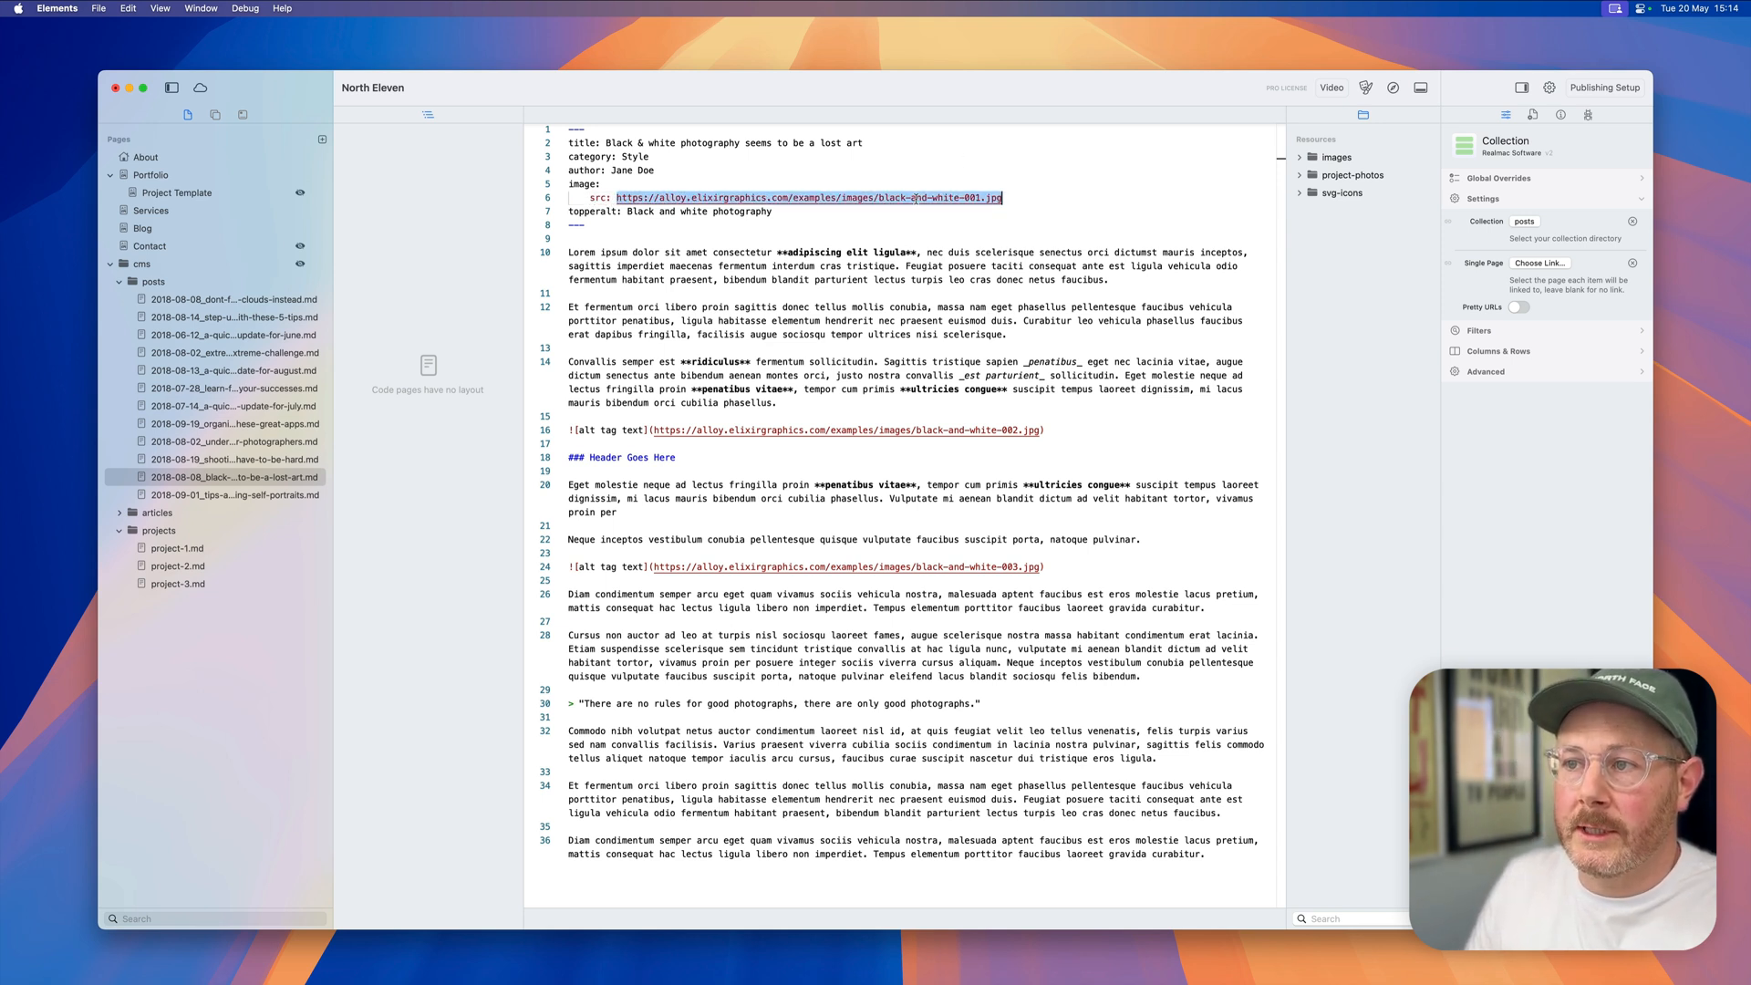
{"action": "left_click", "coordinate": [1335, 156]}
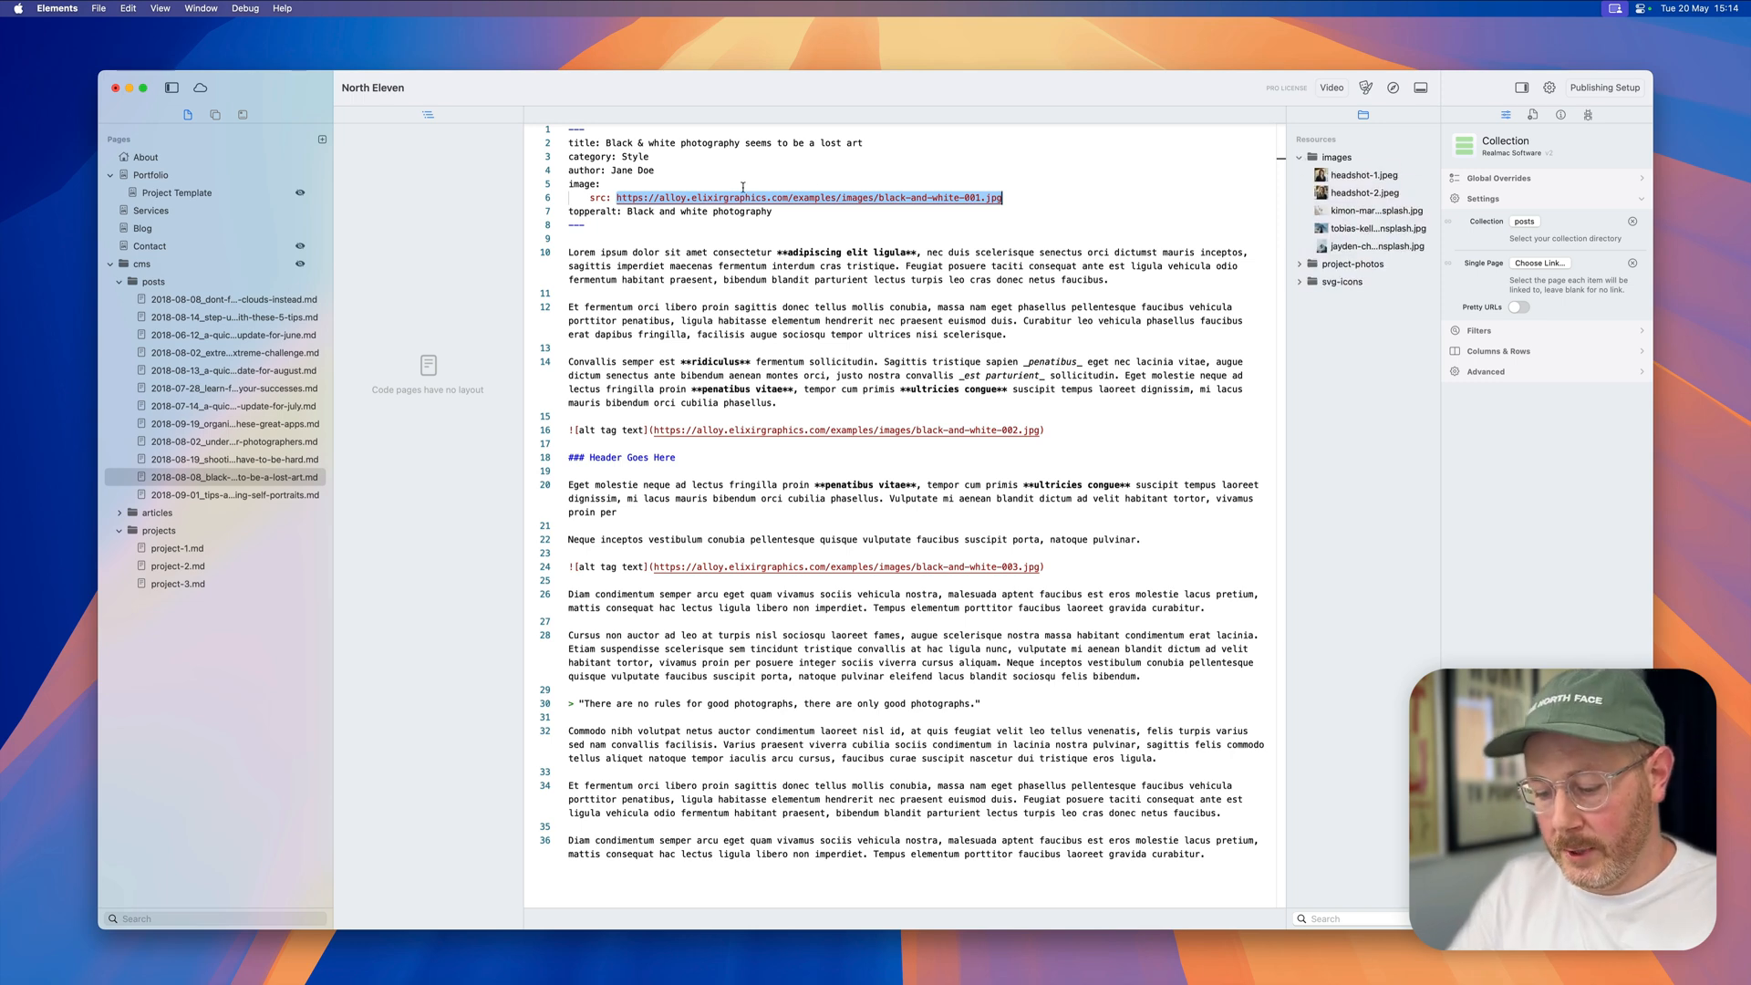
{"action": "type", "text": "images/"}
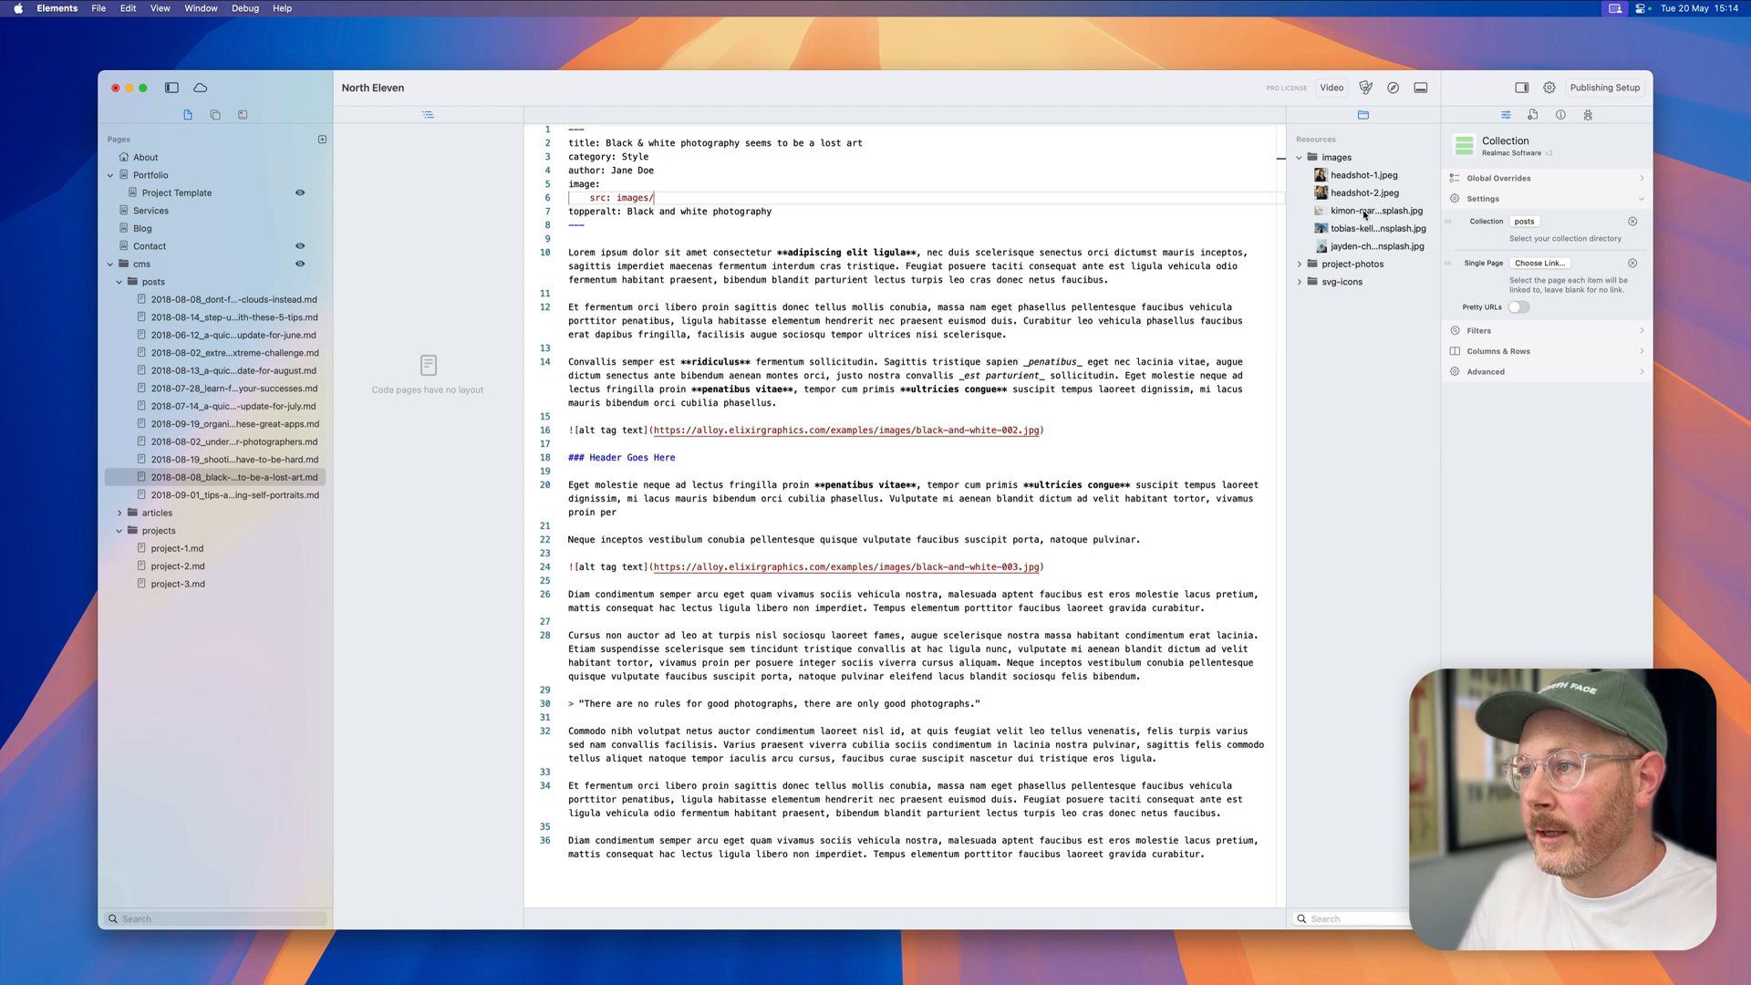
{"action": "left_click", "coordinate": [1373, 211]}
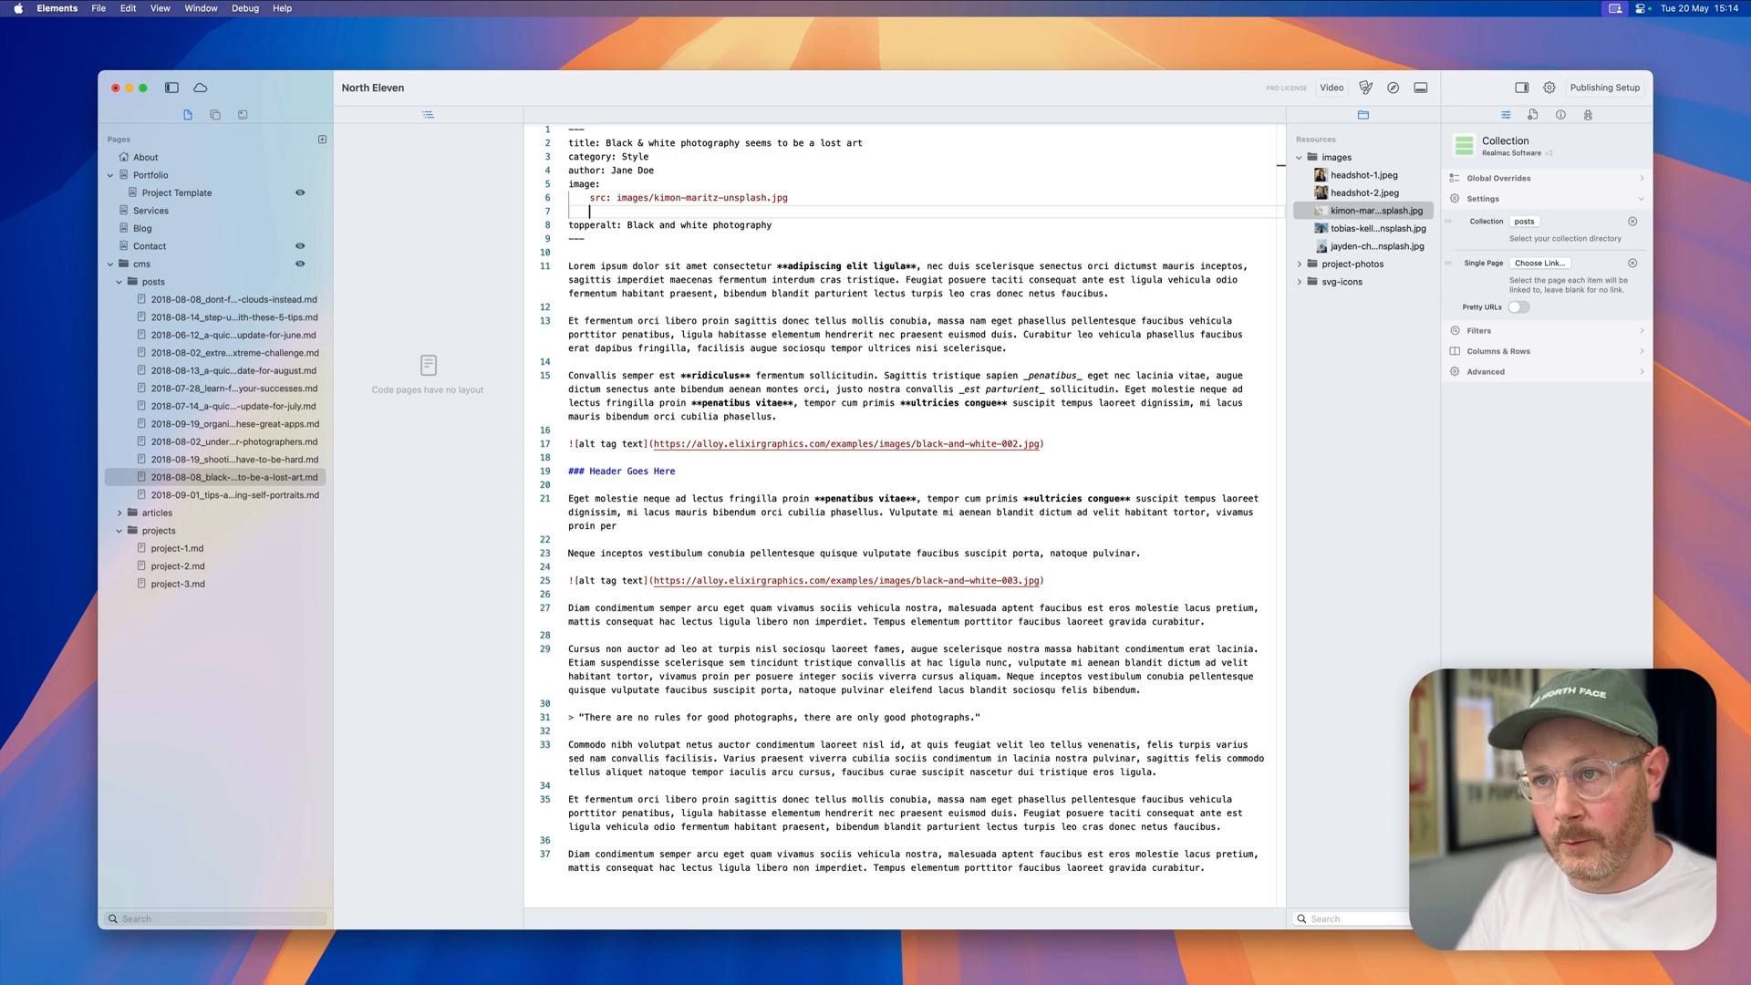
Step: Add alt text 'A nice image' and preview the updated Blog page
{"action": "type", "text": "alt: A nice image"}
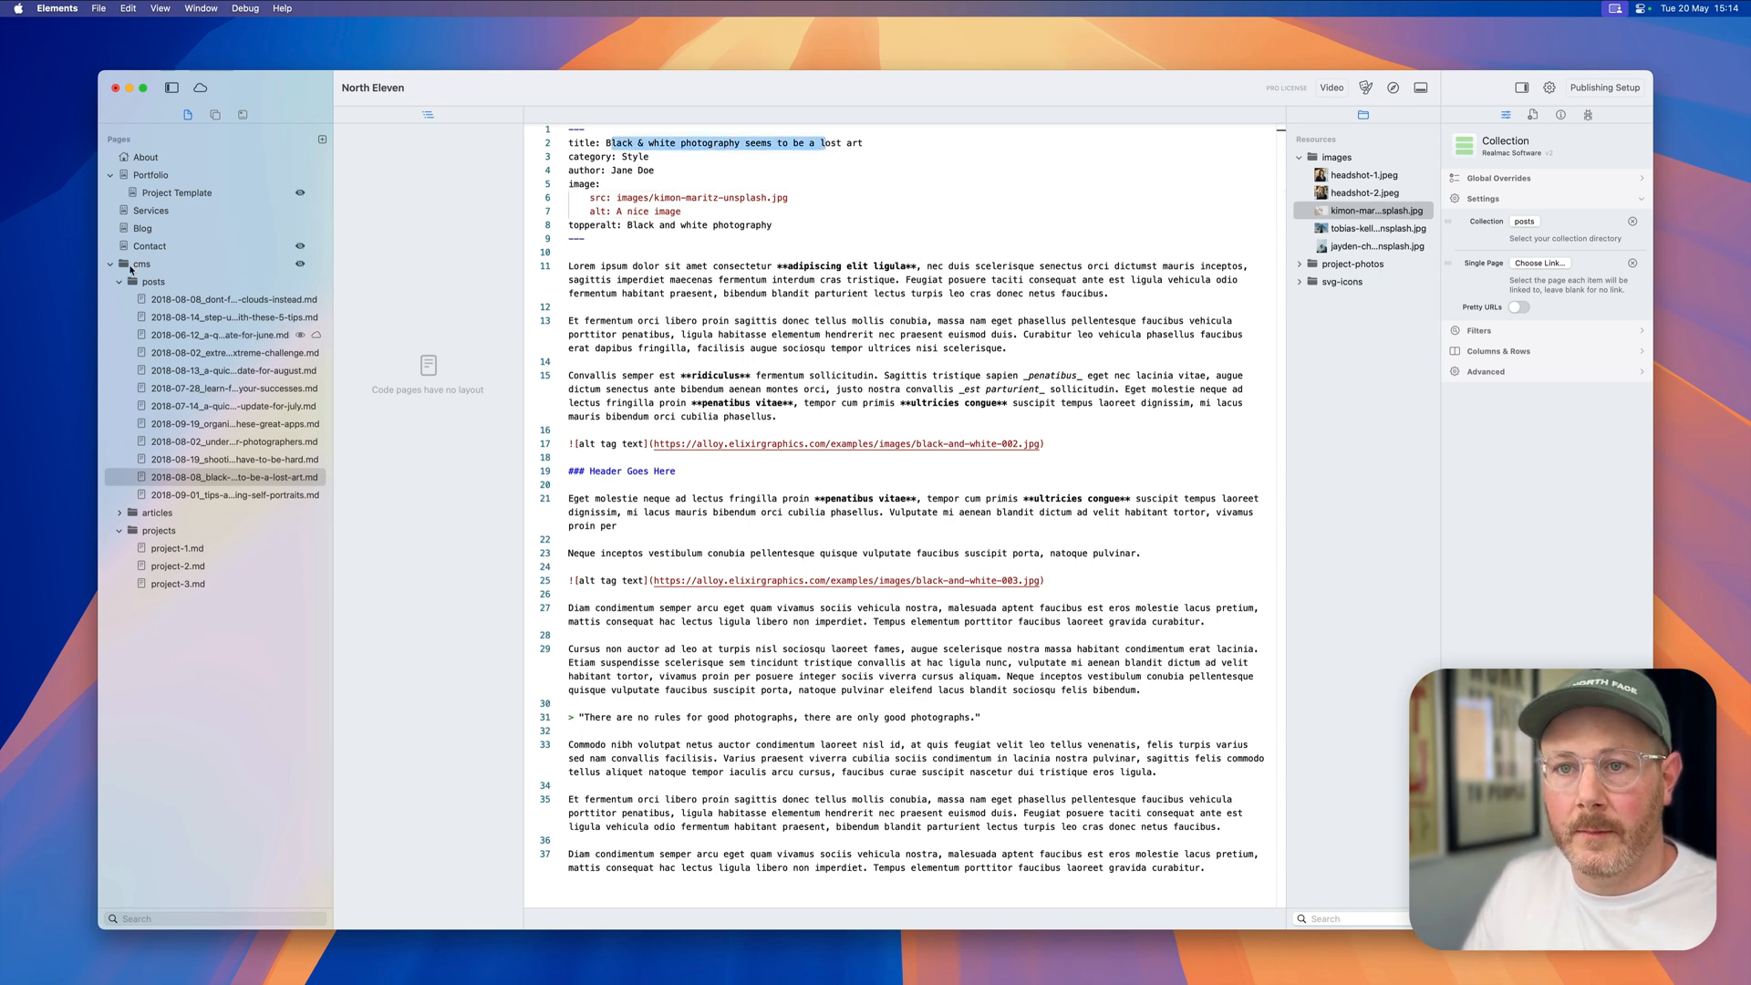
{"action": "left_click", "coordinate": [143, 228]}
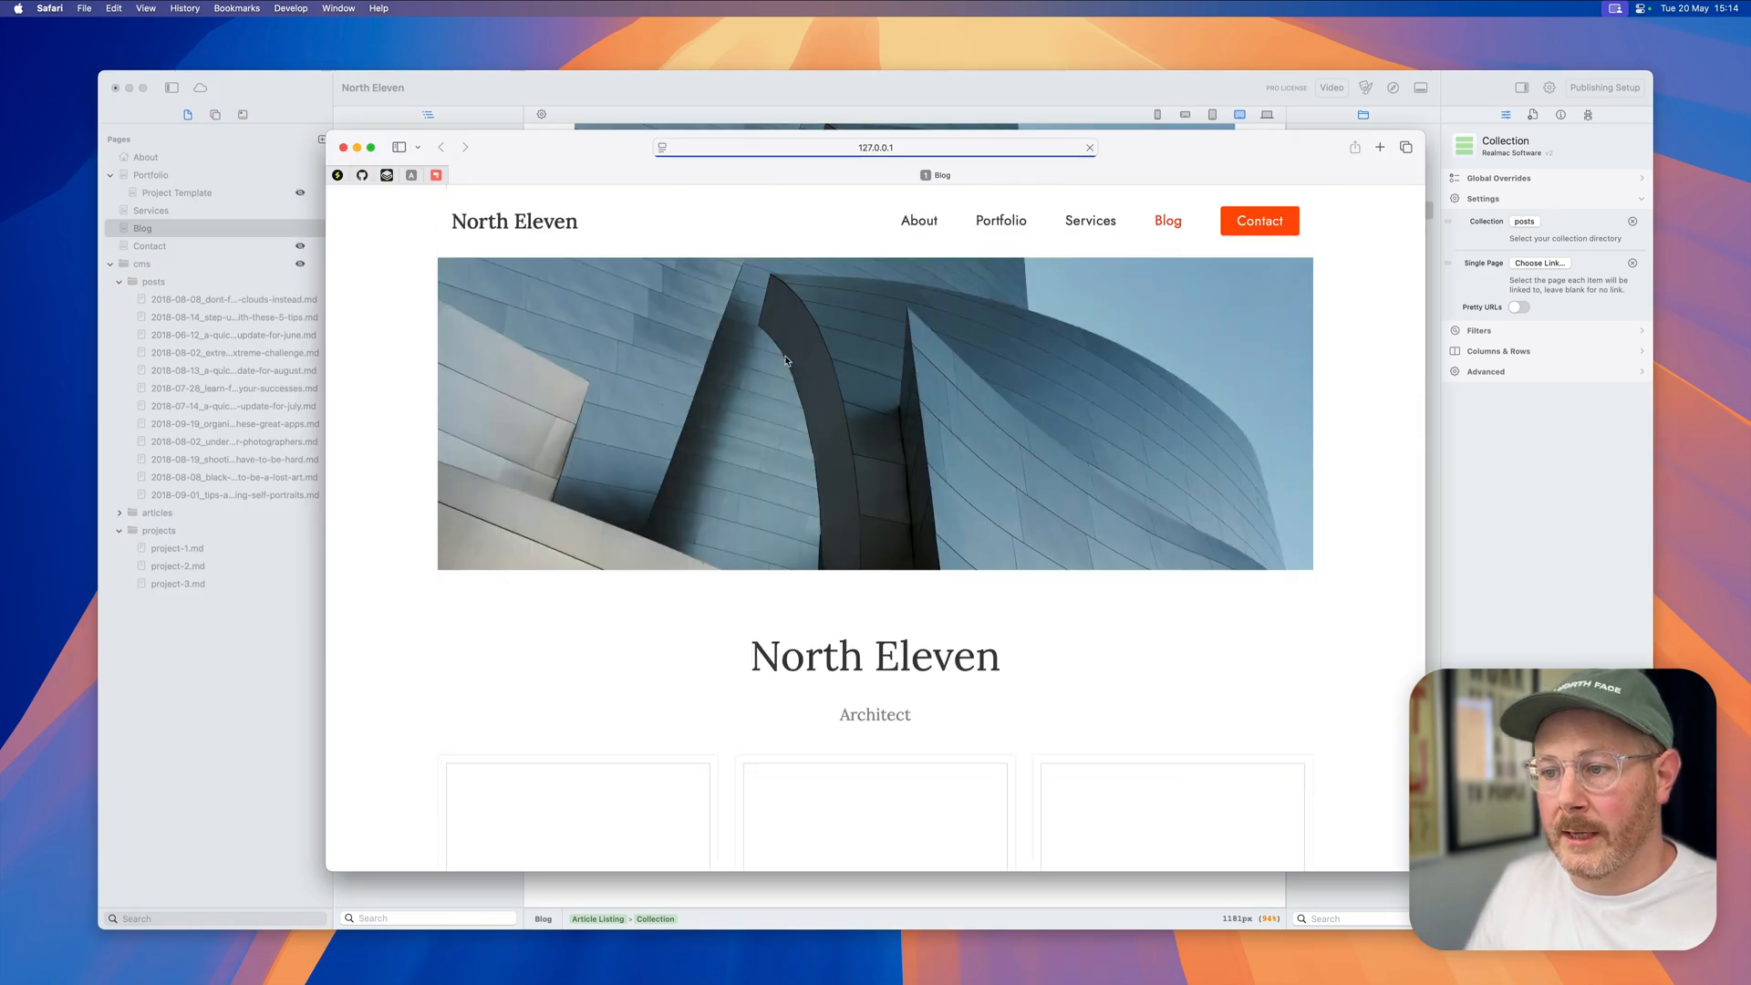
{"action": "scroll", "scroll_direction": "down", "scroll_amount": 3}
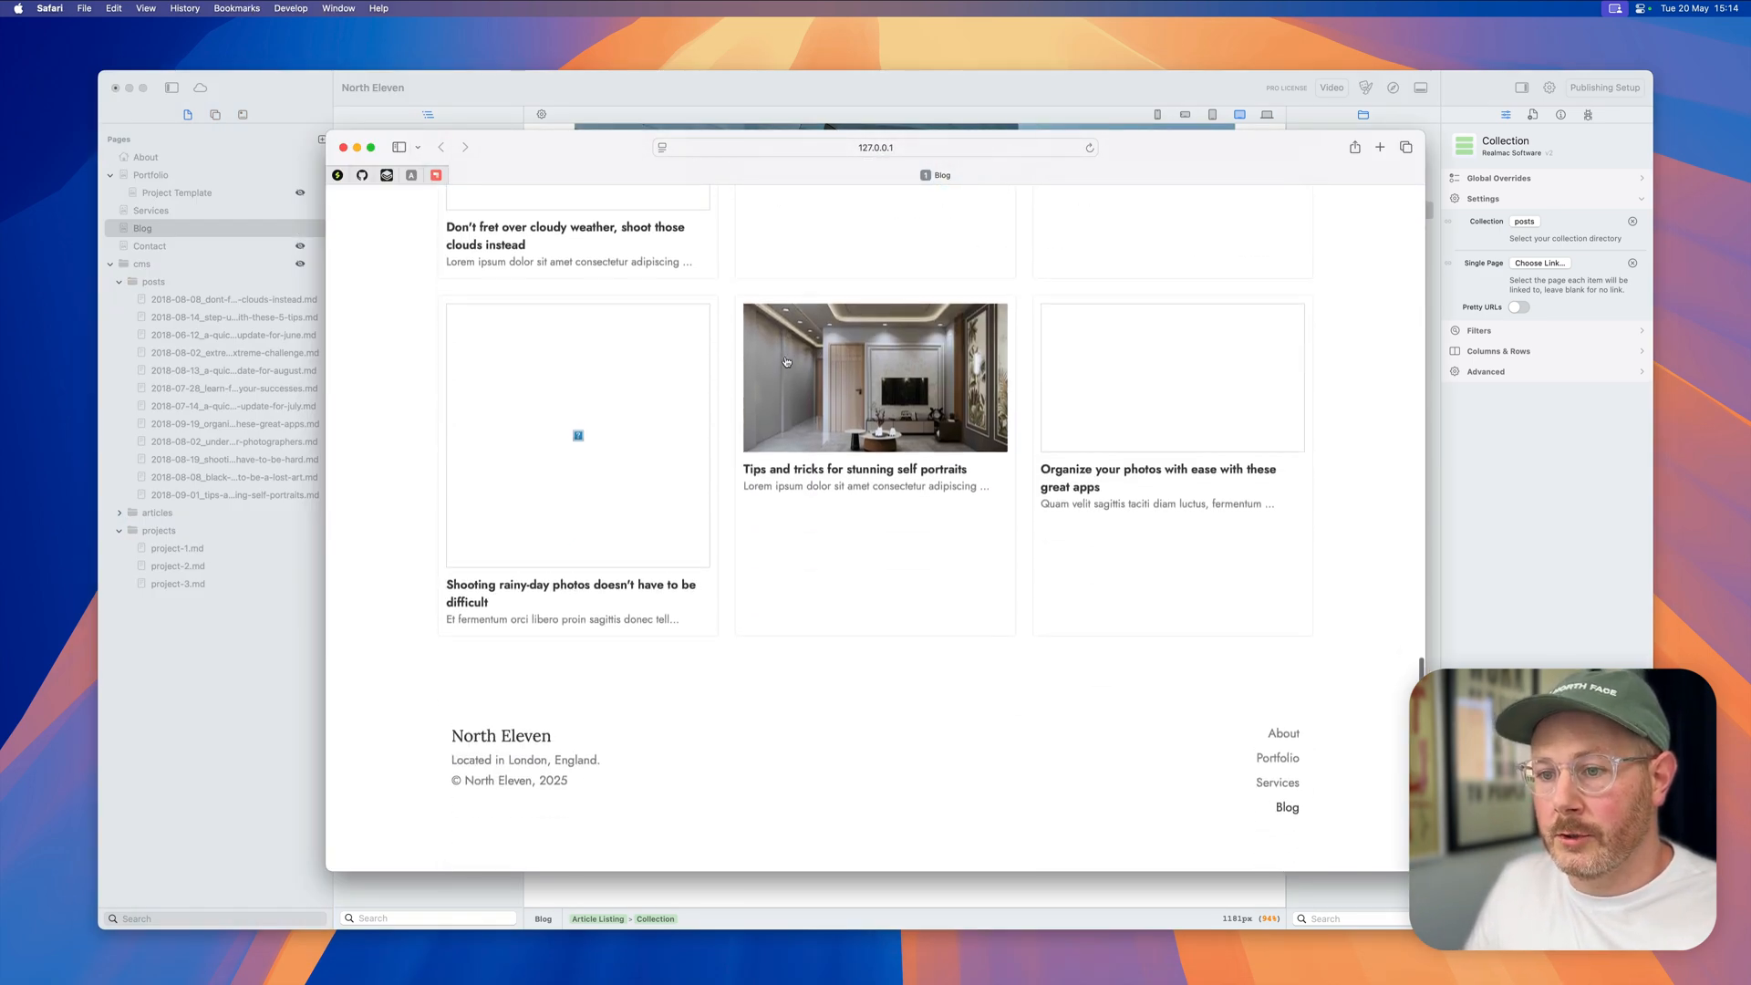
{"action": "scroll", "scroll_direction": "down", "scroll_amount": 3}
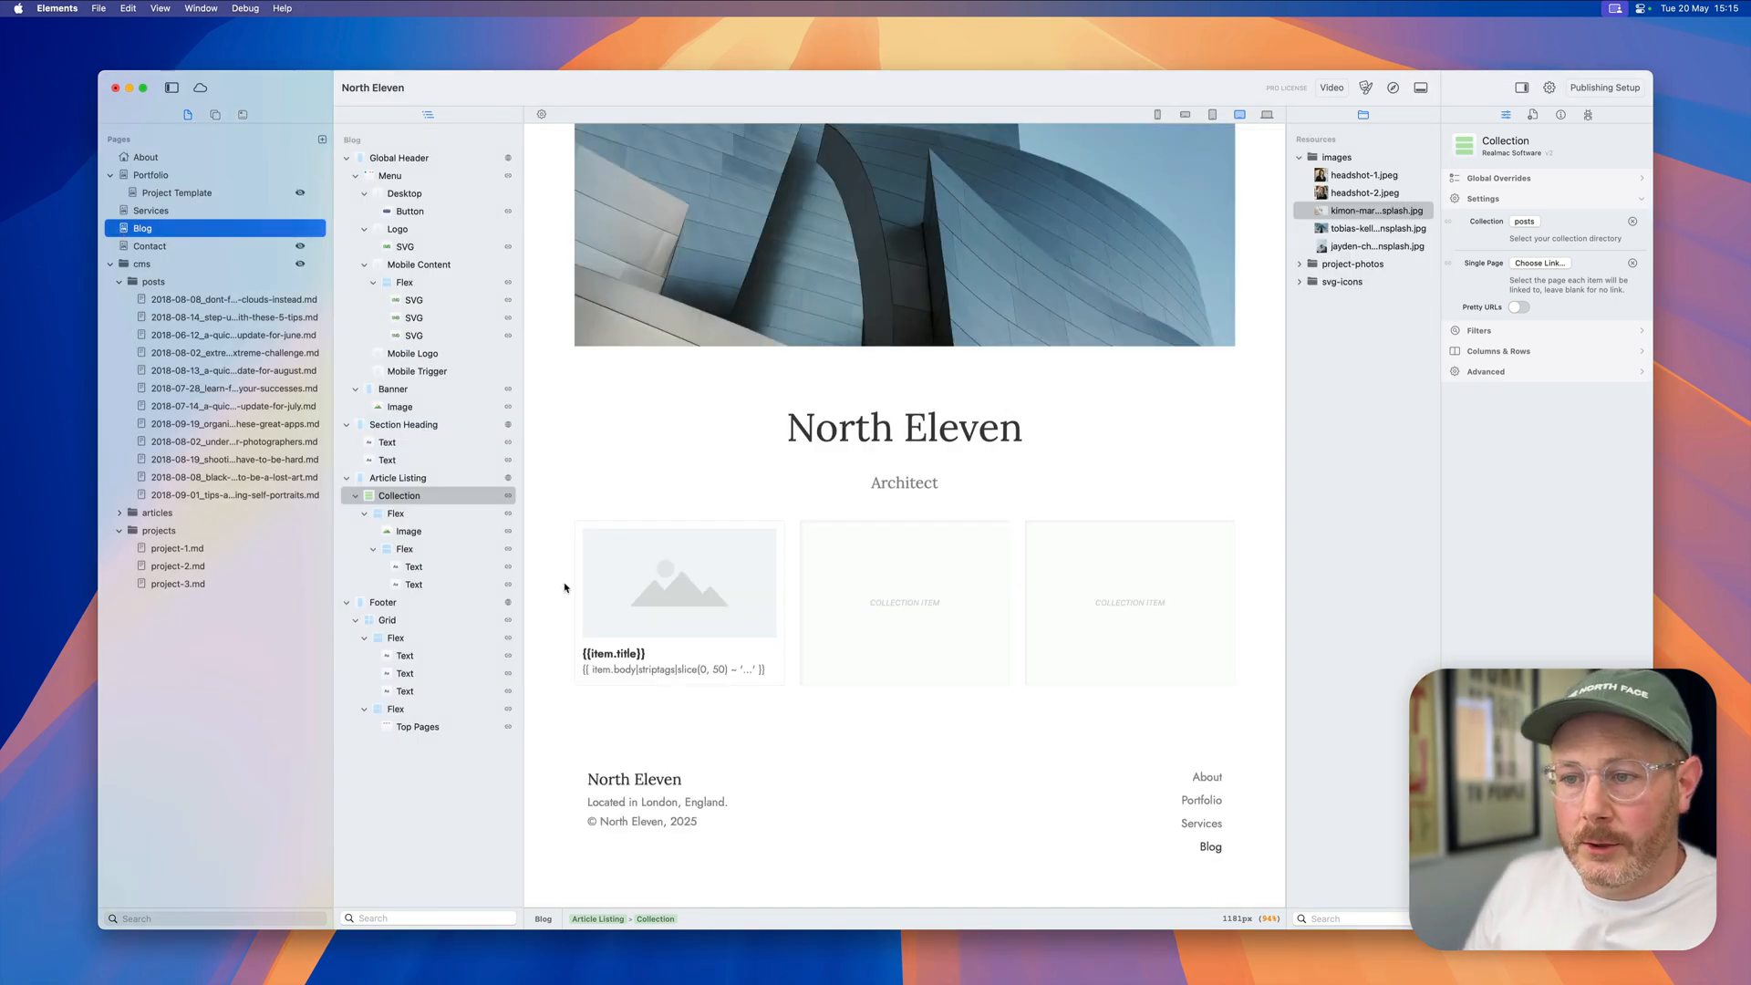
Step: Bind the collection item's image to {{item.image.src}} and preview the blog in Safari
{"action": "left_click", "coordinate": [409, 531]}
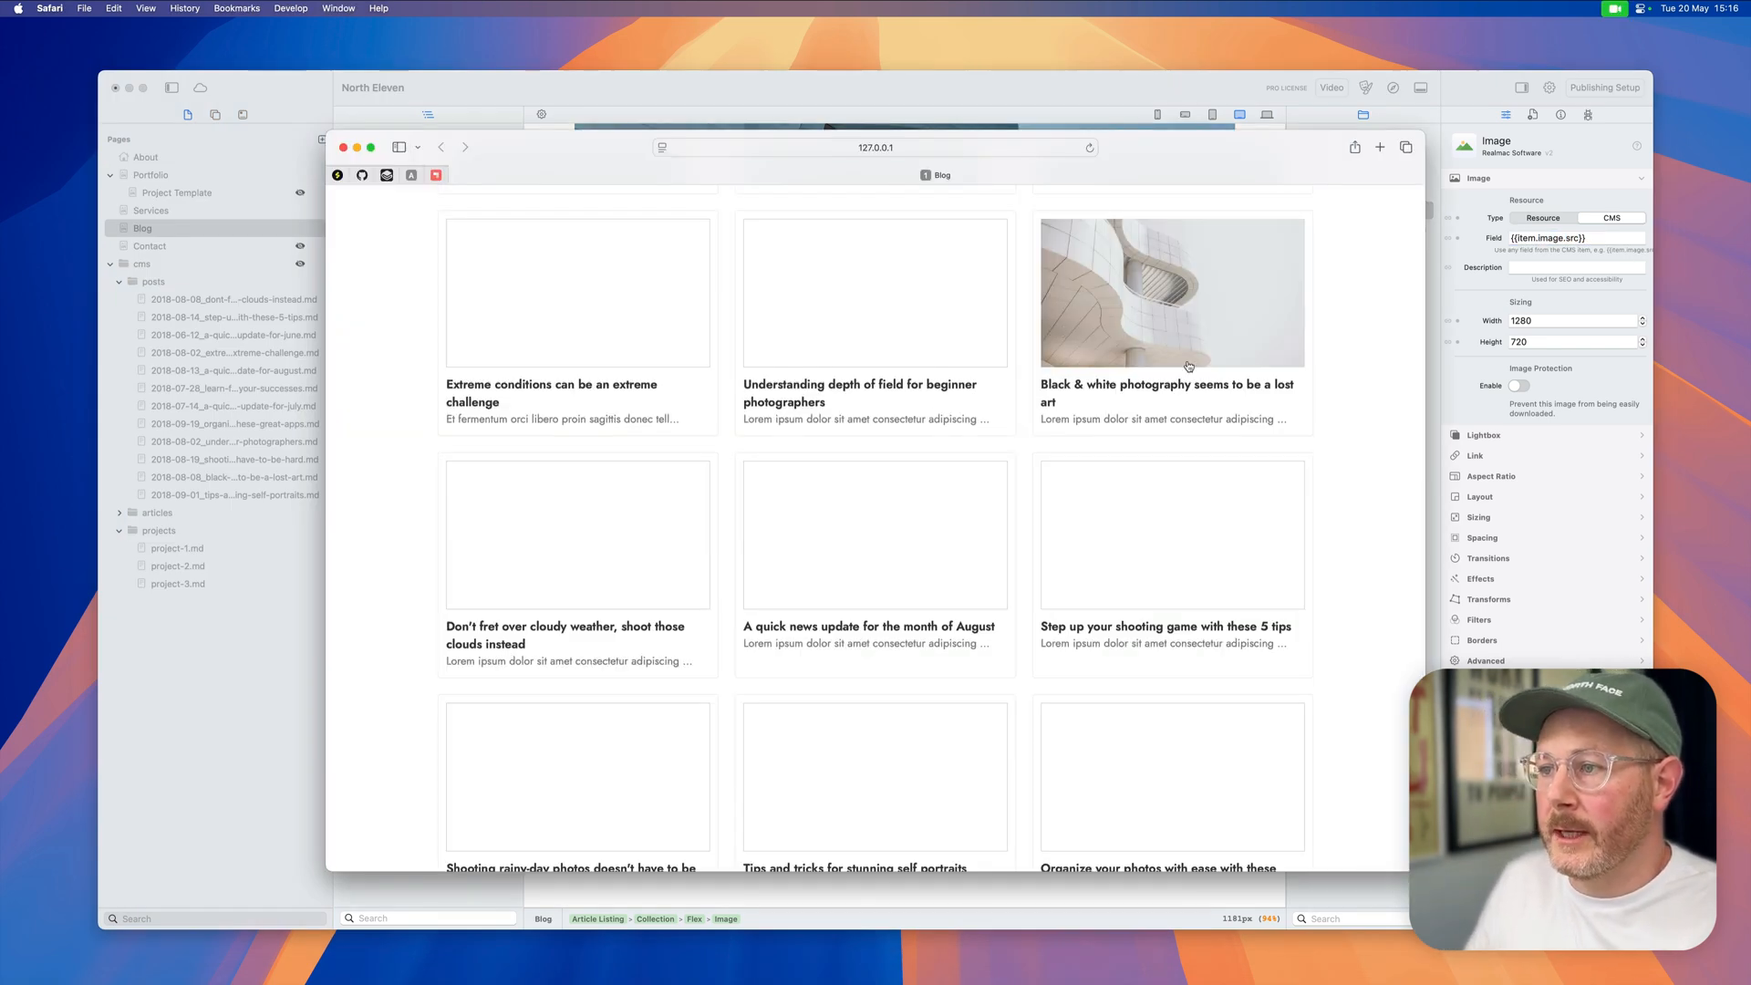
Step: Scroll the preview to check the Black & white photography post image, then return to Elements
{"action": "scroll", "scroll_direction": "down", "scroll_amount": 3}
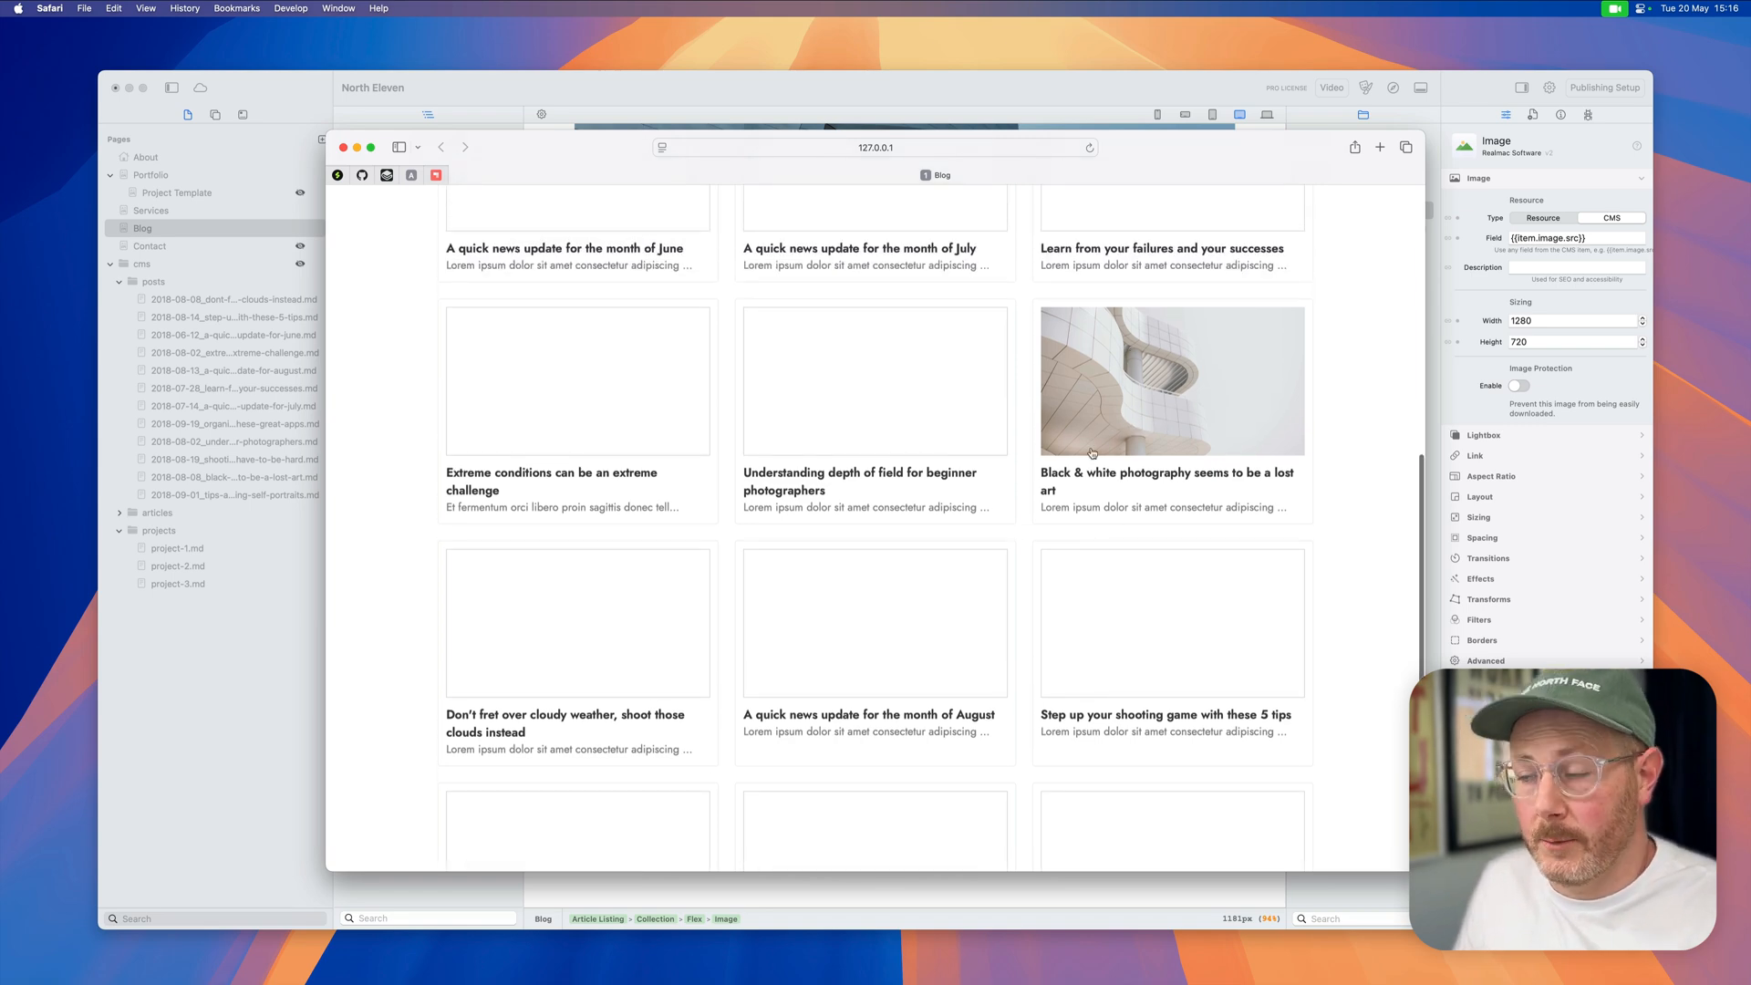
{"action": "mouse_move", "coordinate": [1160, 358]}
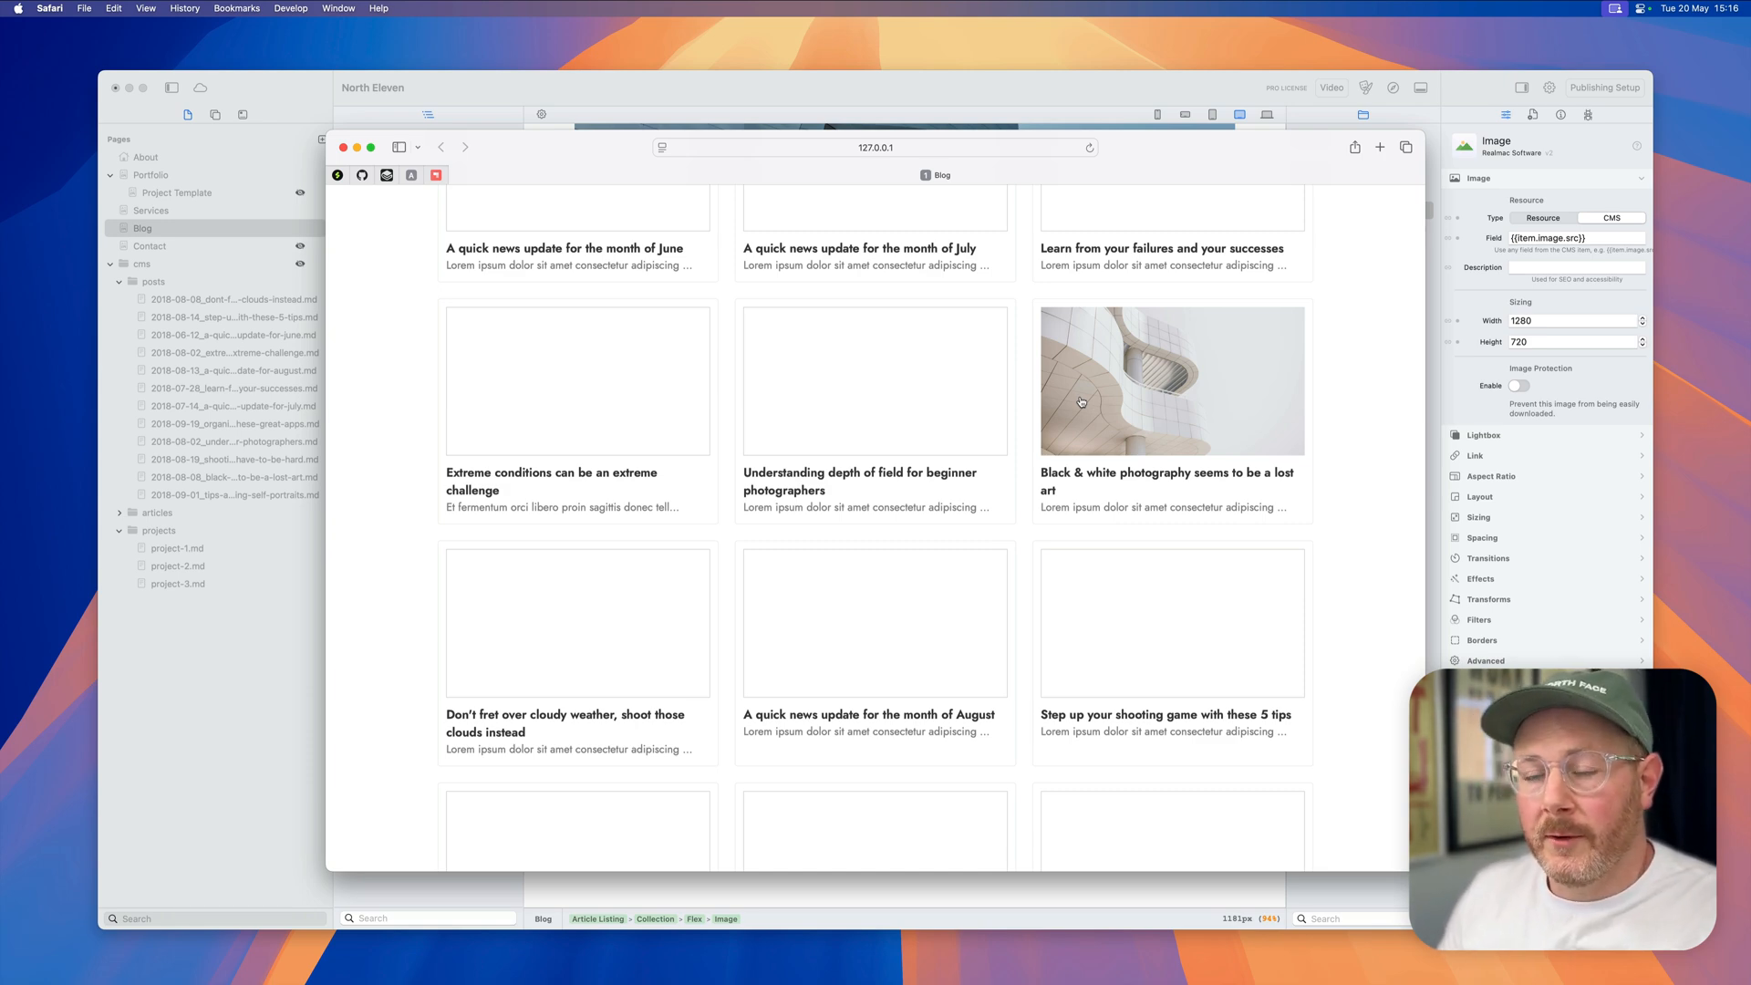
{"action": "mouse_move", "coordinate": [1105, 403]}
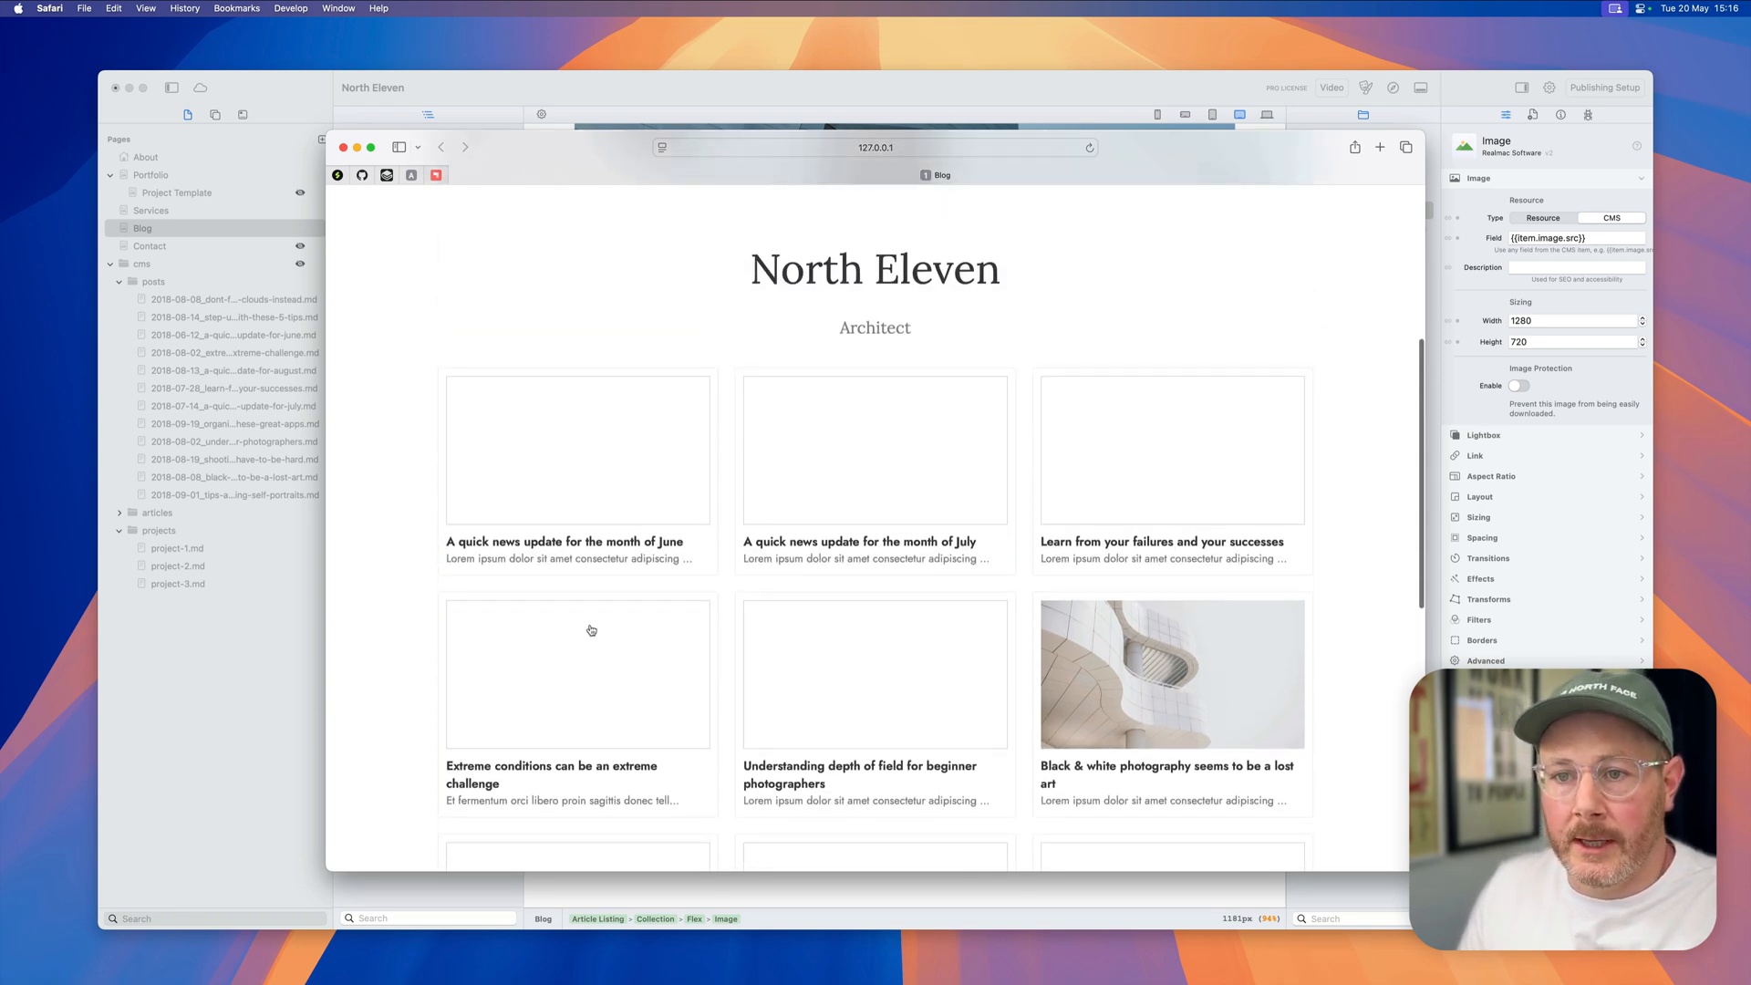
{"action": "left_click", "coordinate": [234, 316]}
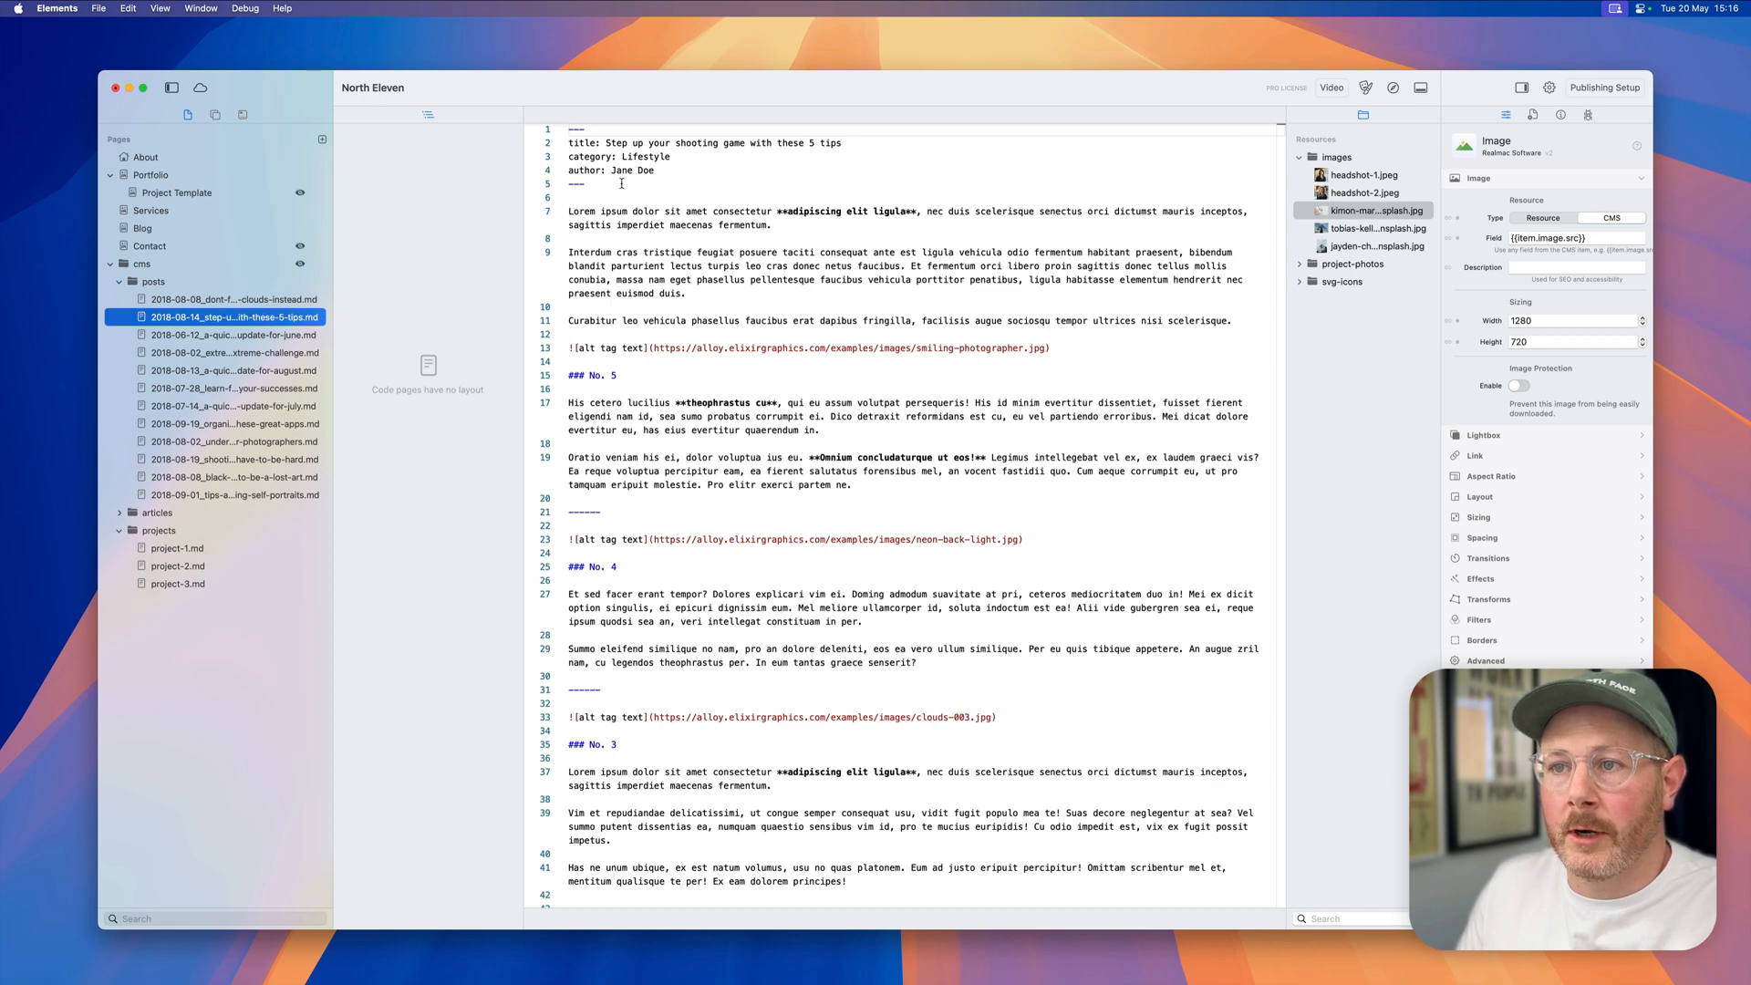
Step: Open the 'Learn from your failures and your successes' post to inspect its topper image URL
{"action": "left_click", "coordinate": [235, 388]}
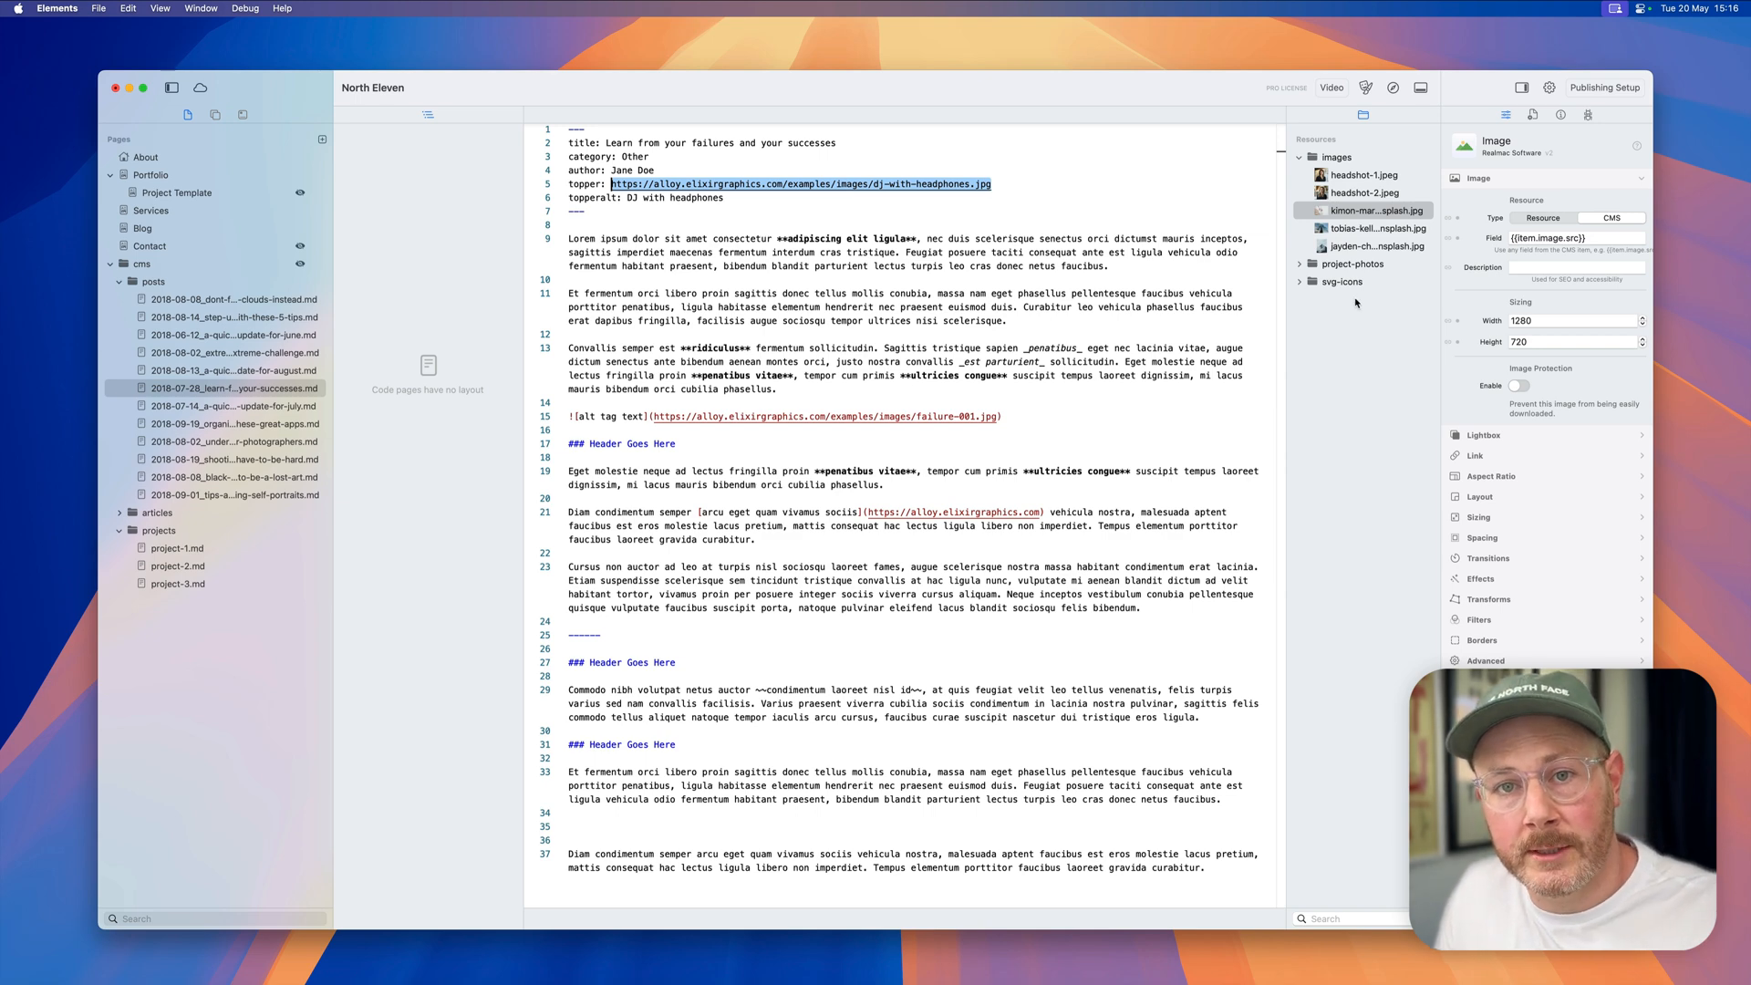
{"action": "mouse_move", "coordinate": [592, 345]}
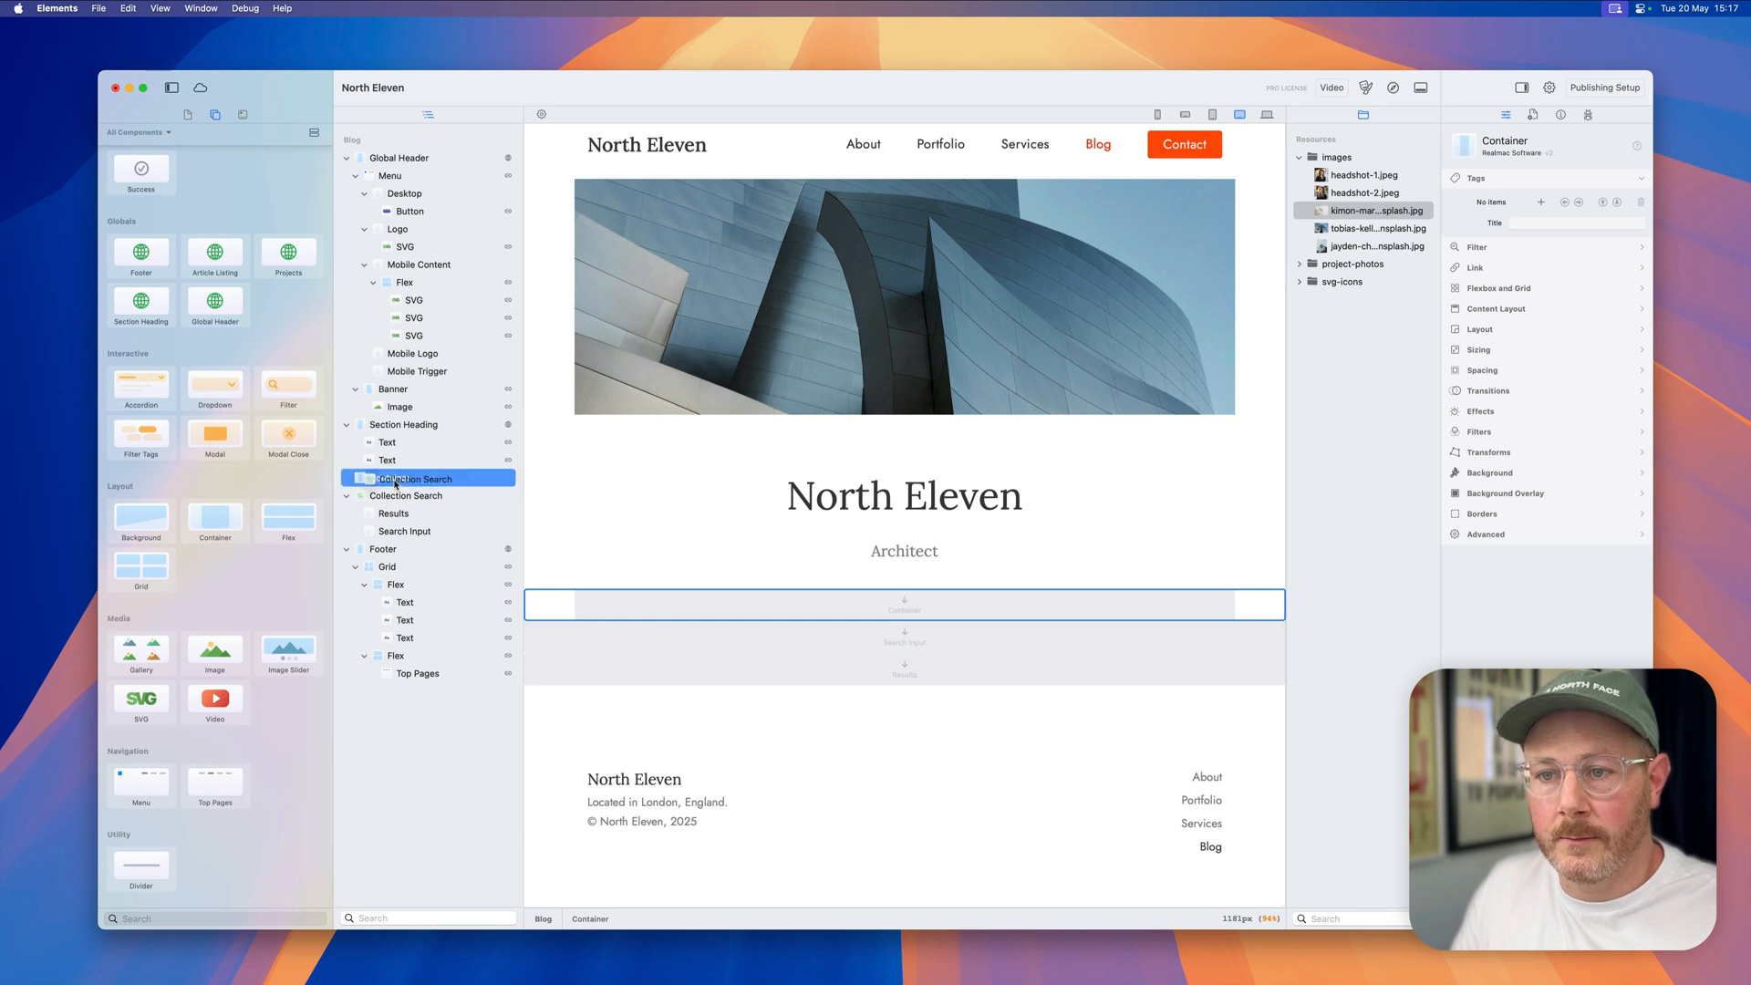
Step: Link the new Collection Search to the cms > articles collection
{"action": "left_click", "coordinate": [414, 495]}
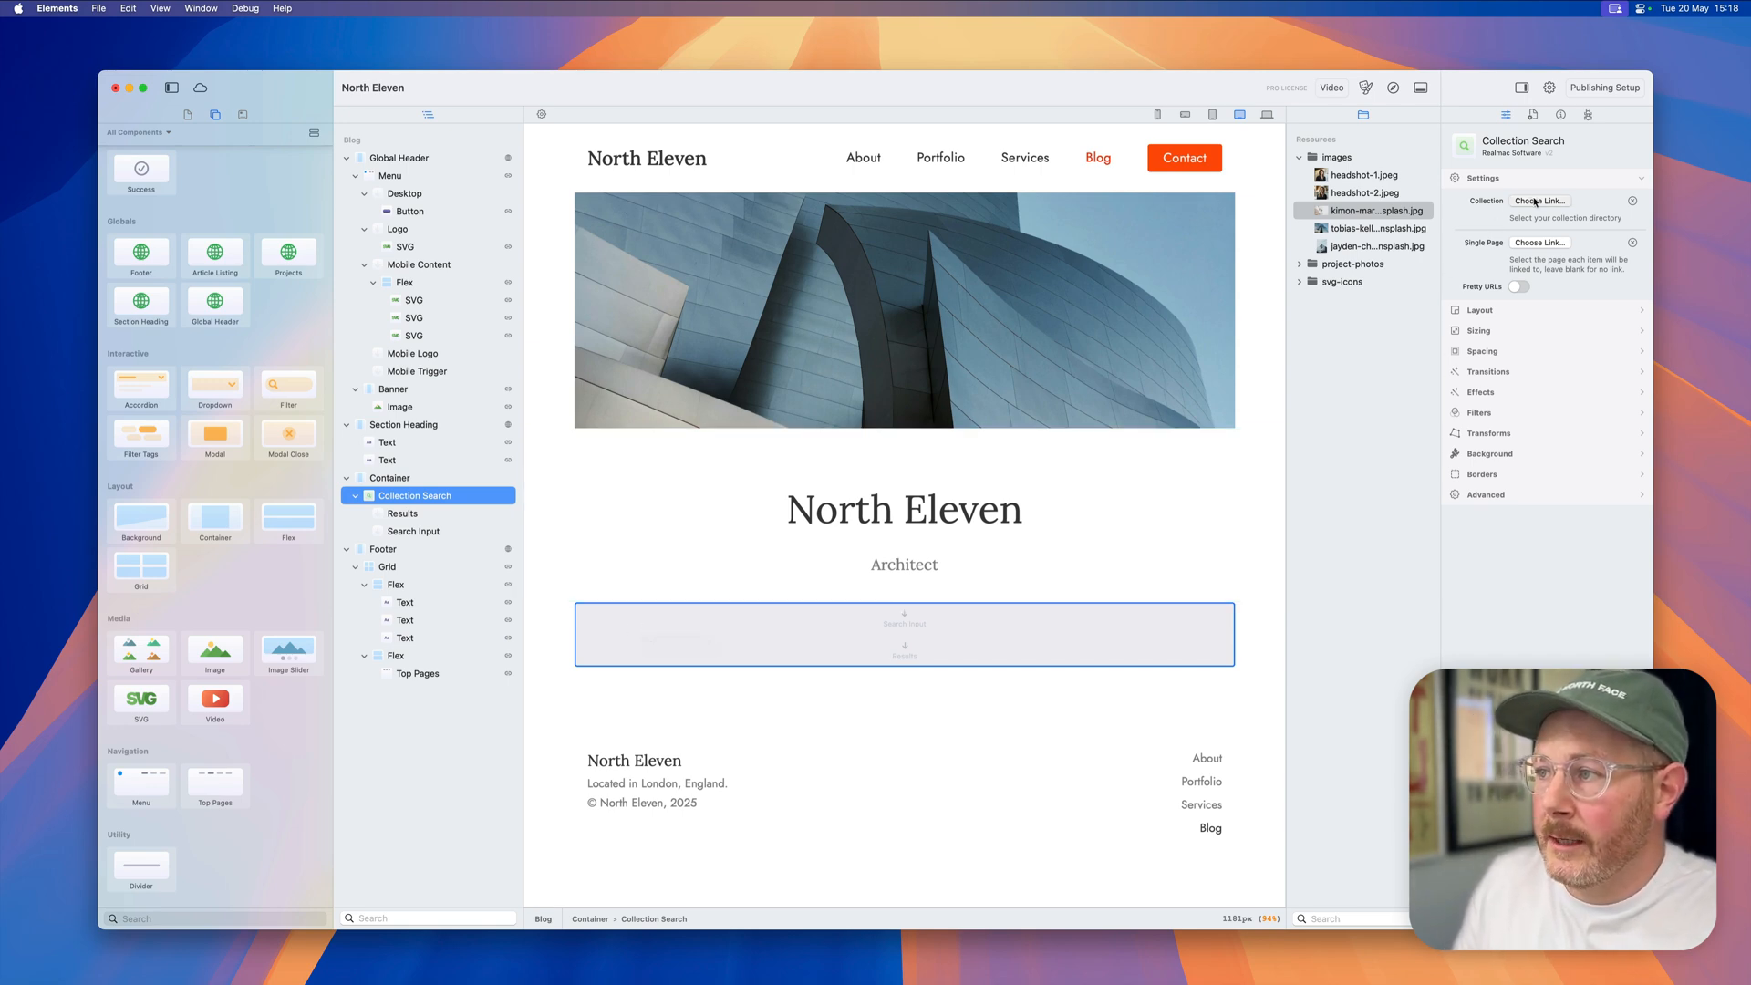
{"action": "left_click", "coordinate": [1539, 200]}
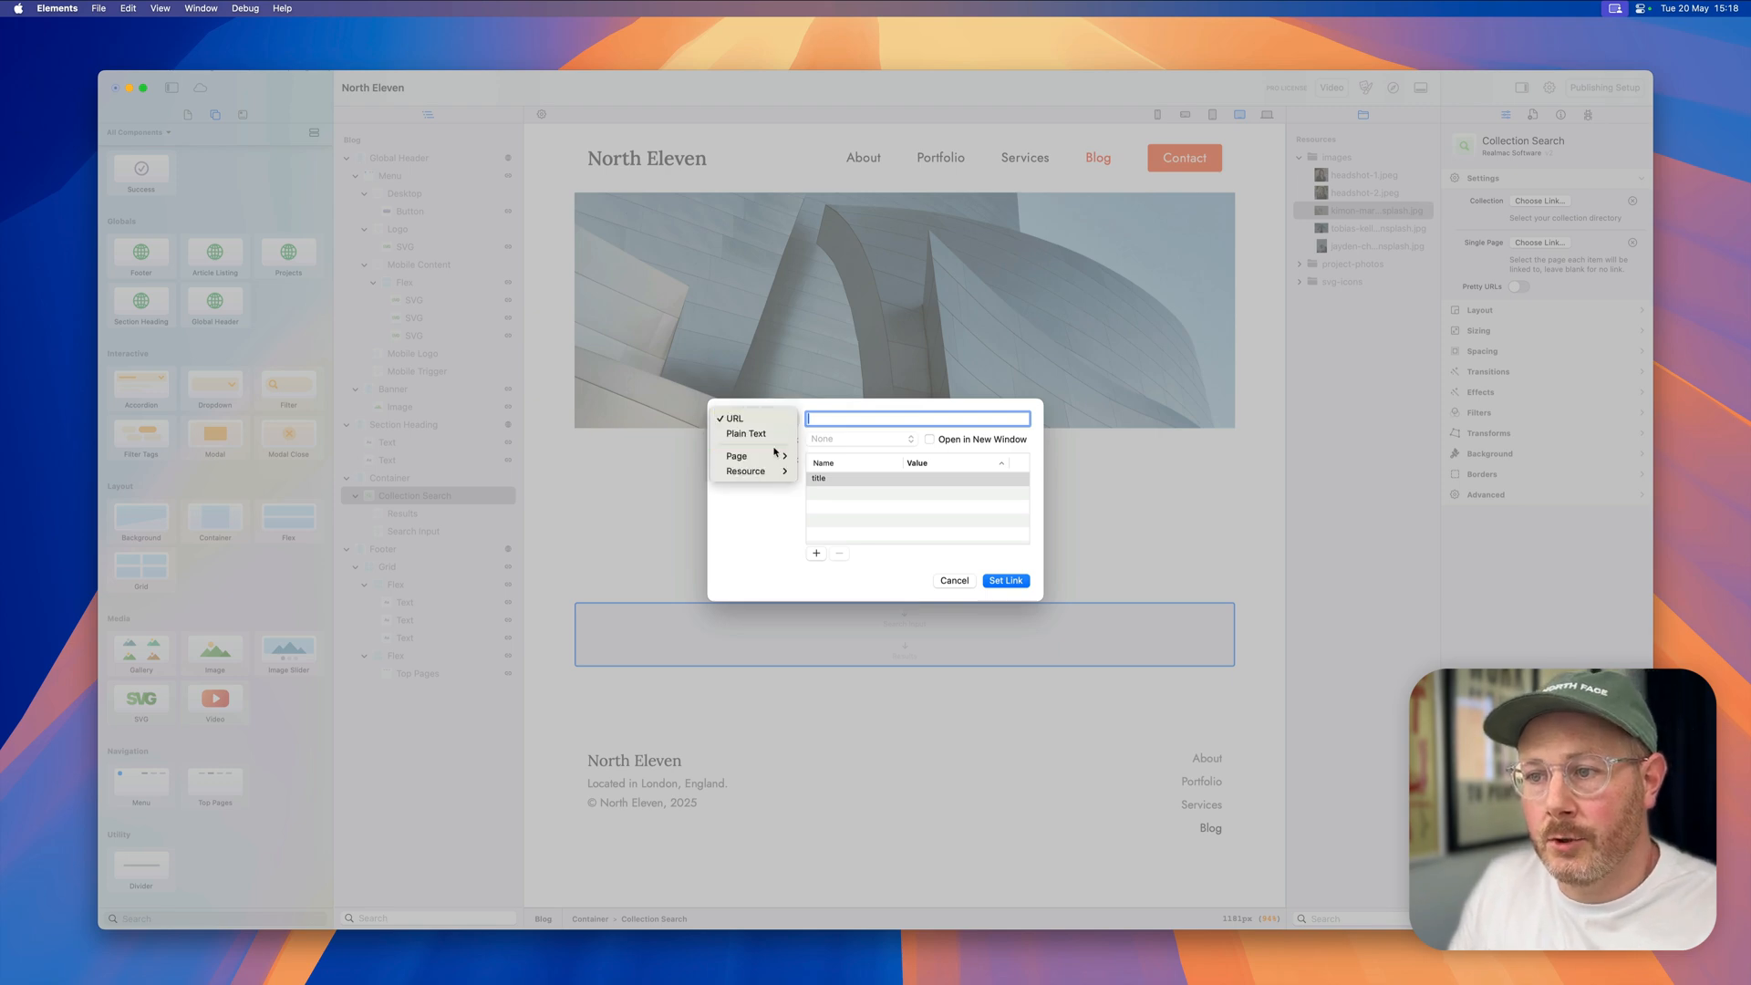
{"action": "left_click", "coordinate": [737, 456]}
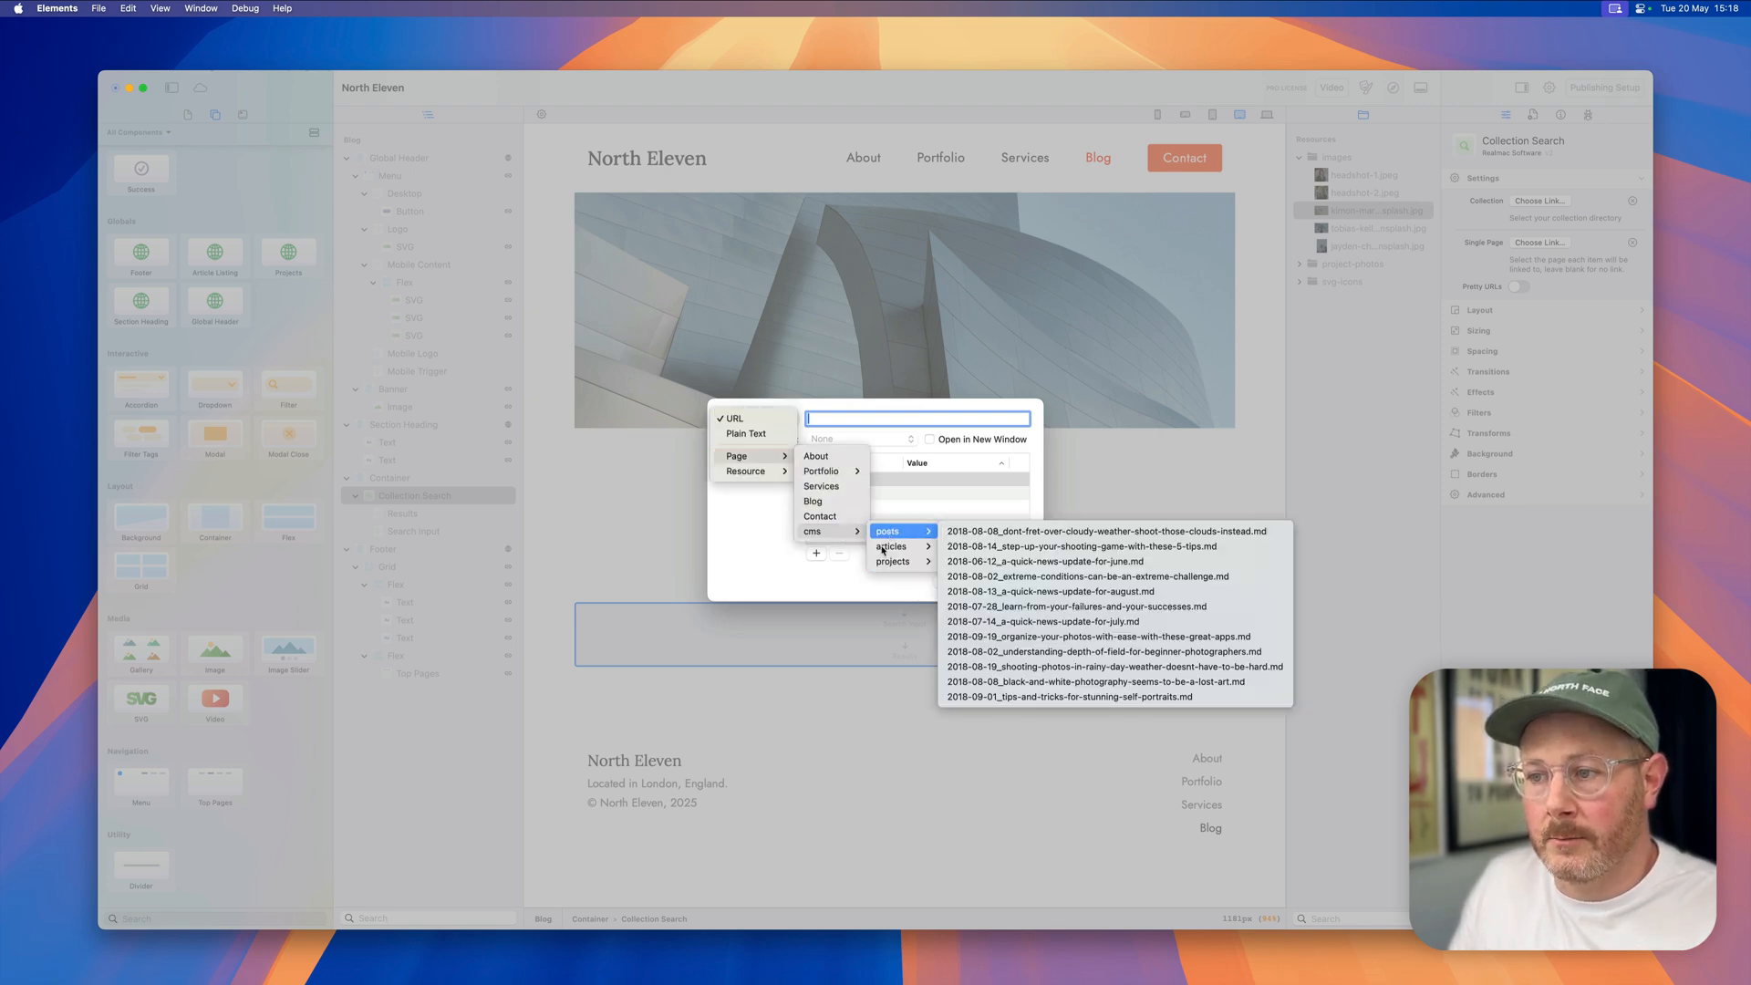
{"action": "left_click", "coordinate": [891, 546]}
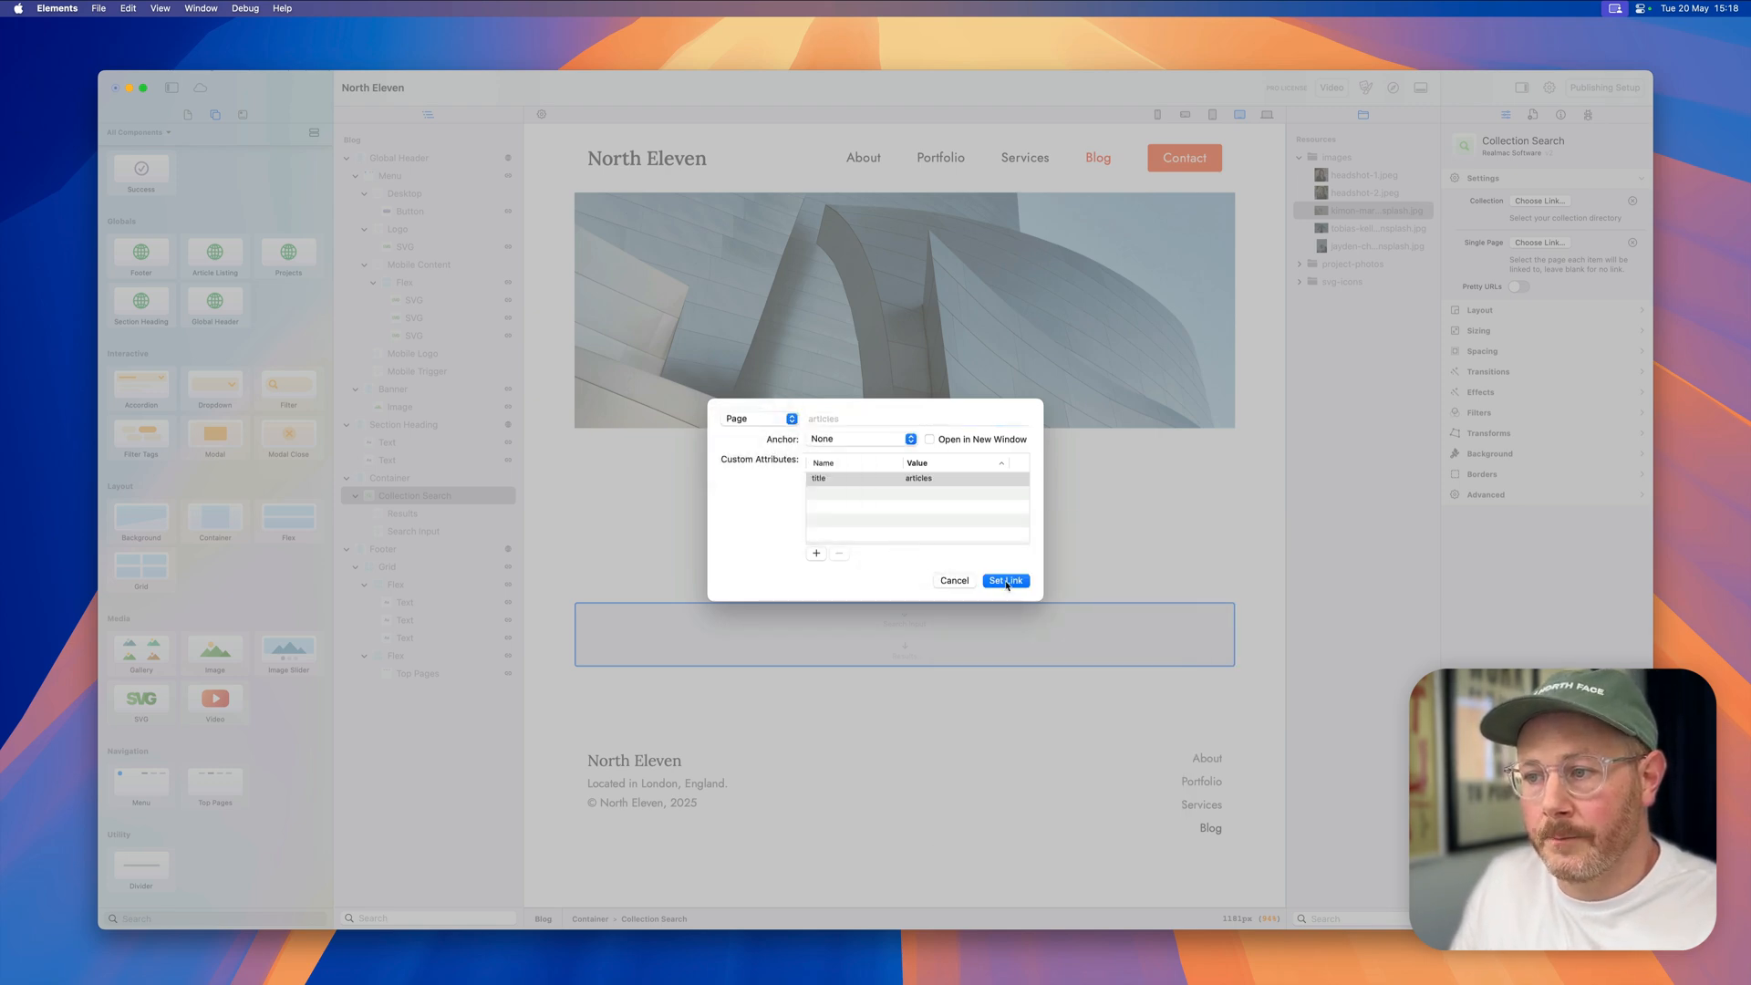
{"action": "left_click", "coordinate": [1004, 580]}
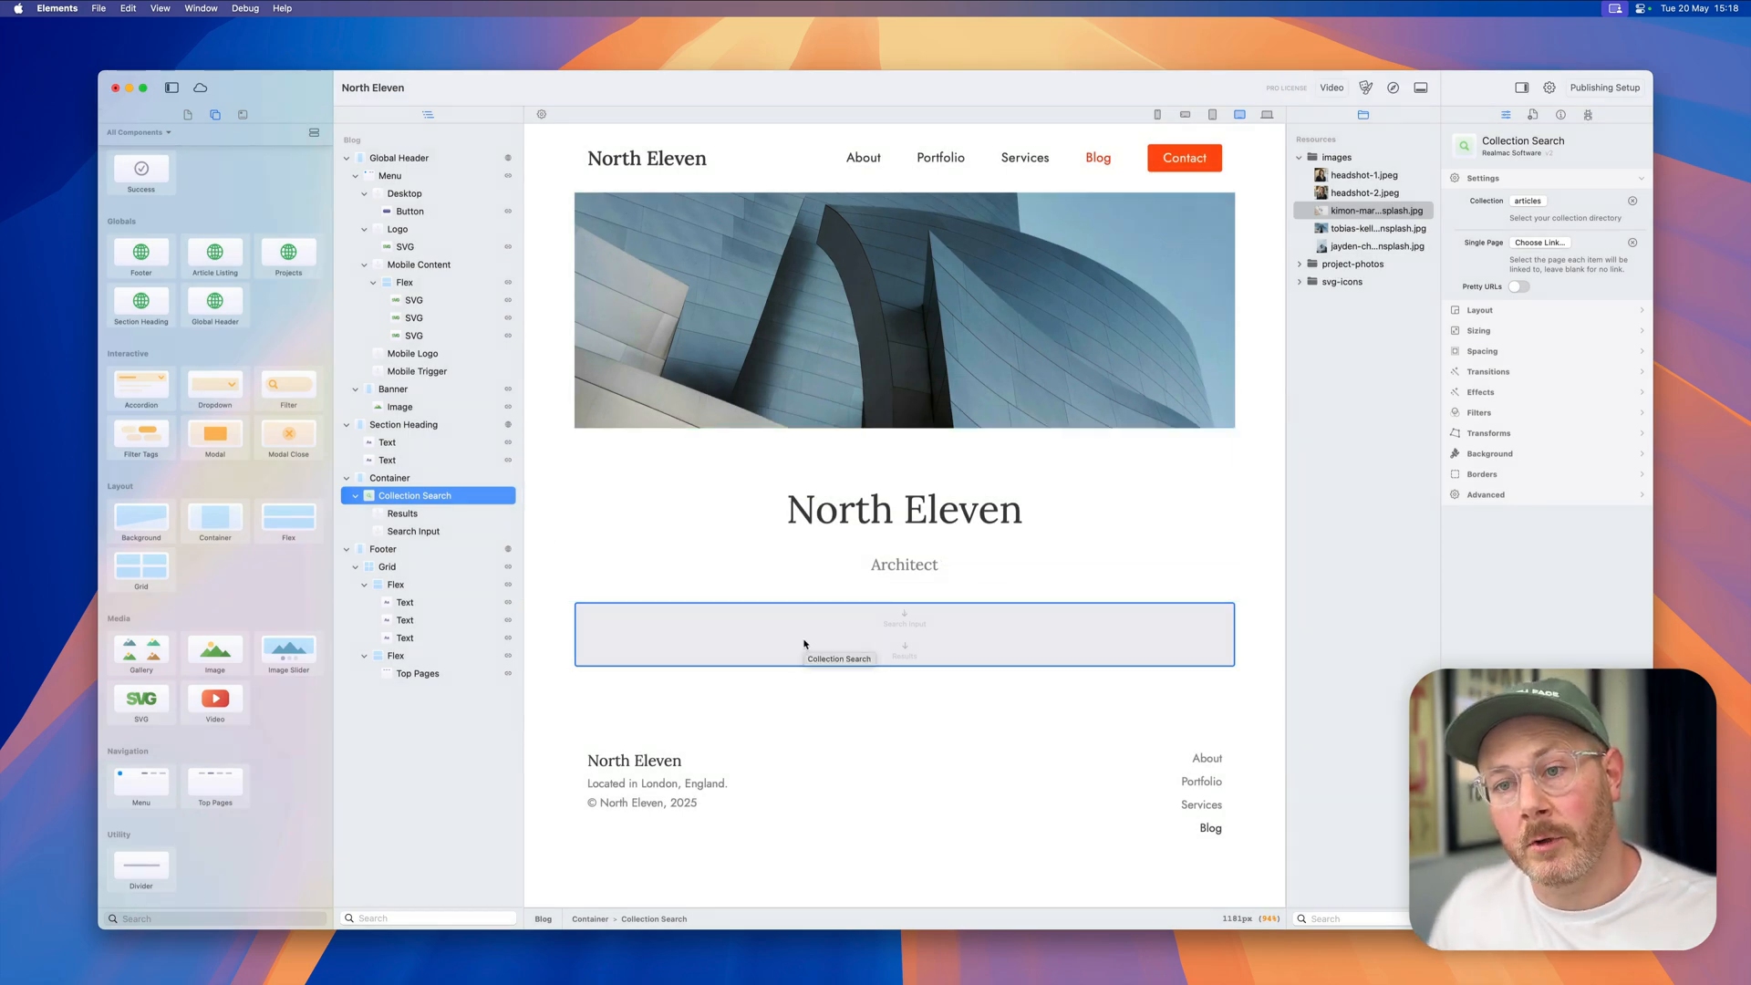
{"action": "mouse_move", "coordinate": [673, 506]}
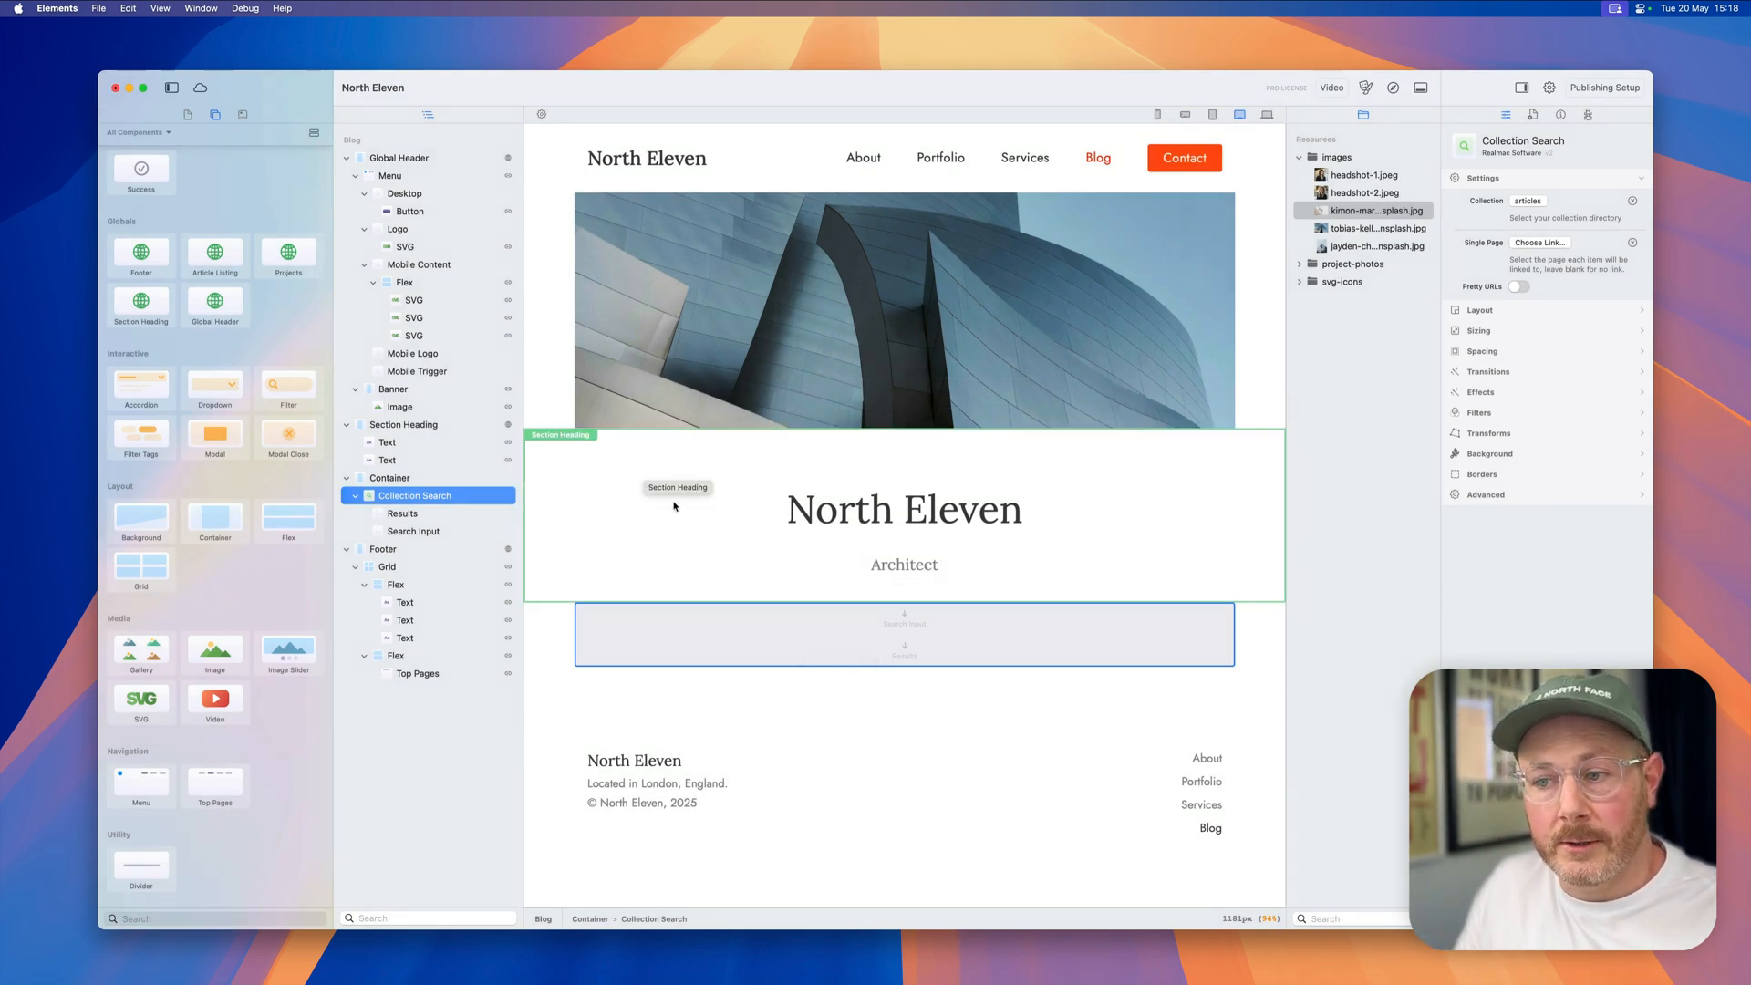
Step: Add a text Input to the search area with placeholder 'Search articles'
{"action": "scroll", "scroll_direction": "down", "scroll_amount": 3}
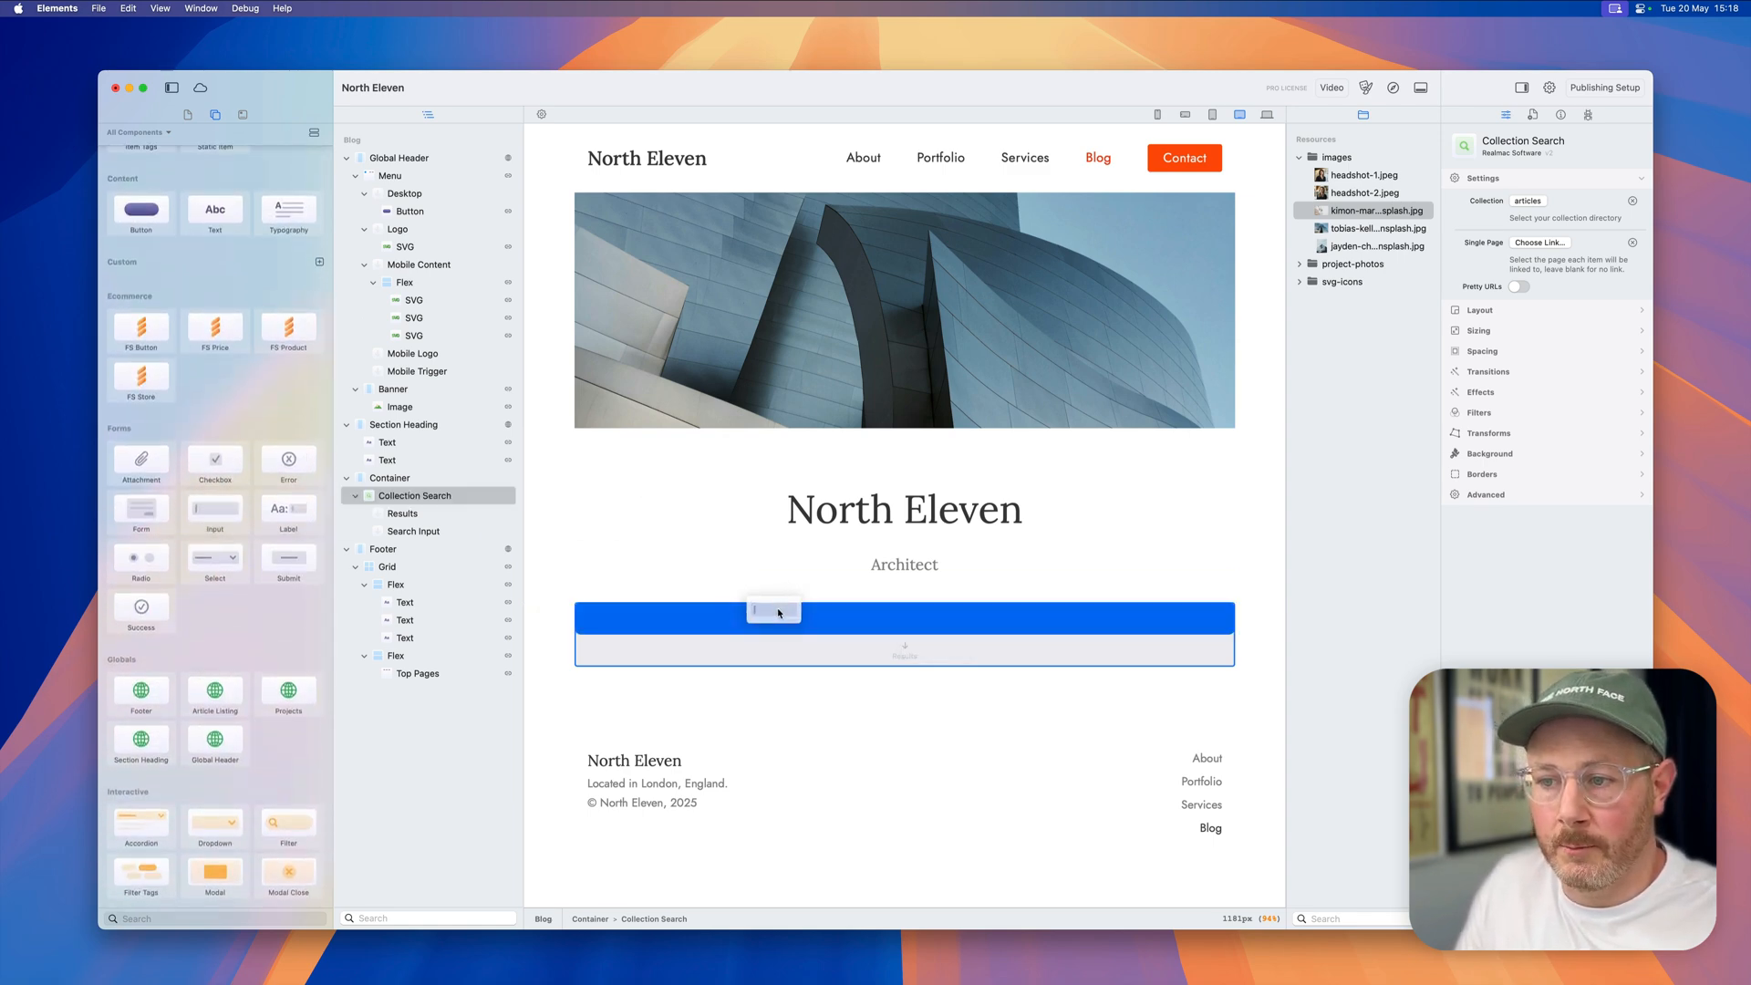
{"action": "left_click", "coordinate": [774, 612]}
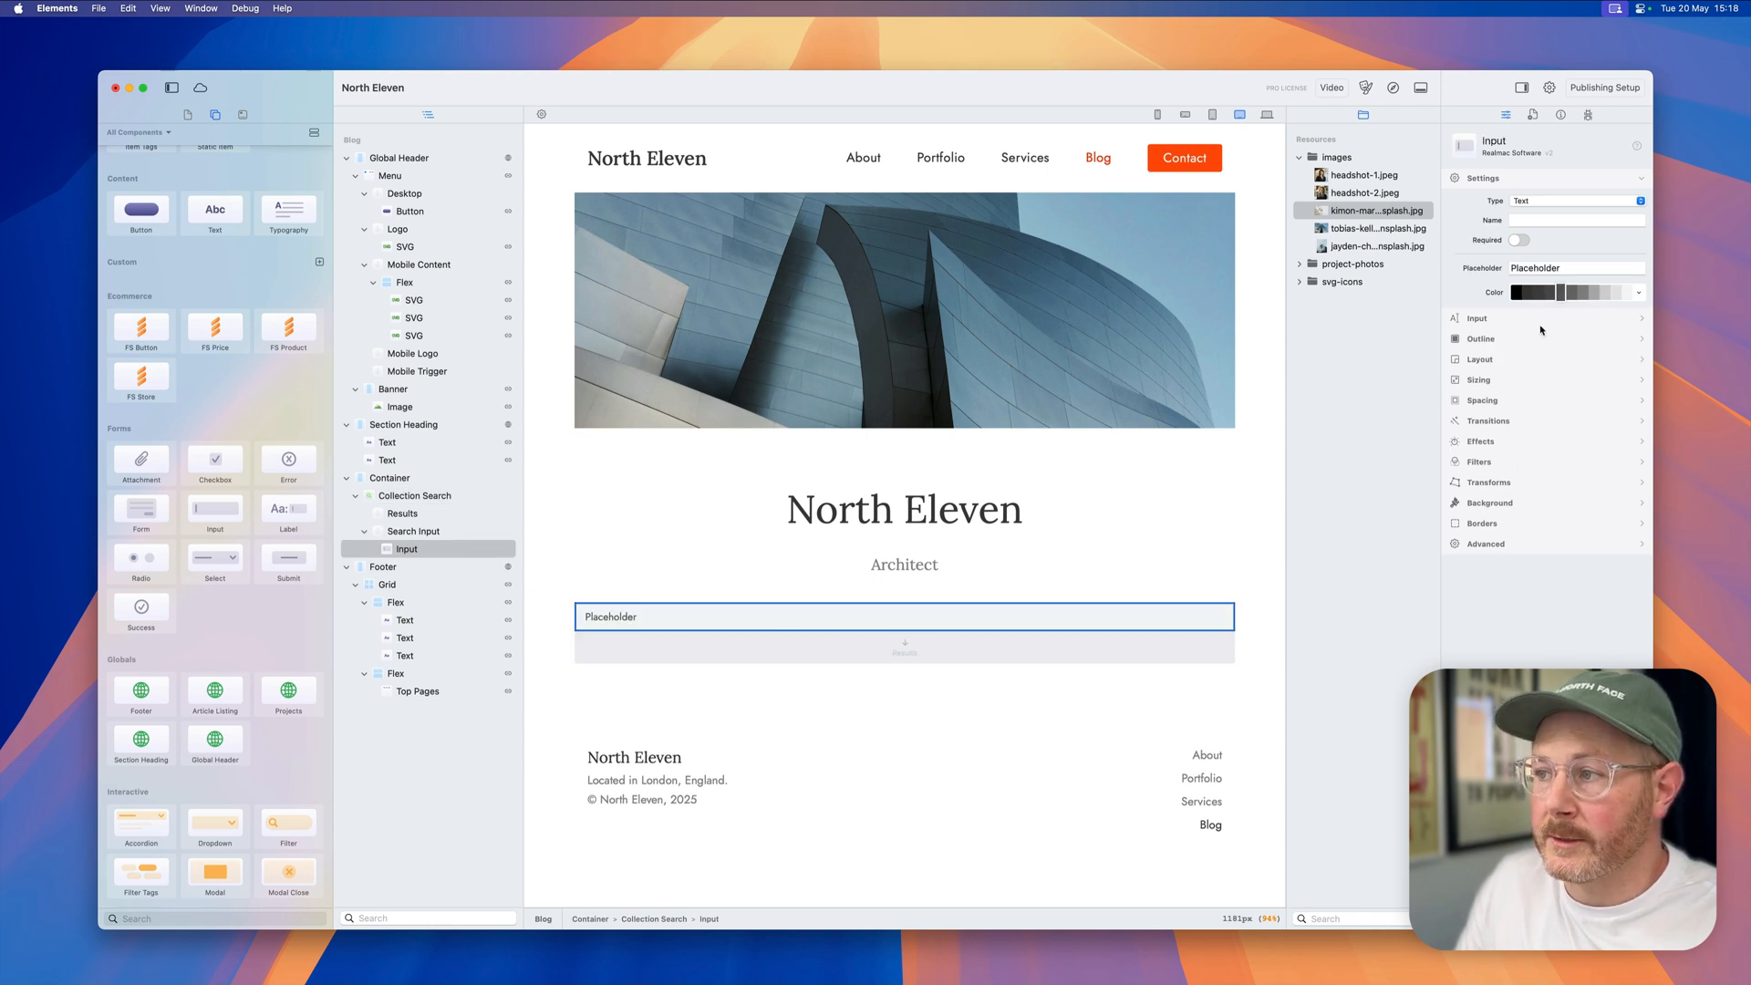
{"action": "left_click", "coordinate": [1575, 267]}
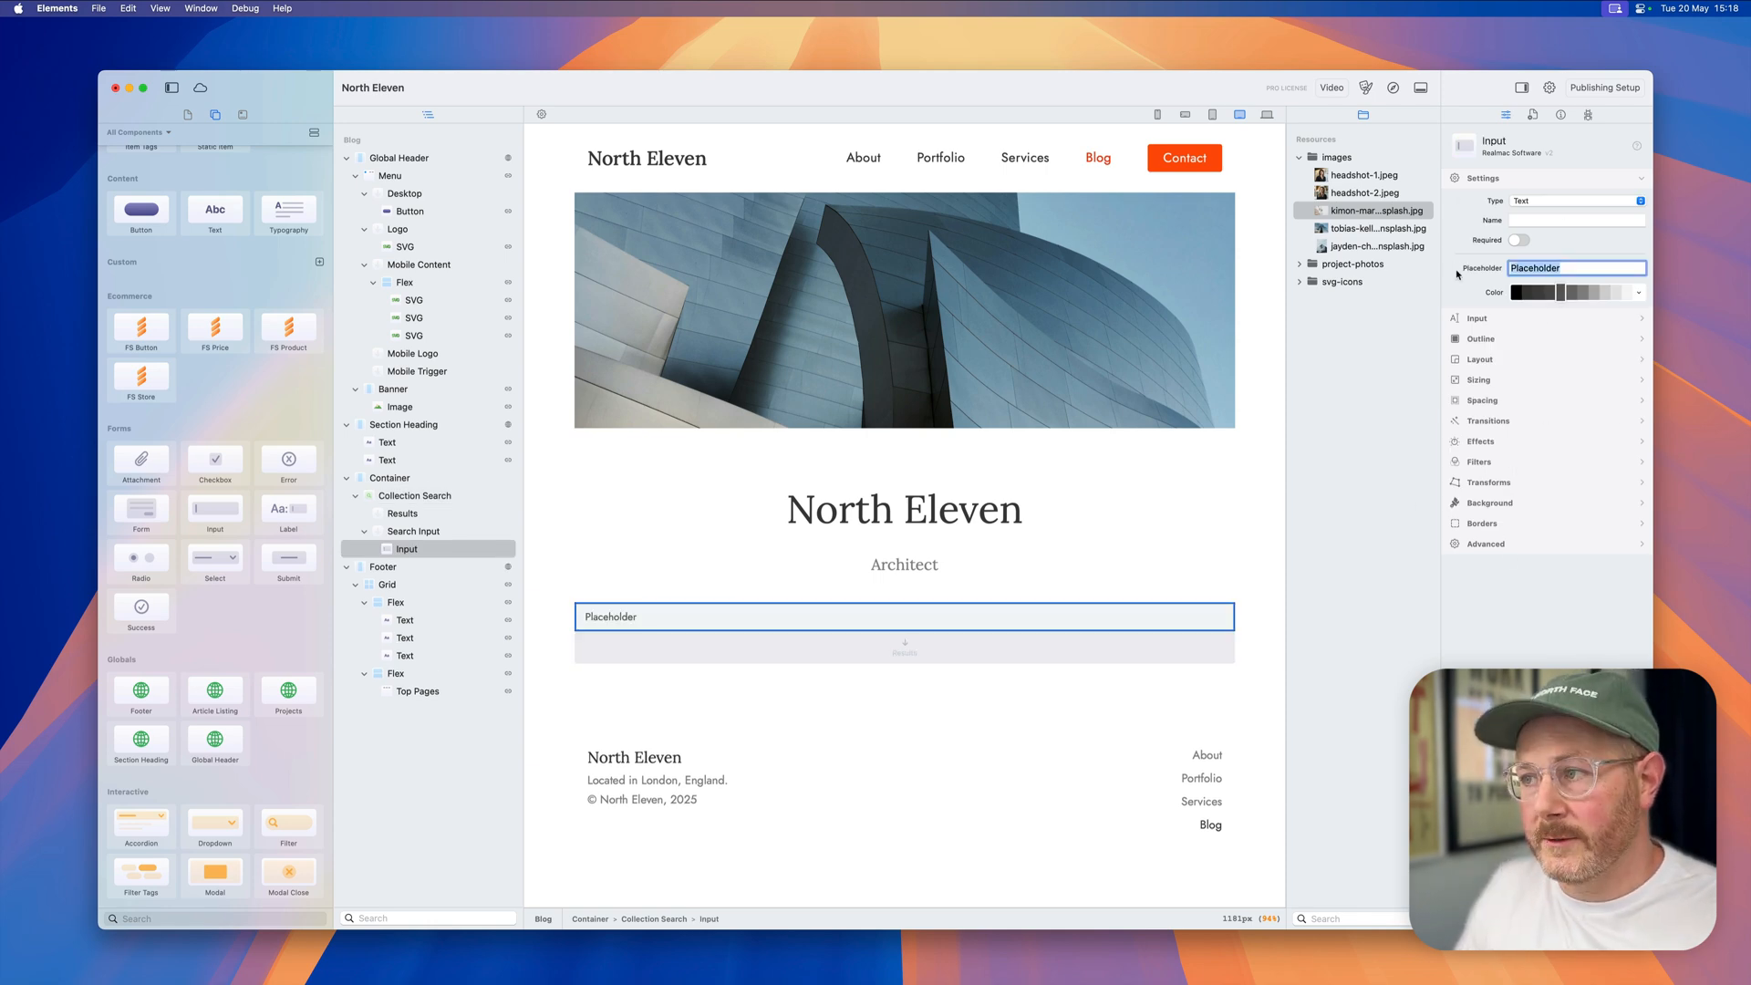
{"action": "type", "text": "Search articl"}
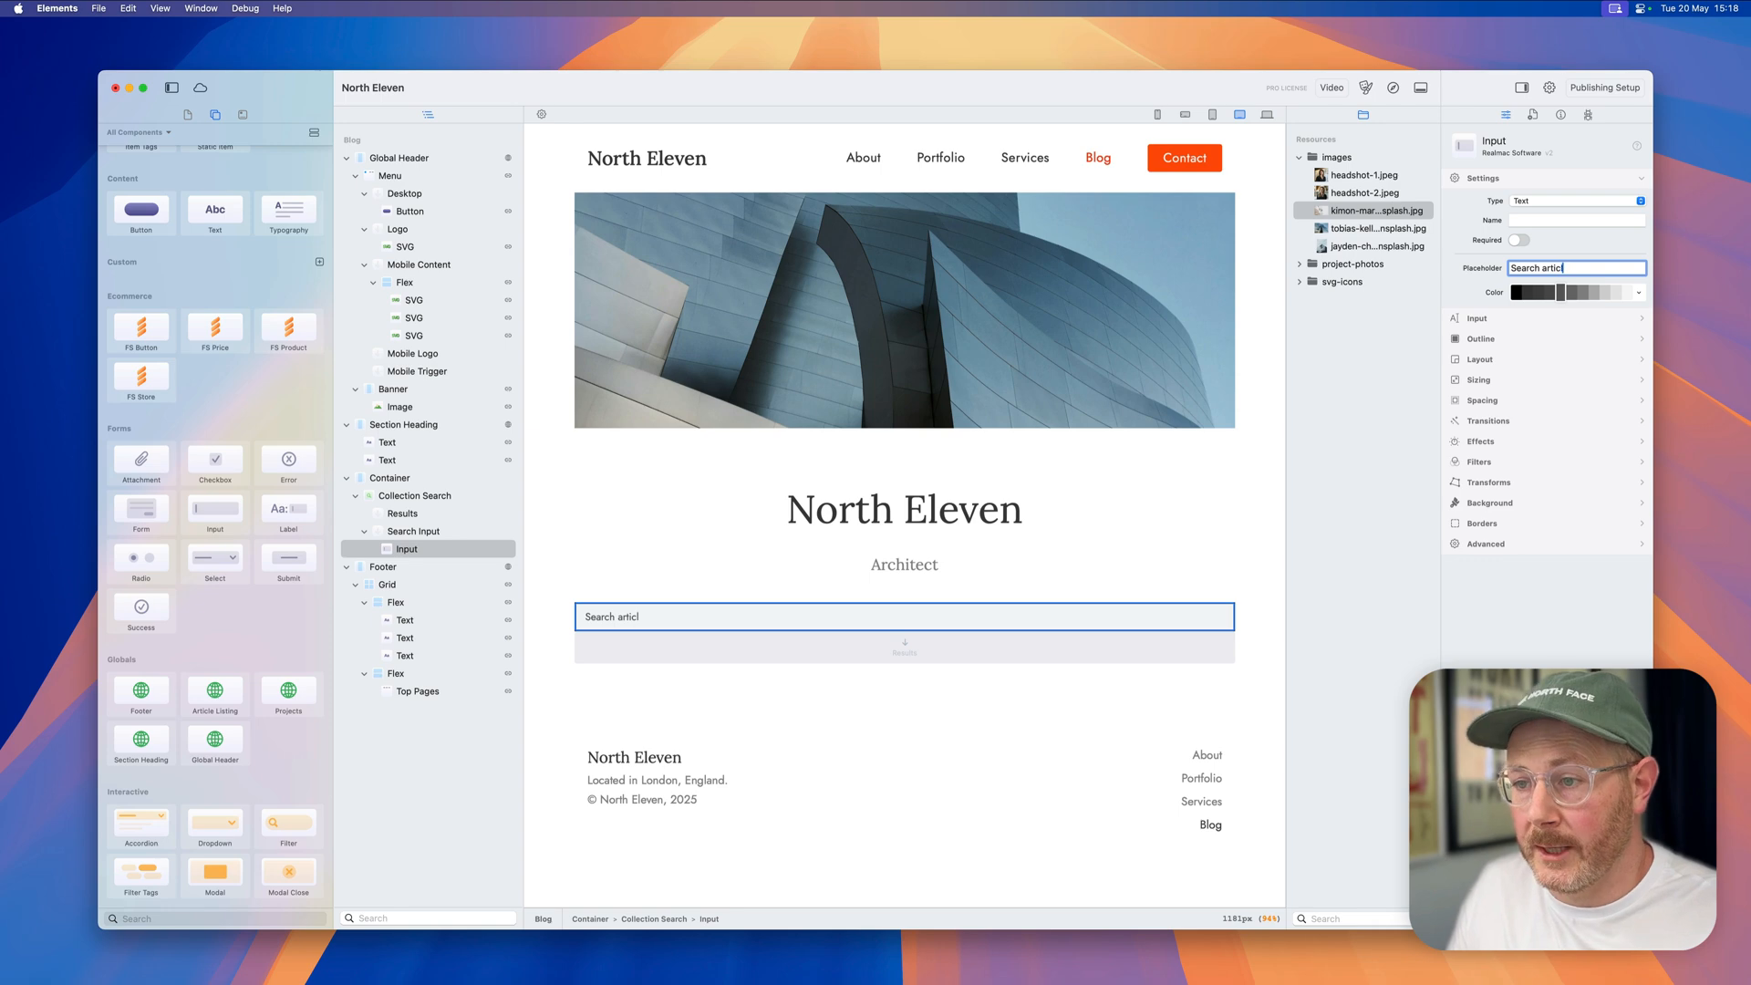
{"action": "type", "text": "es"}
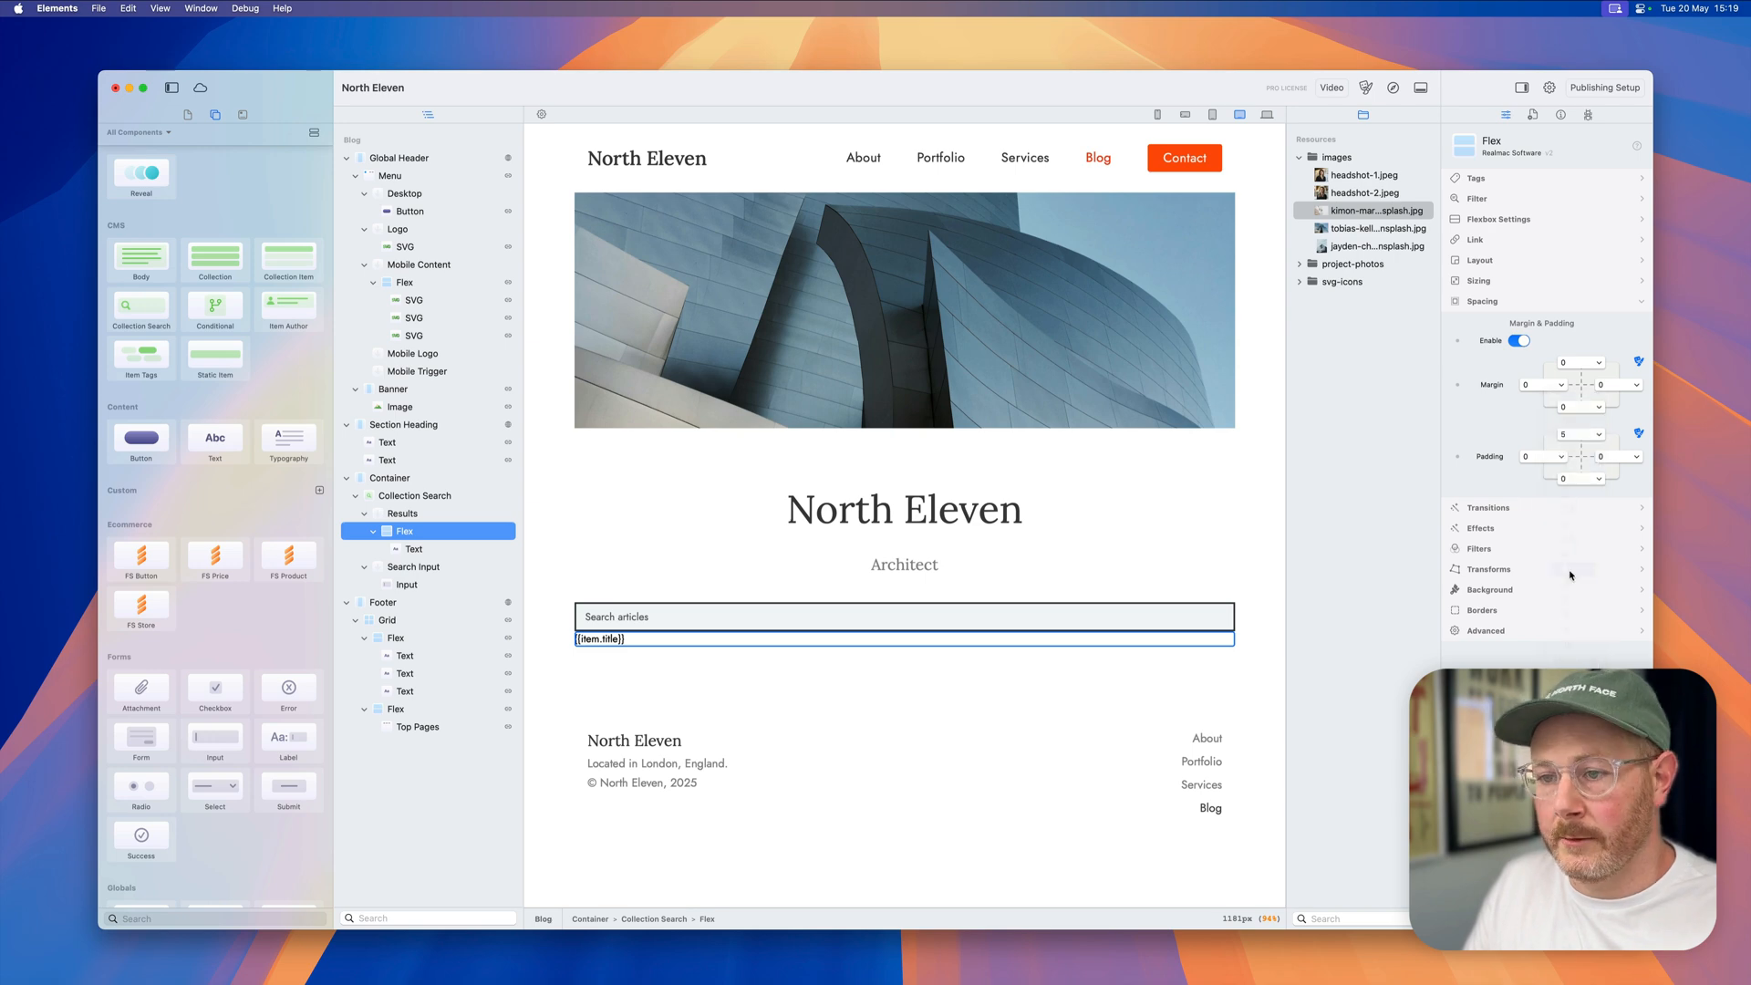
Step: Change the results title text size from base to lg
{"action": "left_click", "coordinate": [413, 549]}
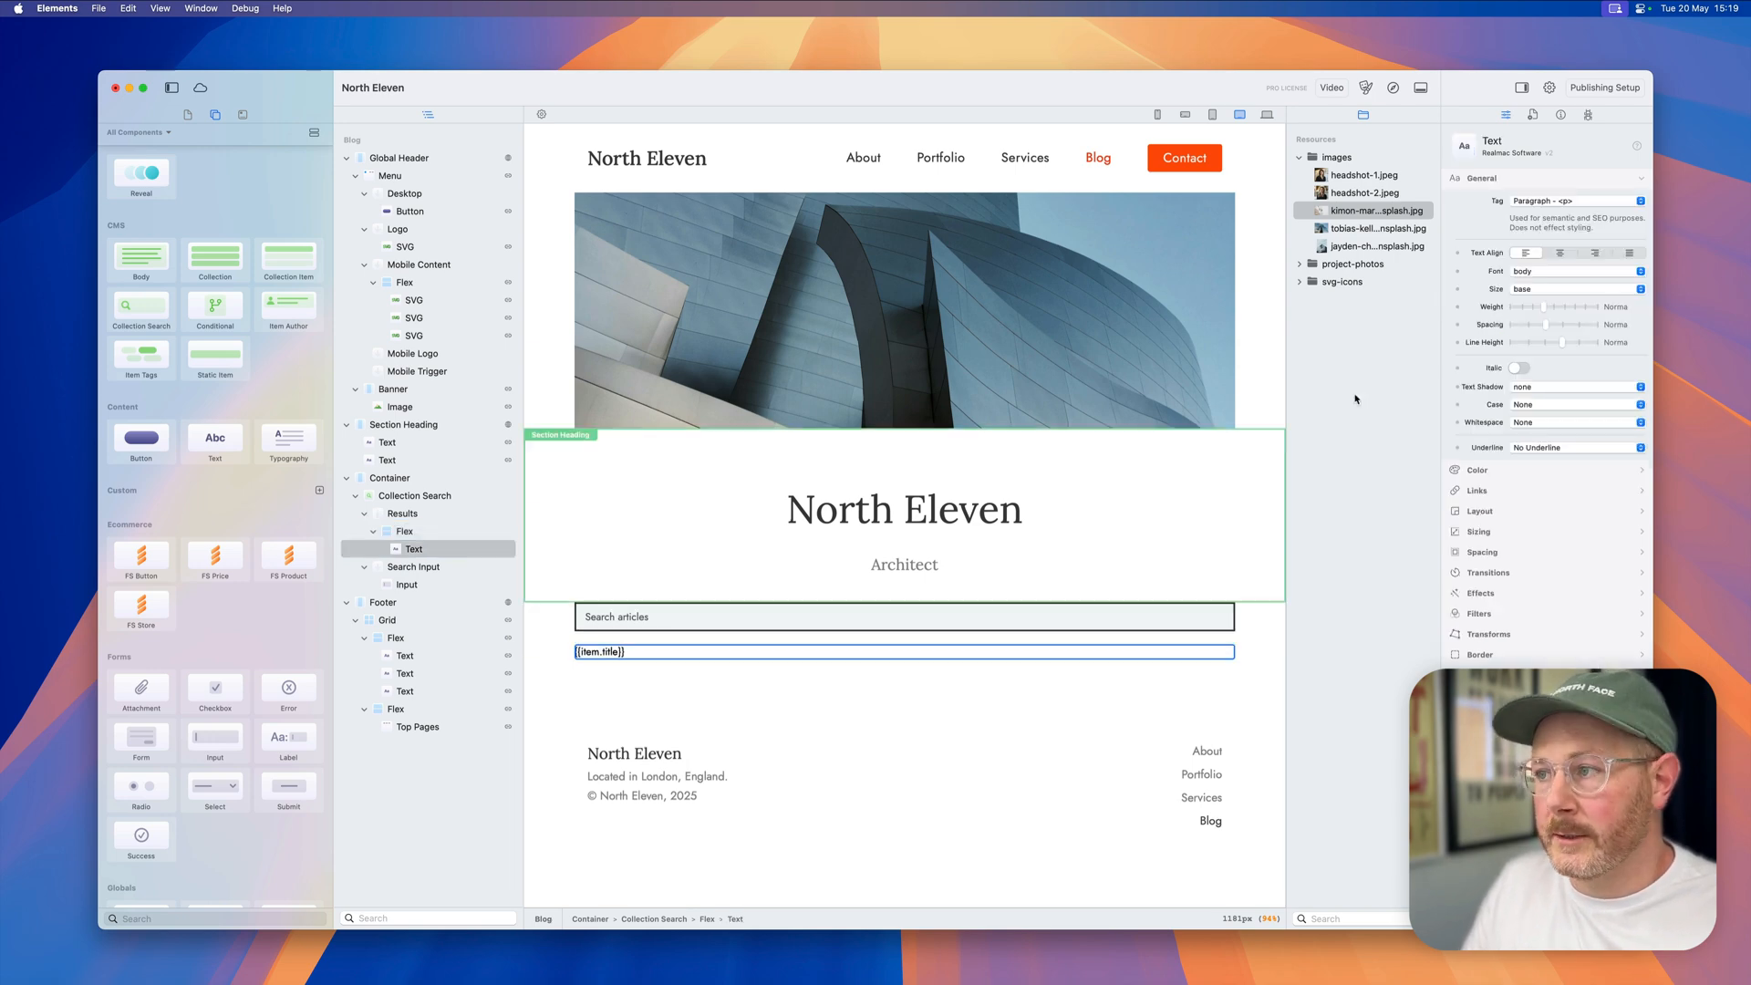
{"action": "left_click", "coordinate": [1575, 289]}
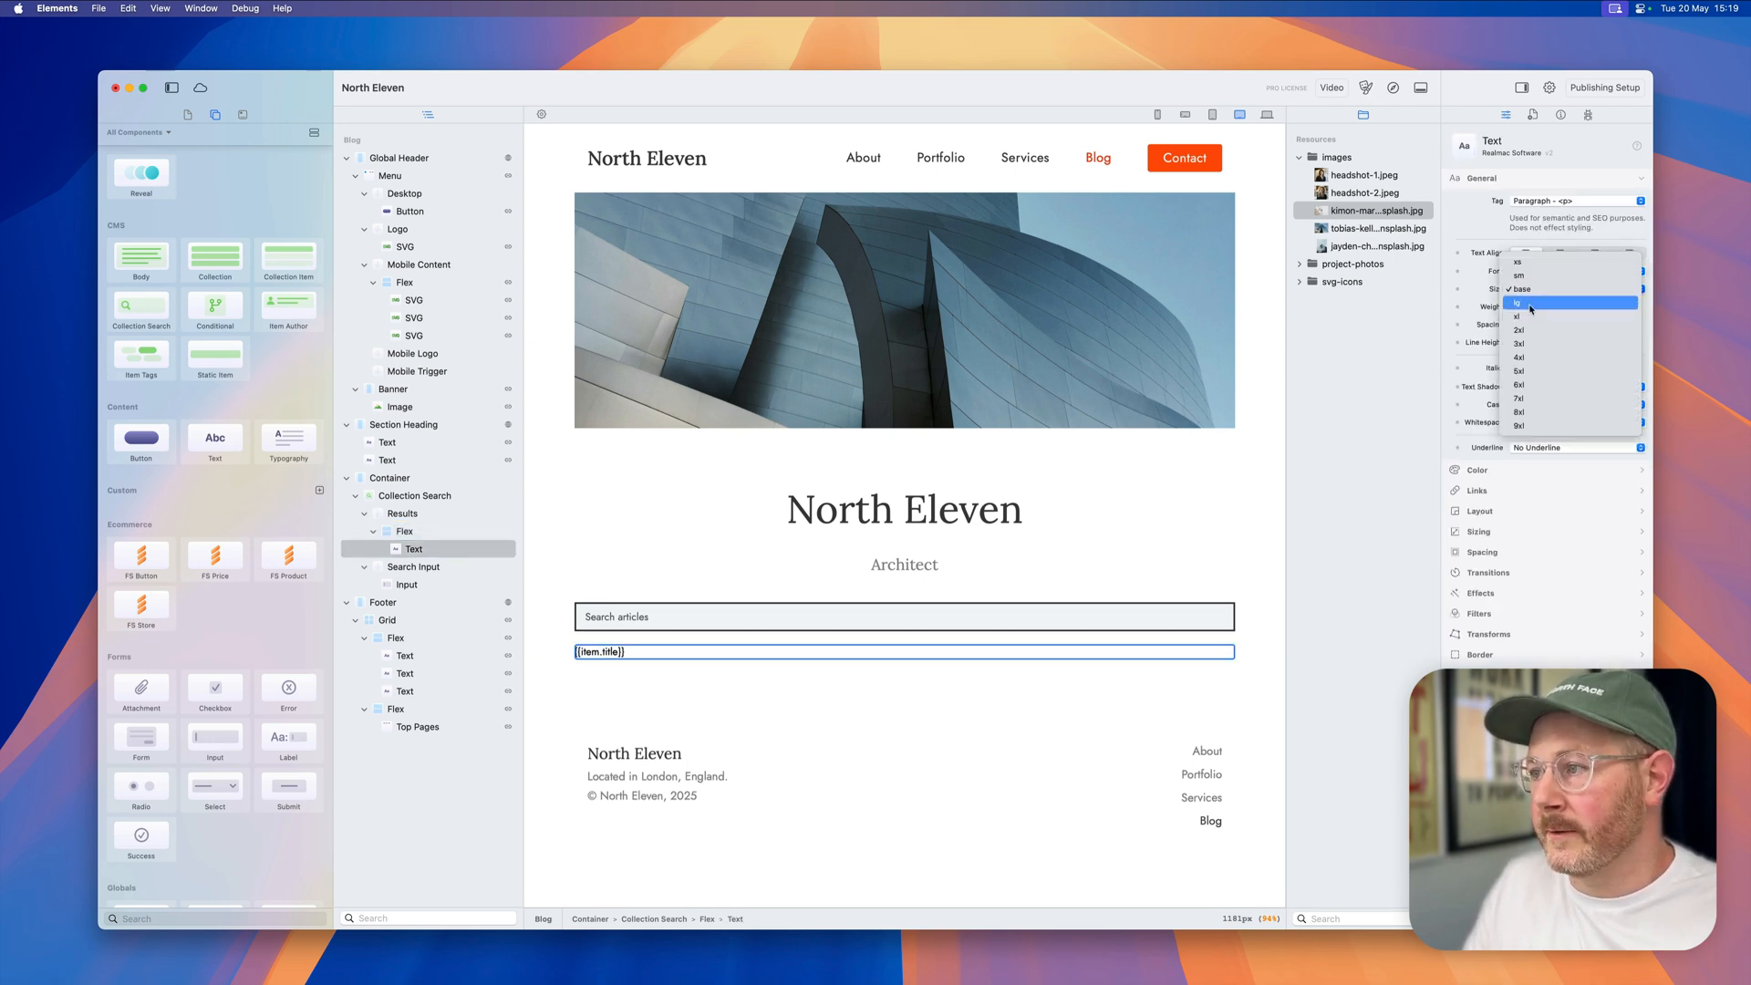
{"action": "left_click", "coordinate": [1518, 302]}
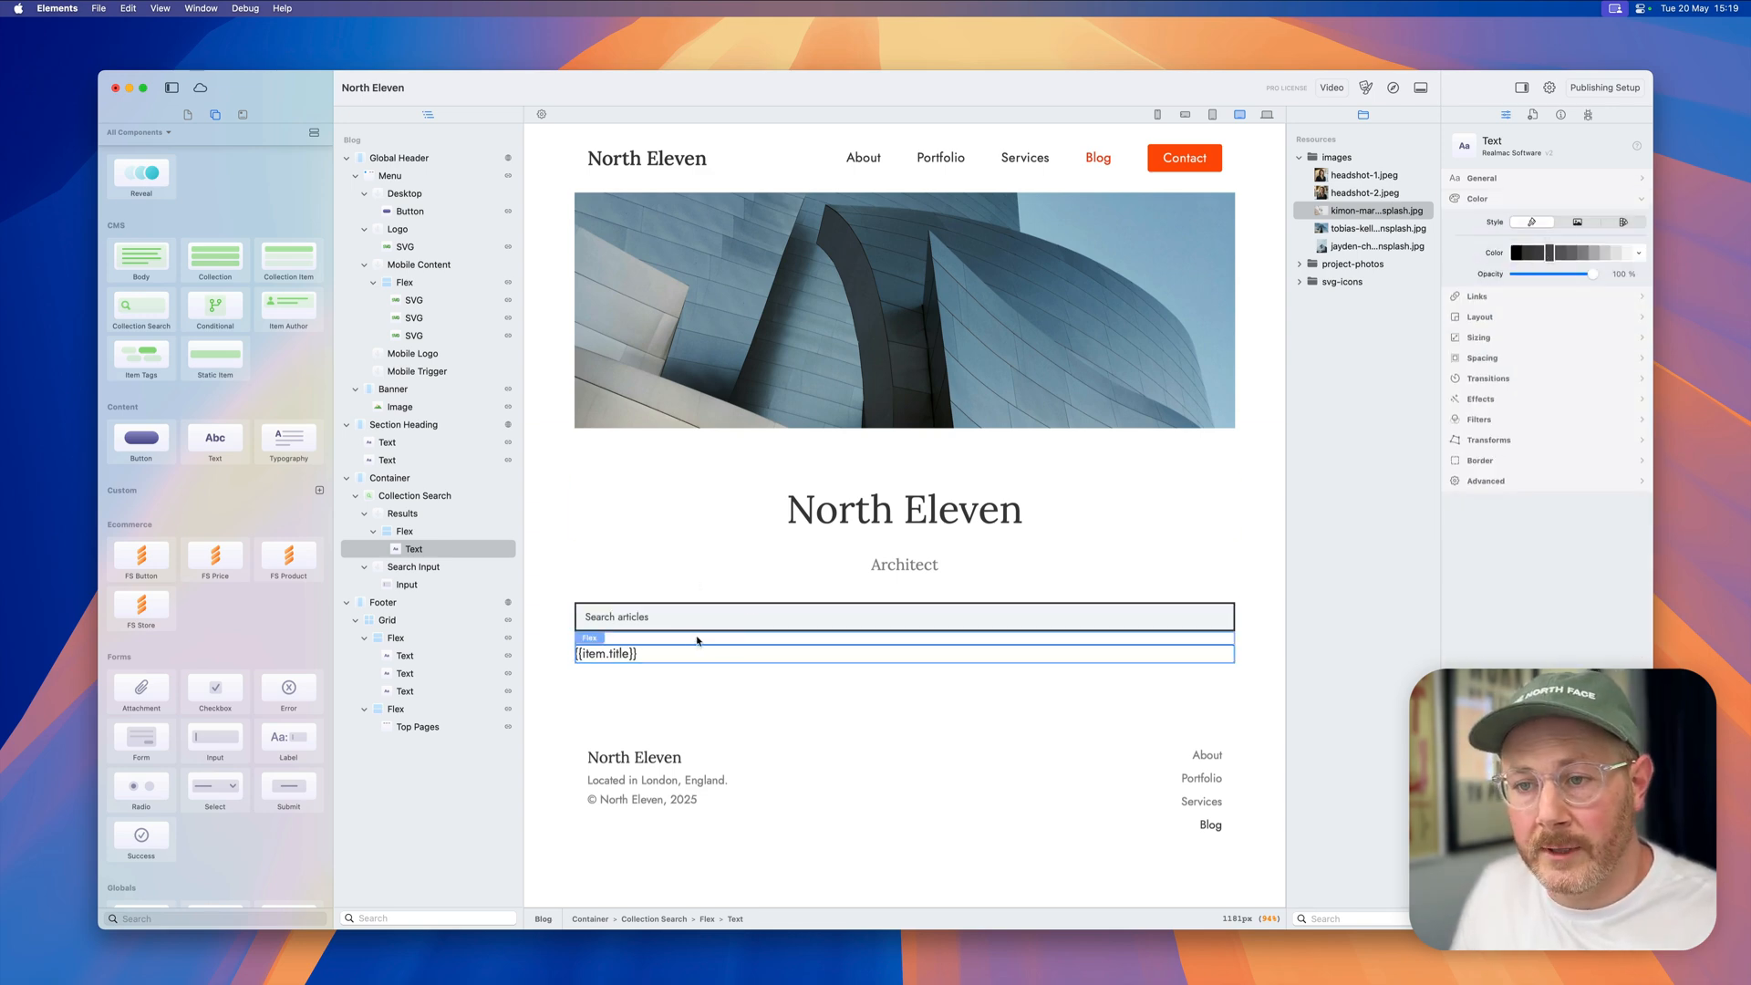
{"action": "left_click", "coordinate": [417, 494]}
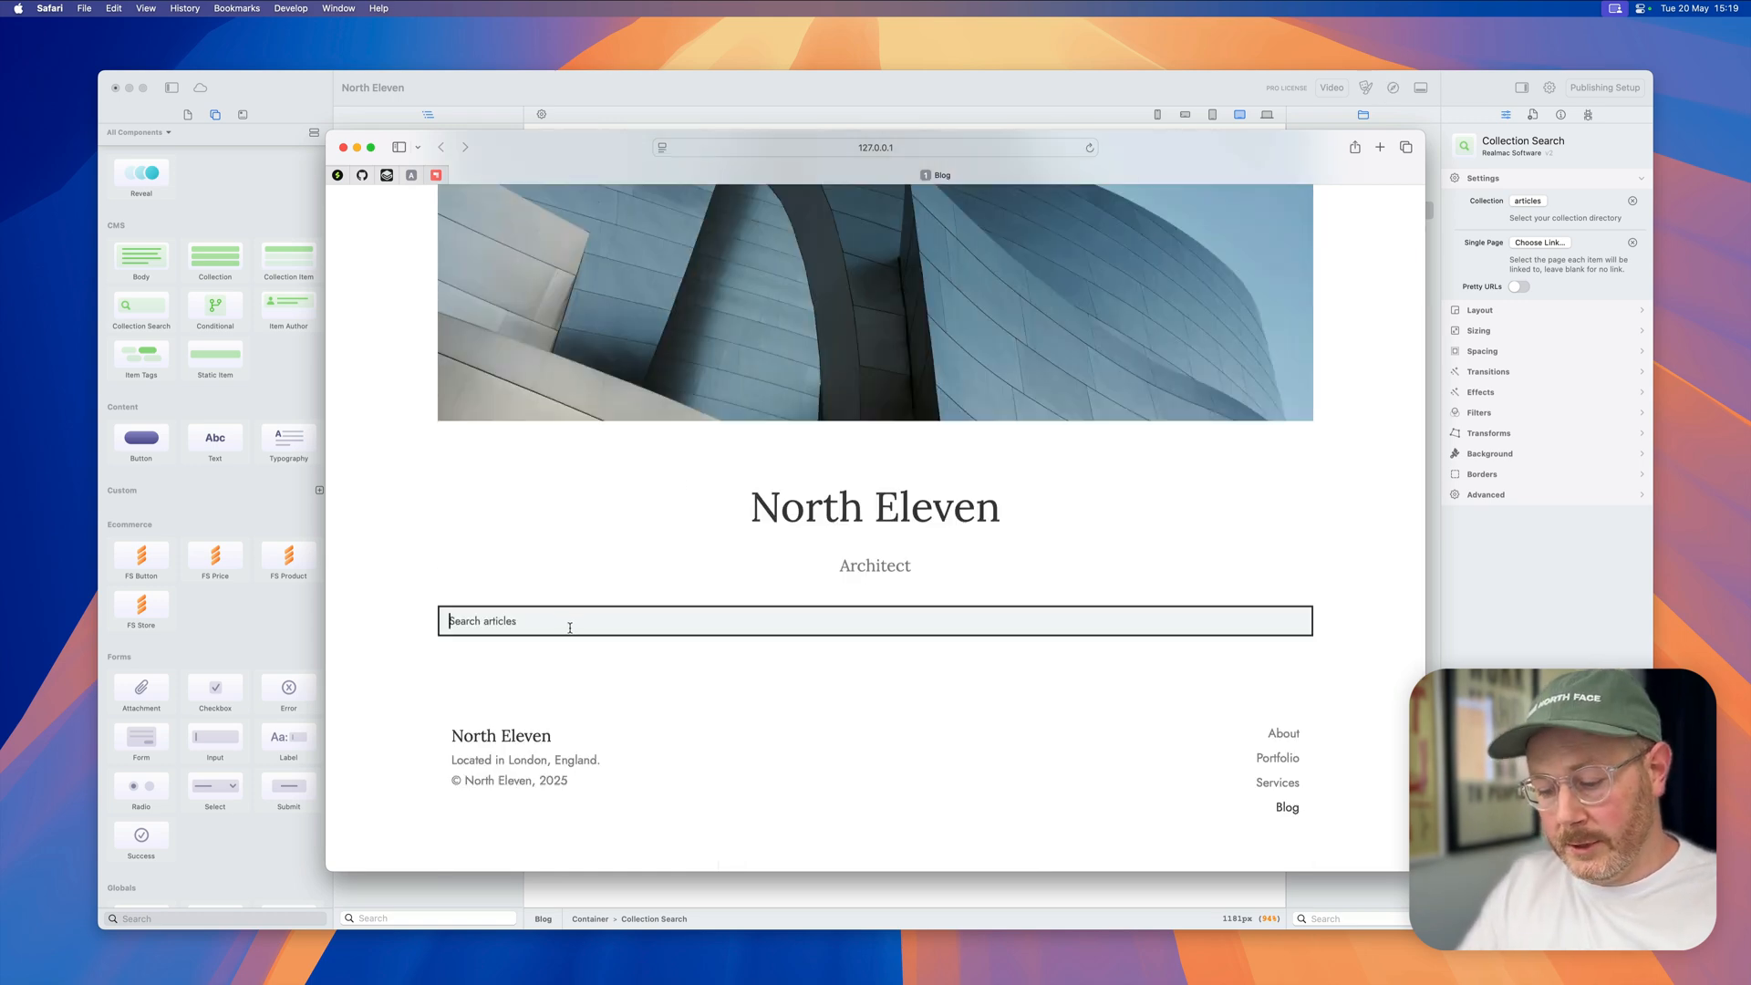
Step: Try the queries 'the', 'sy' and 'lond' in the preview search, watching titles filter live
{"action": "type", "text": "the"}
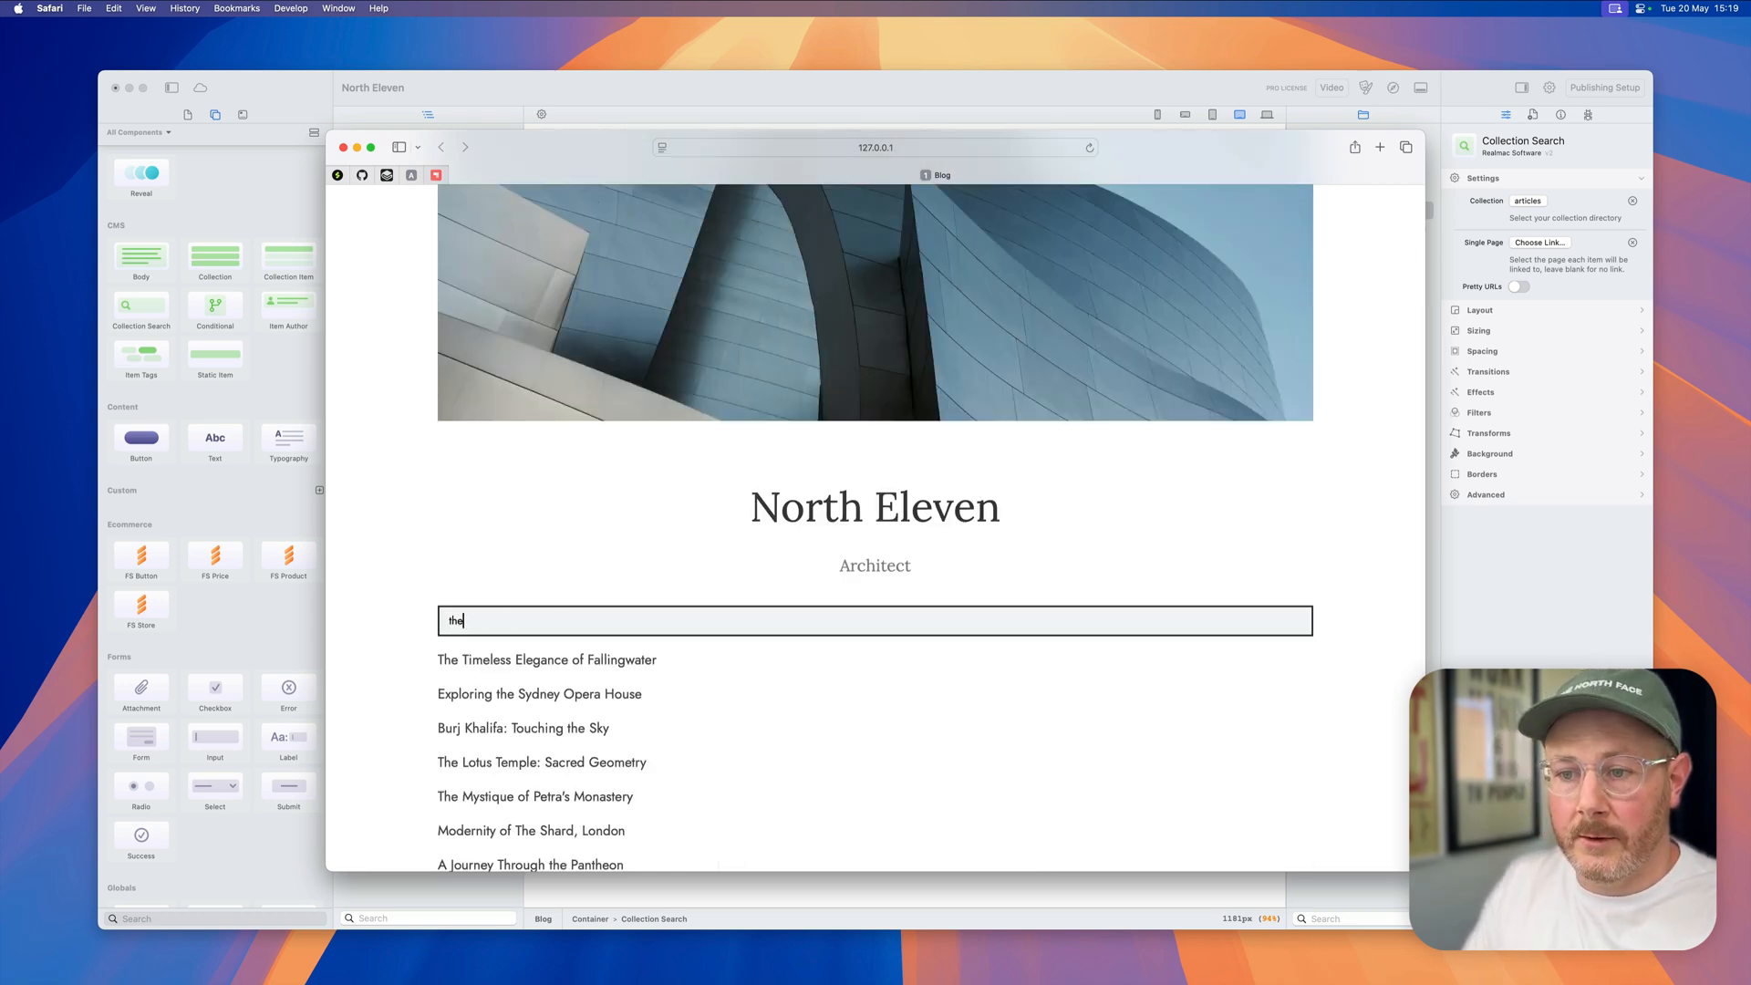
{"action": "scroll", "scroll_direction": "down", "scroll_amount": 3}
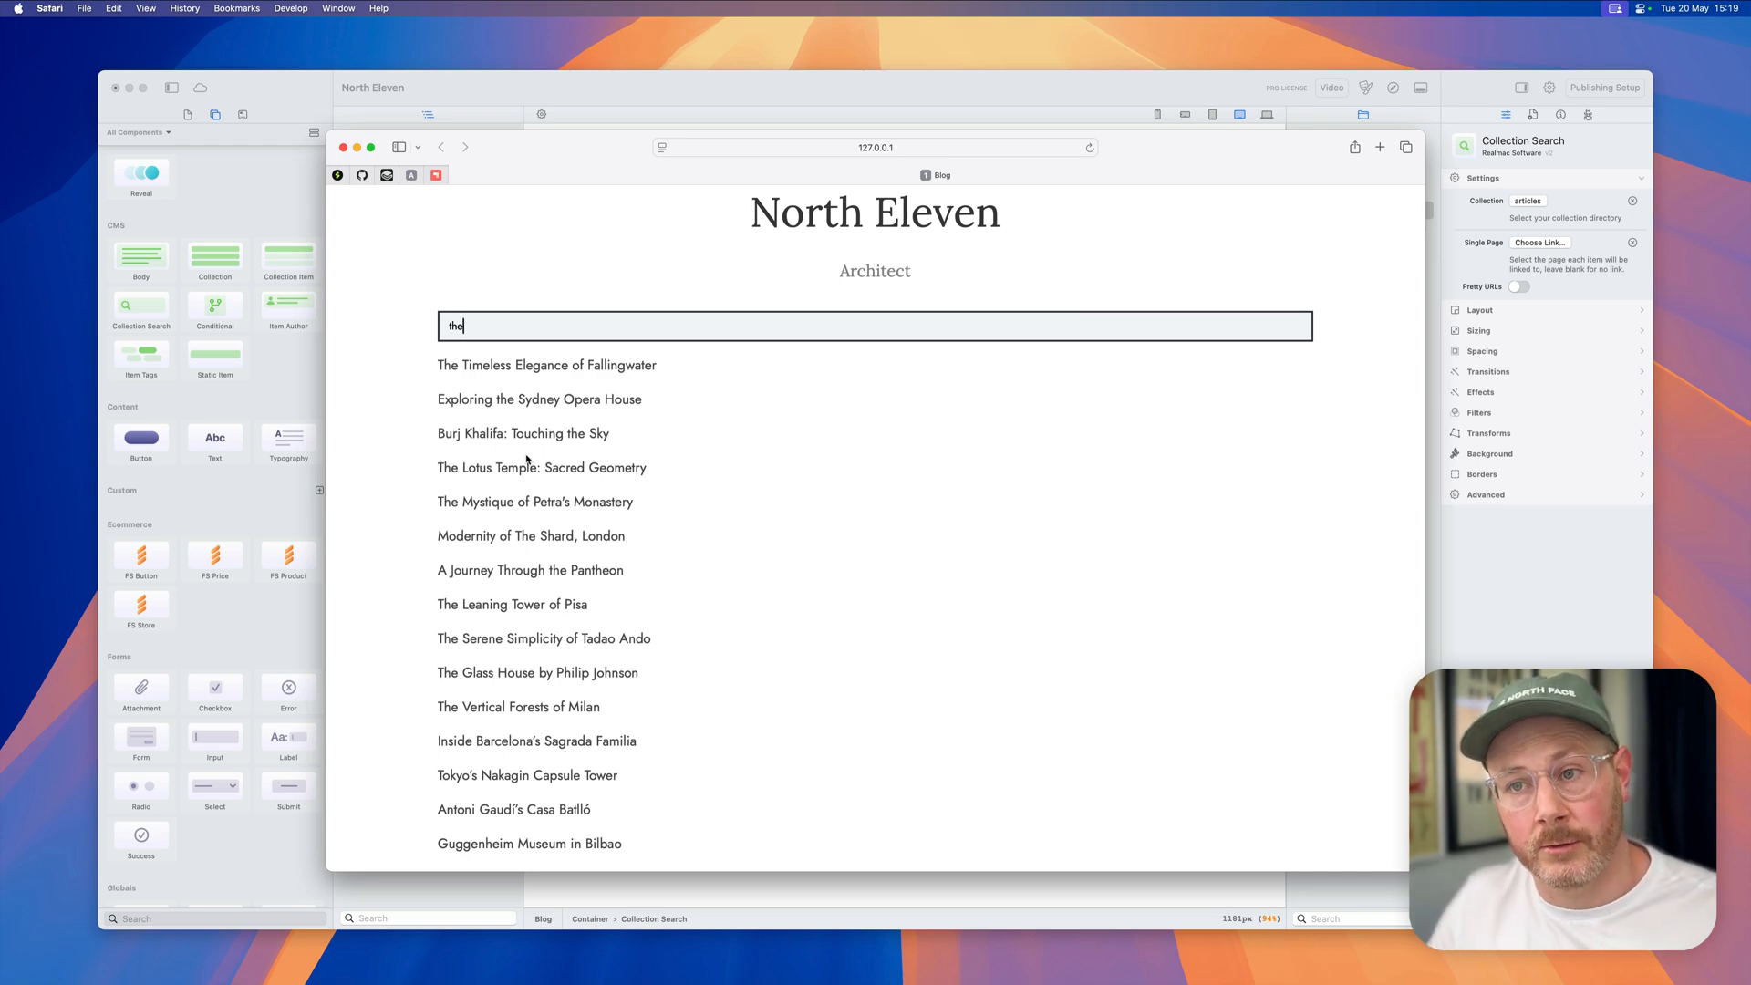
{"action": "type", "text": "sy"}
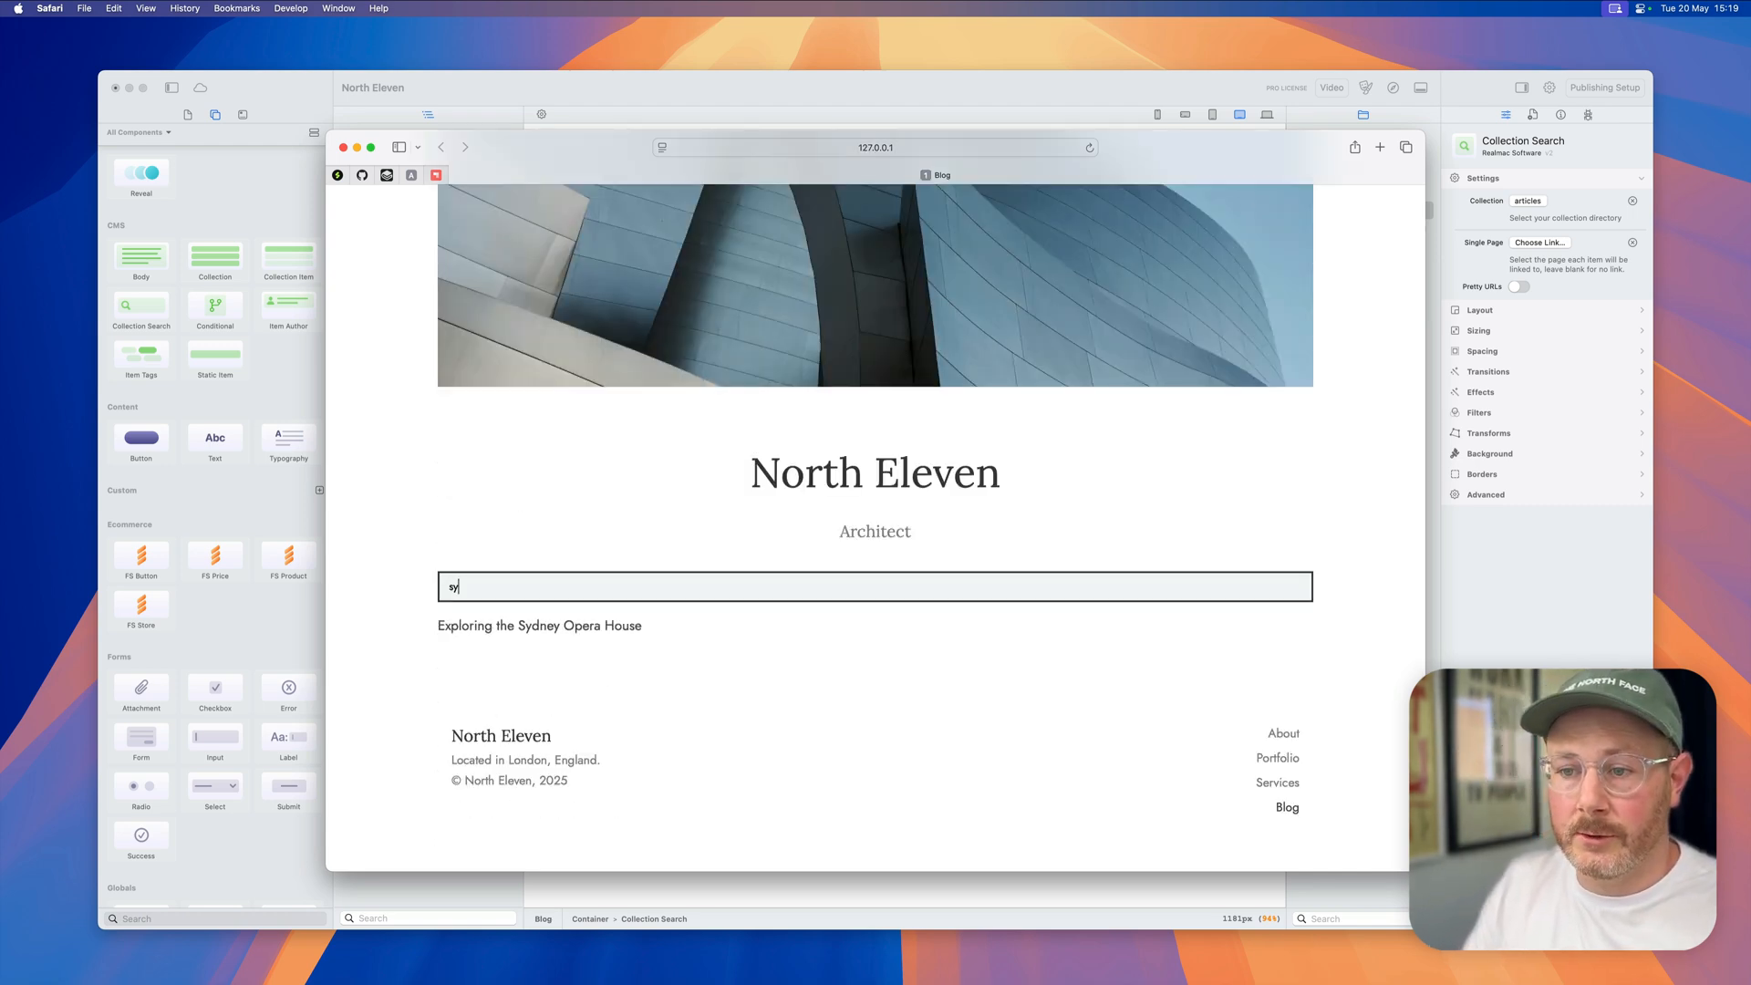
{"action": "key", "text": "backspace"}
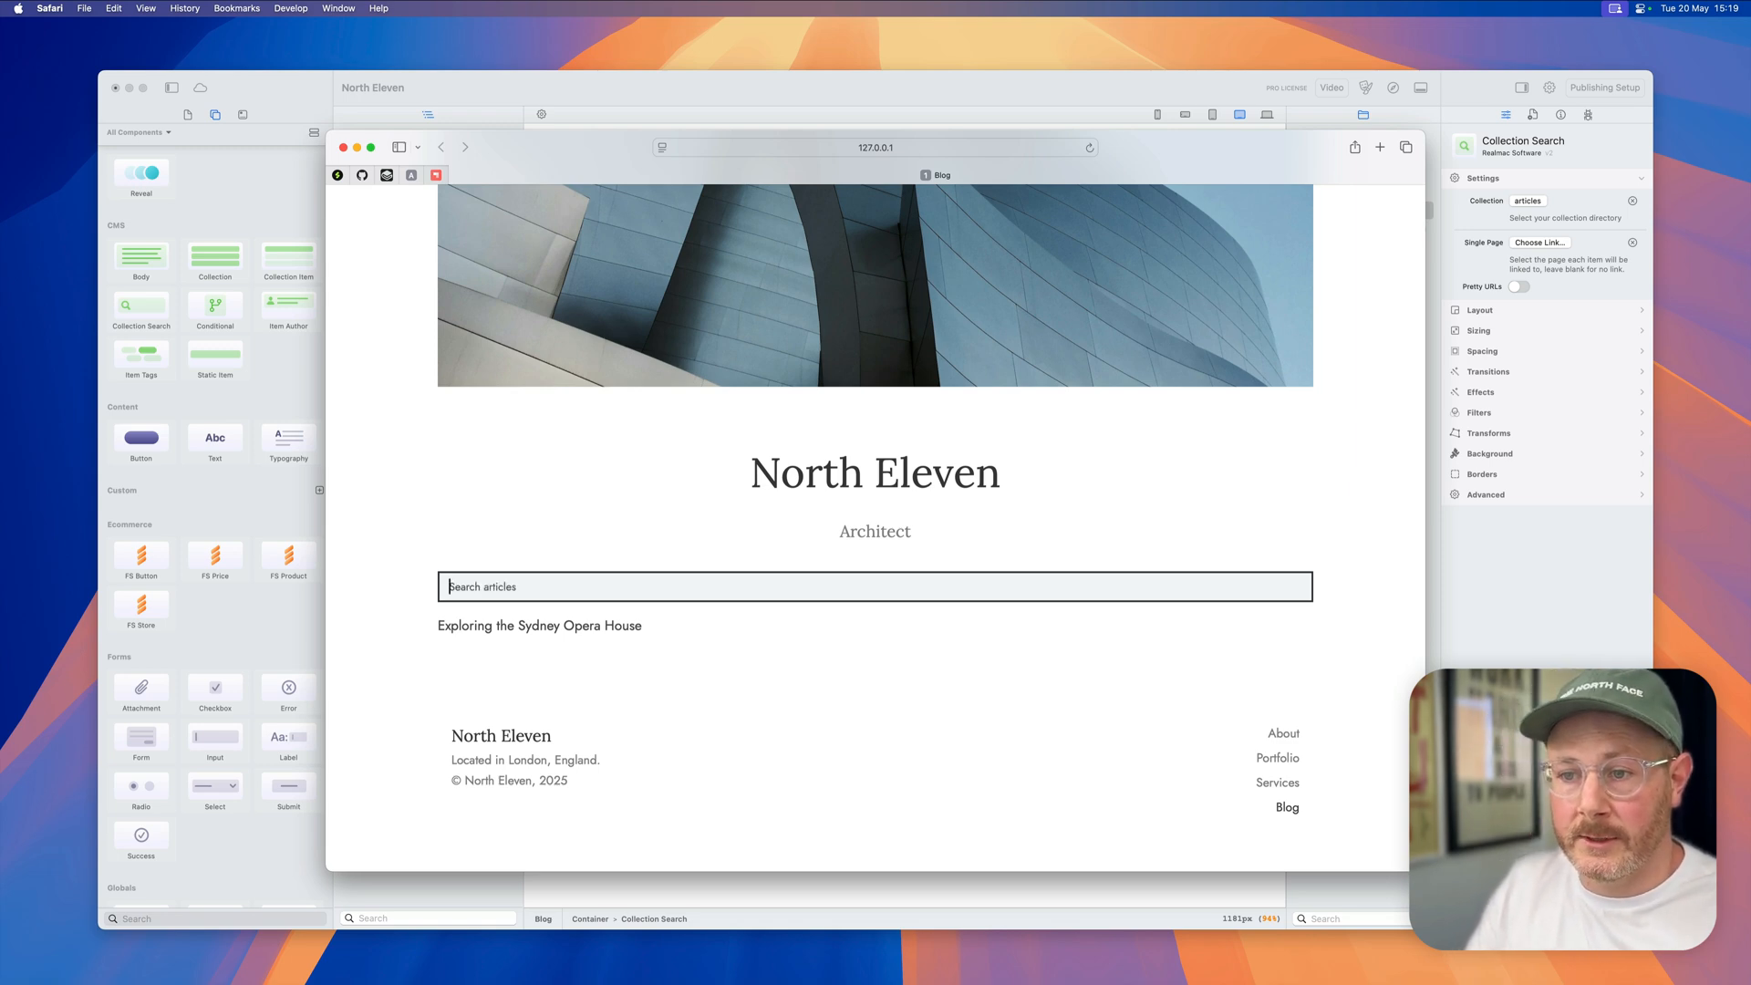
{"action": "type", "text": "lond"}
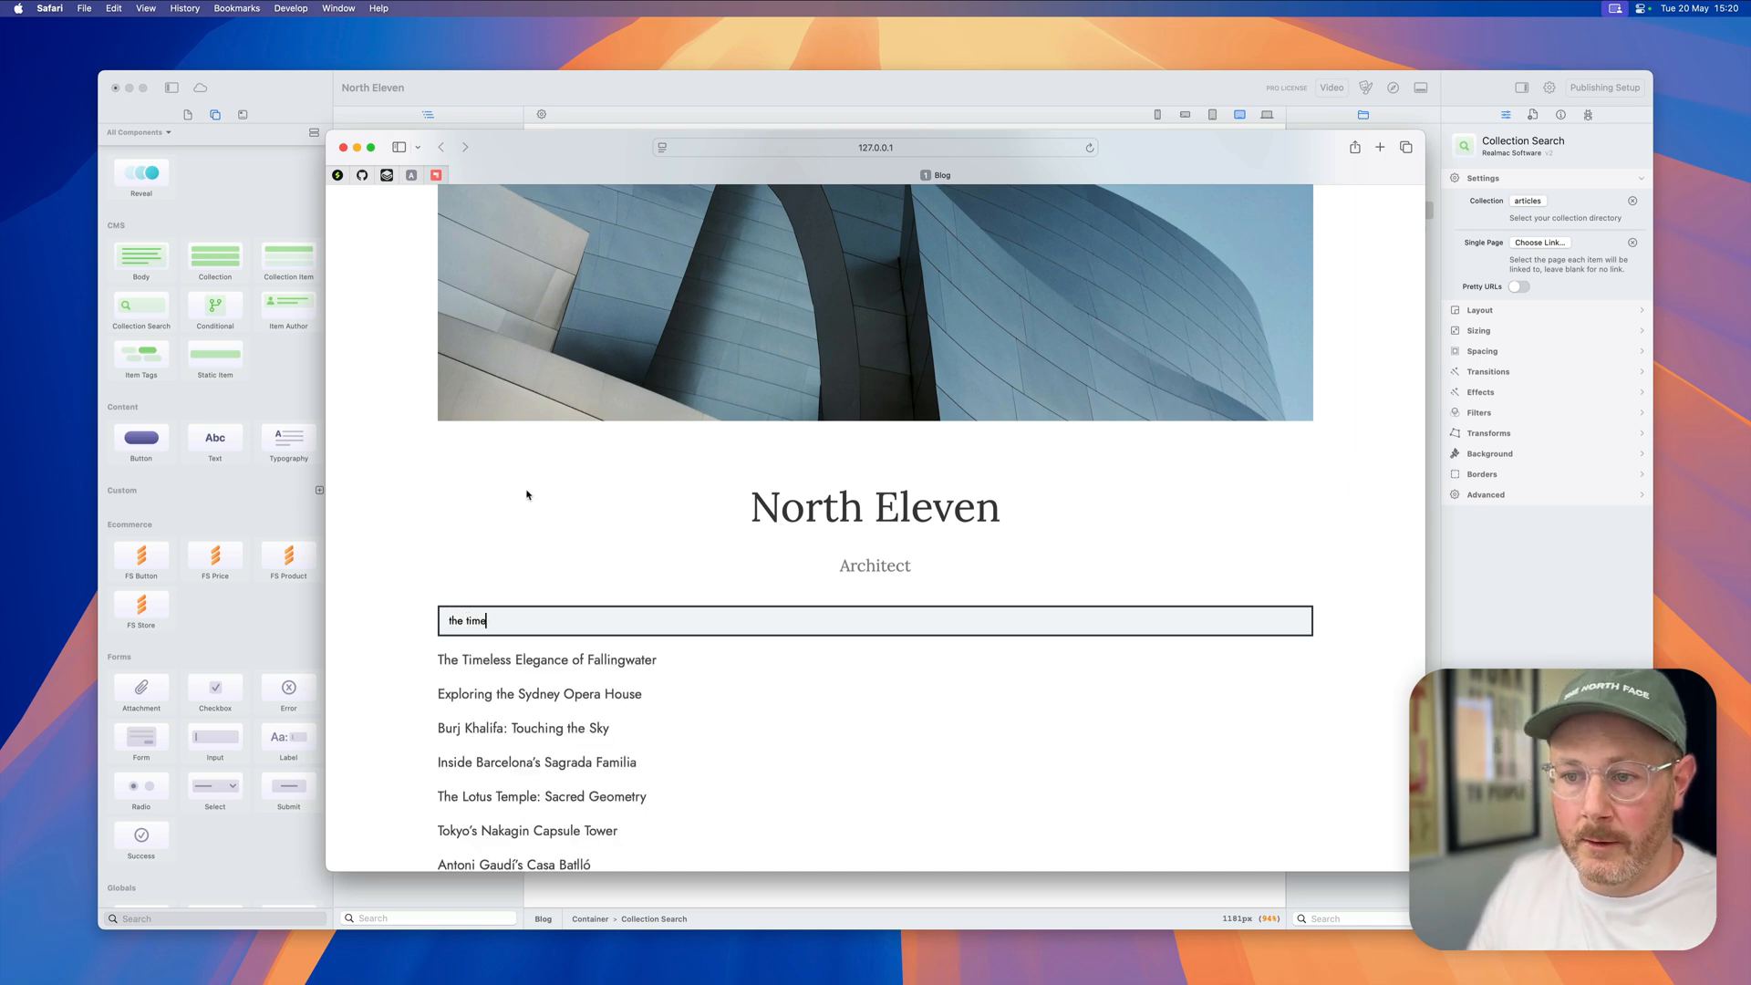
{"action": "scroll", "scroll_direction": "down", "scroll_amount": 3}
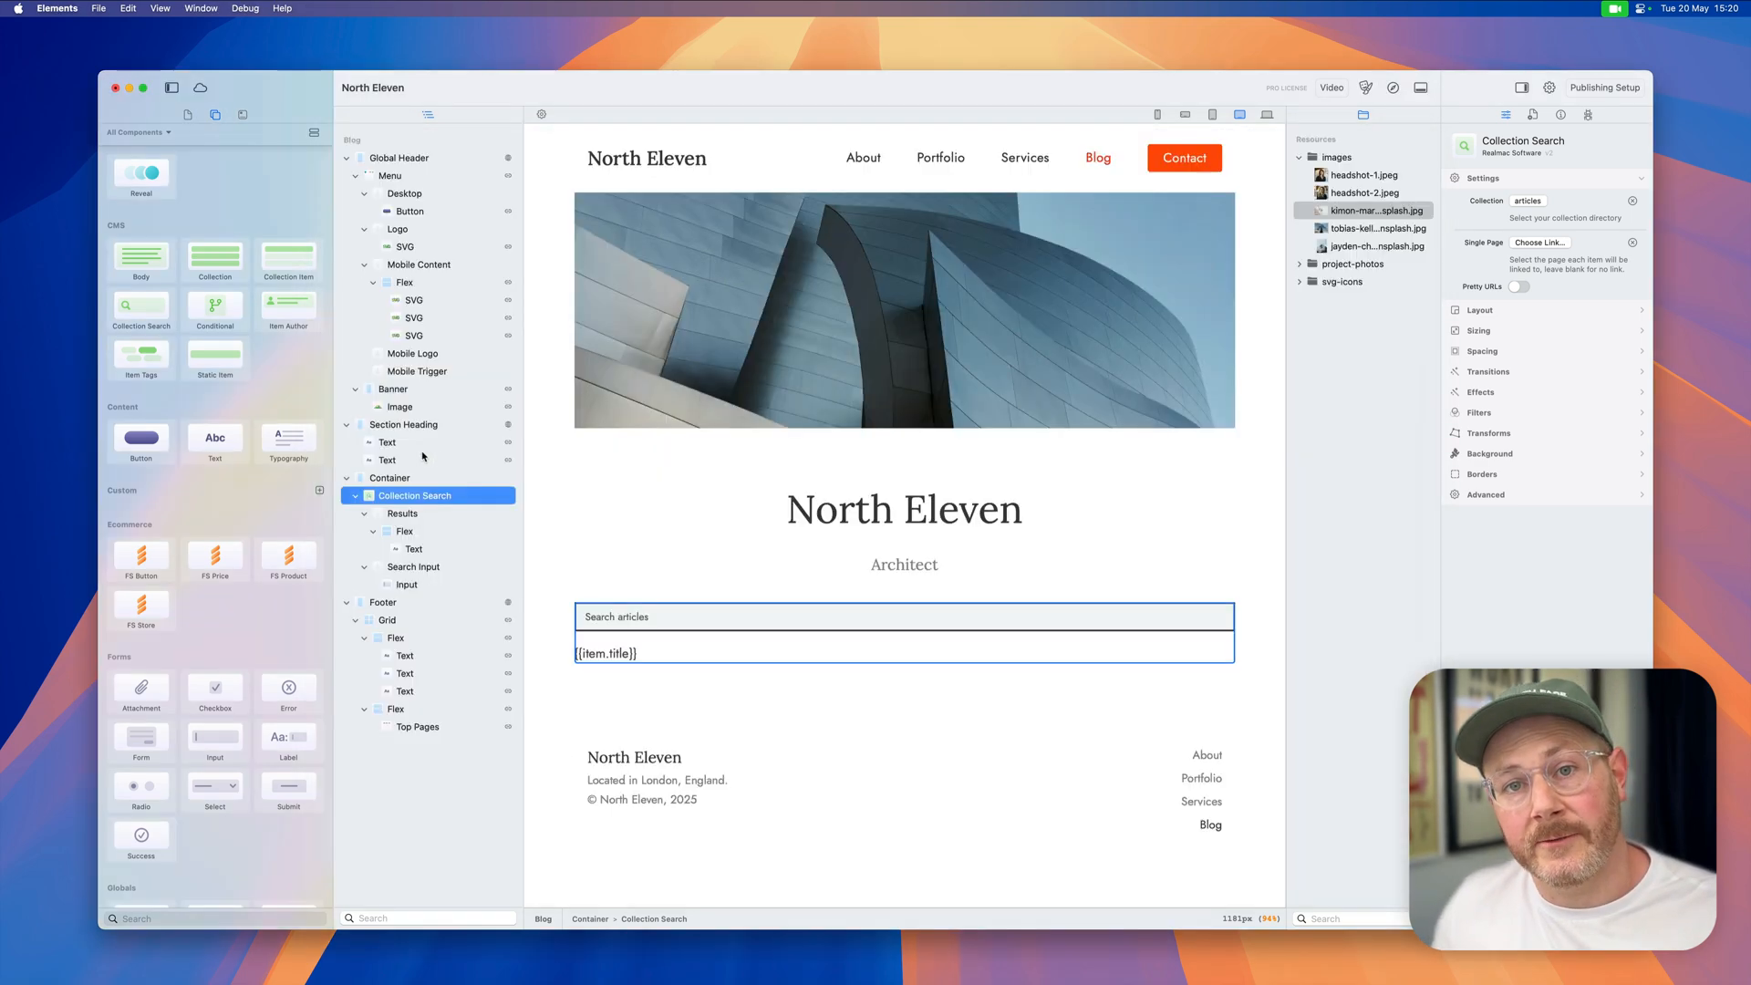
Step: Select the {{item.title}} text in the search results and make it bold
{"action": "left_click", "coordinate": [607, 653]}
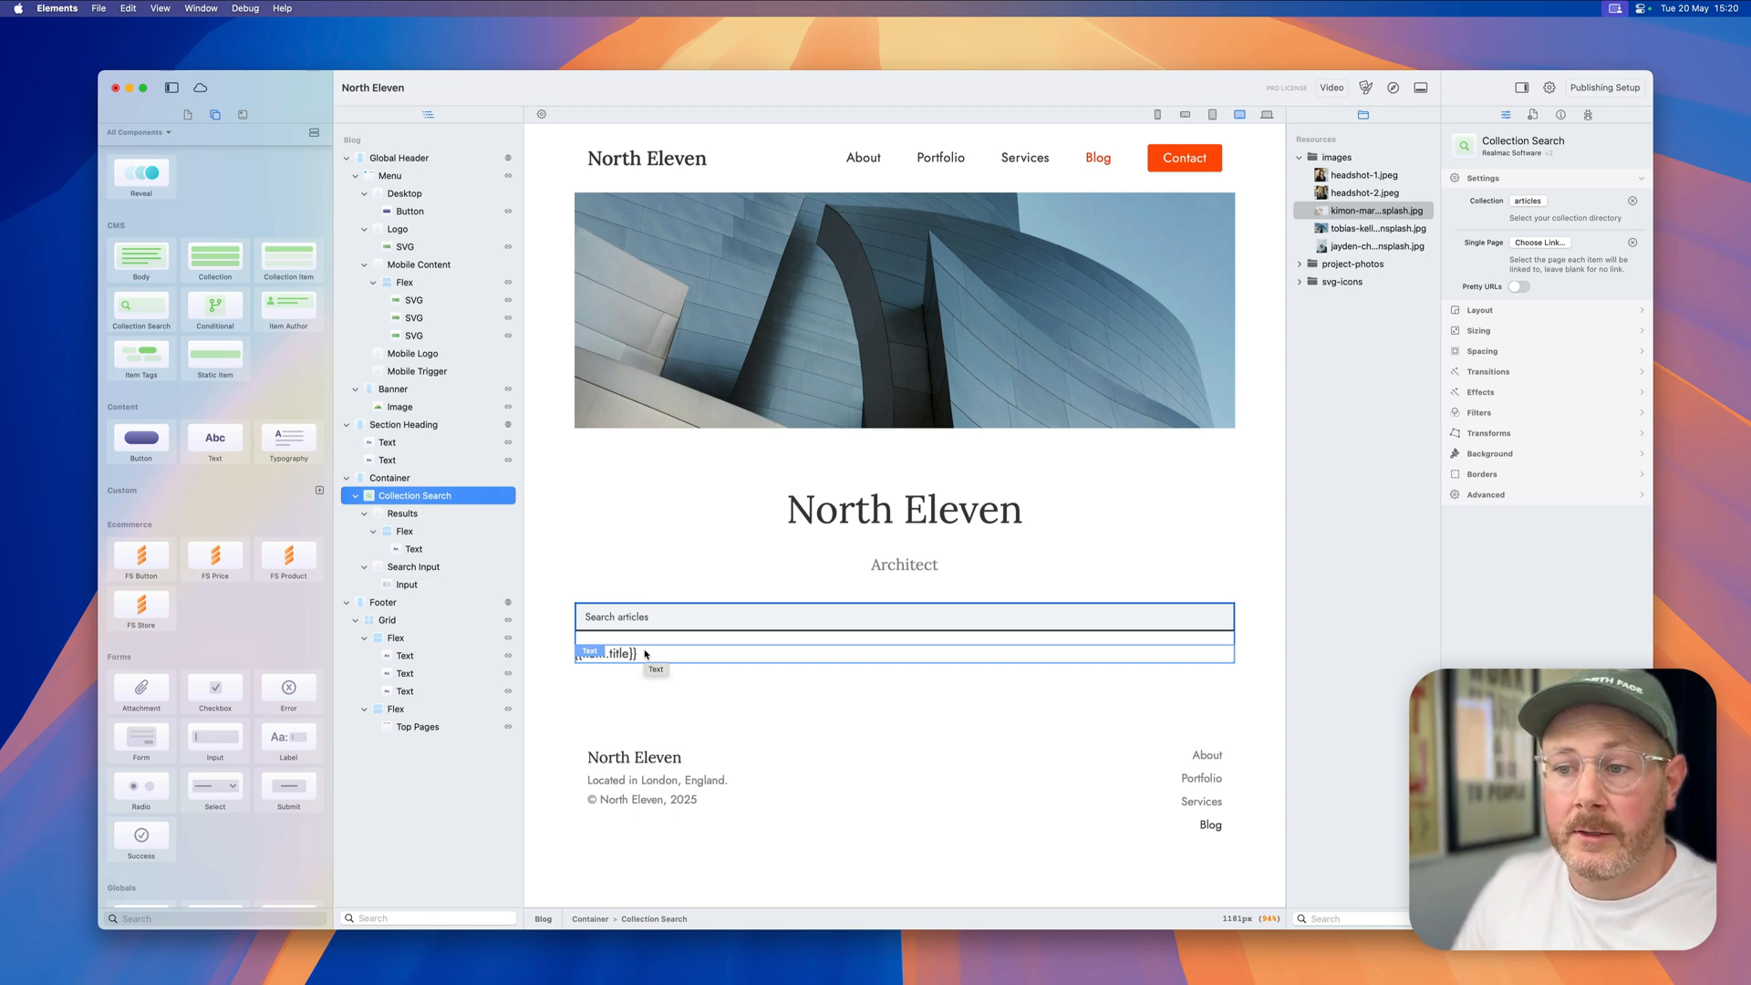
{"action": "left_click", "coordinate": [606, 652]}
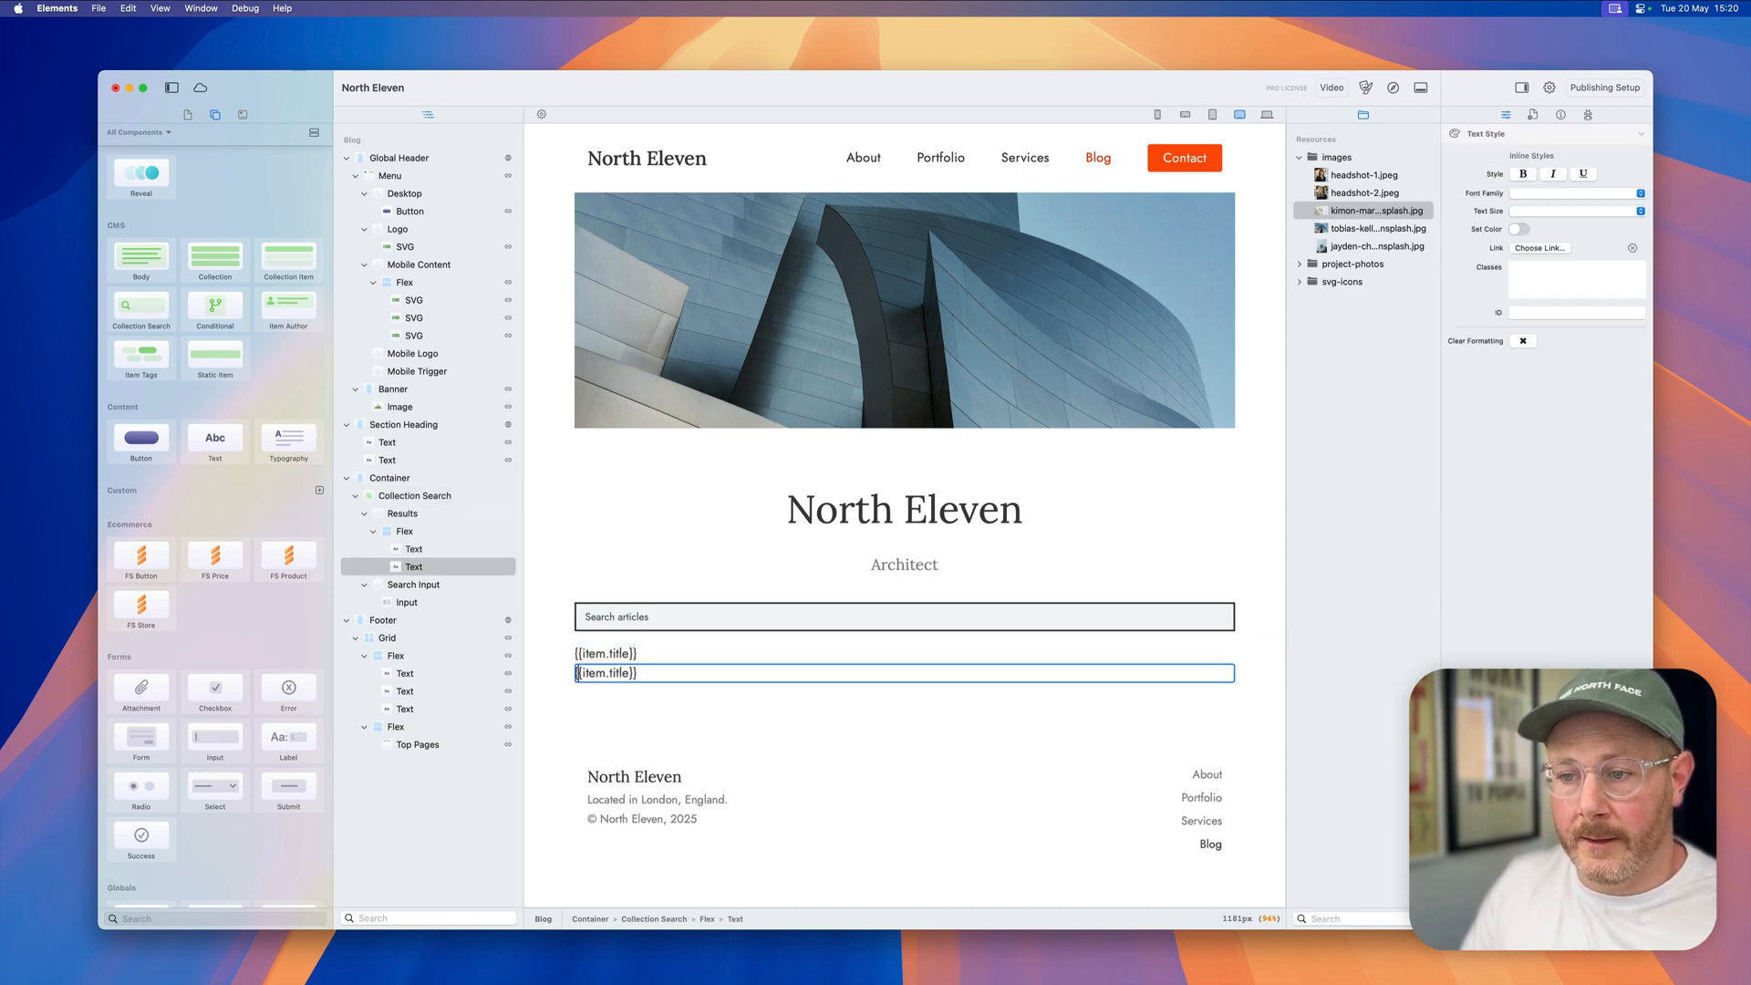
{"action": "double_click", "coordinate": [613, 672]}
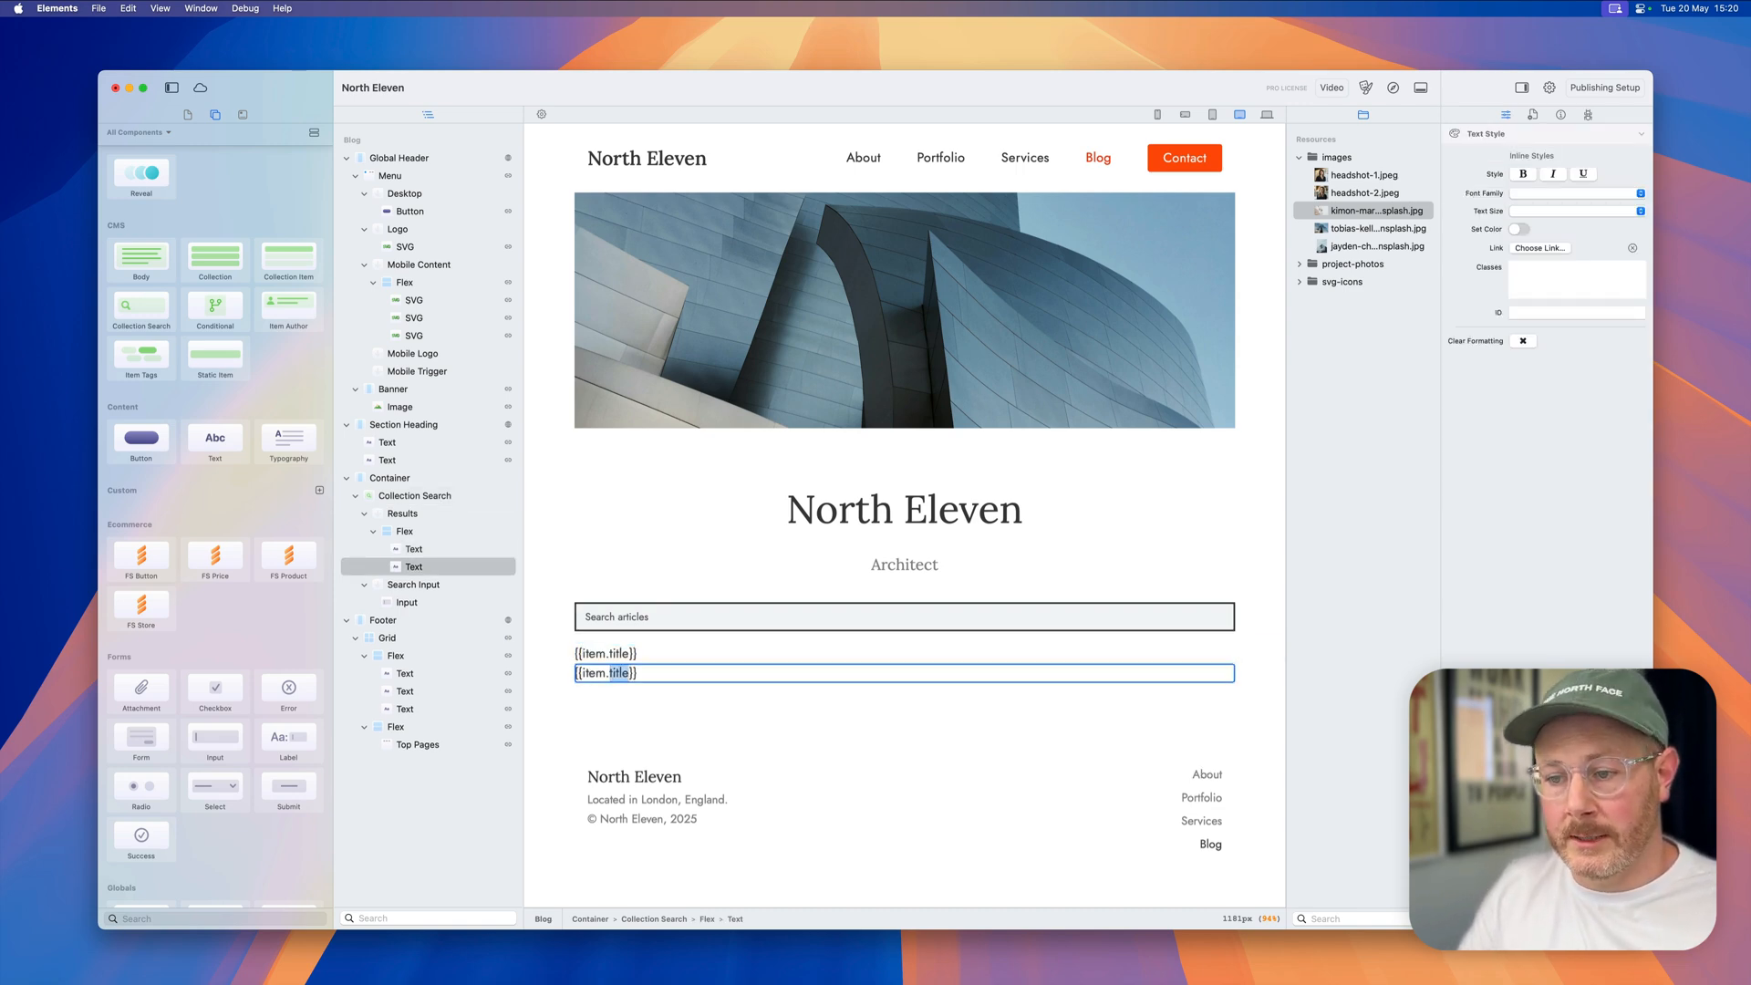
Step: Add a bottom divider border to the result row and preview the blog in Safari
{"action": "left_click", "coordinate": [403, 530]}
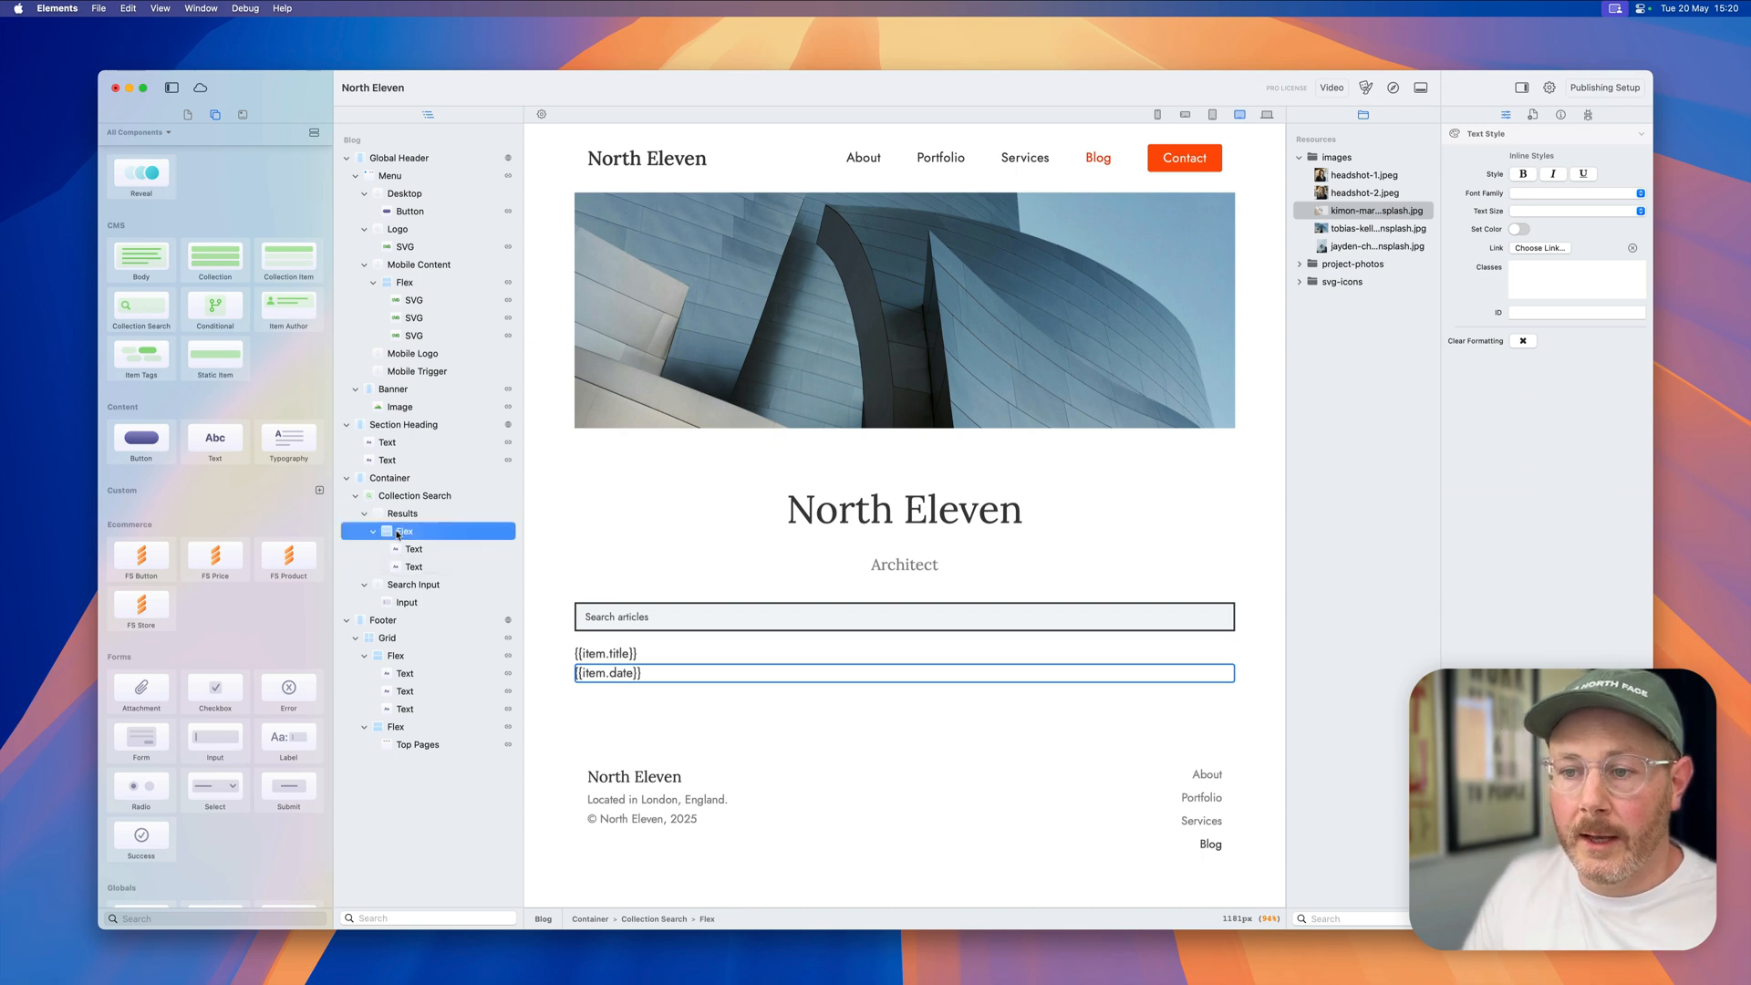
{"action": "left_click", "coordinate": [404, 531]}
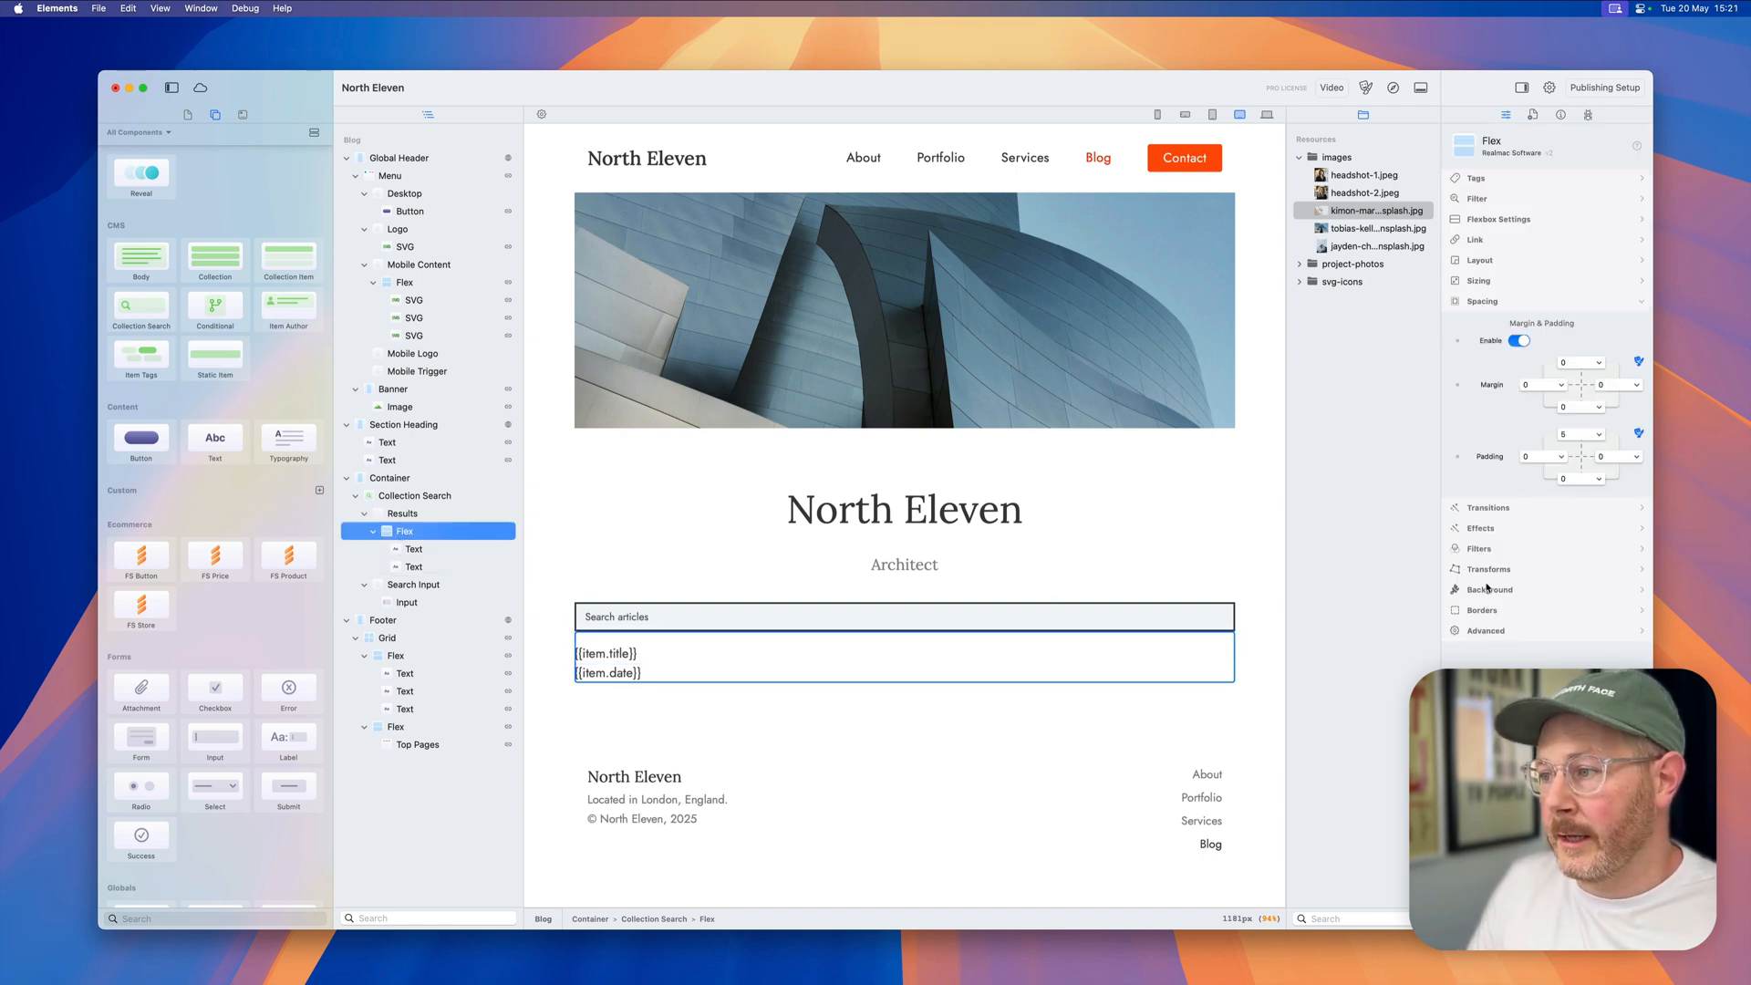
{"action": "left_click", "coordinate": [1481, 424]}
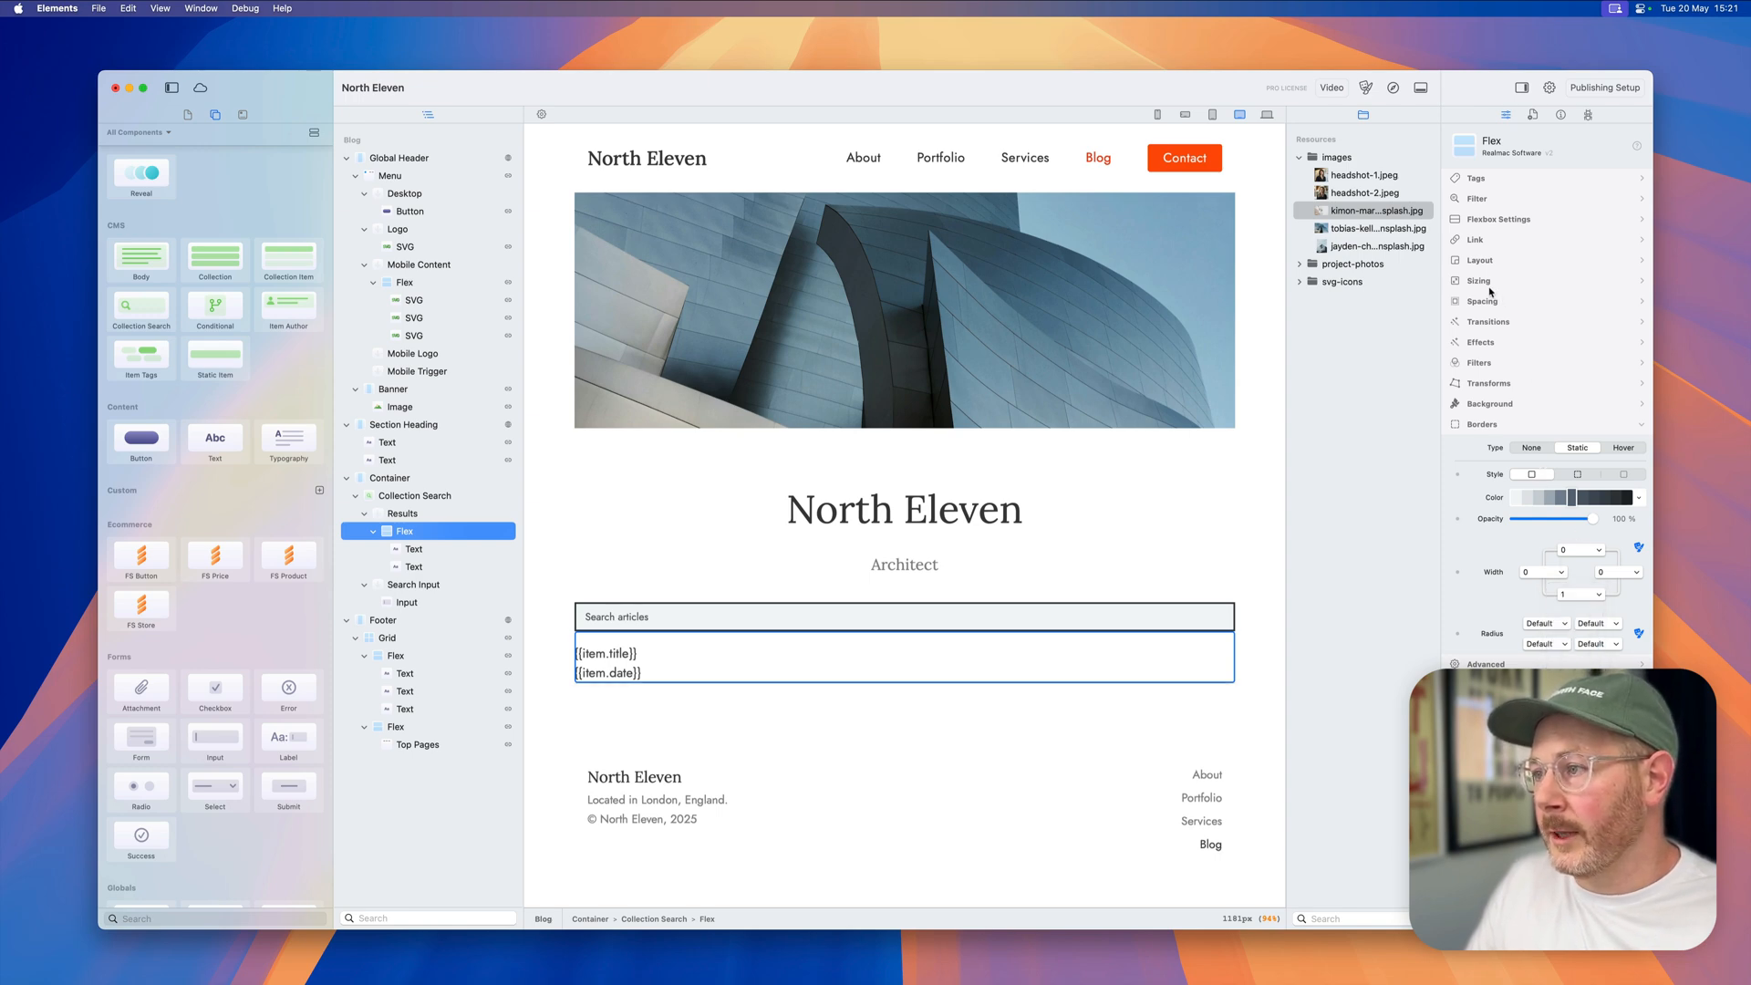
{"action": "left_click", "coordinate": [1479, 300]}
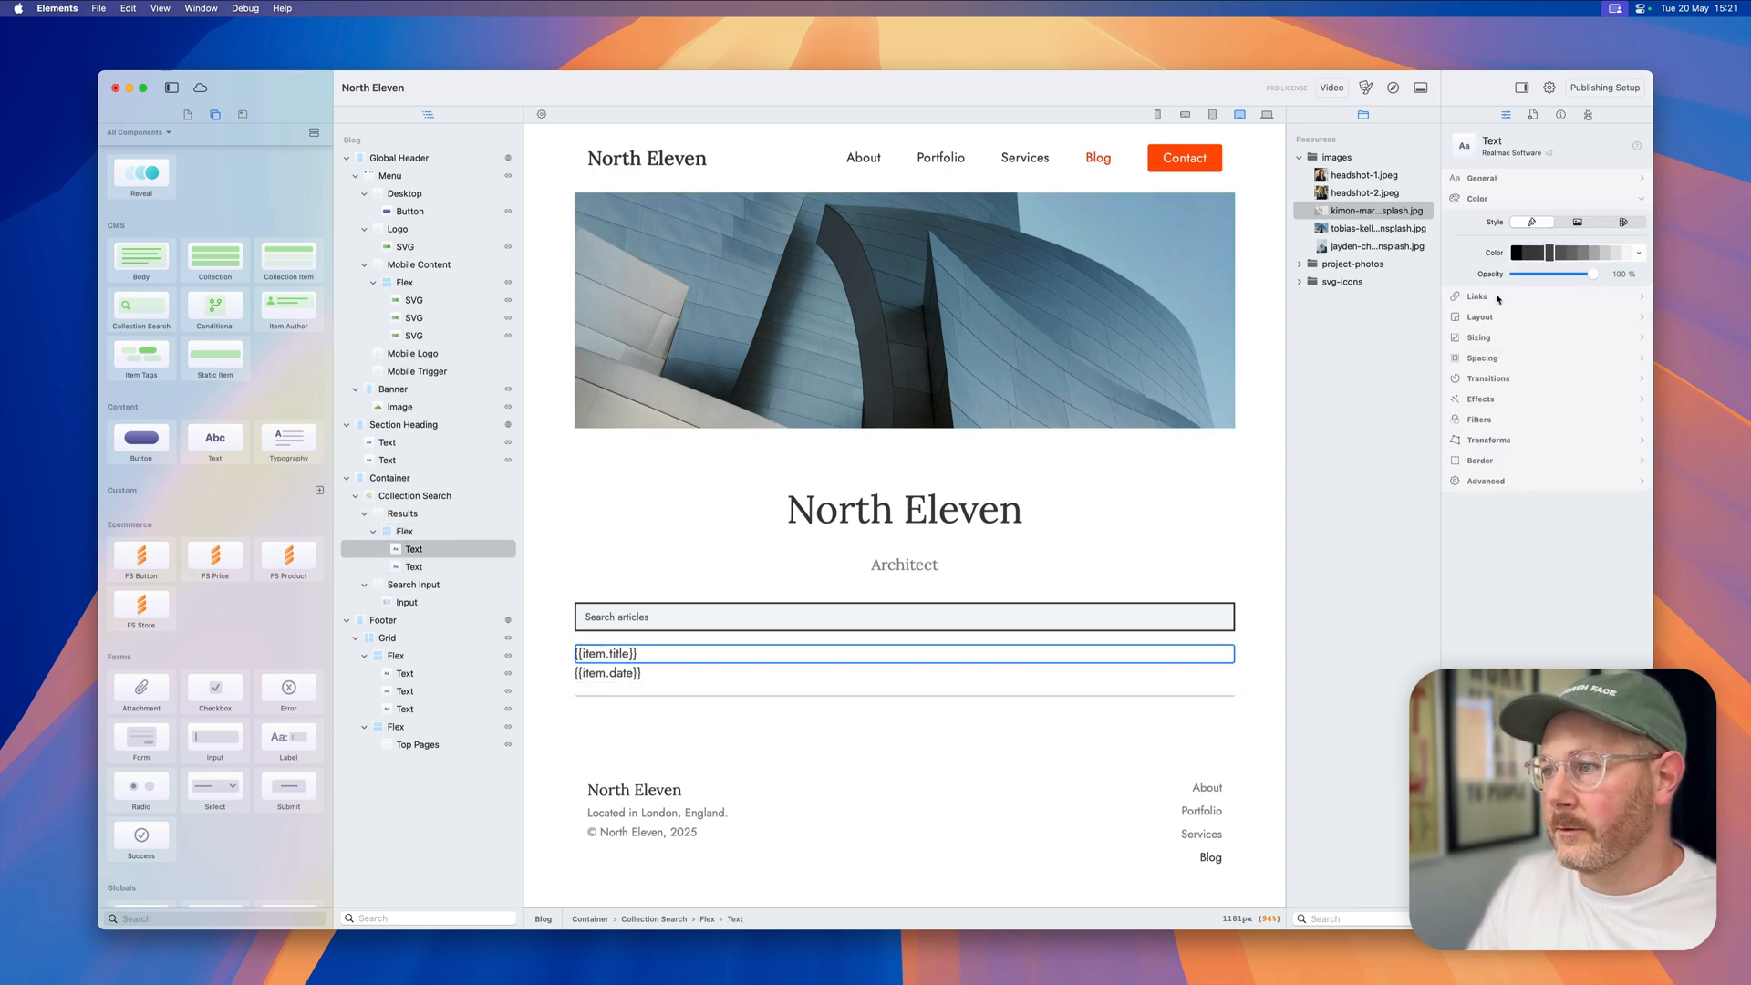
{"action": "left_click", "coordinate": [1481, 178]}
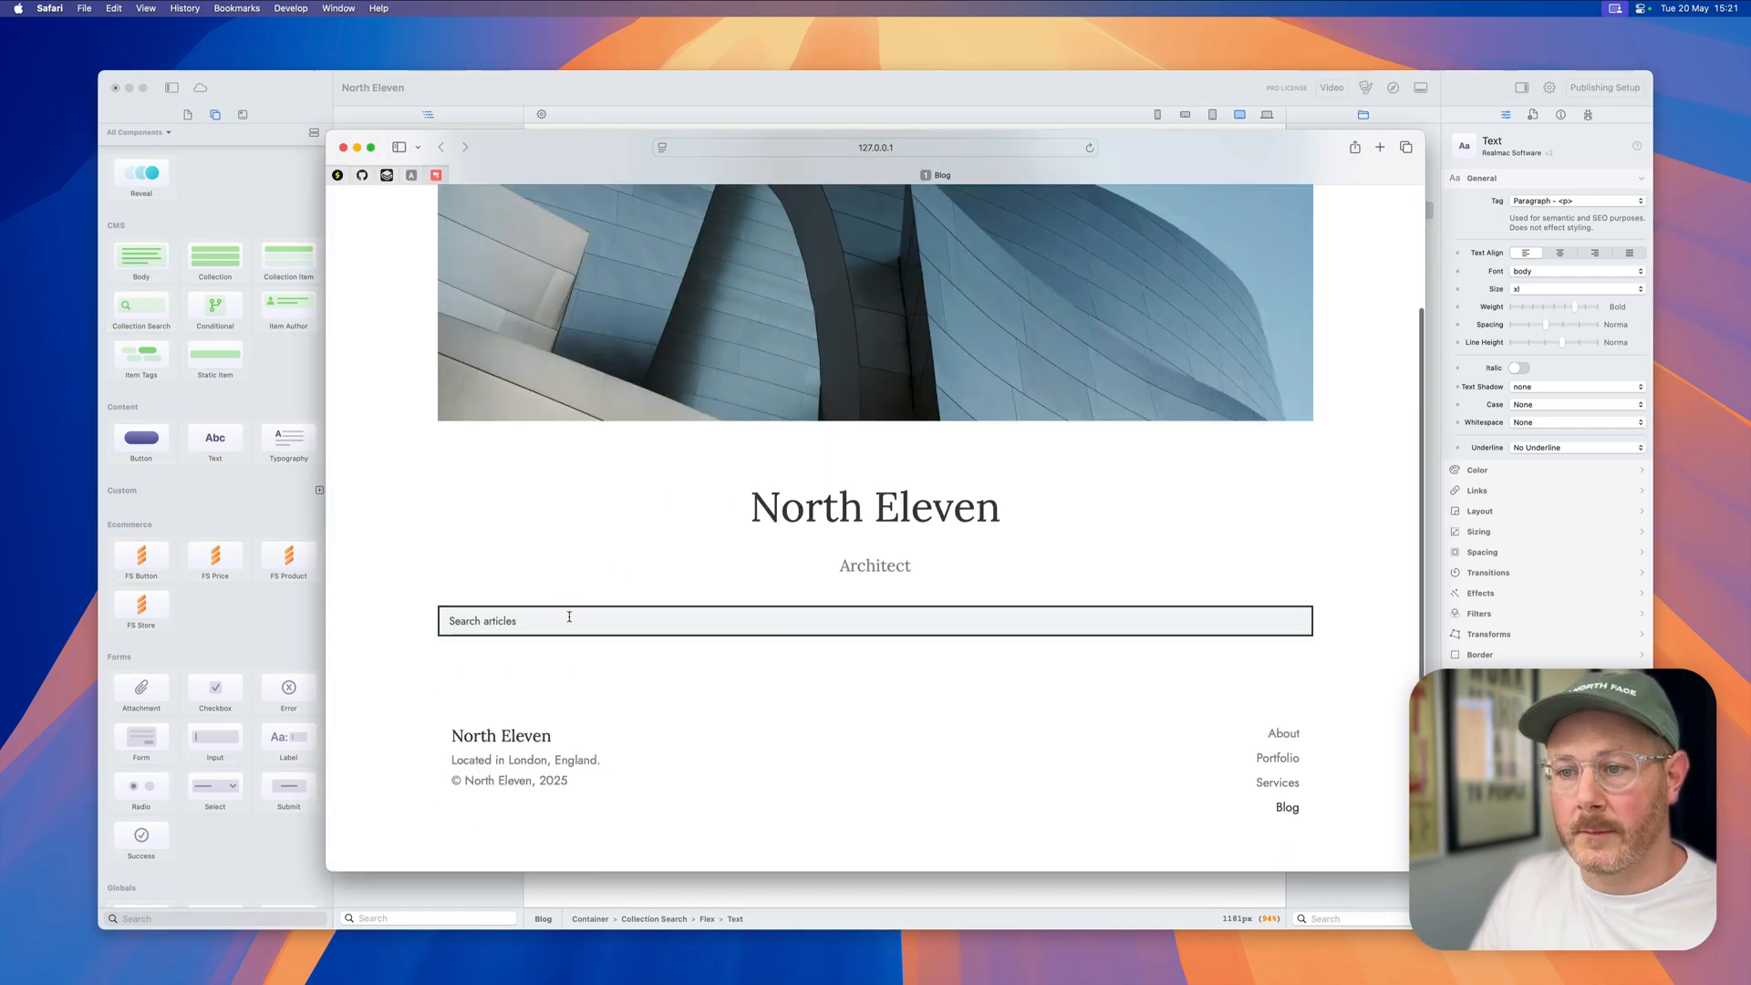
Step: Search 'the' in the preview and scroll through the bold, dated results
{"action": "type", "text": "the"}
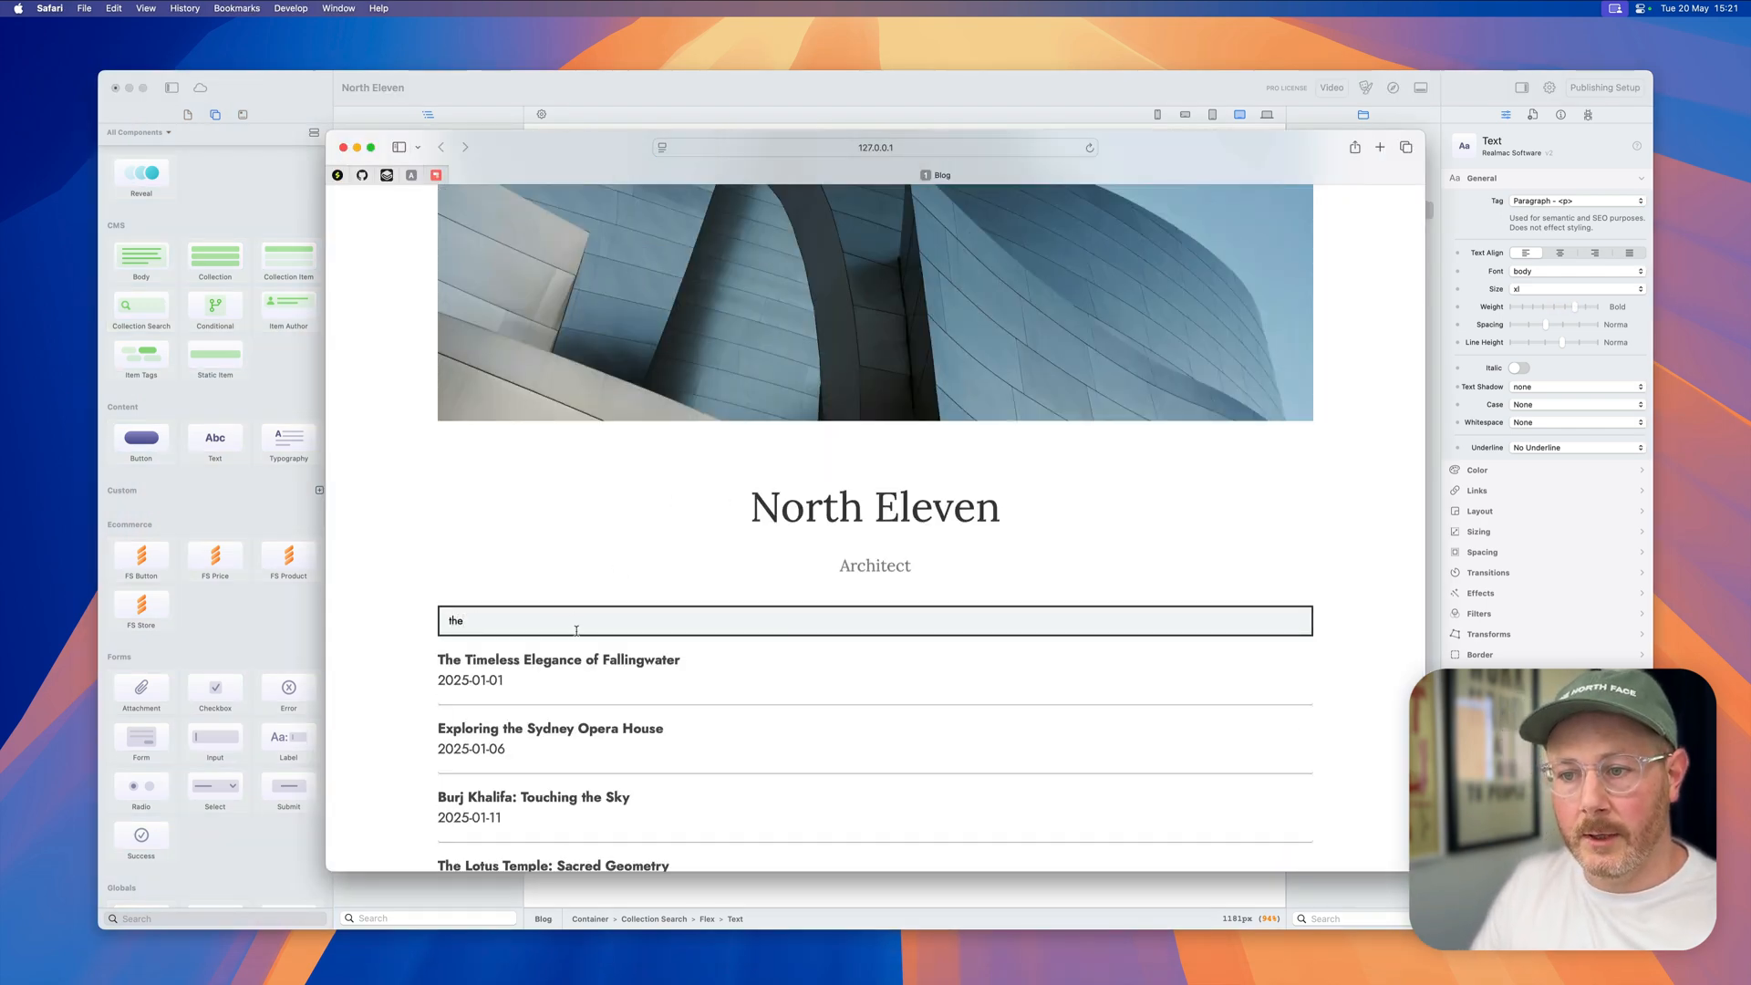
{"action": "scroll", "scroll_direction": "down", "scroll_amount": 3}
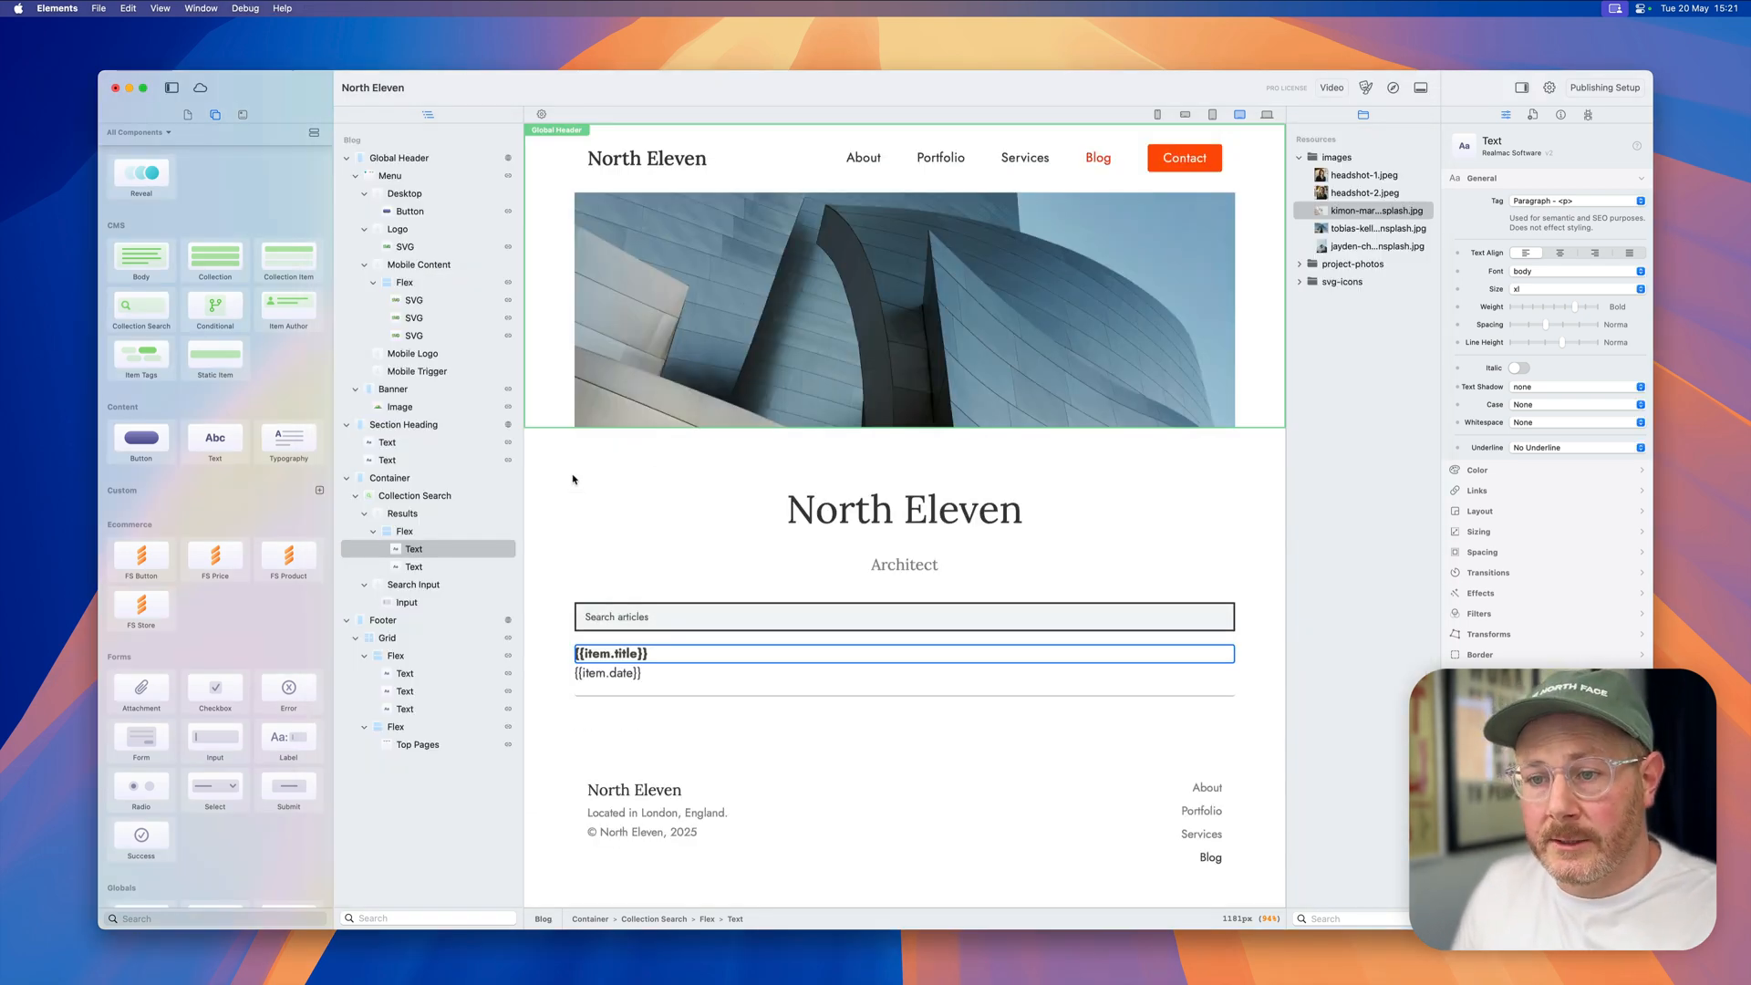
Step: Set the result image's width to 200px in its sizing settings
{"action": "scroll", "scroll_direction": "down", "scroll_amount": 3}
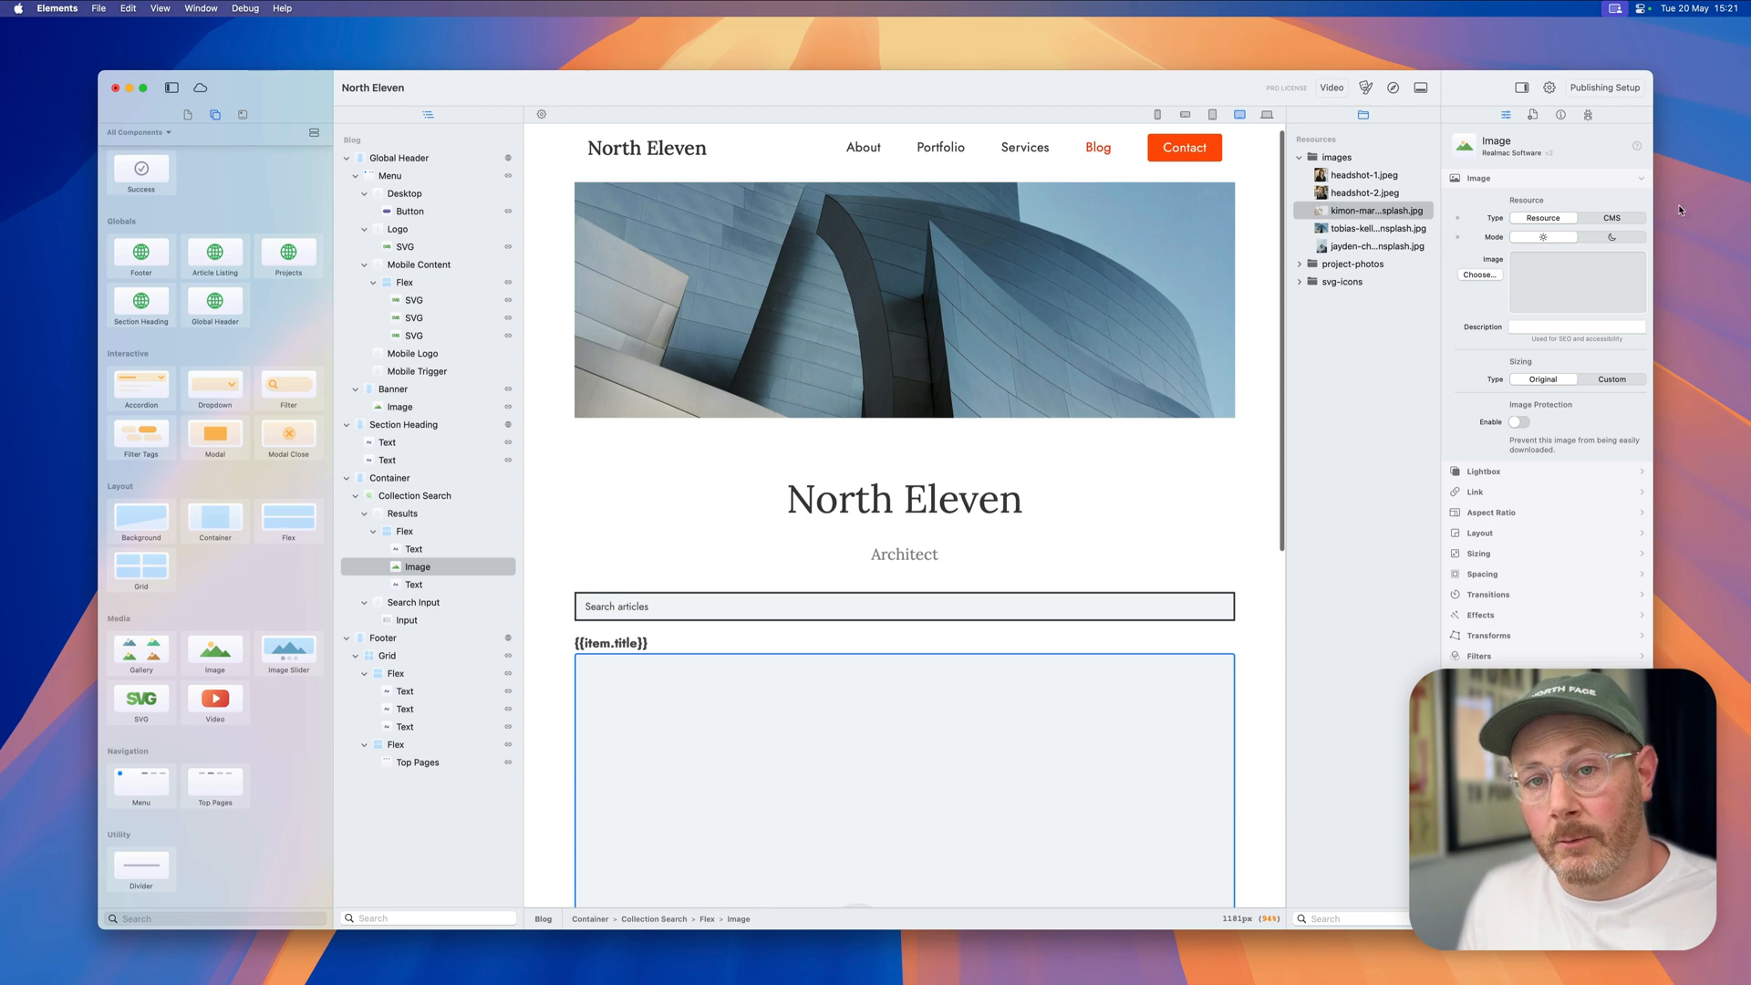
{"action": "left_click", "coordinate": [1612, 218]}
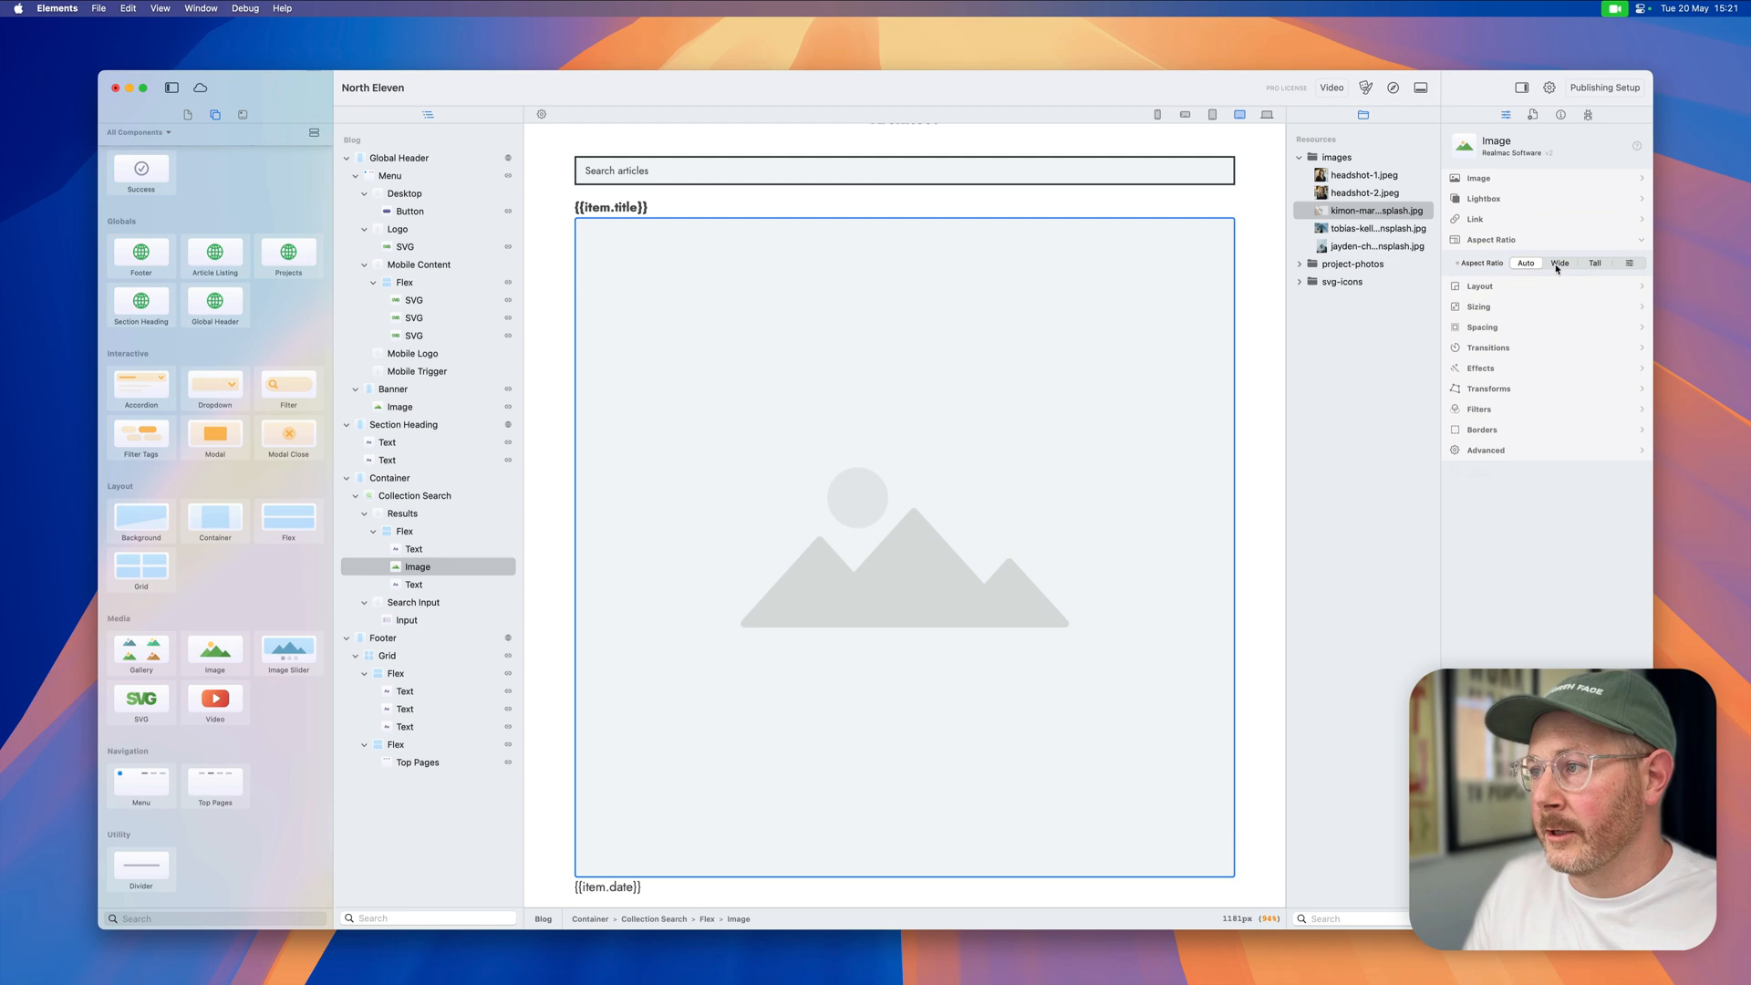
{"action": "left_click", "coordinate": [1559, 262]}
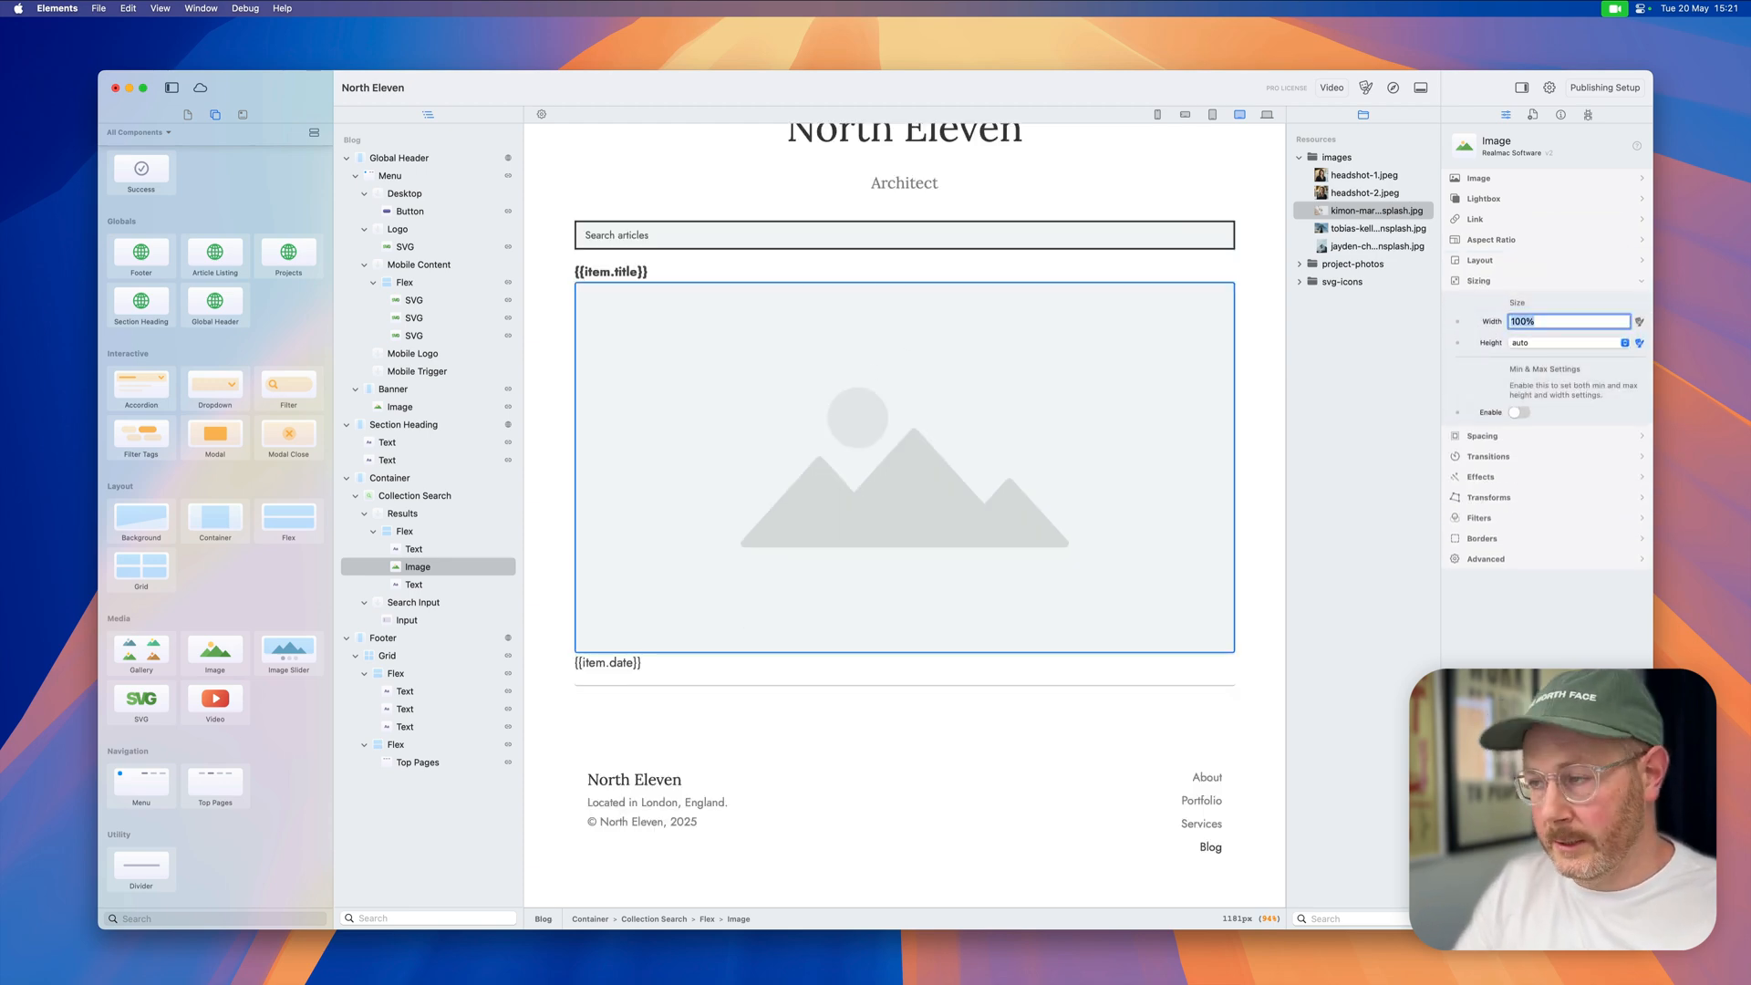
{"action": "type", "text": "200px"}
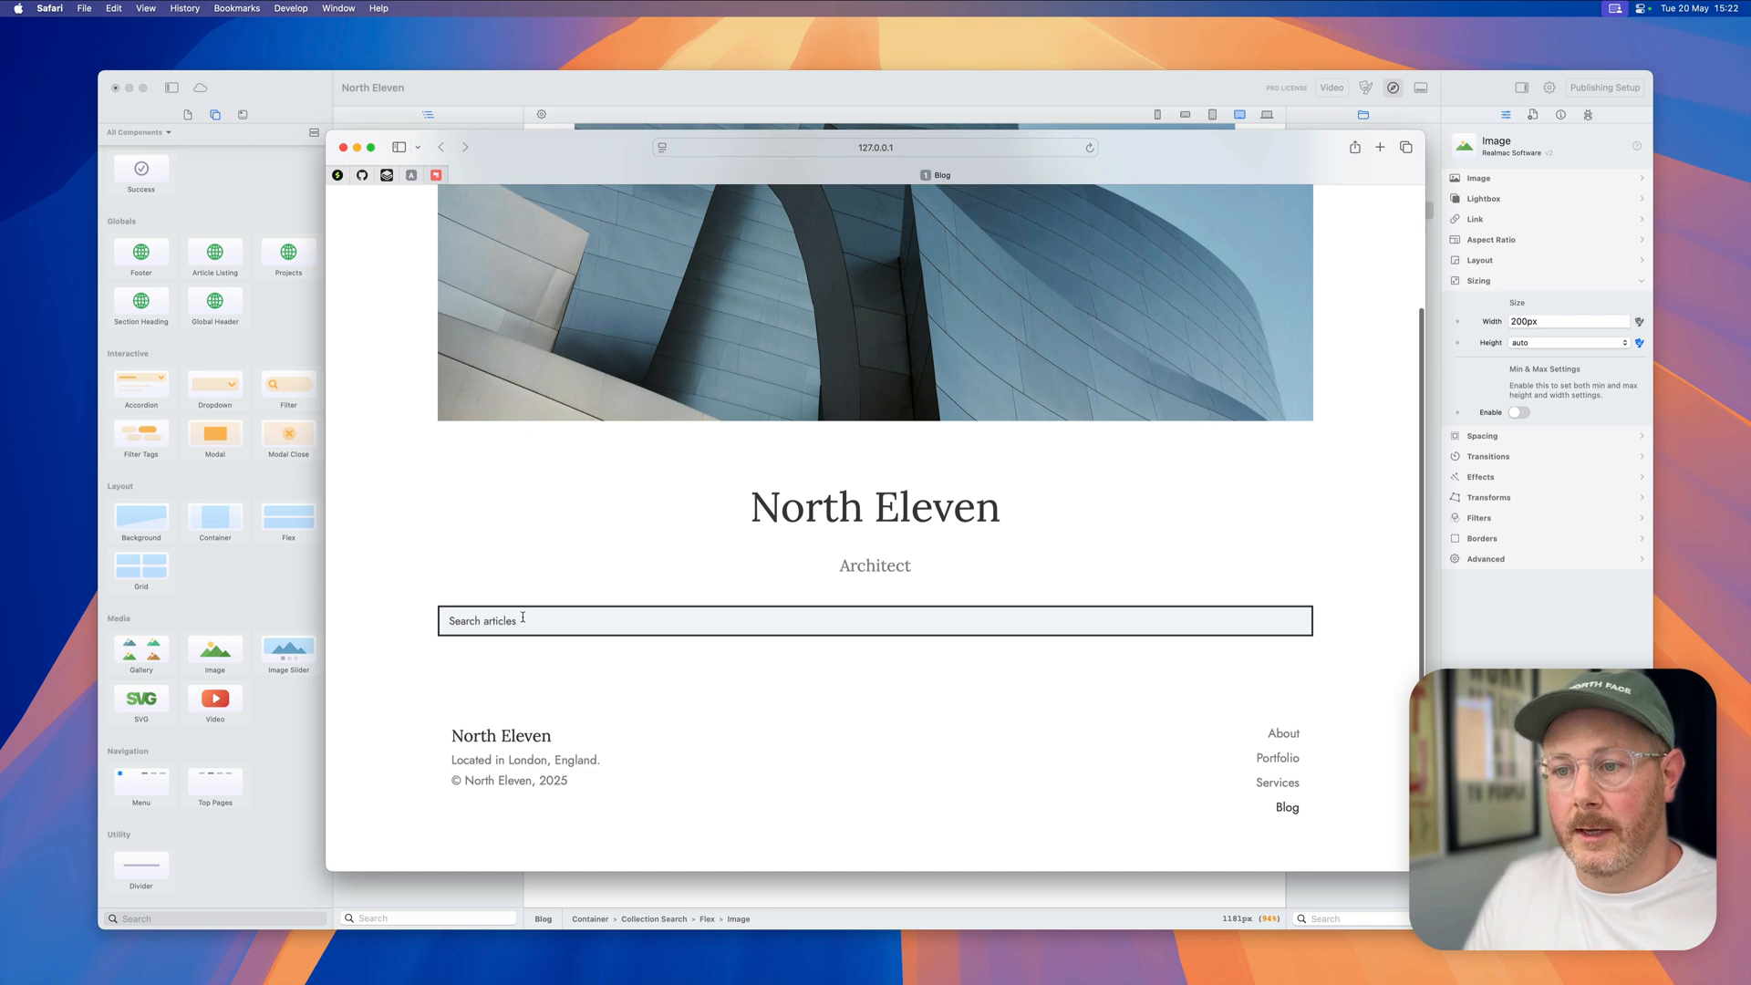
Step: Search the blog preview in Safari for 'the'
{"action": "type", "text": "the"}
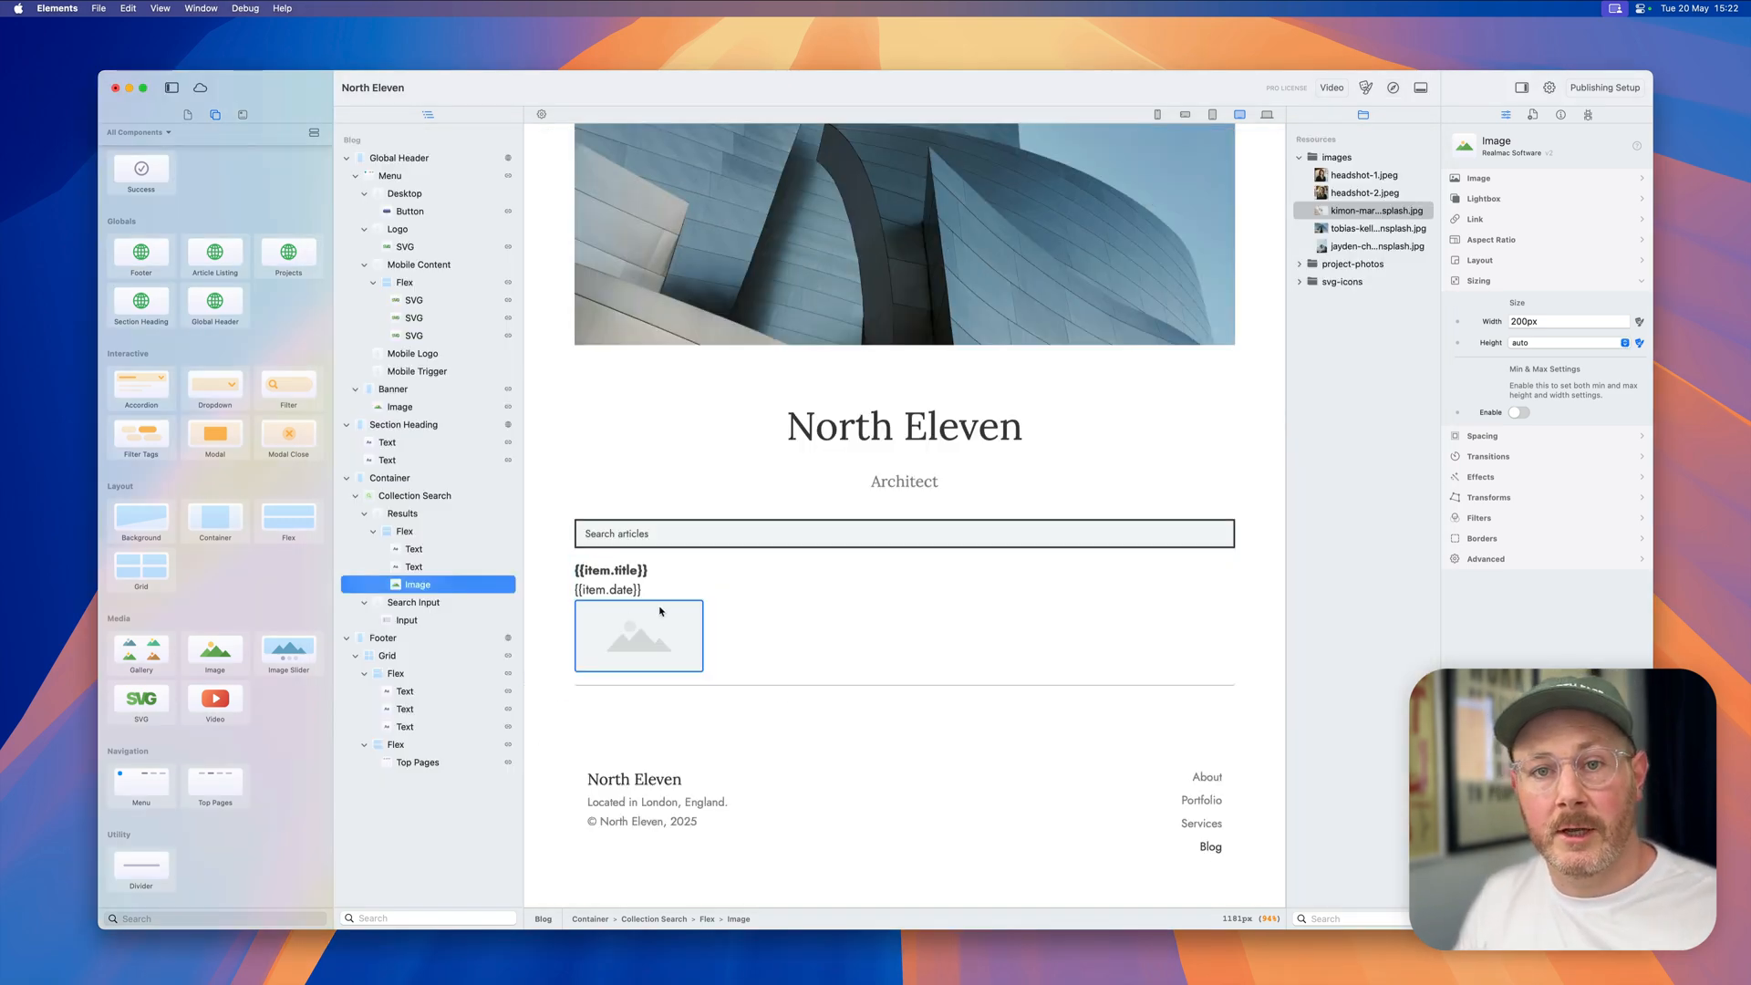
{"action": "mouse_move", "coordinate": [671, 627]}
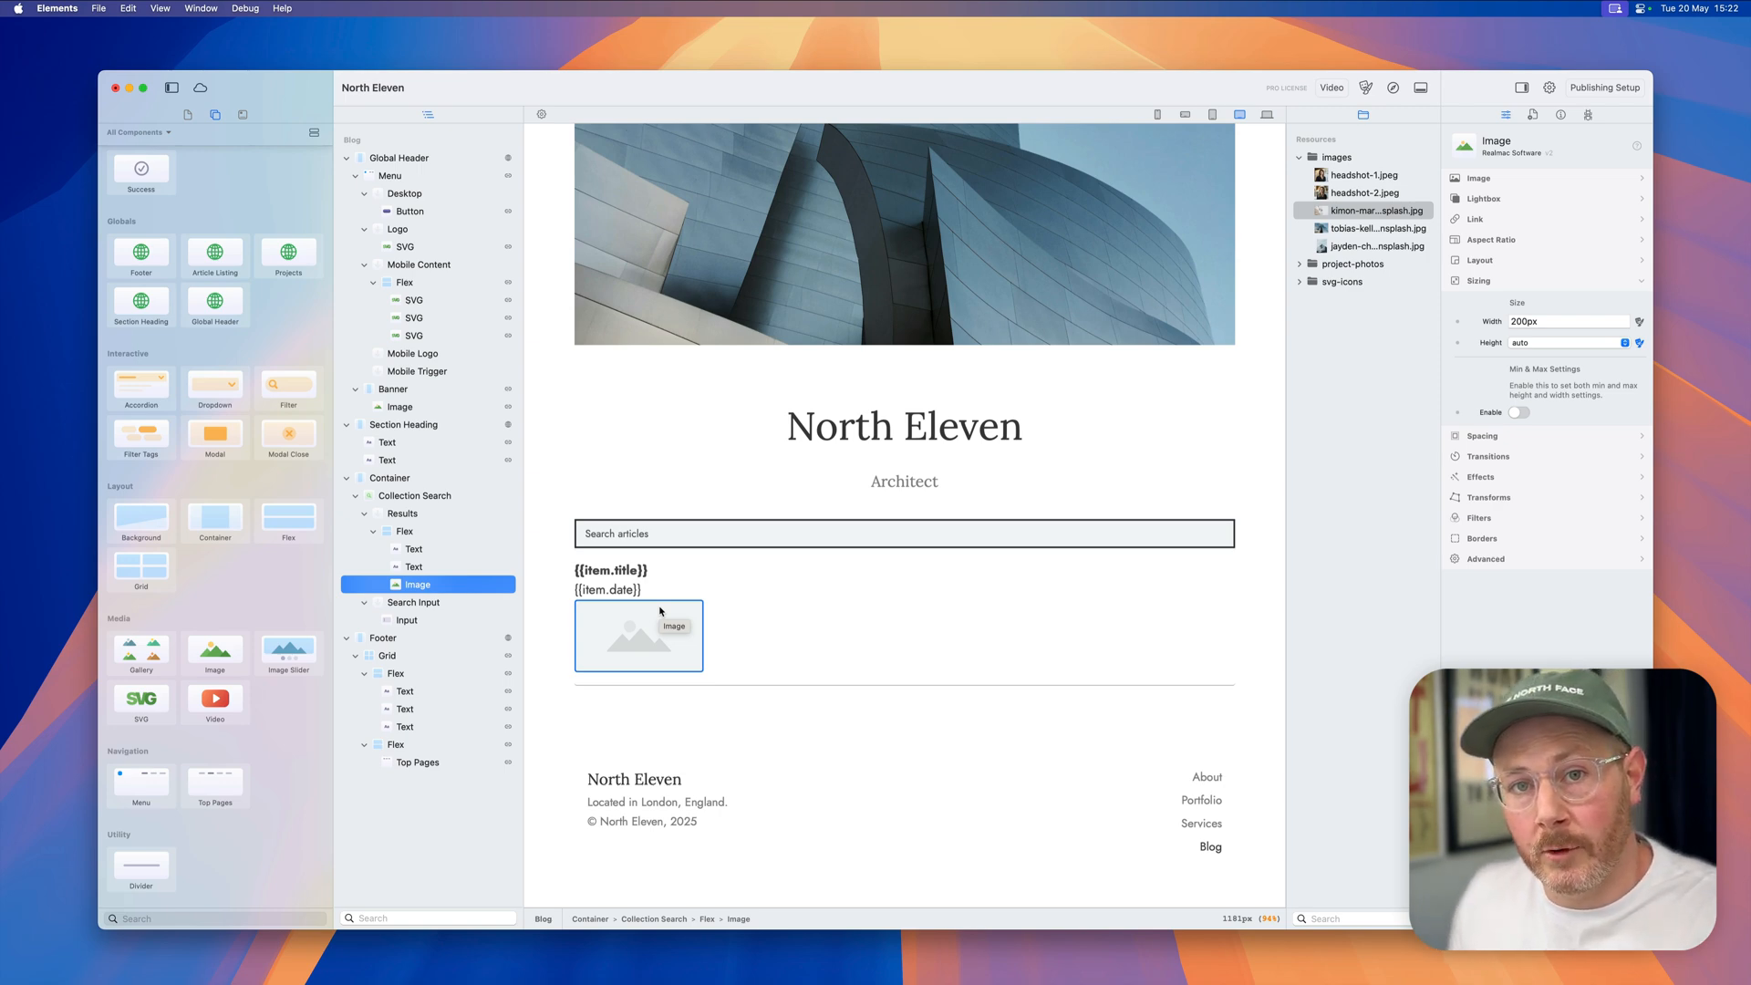
Step: Place the collection search Container between Global Header and Section Heading in Layers
{"action": "left_click", "coordinate": [612, 569]}
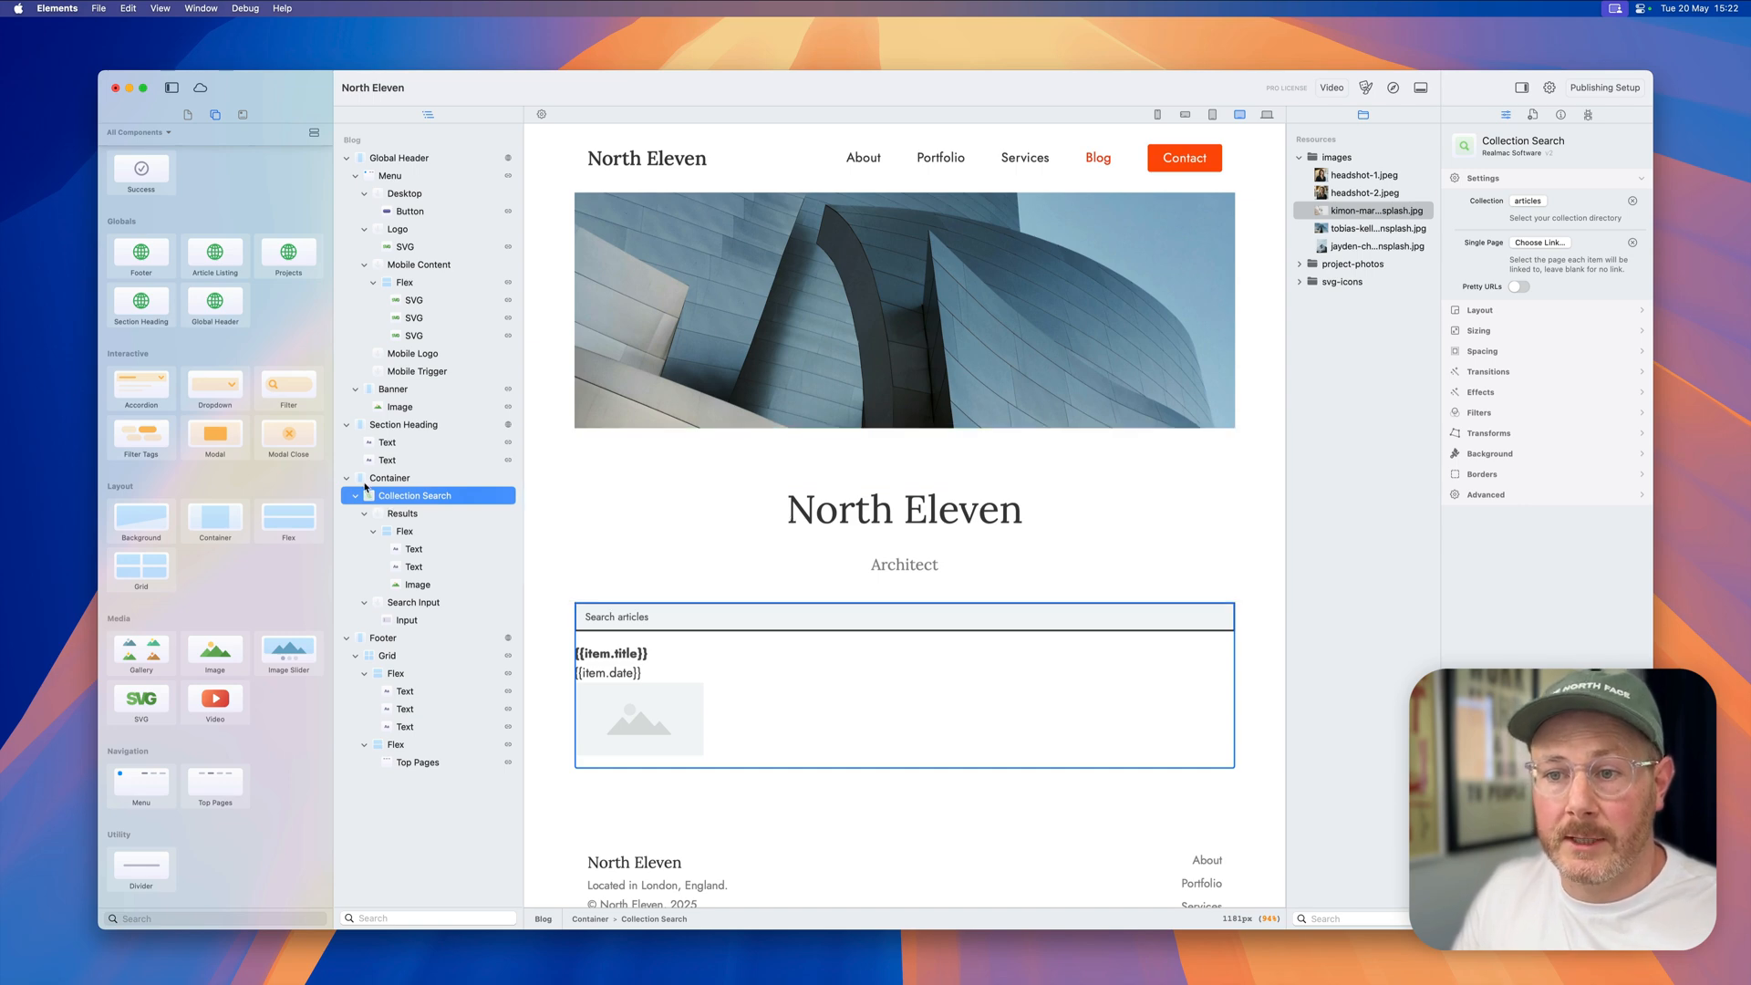
{"action": "left_click", "coordinate": [398, 158]}
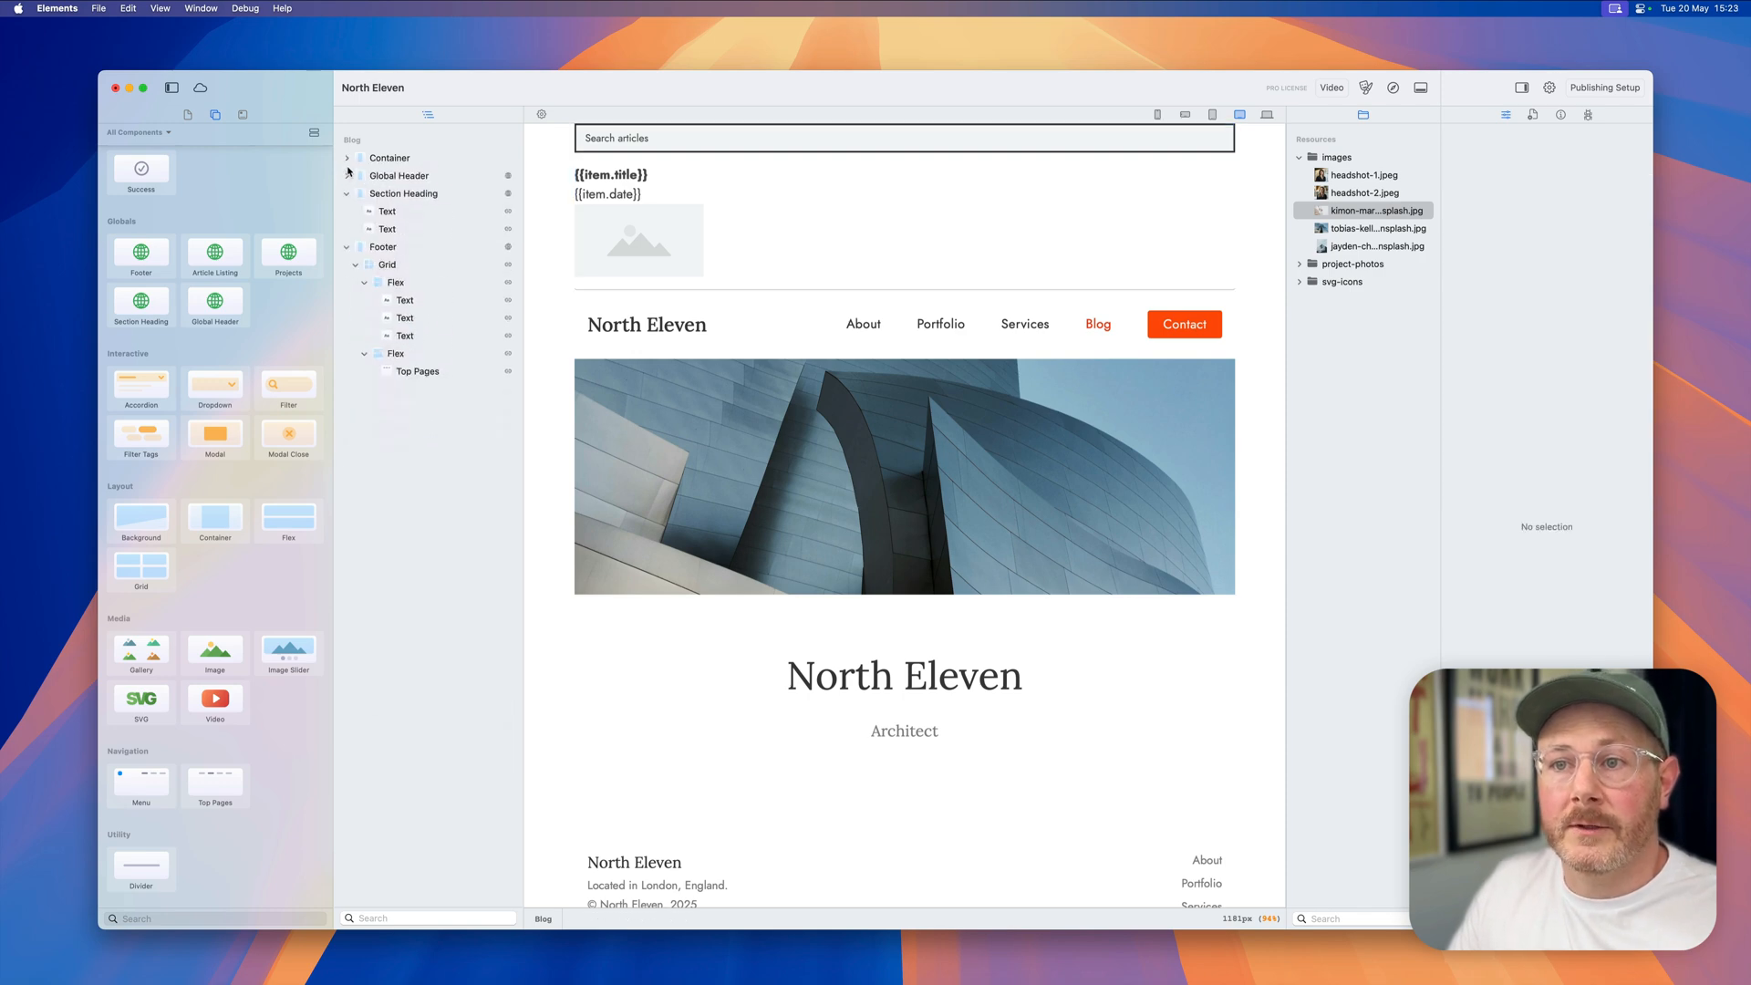
{"action": "left_click", "coordinate": [348, 175]}
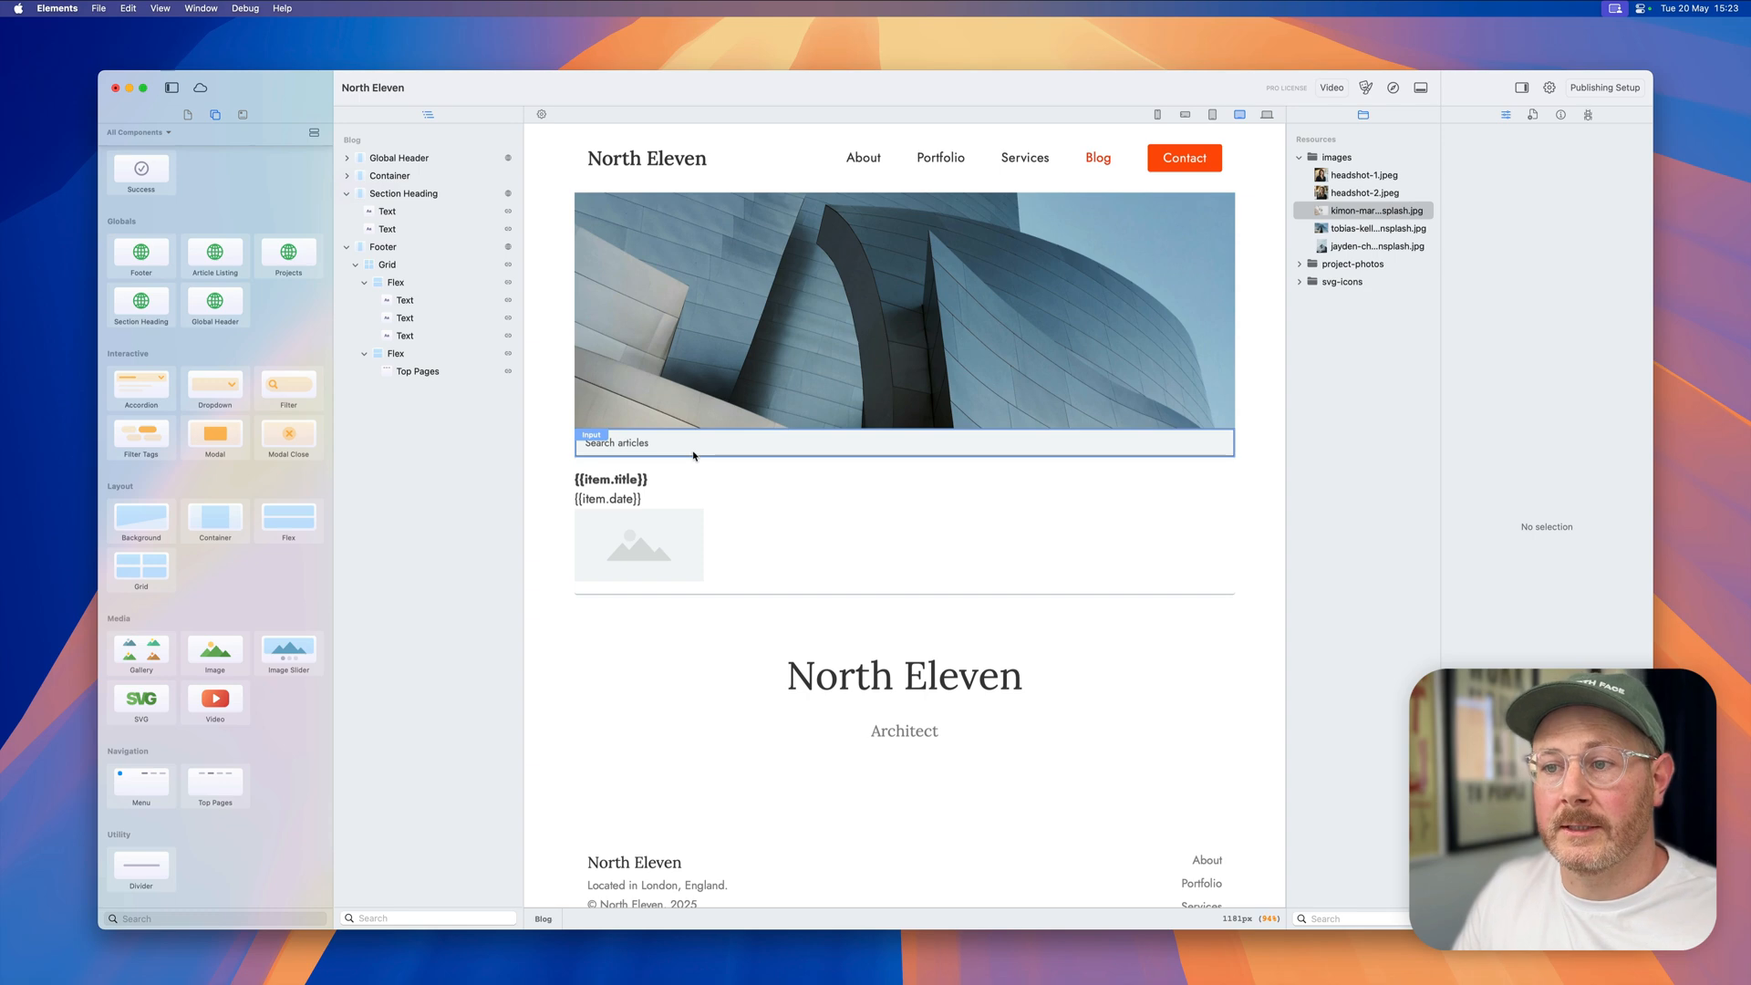
{"action": "left_click", "coordinate": [611, 478]}
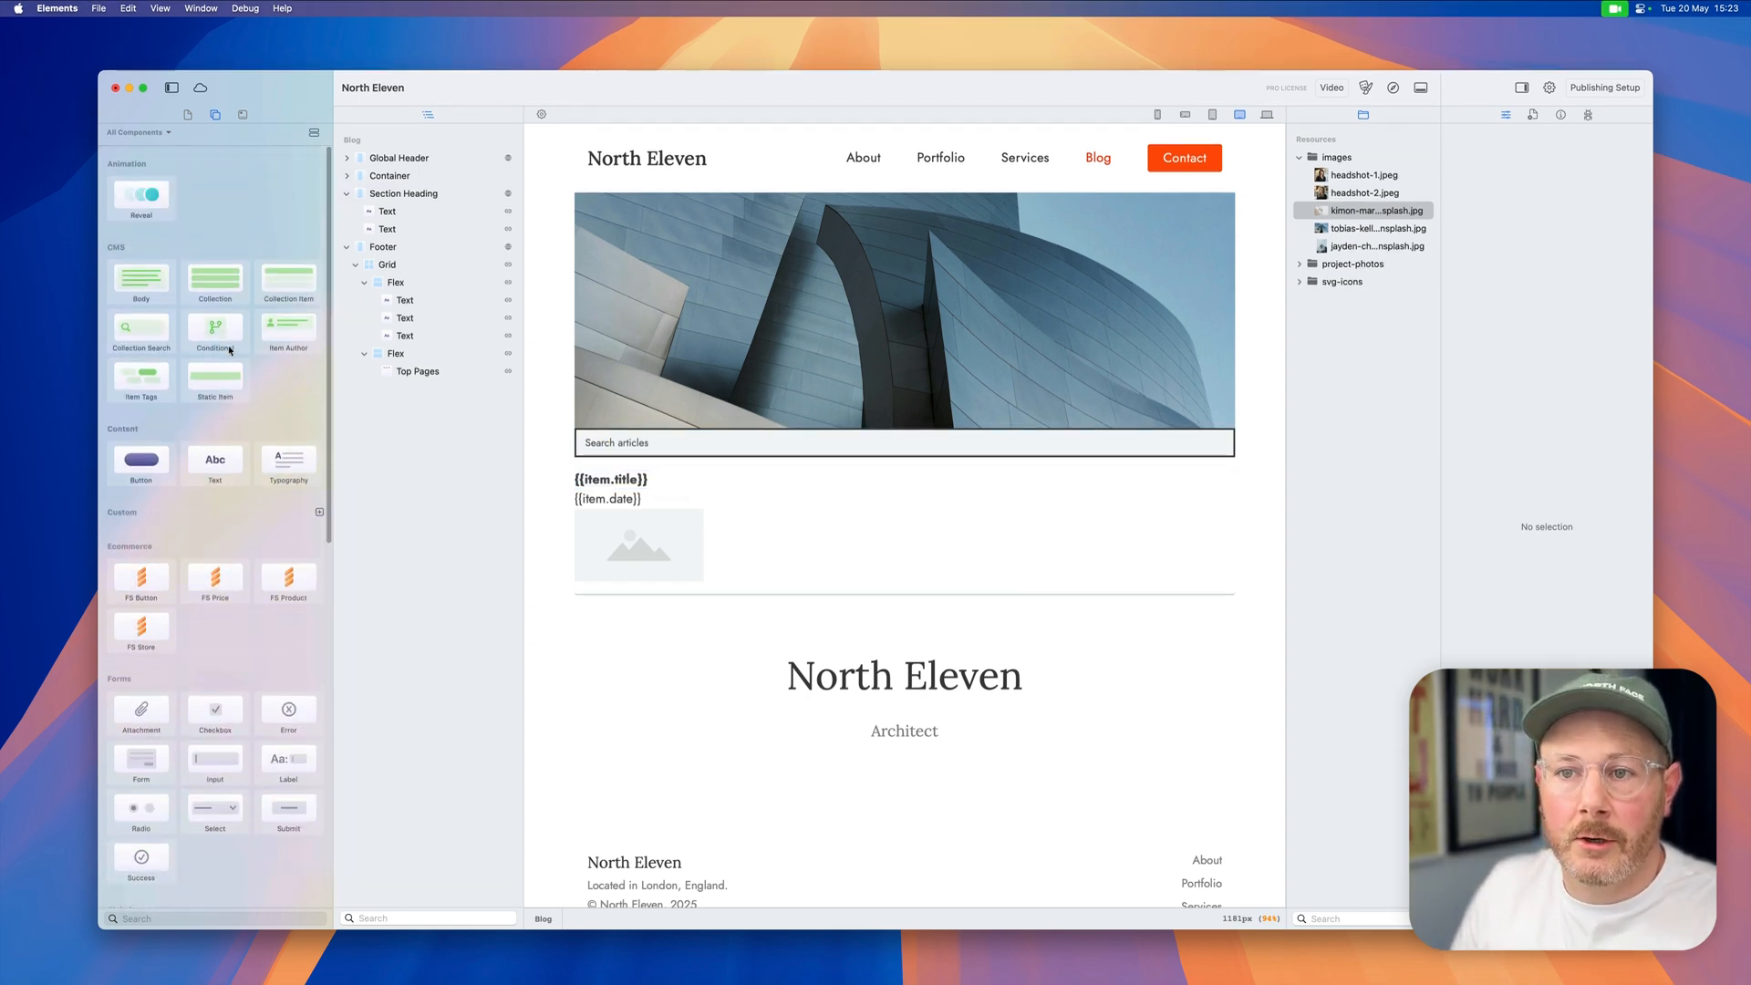
Step: Select the Portfolio page in Pages and open its Project Template detail page
{"action": "left_click", "coordinate": [186, 115]}
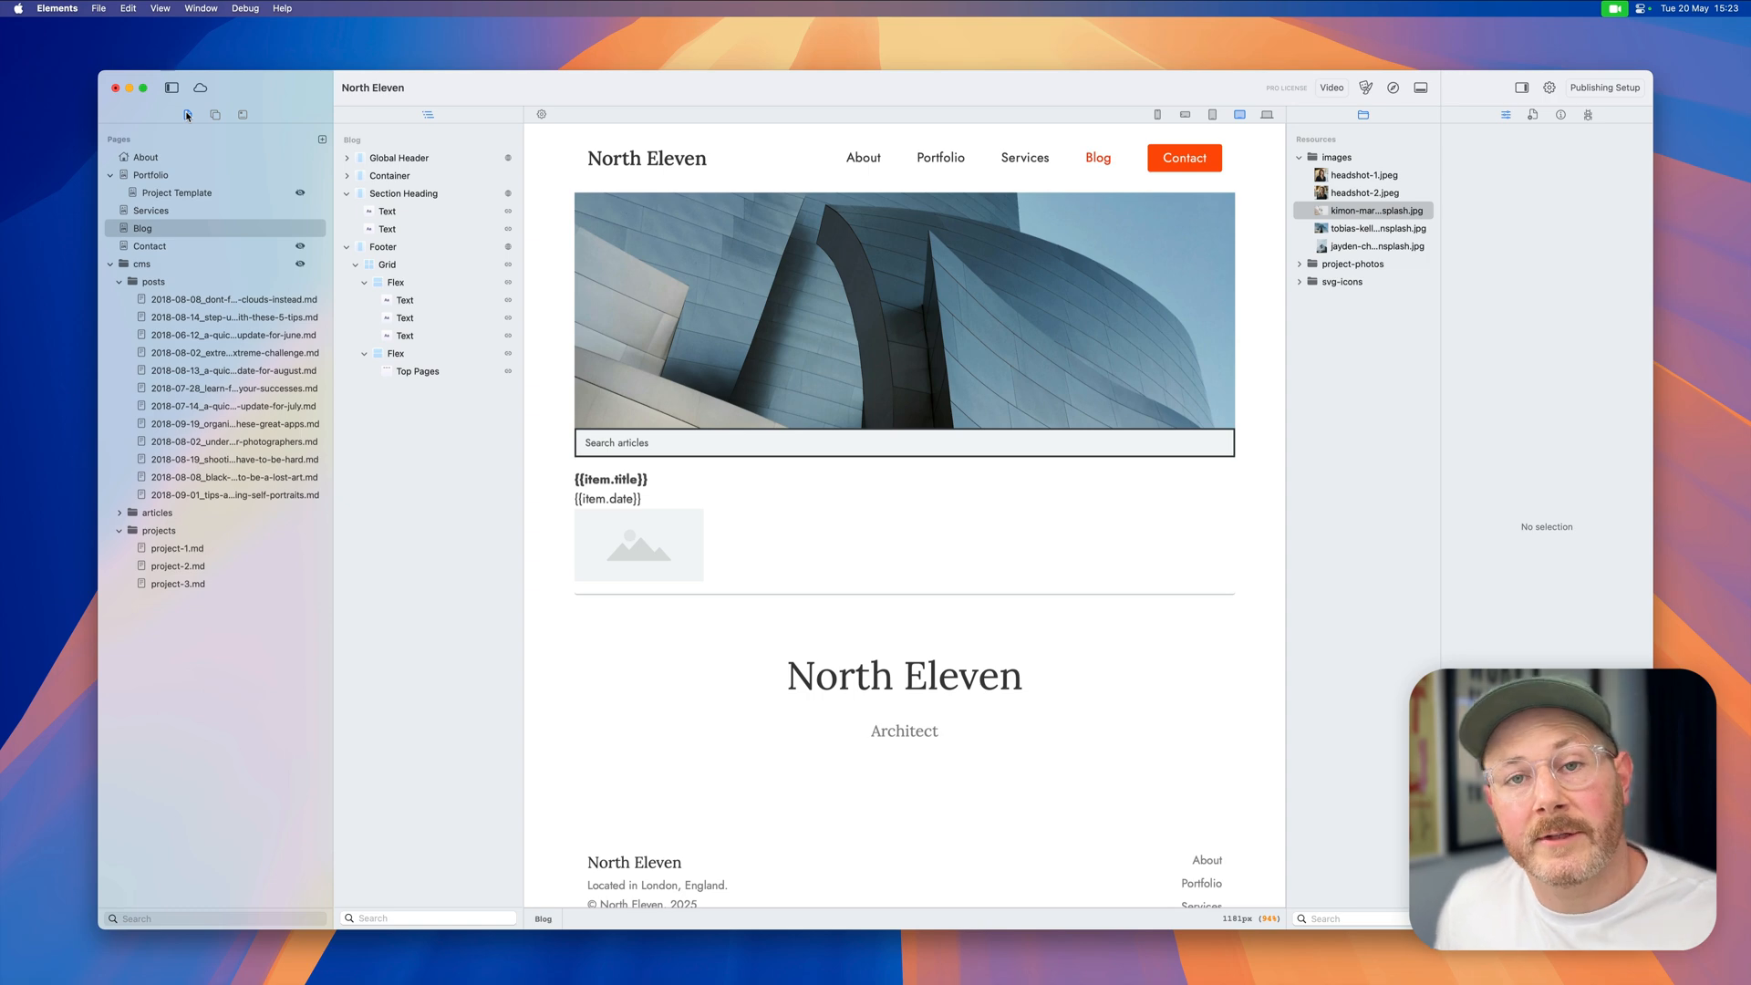
{"action": "left_click", "coordinate": [150, 175]}
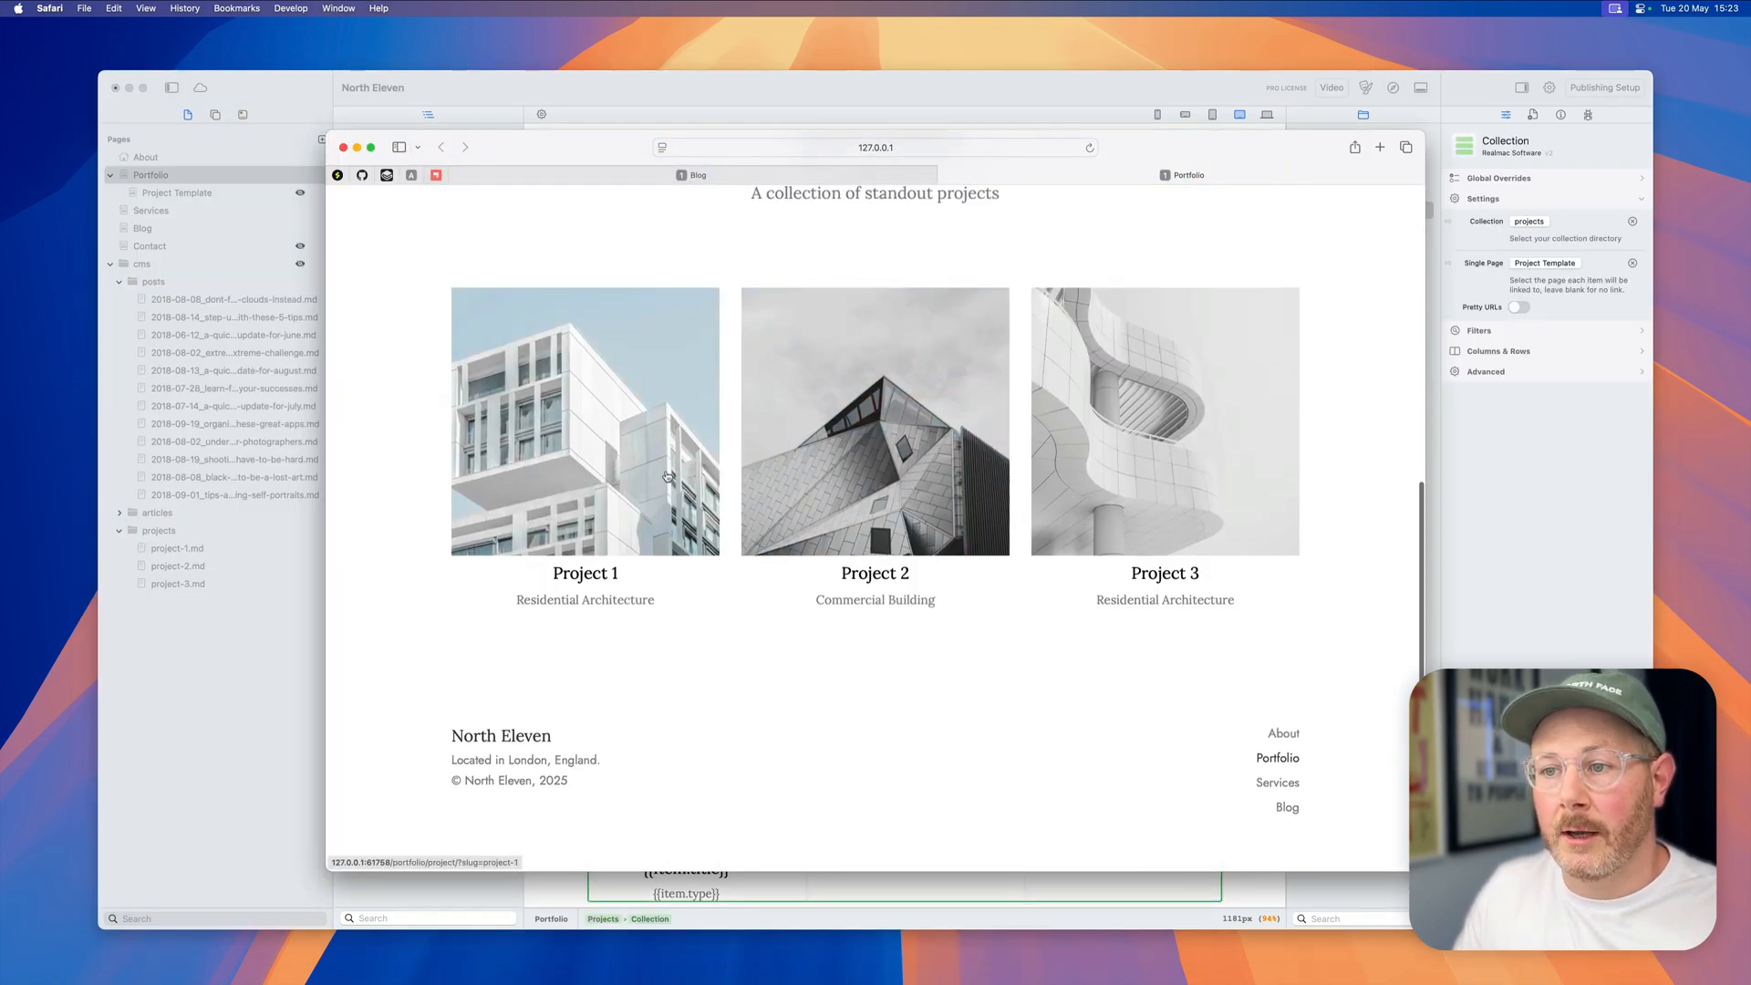
{"action": "left_click", "coordinate": [874, 421]}
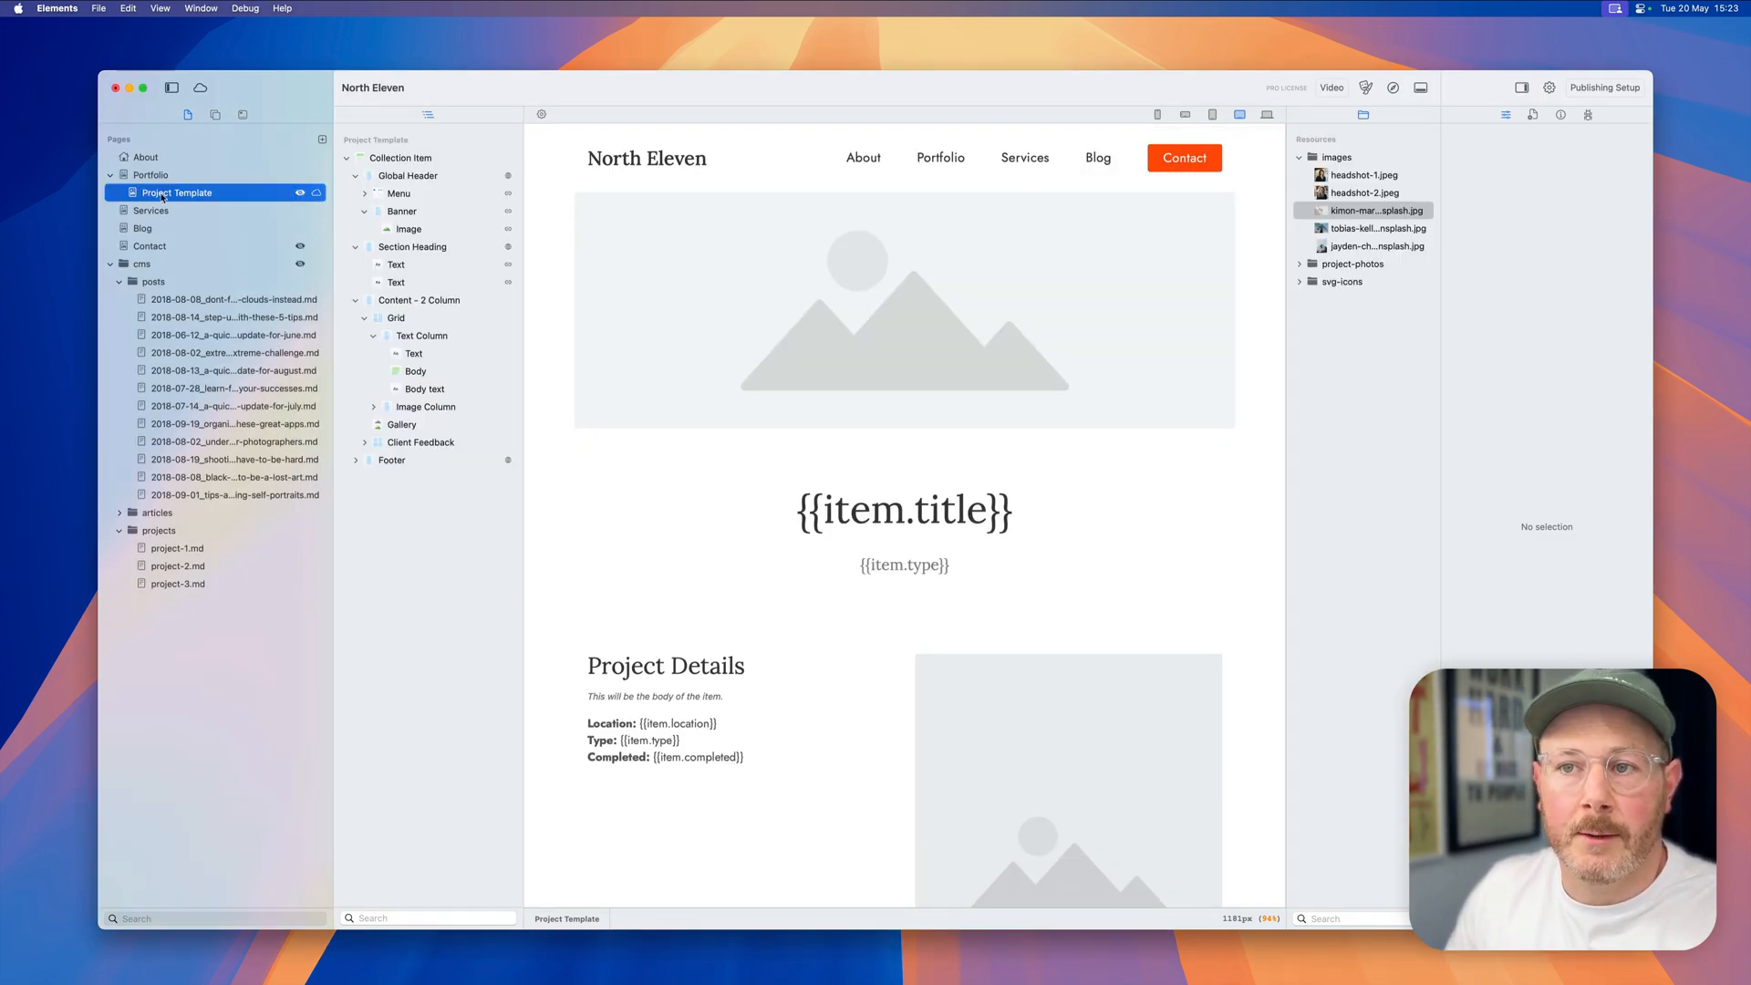
Step: Enable Open Graph tags on the template's Collection Item and preview Project 2
{"action": "left_click", "coordinate": [400, 158]}
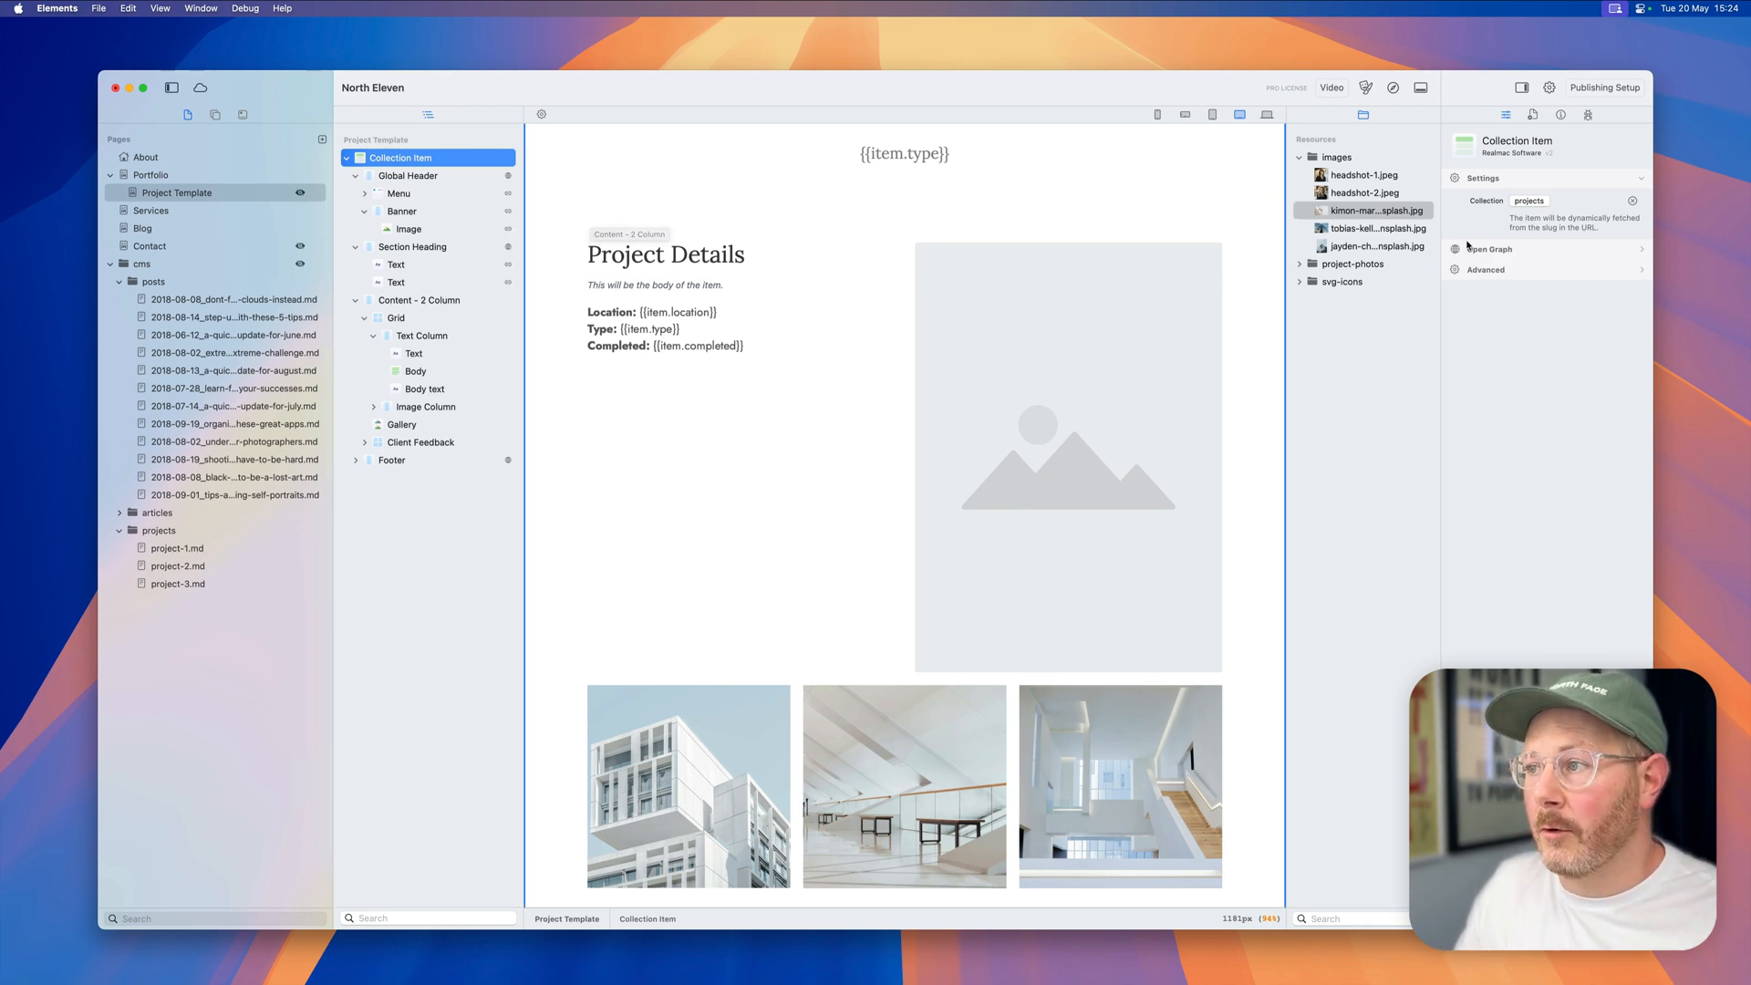
{"action": "left_click", "coordinate": [1488, 248]}
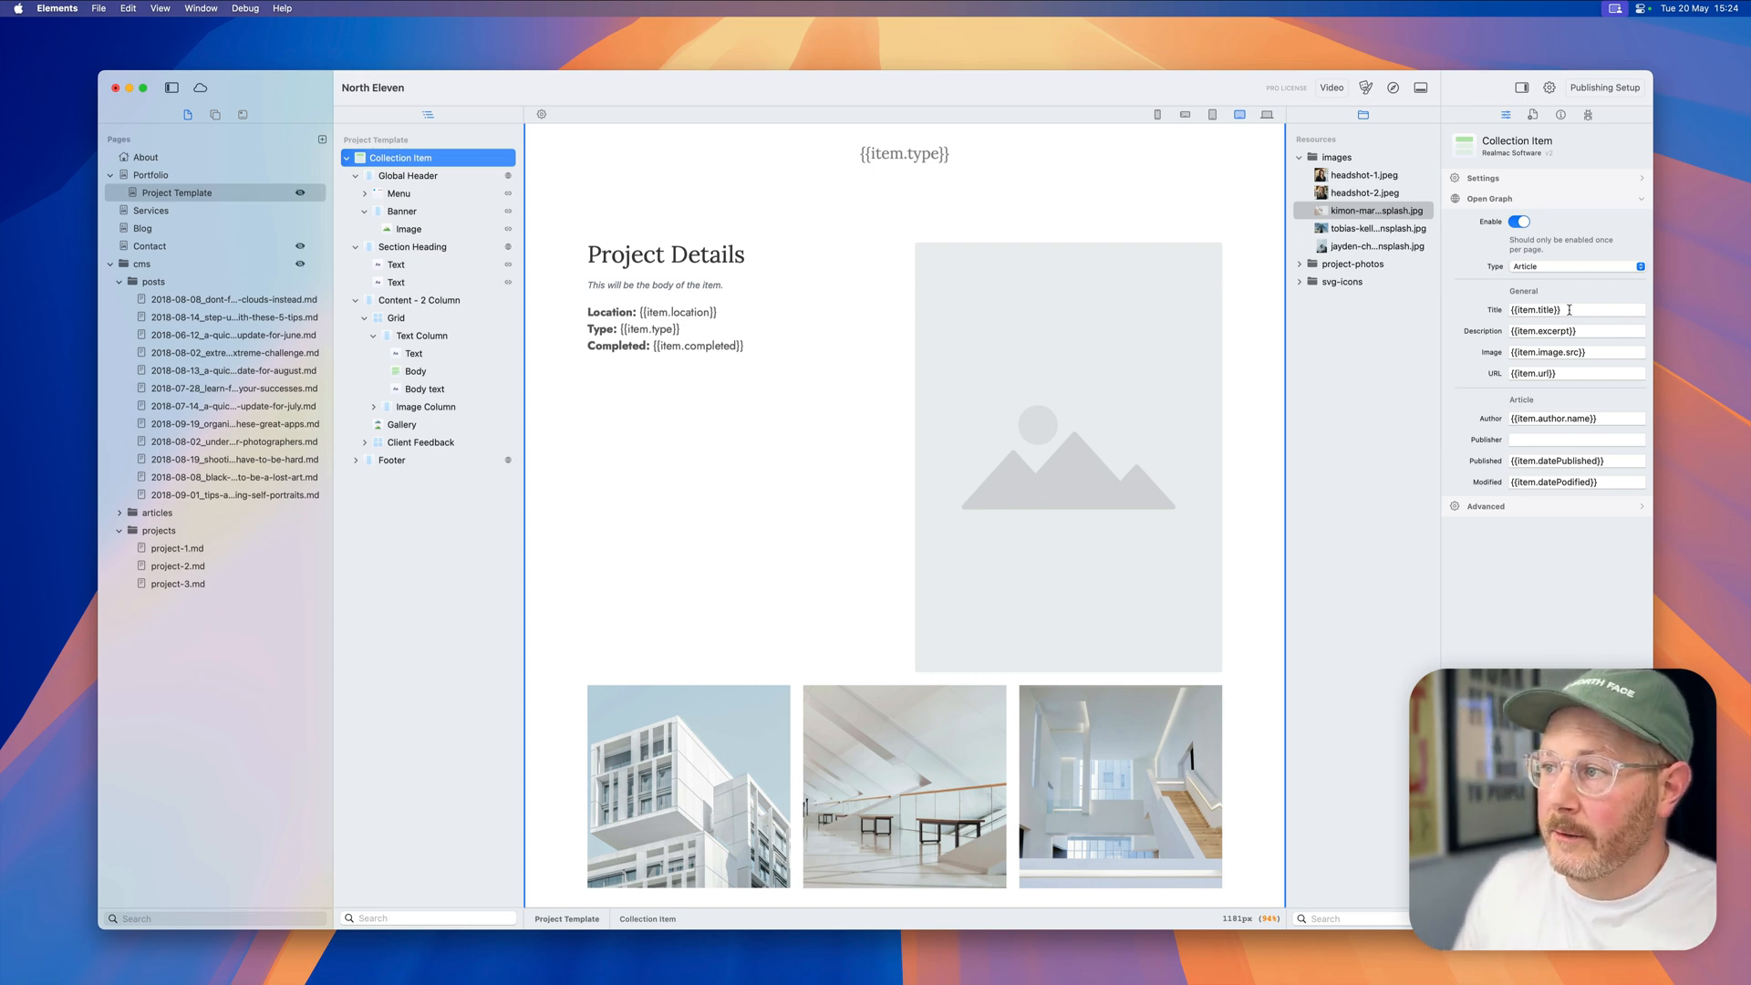
{"action": "left_click", "coordinate": [1575, 309]}
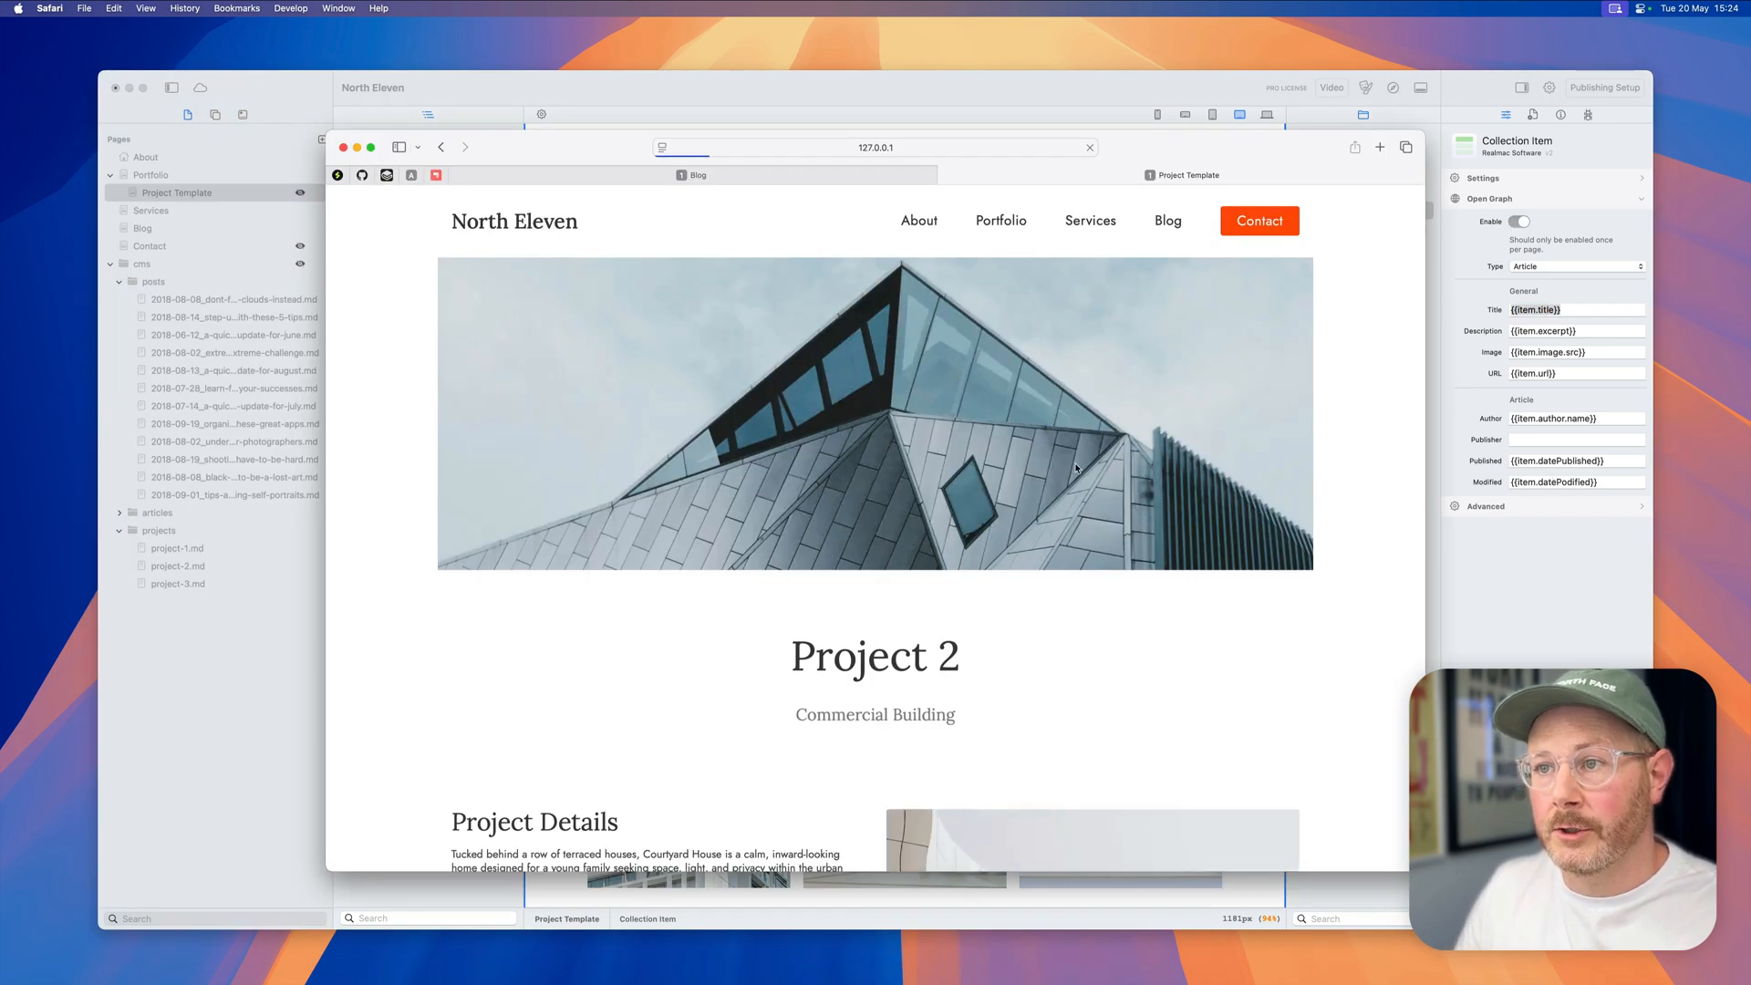
Step: Inspect the Project 2 page in Safari and highlight its og:title meta tag
{"action": "right_click", "coordinate": [1076, 468]}
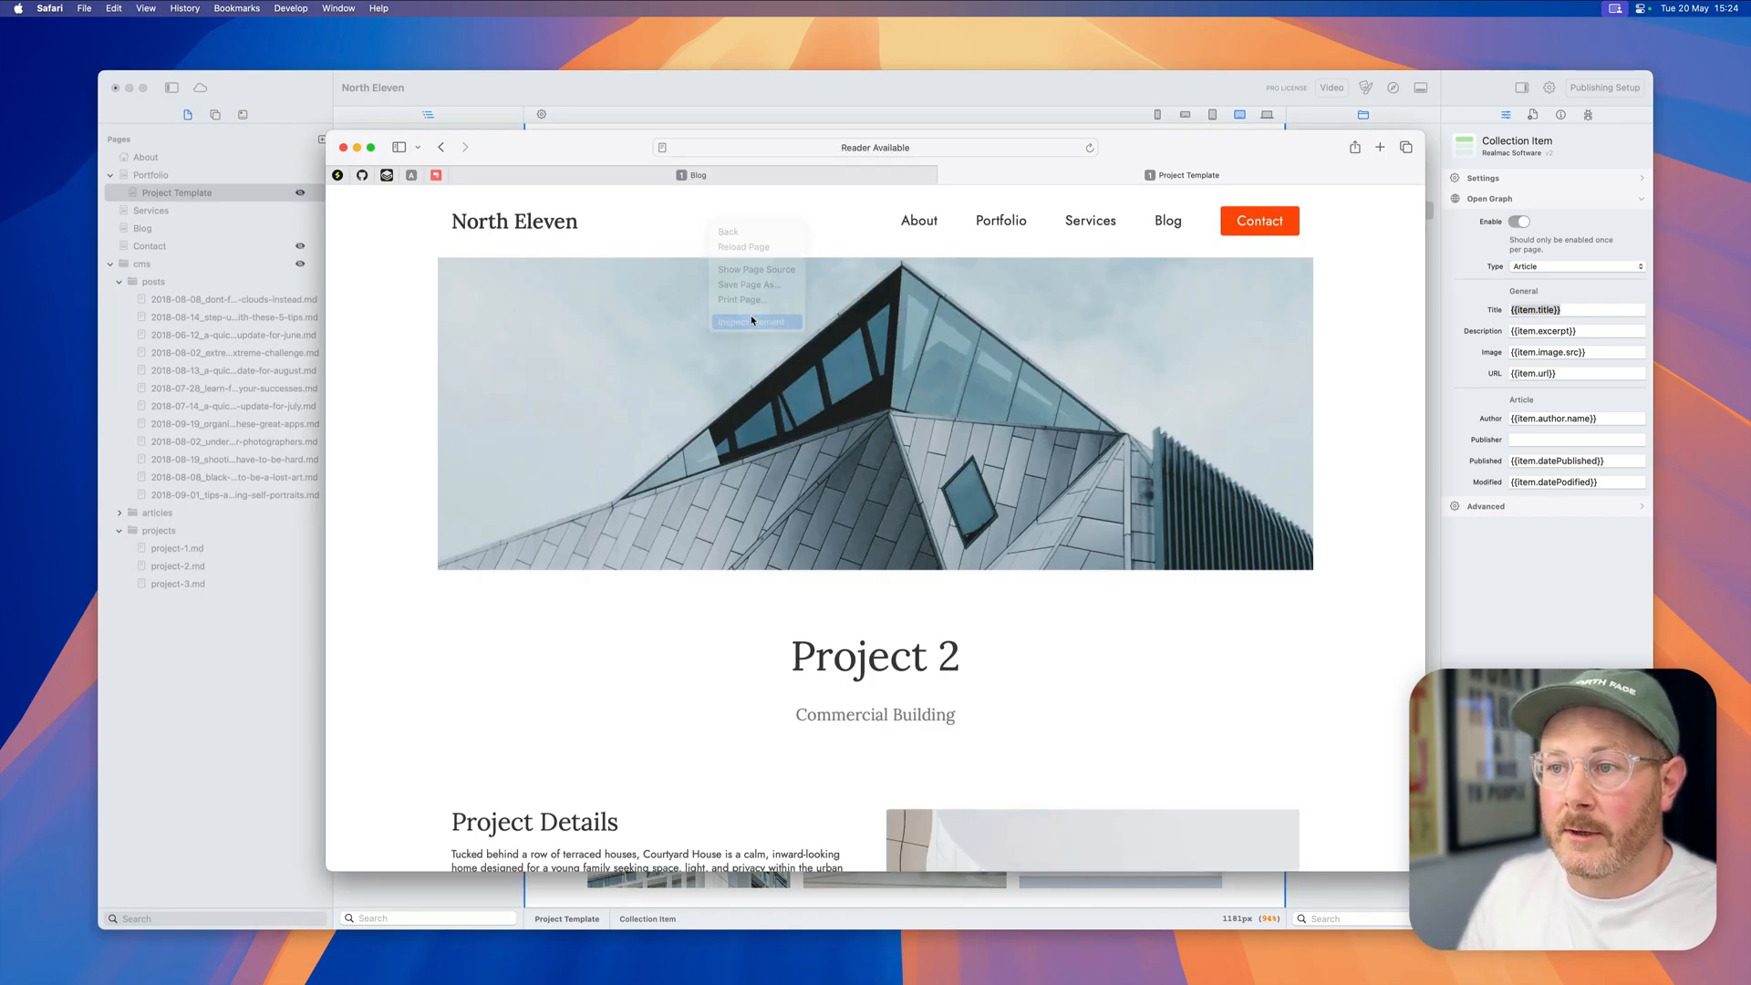
{"action": "left_click", "coordinate": [755, 321]}
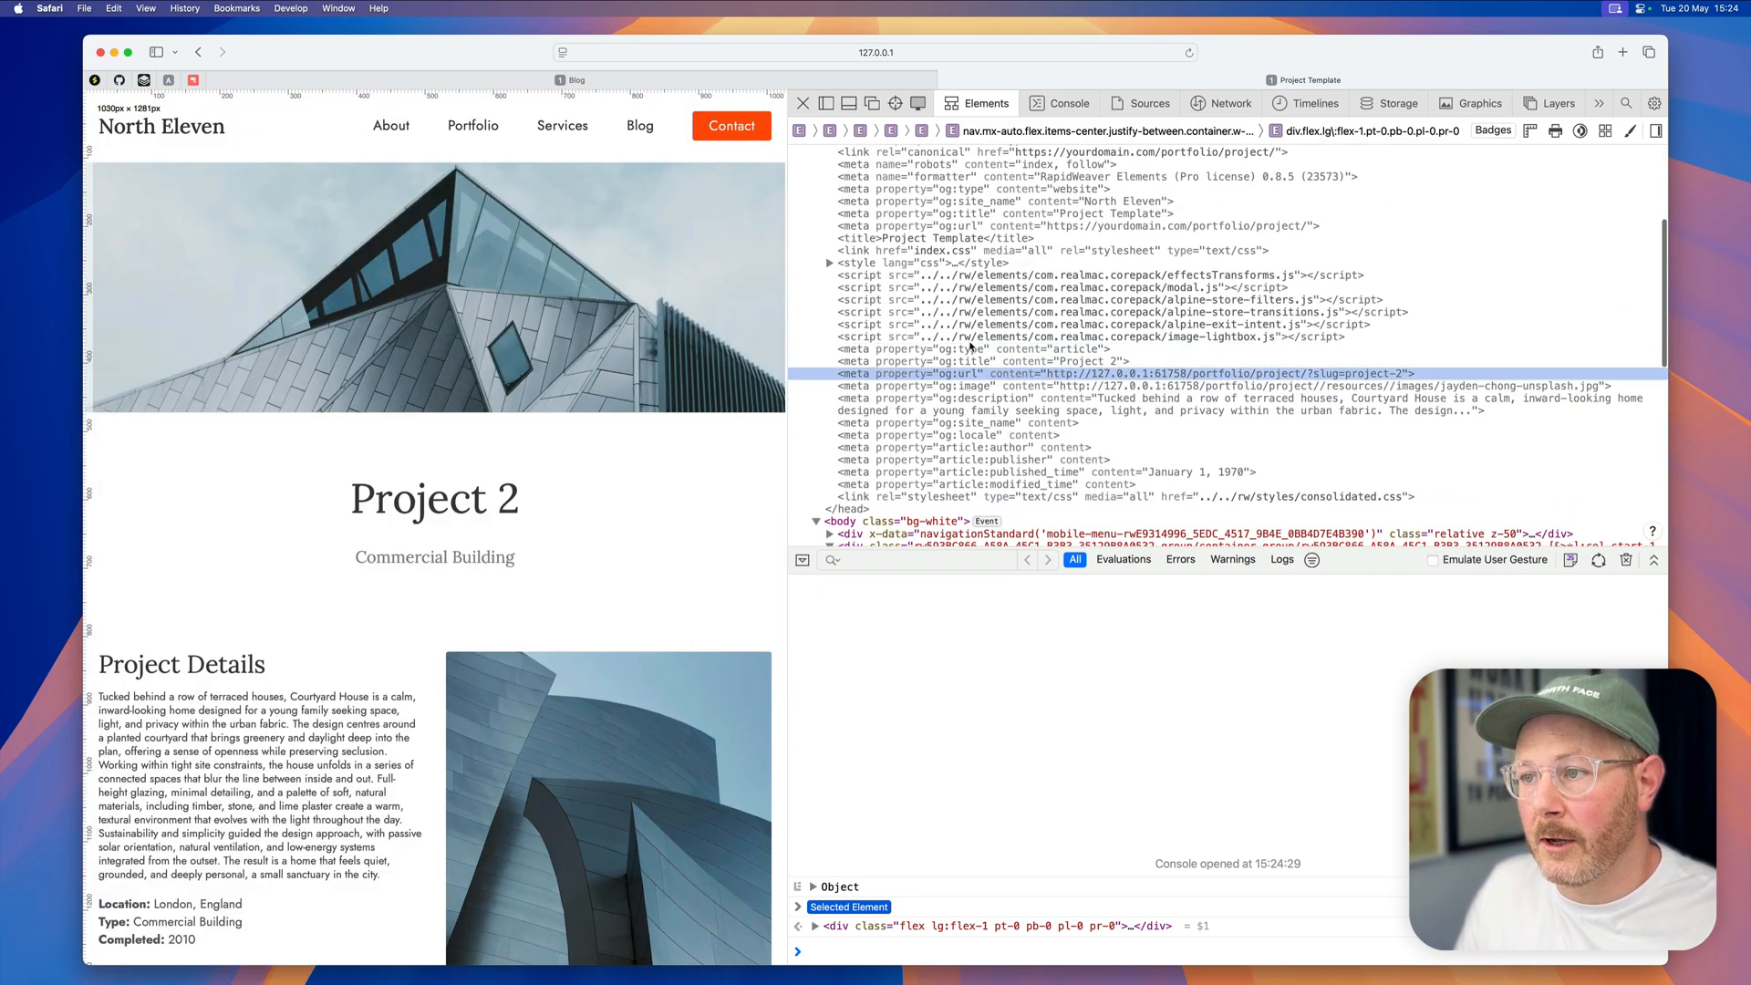
{"action": "left_click", "coordinate": [1005, 359]}
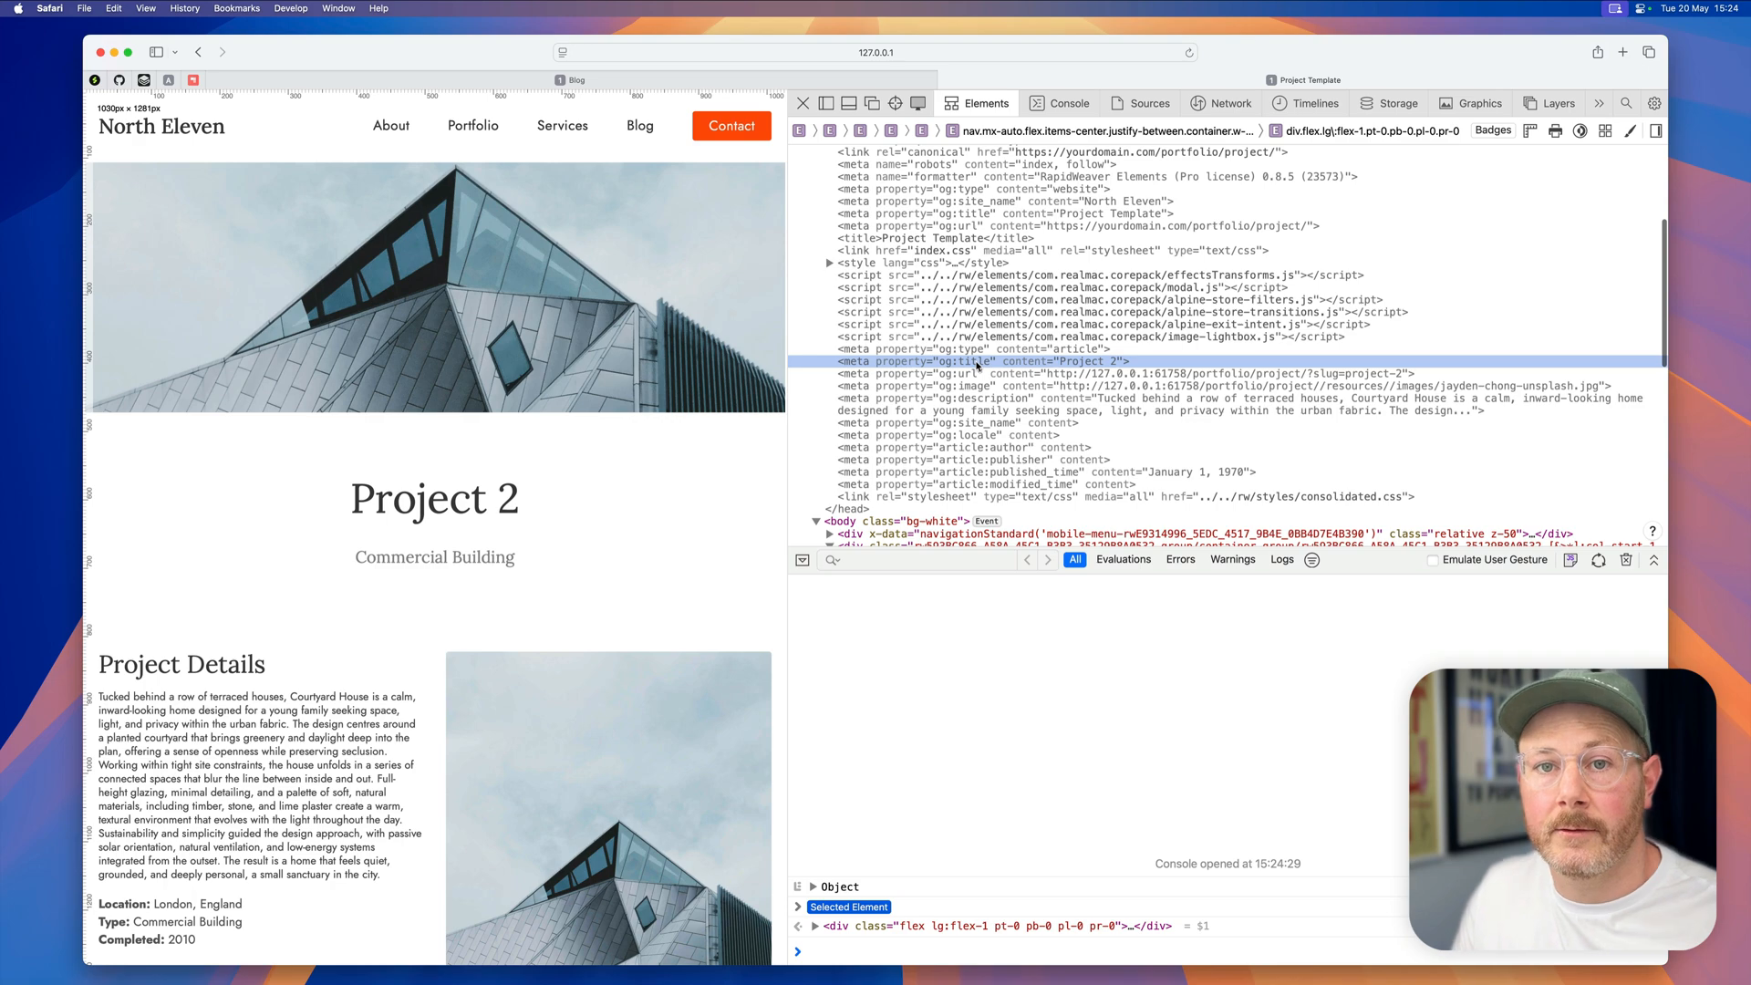